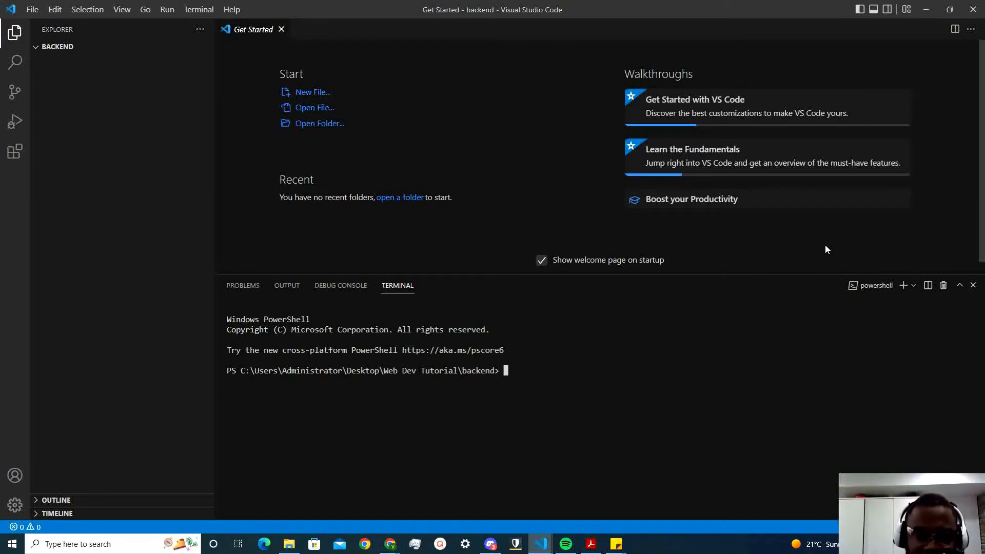
# Check the installed npm version with npm --version
pyautogui.write('n')
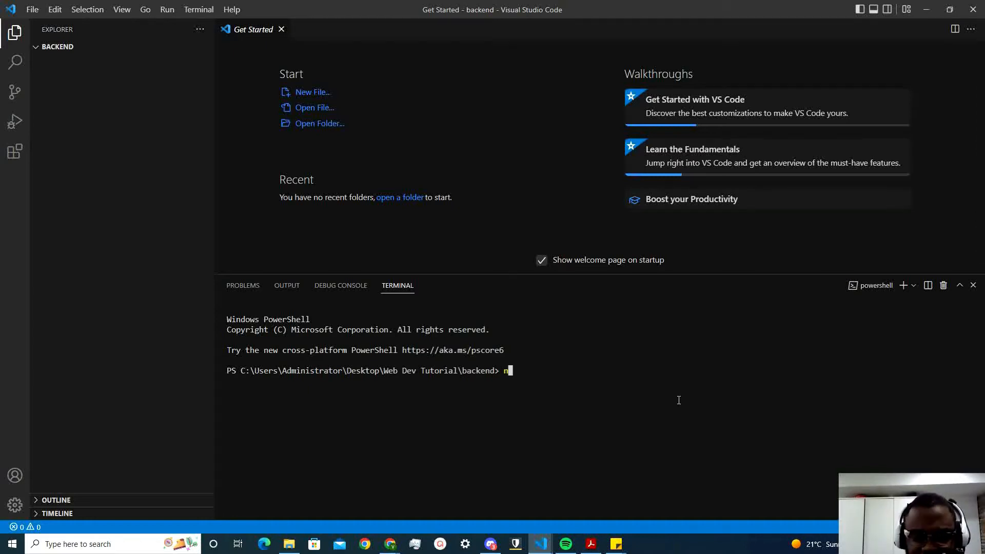
pyautogui.write('pm 0')
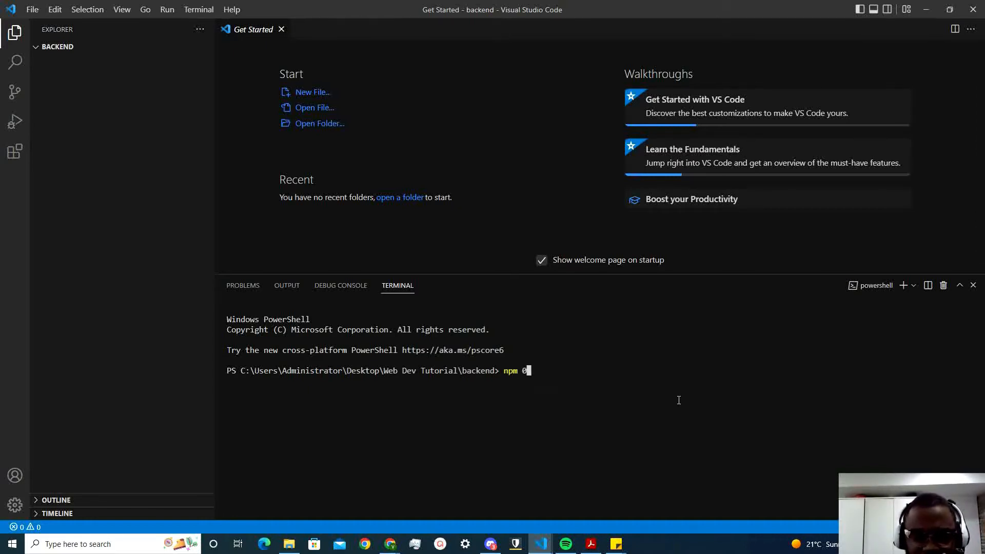
pyautogui.write('--version')
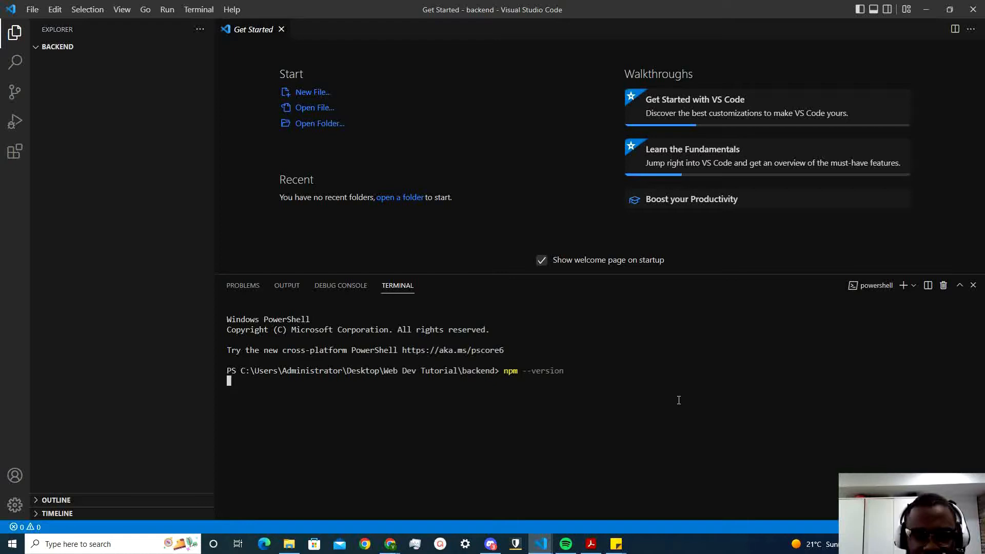
pyautogui.press('Return')
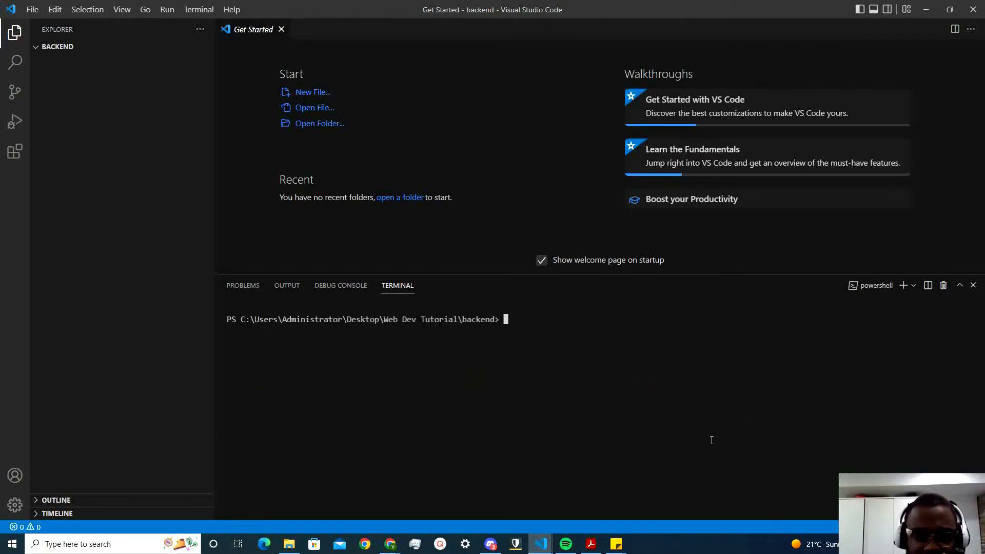
# Install TypeScript globally with npm i -g typescript and clear the terminal
pyautogui.write('npm i -')
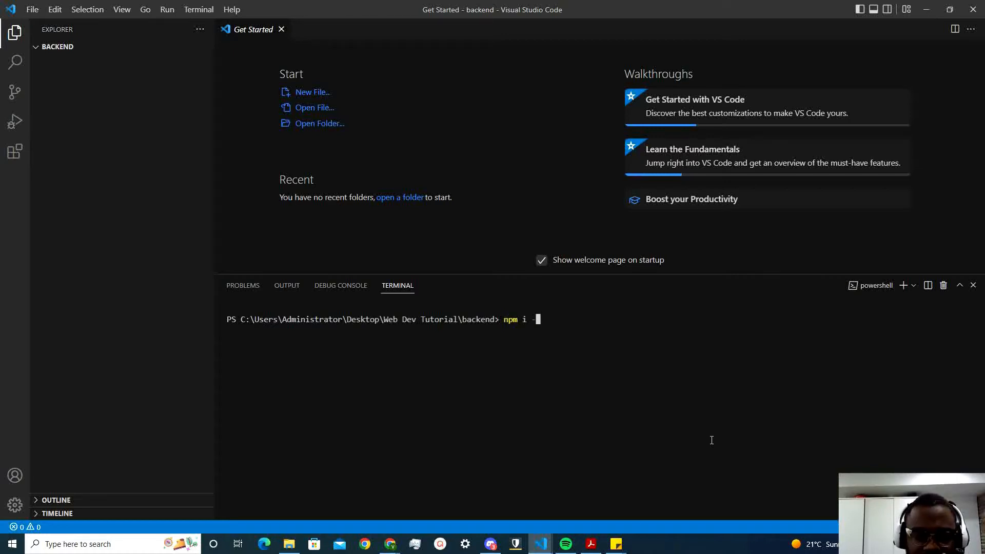
pyautogui.write('g type')
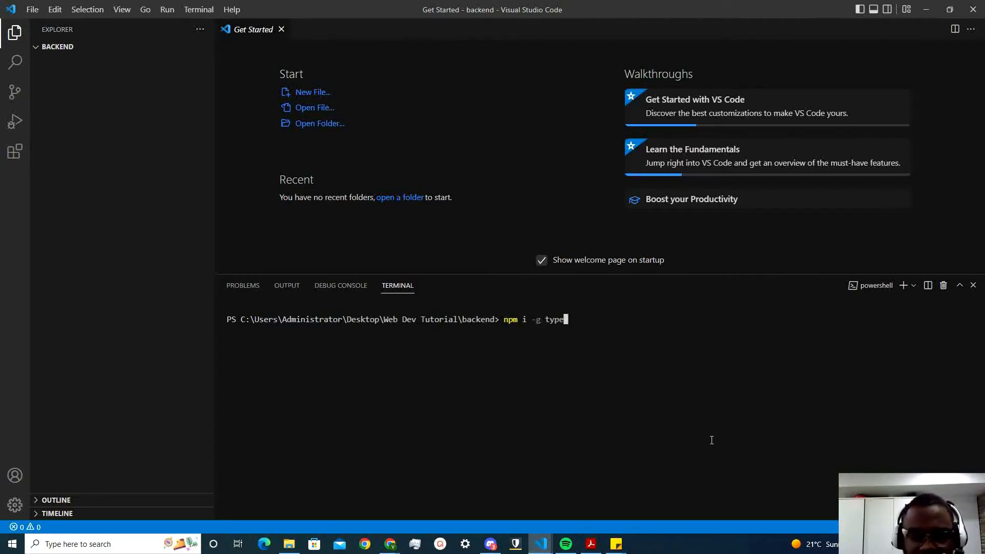
pyautogui.write('script')
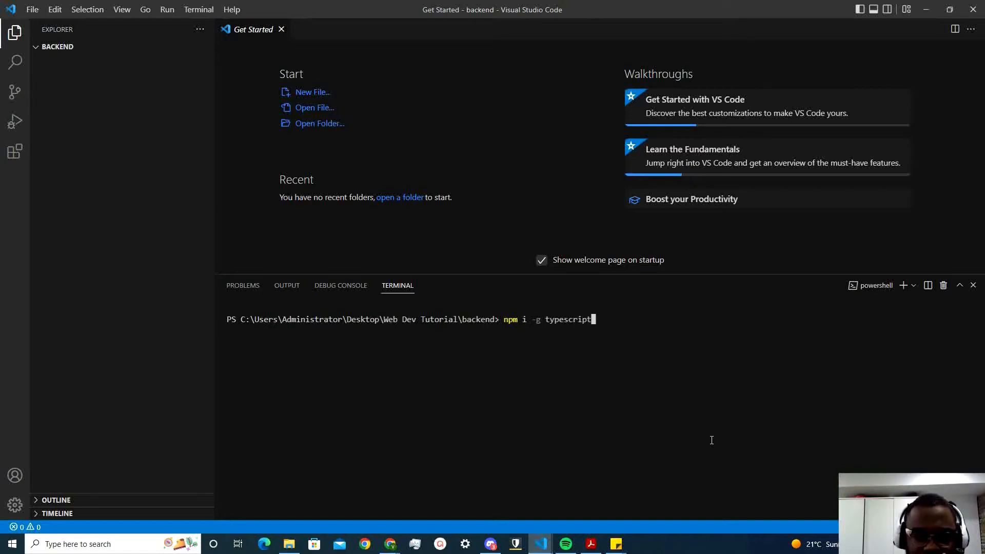
pyautogui.press('Return')
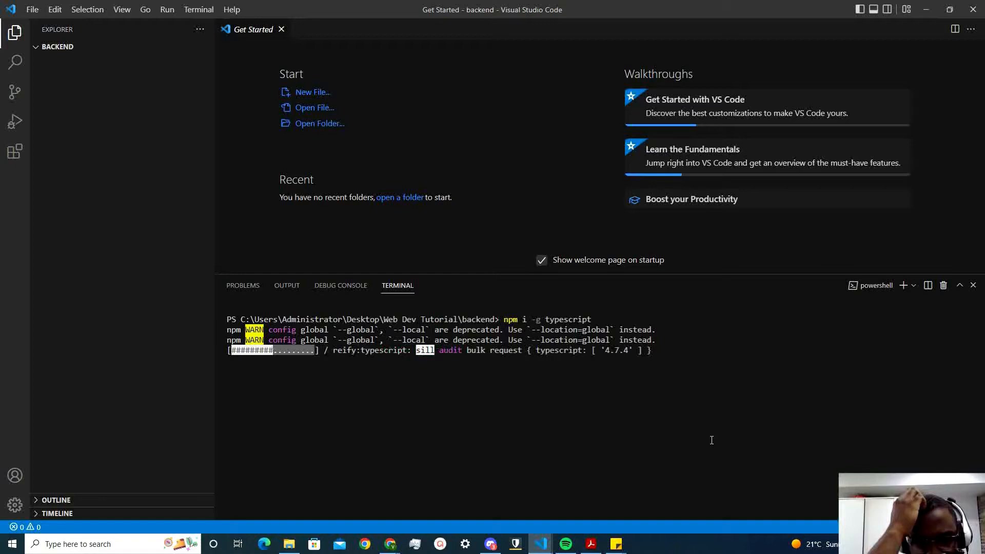
pyautogui.write('cl')
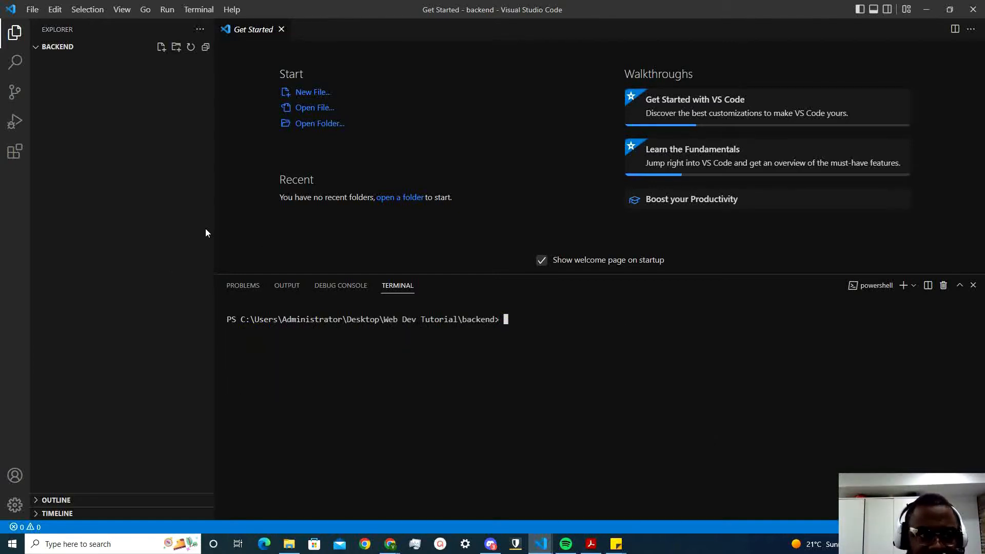
pyautogui.moveTo(589, 335)
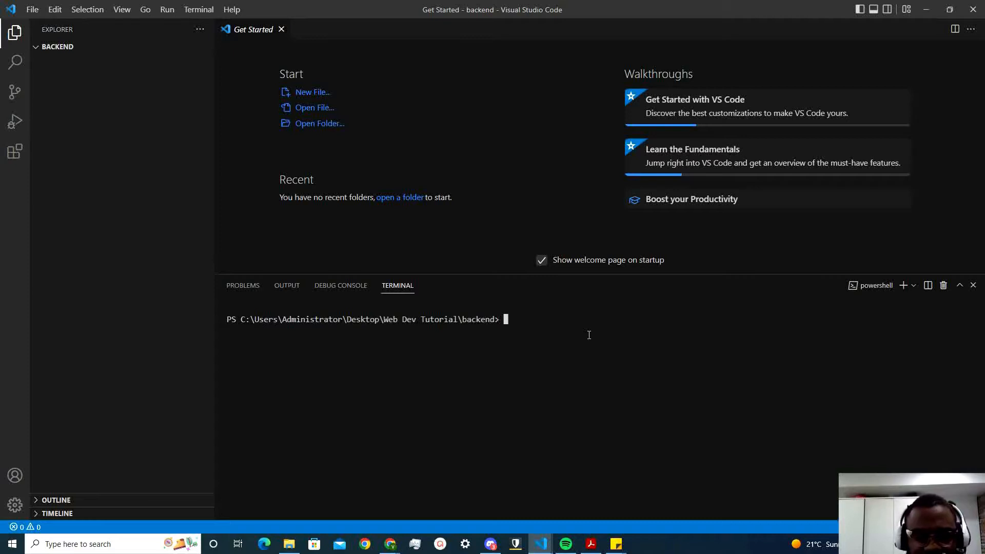
# Run tsc in the PowerShell terminal, which fails with a script-execution-disabled error
pyautogui.write('tsc')
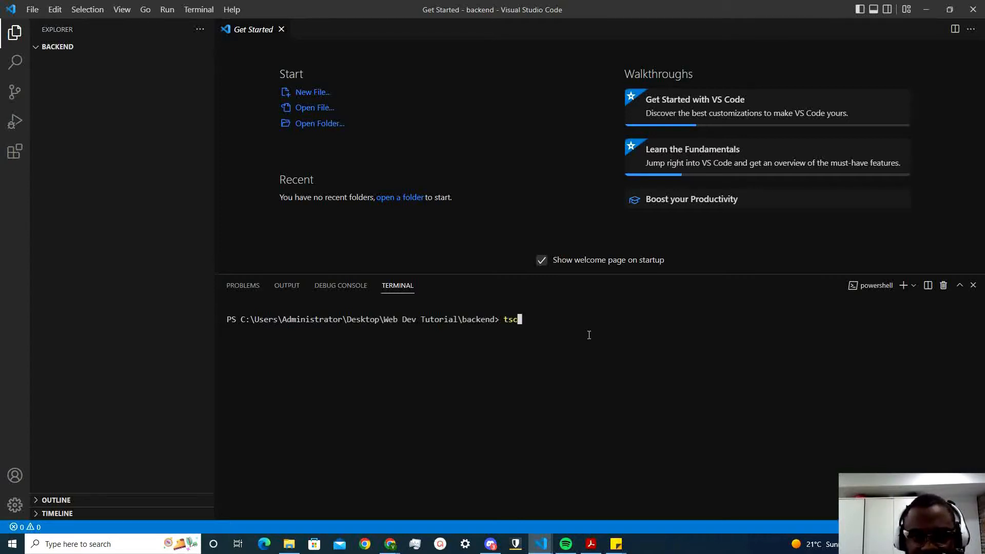
pyautogui.press('Return')
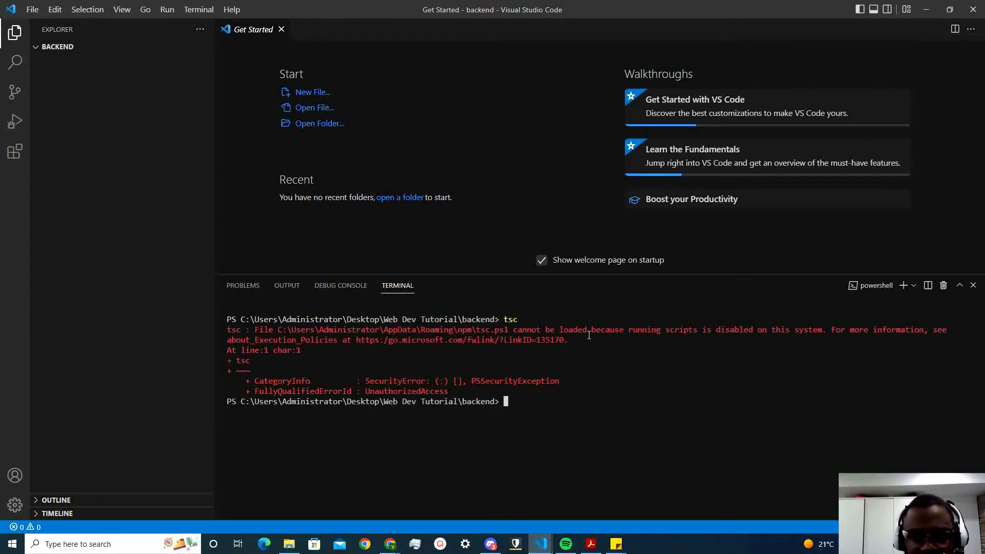
pyautogui.moveTo(748, 353)
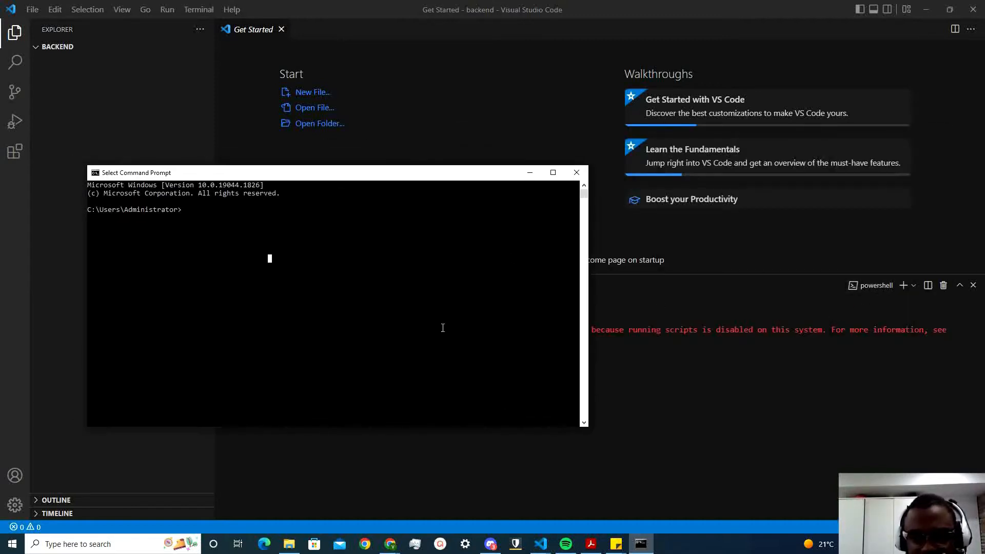
pyautogui.moveTo(300, 193)
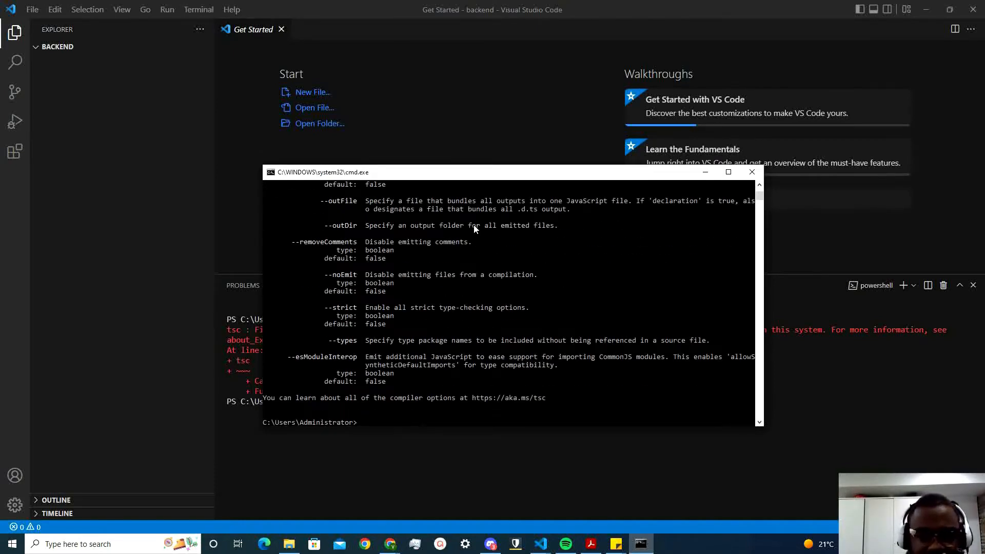
# Scroll through the tsc compiler options in Command Prompt, then minimize that window
pyautogui.scroll(3)
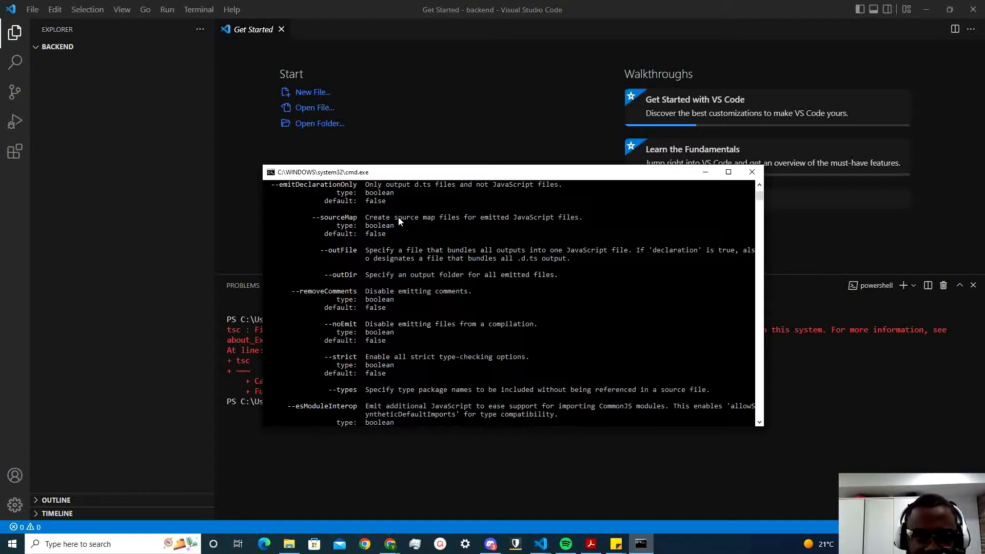
pyautogui.scroll(-3)
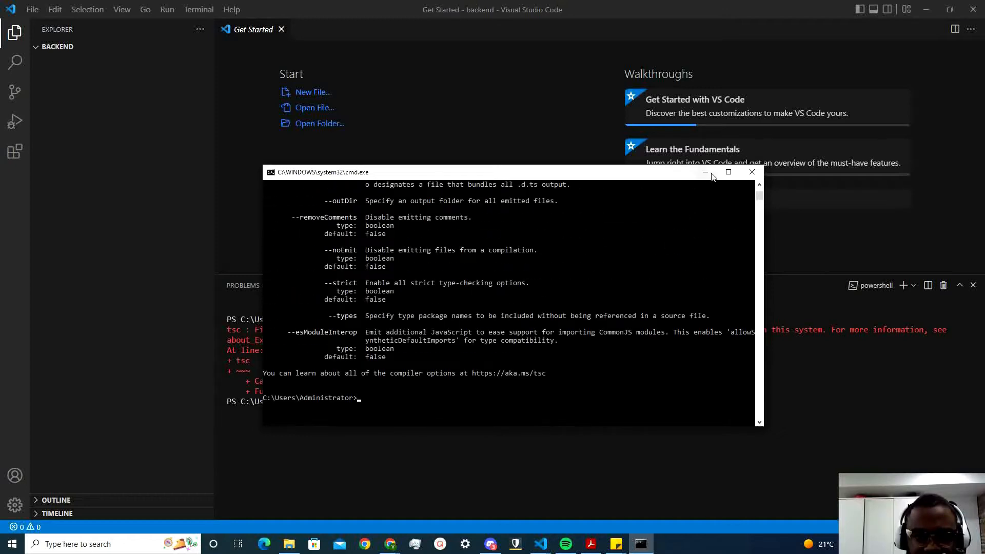
pyautogui.click(751, 172)
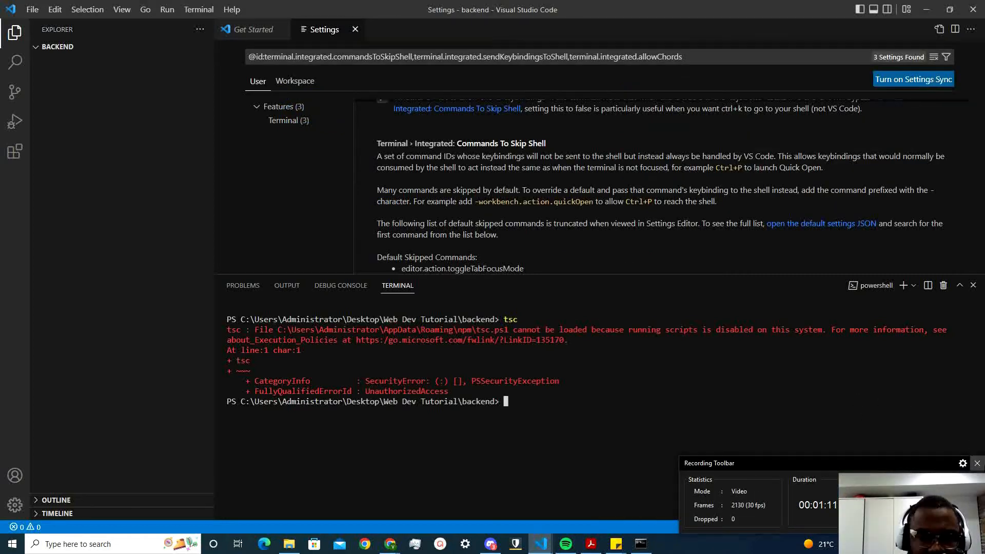
pyautogui.click(978, 464)
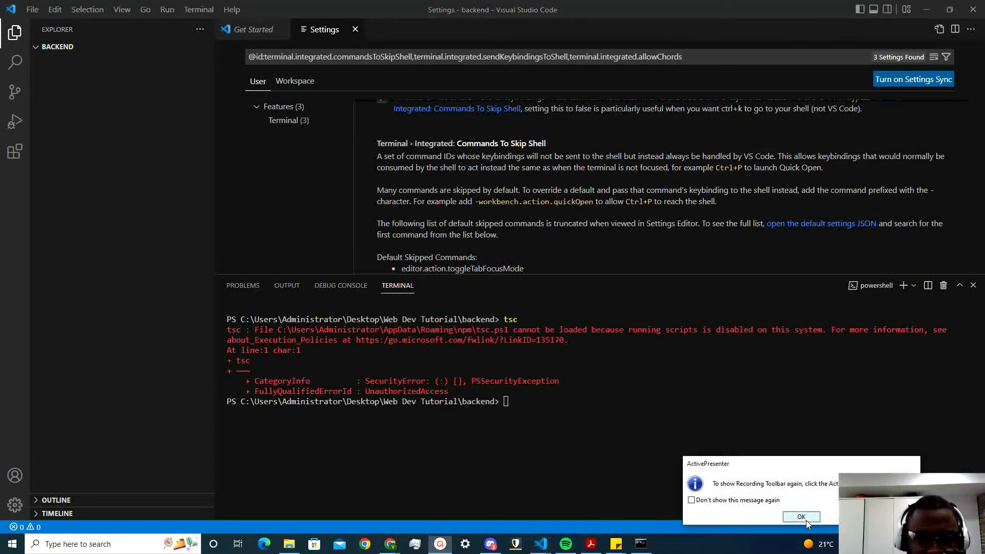
# Search the Start menu for 'power' to launch Windows PowerShell as administrator
pyautogui.write('p')
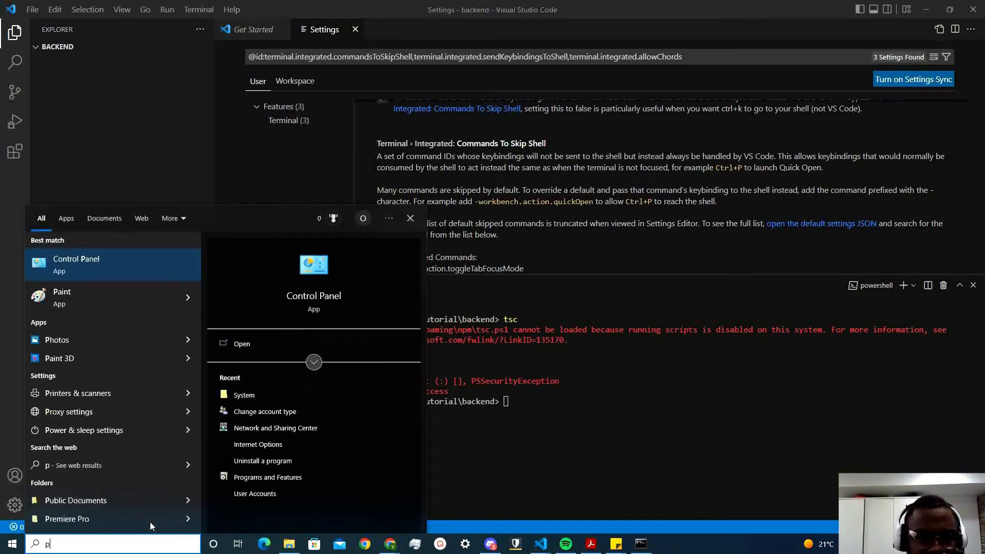
pyautogui.write('ower')
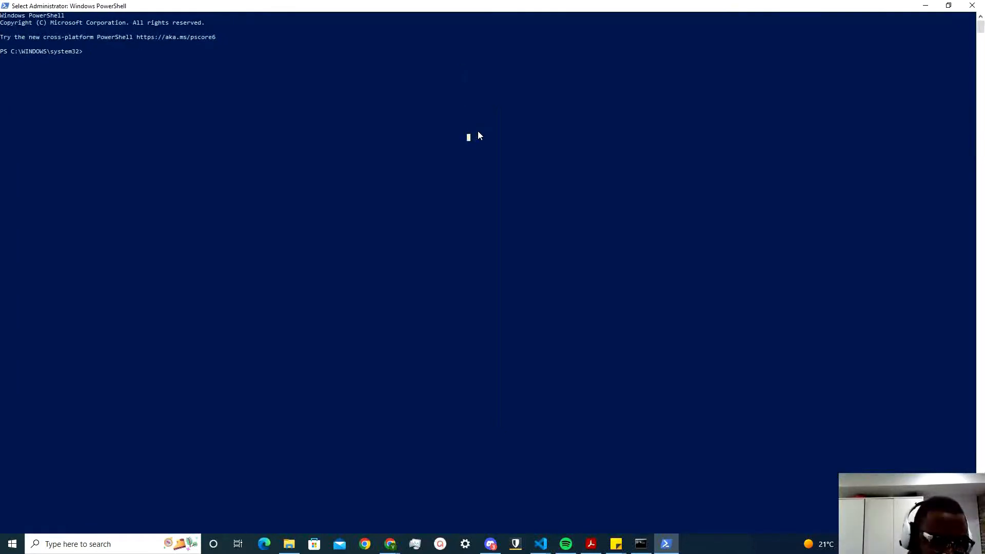
# Run Set-ExecutionPolicy Unrestricted, answer A (Yes to All), and return to VS Code
pyautogui.write('Se')
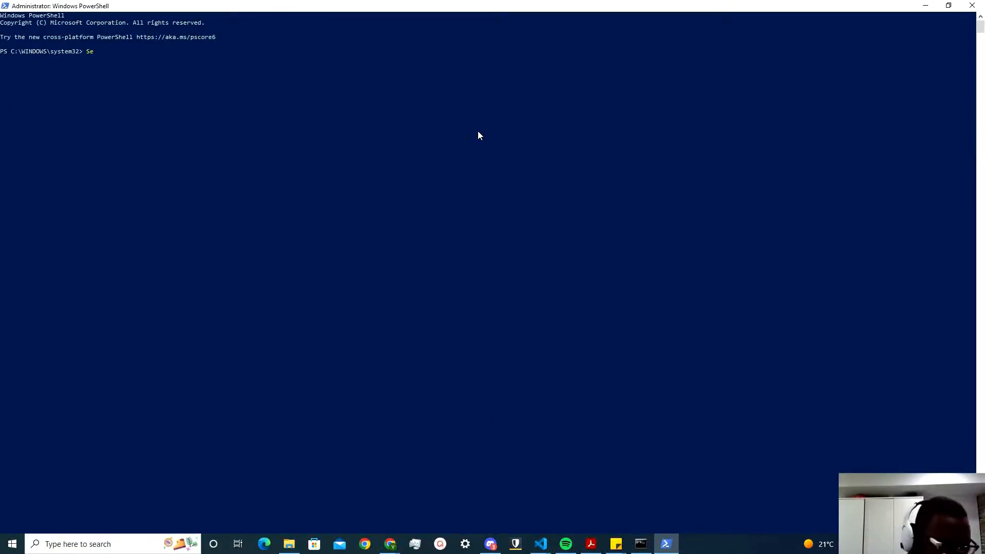
pyautogui.write('t')
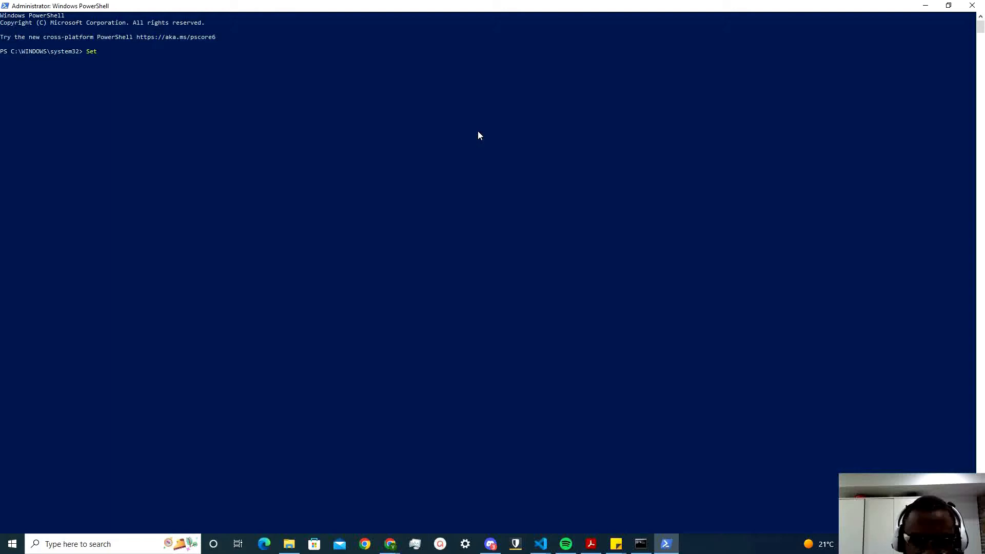
pyautogui.write('-Ex')
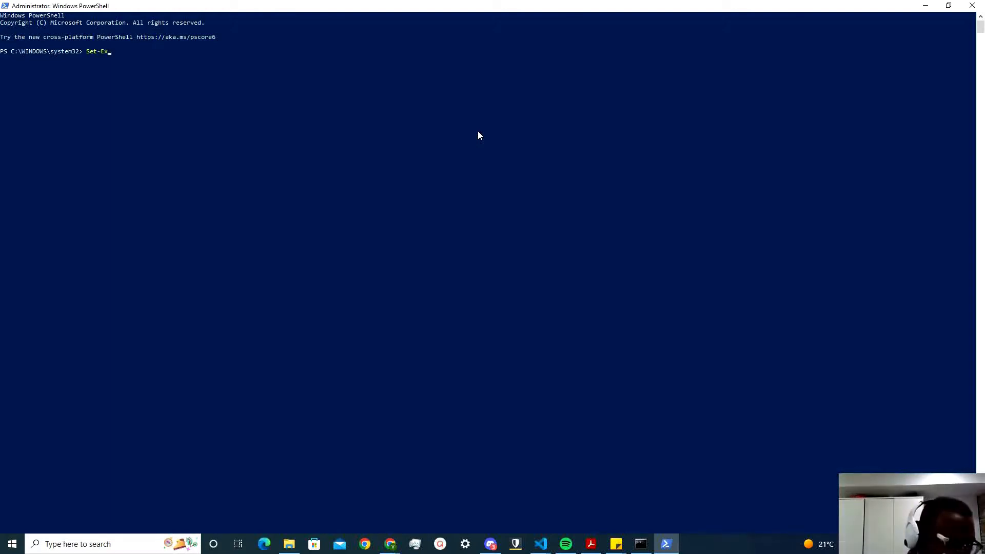
pyautogui.write('ecut')
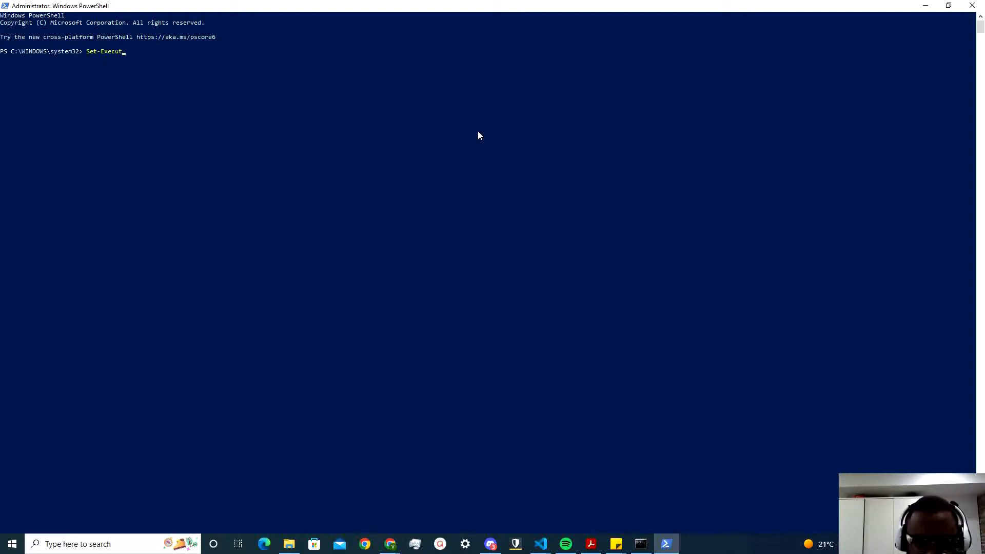
pyautogui.write('ion')
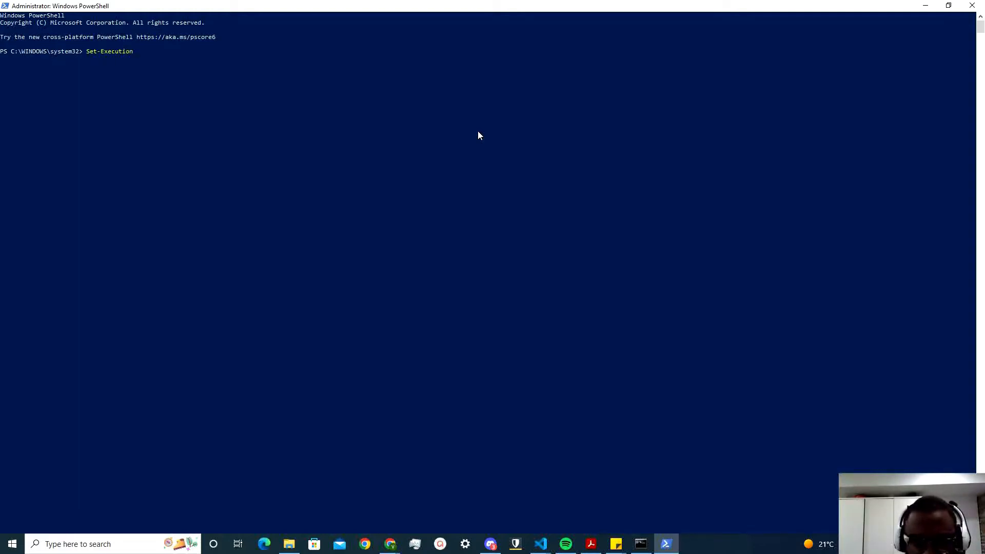
pyautogui.write('Polc')
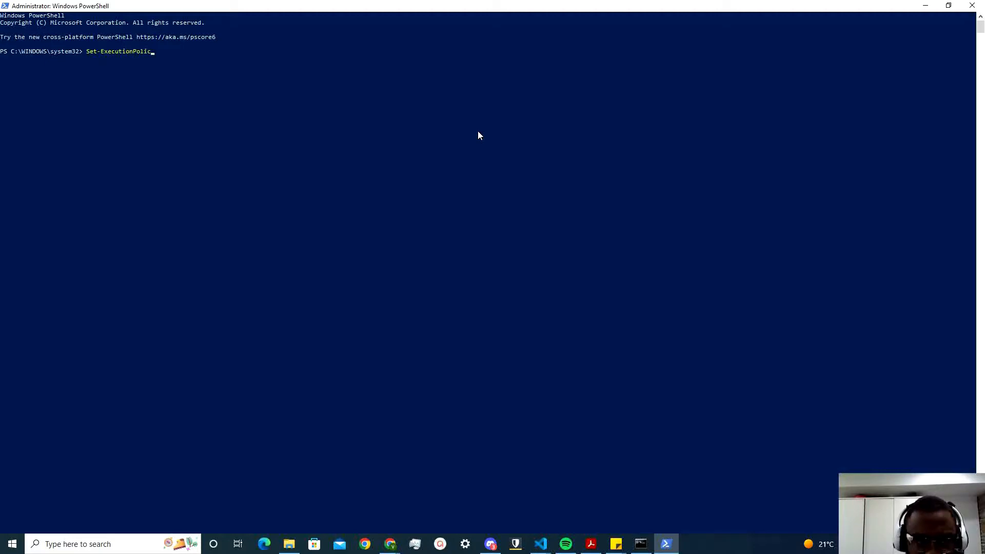
pyautogui.write('Unrestri')
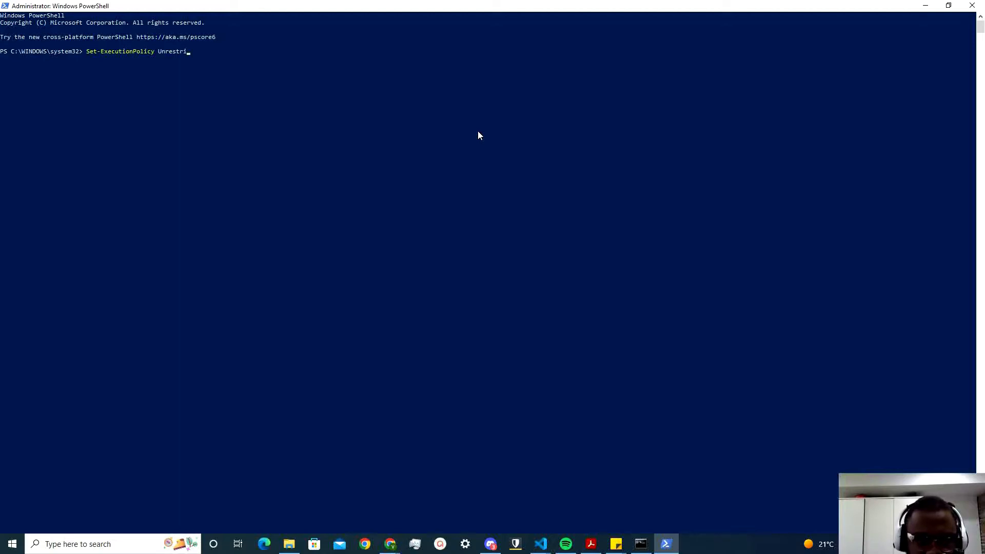
pyautogui.write('cted')
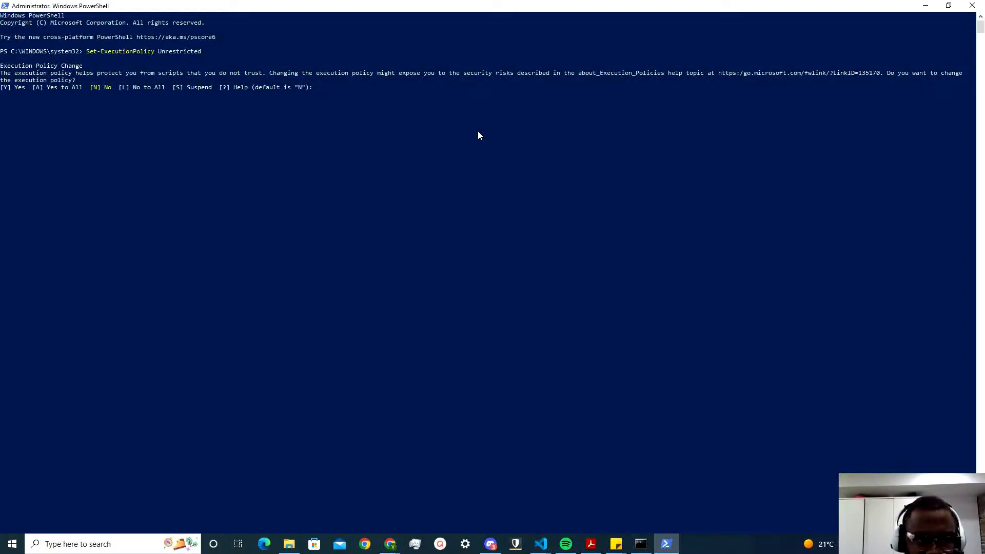
pyautogui.write('A')
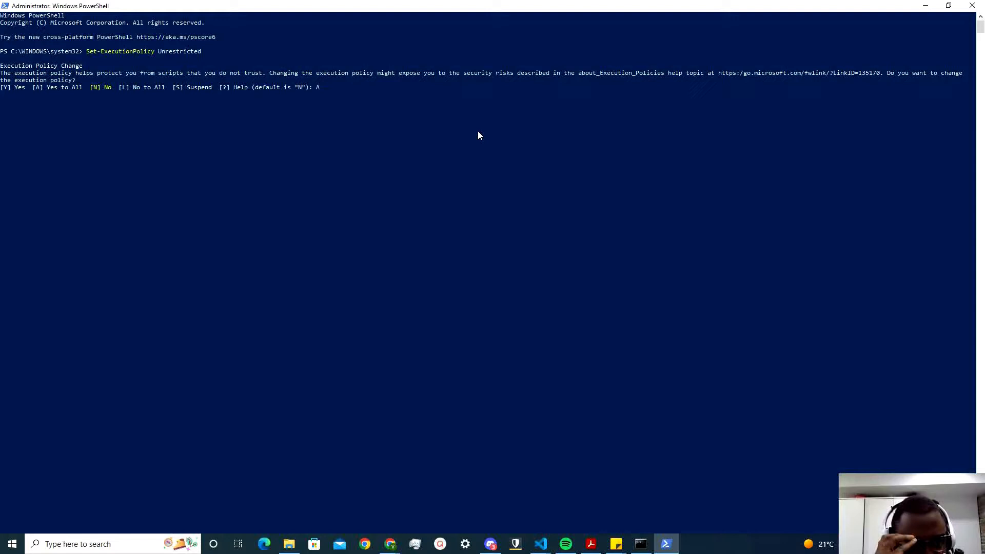
pyautogui.moveTo(124, 53)
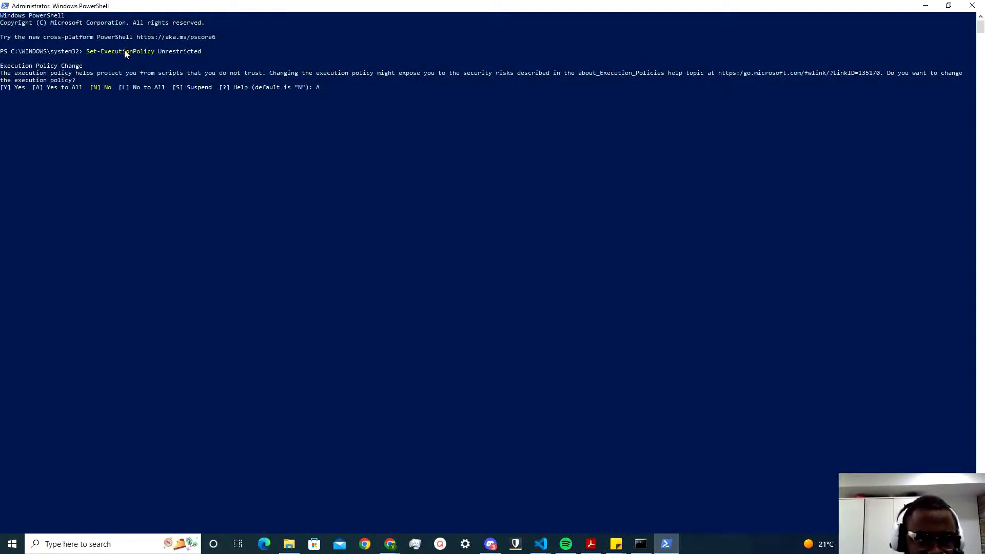
pyautogui.moveTo(5, 35)
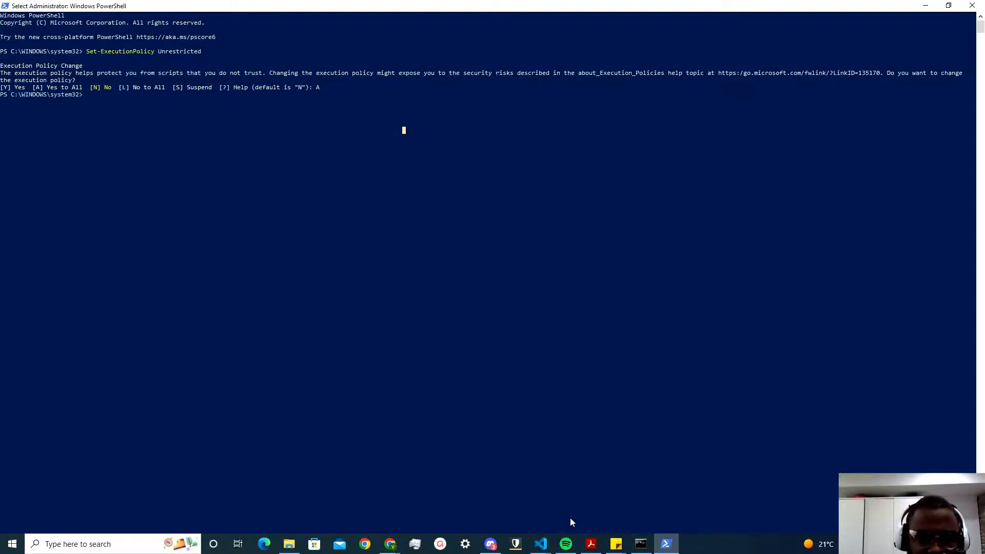
pyautogui.click(539, 544)
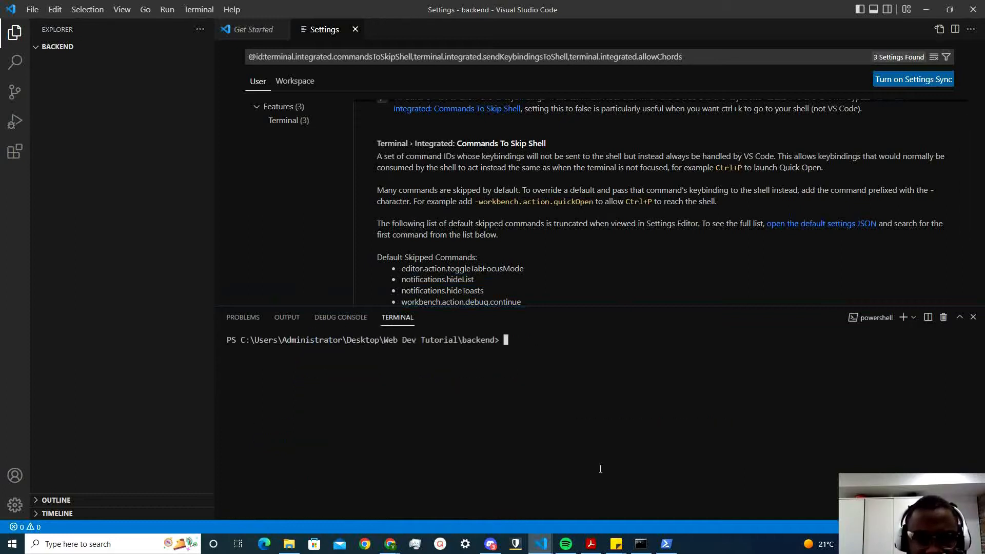
# Create app.ts in the backend folder containing console.log("Hello World")
pyautogui.click(161, 48)
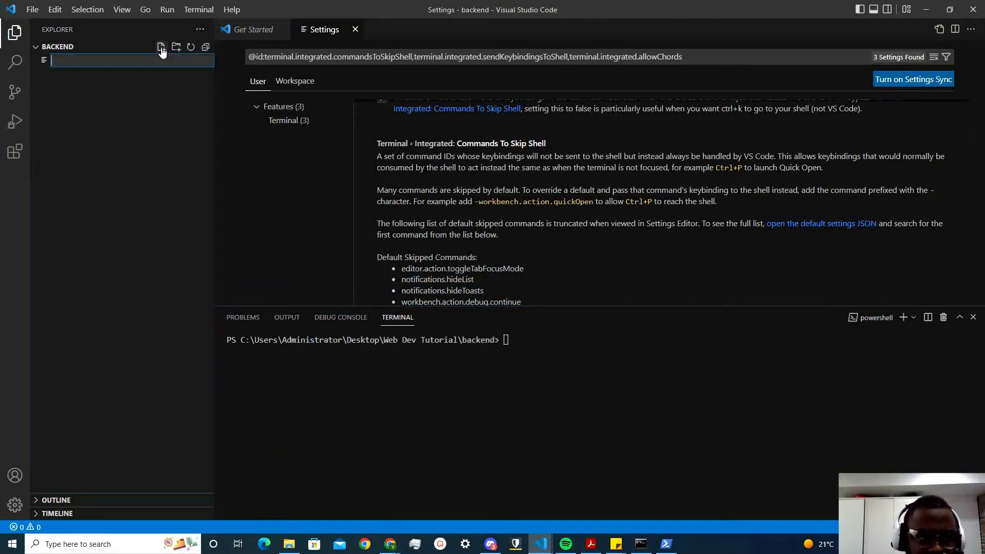
pyautogui.write('app.ts')
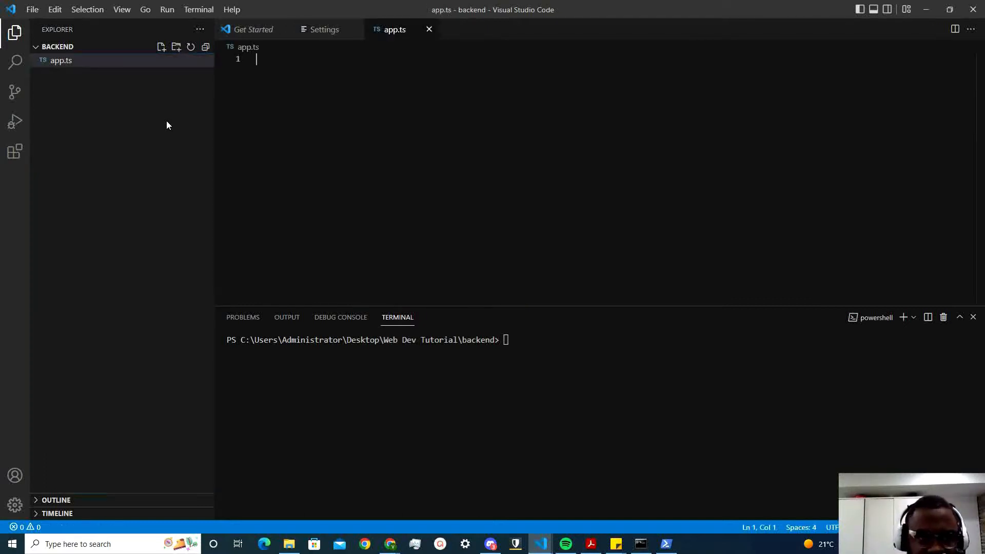
pyautogui.write('console.log("H')
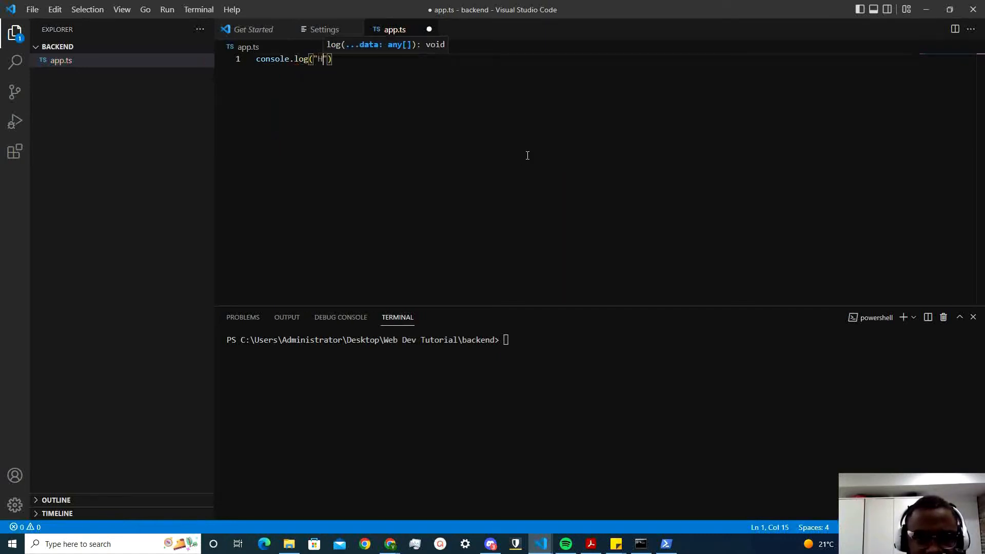
pyautogui.write('ello W')
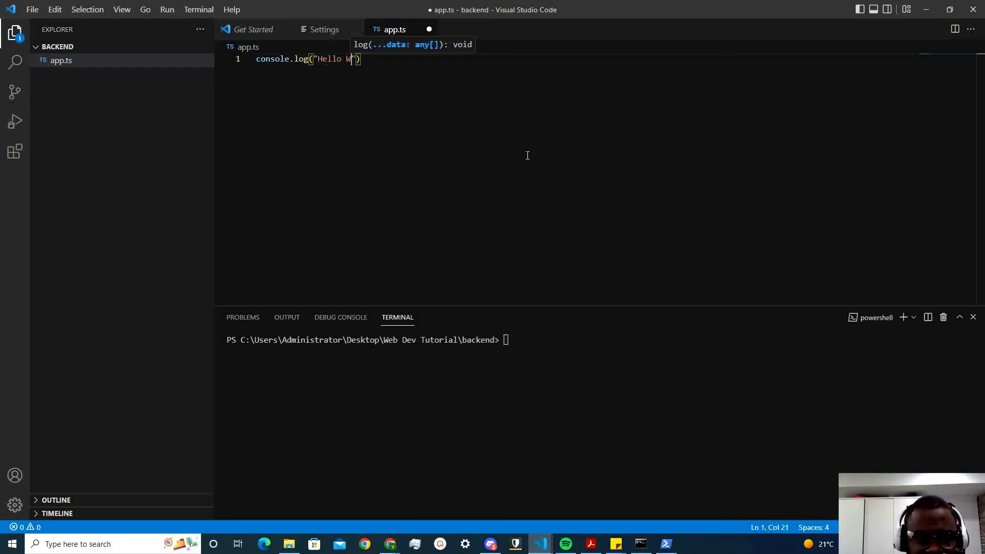
pyautogui.write('orld')
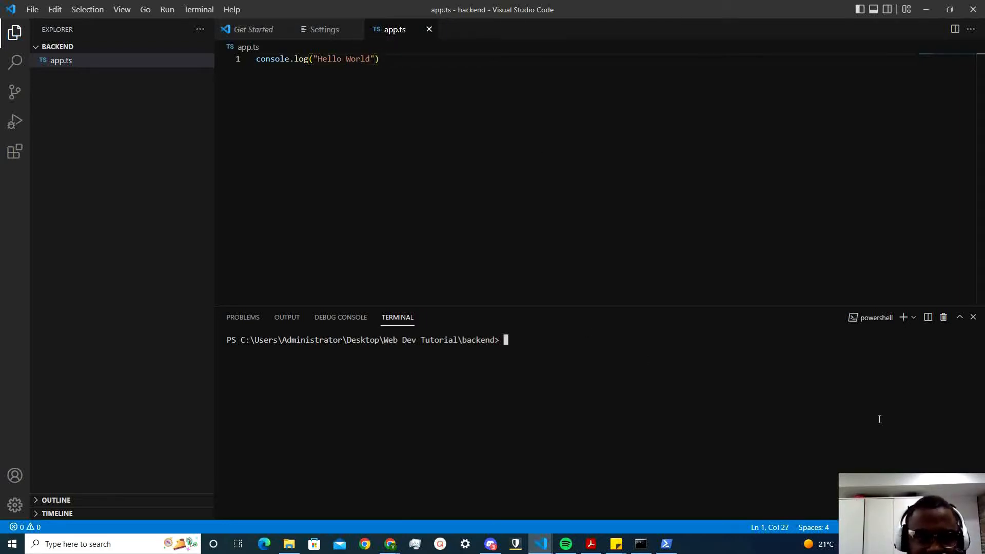
# Compile app.ts with tsc .\app.ts to produce app.js
pyautogui.write('ts')
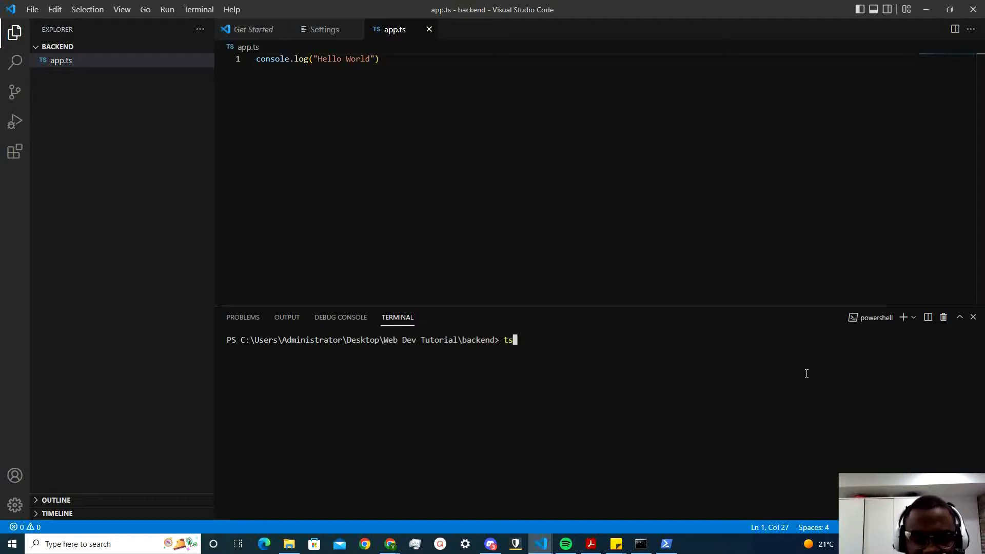
pyautogui.write('c .\\app.ts')
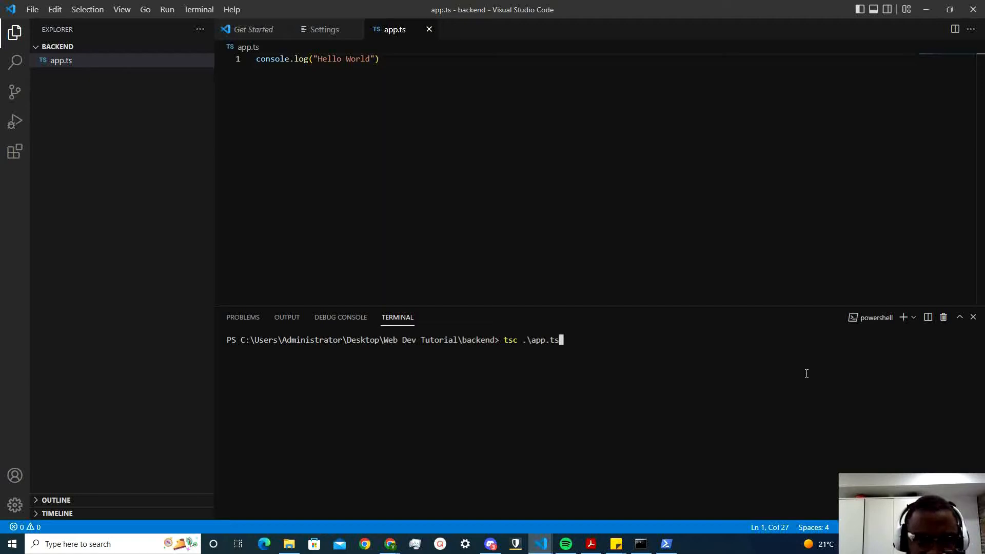
pyautogui.press('Return')
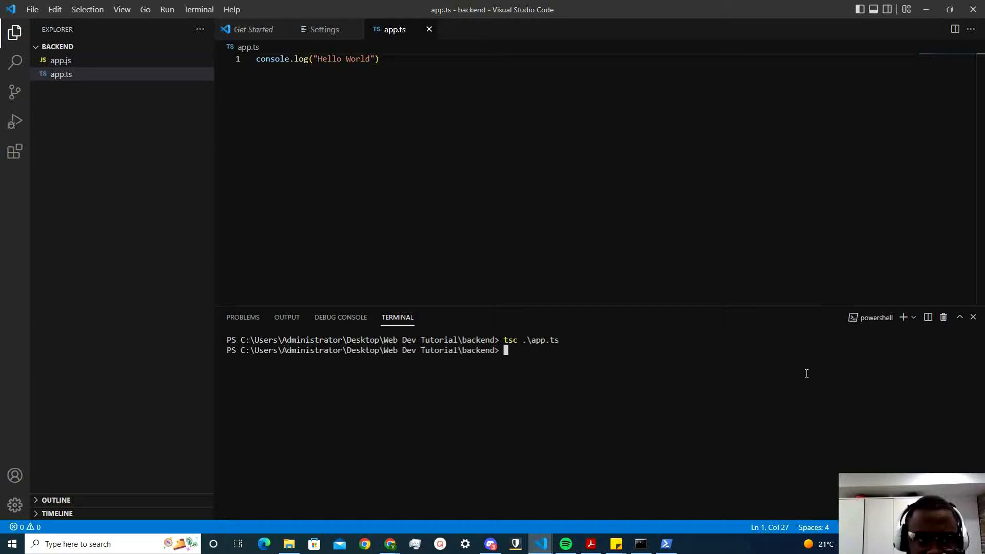
pyautogui.moveTo(64, 133)
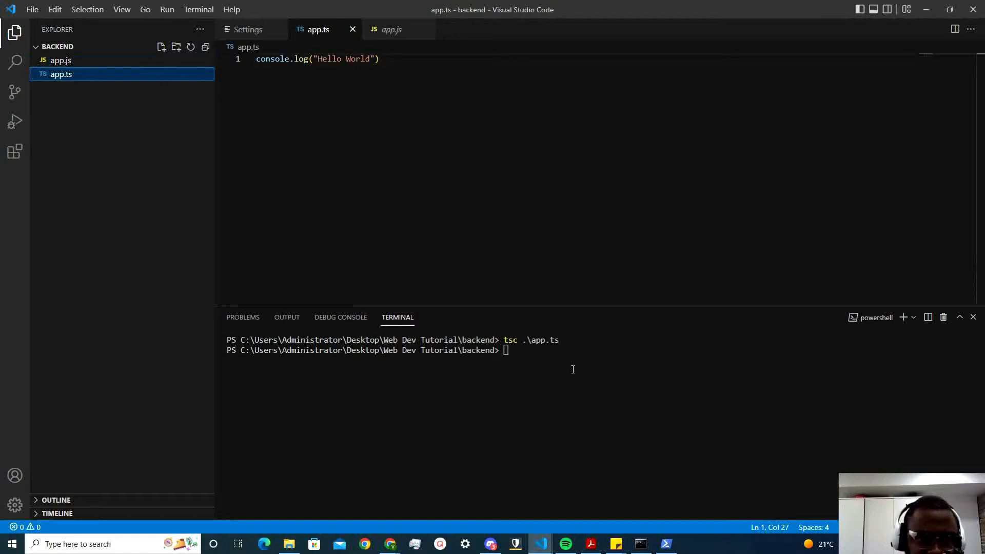
# Run node .\app.js to print Hello World, then view the compiled app.js
pyautogui.write('node')
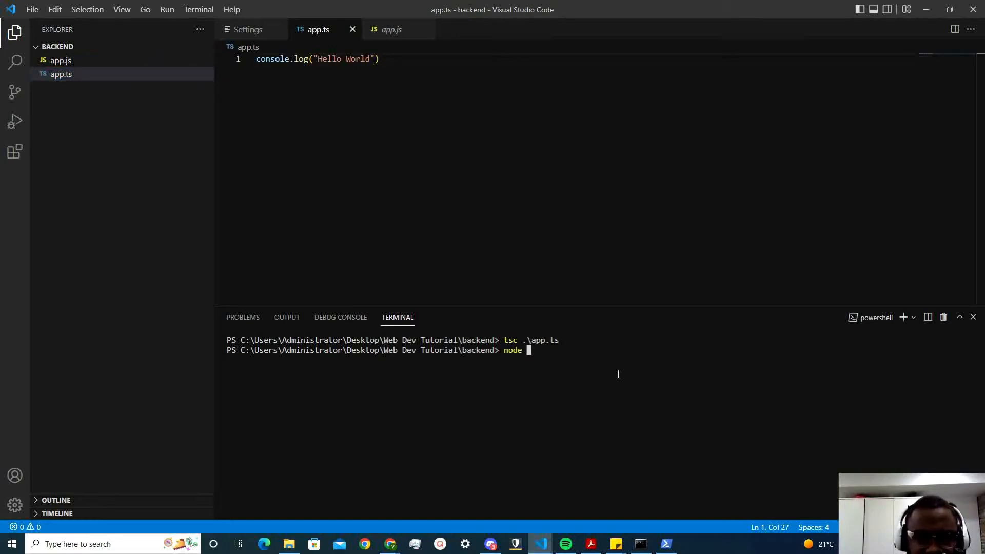
pyautogui.write('.\\app.js')
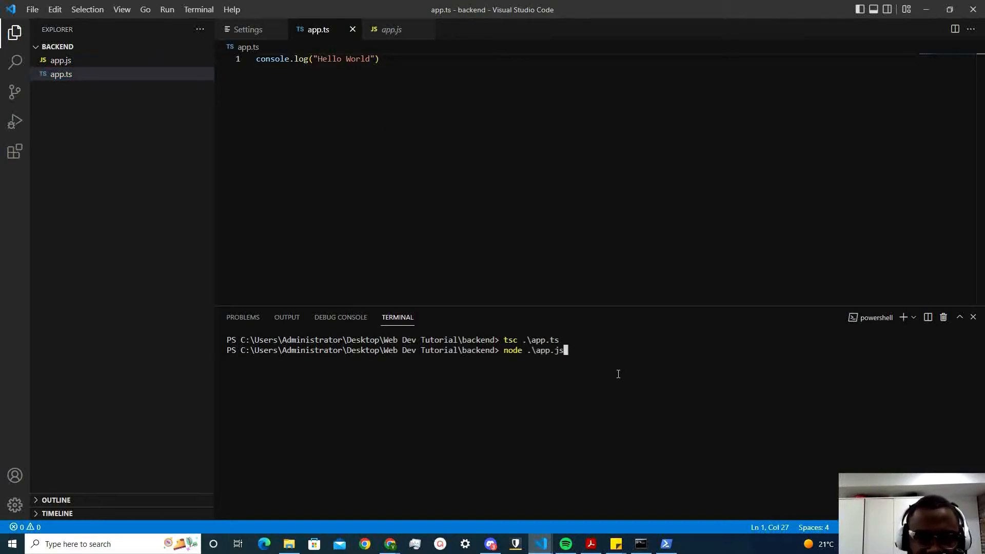
pyautogui.press('Return')
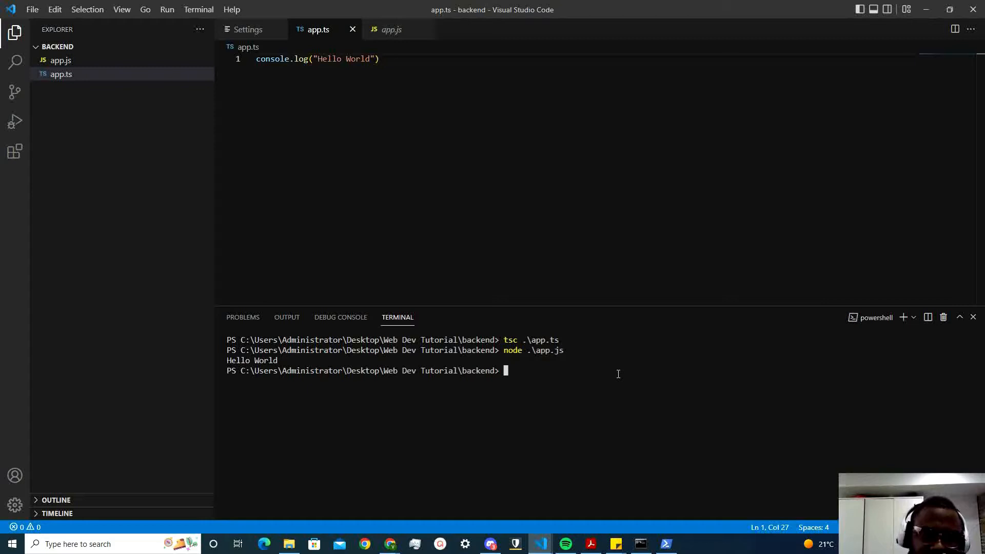
pyautogui.click(391, 30)
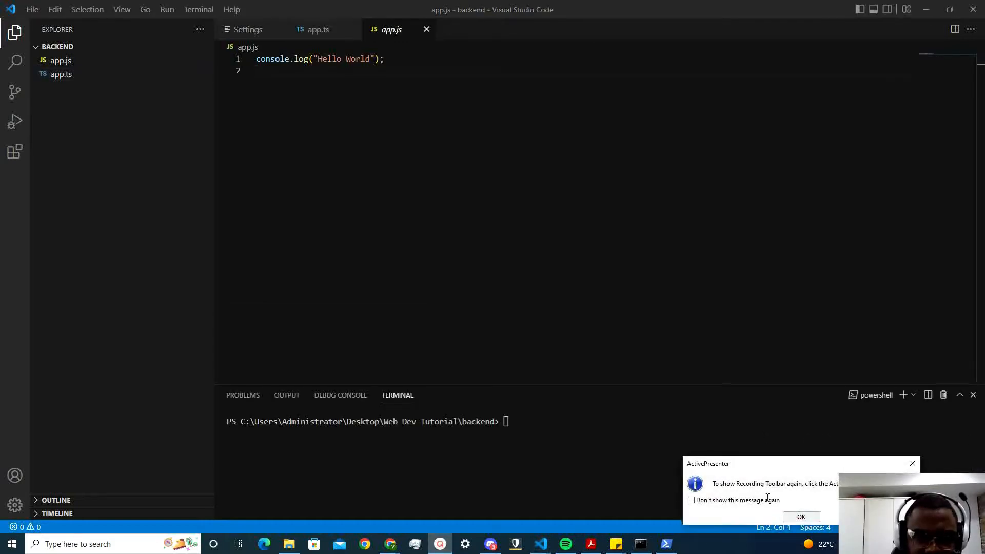
# Clear the terminal and run tsc --init to create tsconfig.json
pyautogui.click(801, 516)
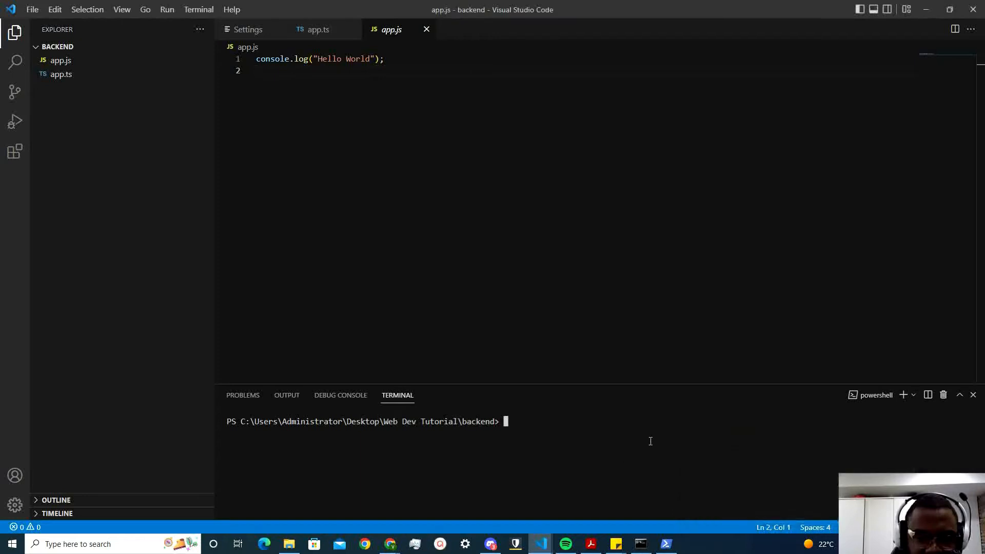
pyautogui.moveTo(725, 436)
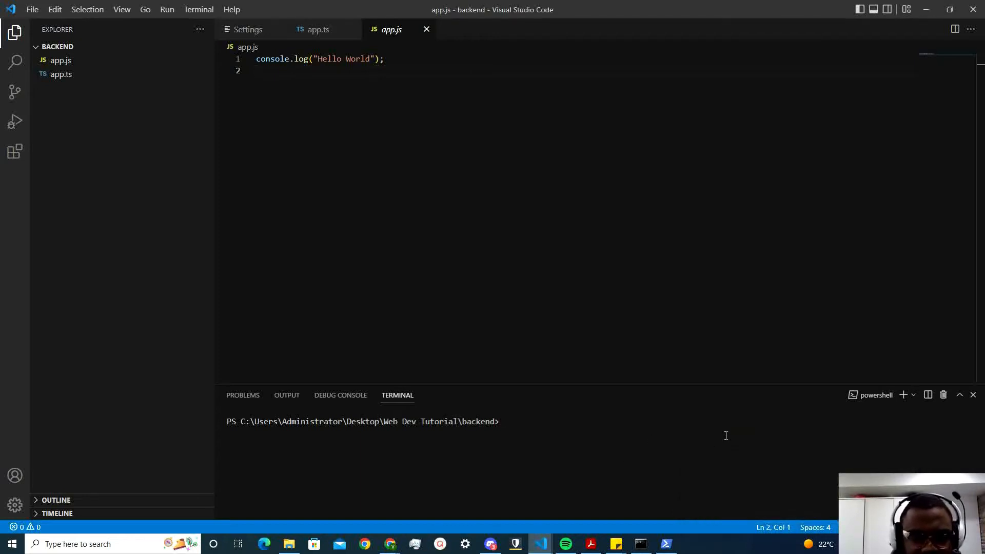
pyautogui.write('tsc')
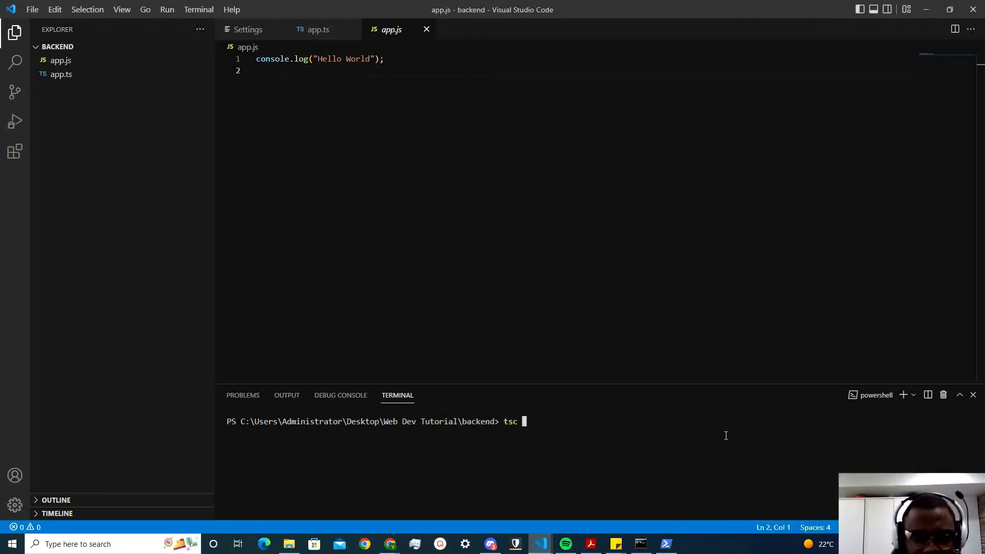
pyautogui.press('Return')
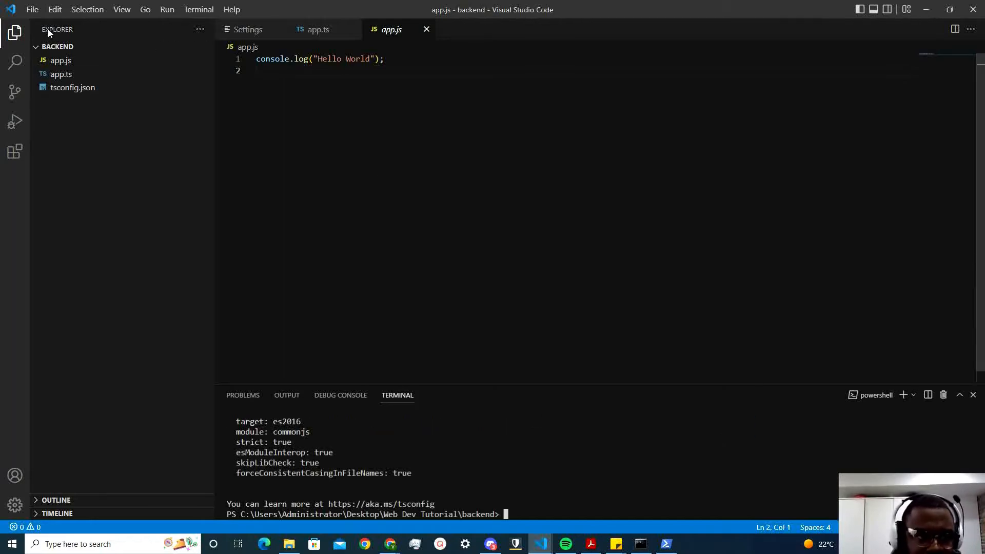
# Inspect tsconfig.json and delete the compiled app.js file
pyautogui.click(73, 87)
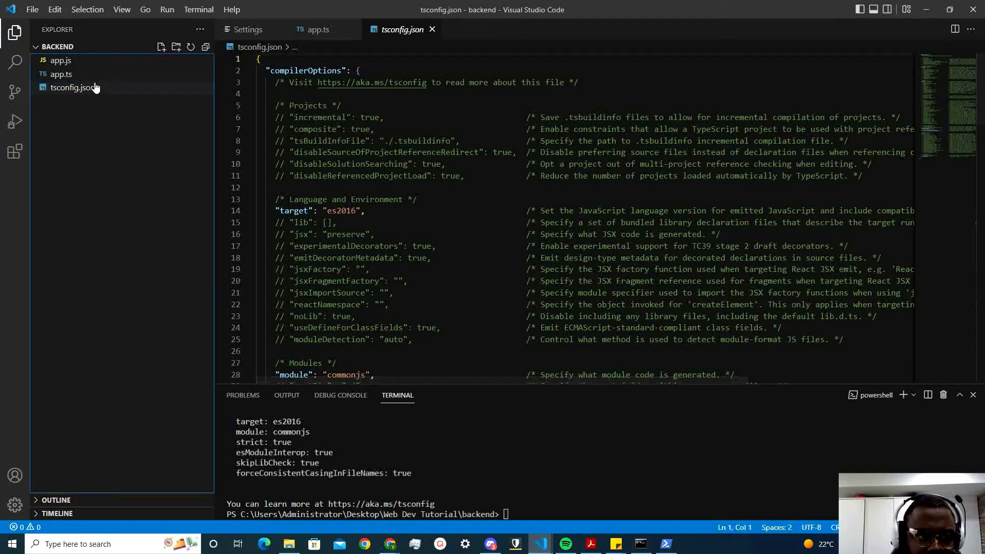
pyautogui.click(60, 60)
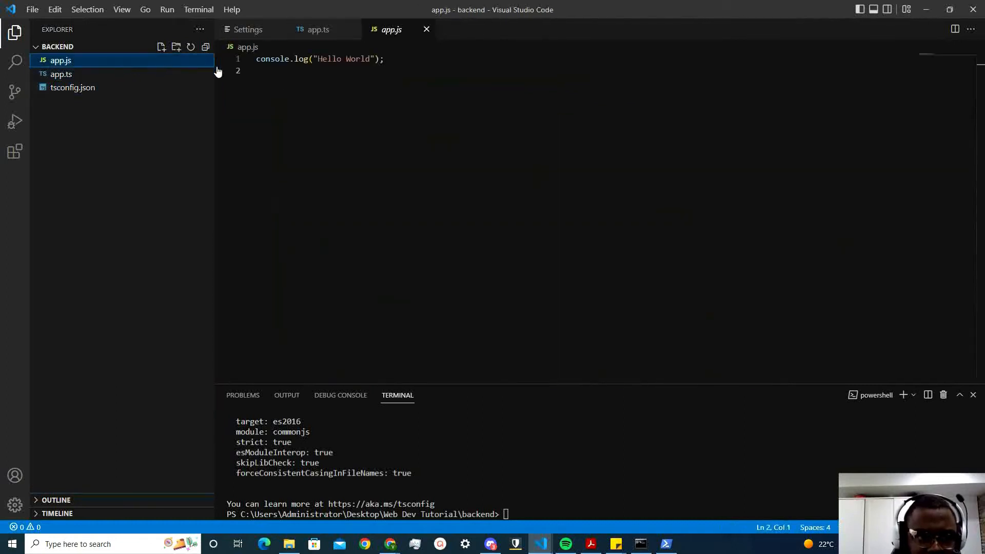
pyautogui.press('Delete')
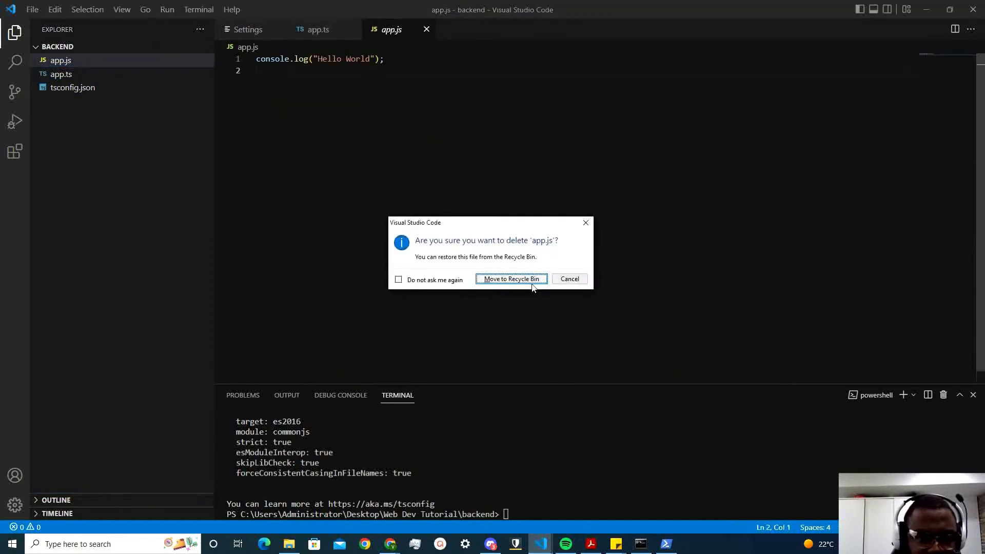
pyautogui.click(511, 279)
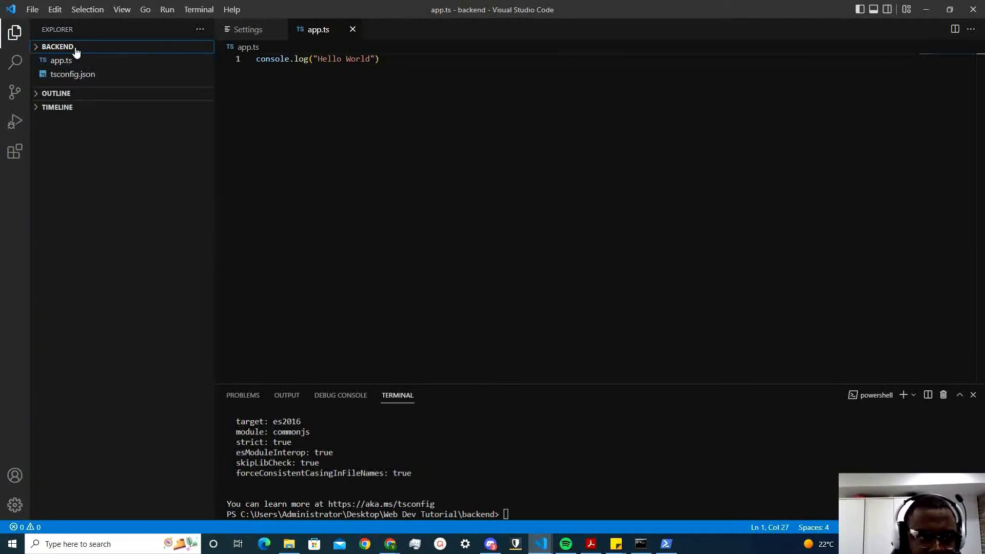
# Create a src folder in backend and move app.ts into it
pyautogui.click(161, 47)
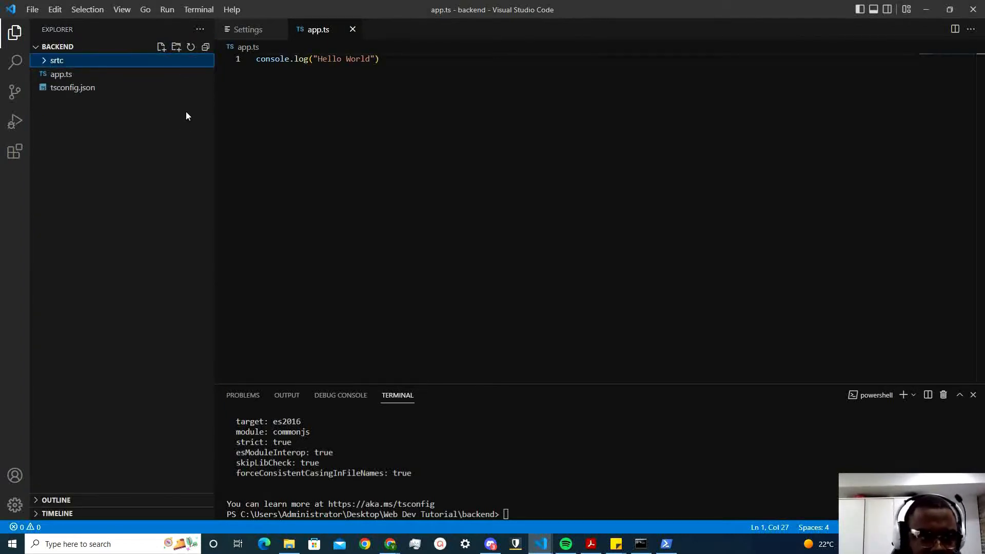
pyautogui.rightClick(57, 59)
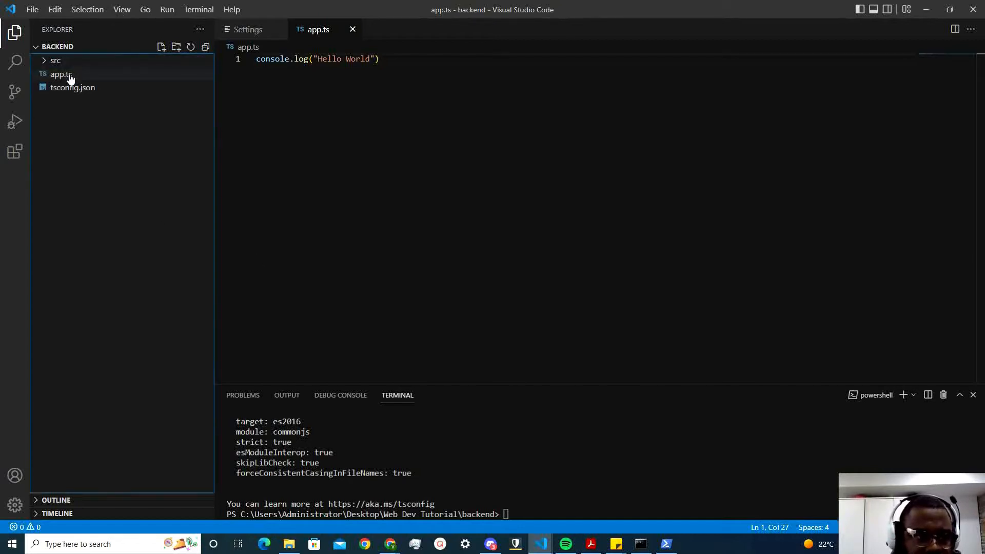
pyautogui.click(61, 74)
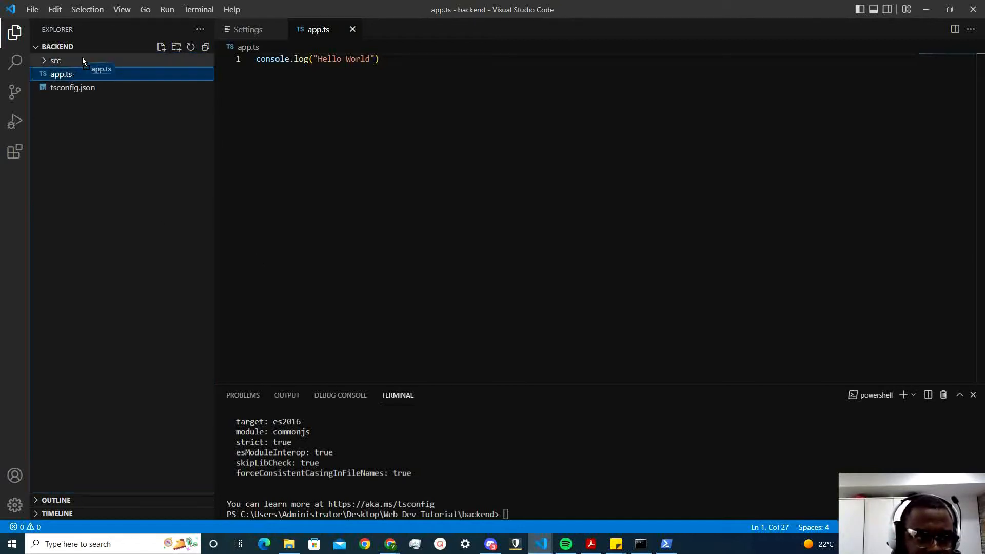
pyautogui.moveTo(61, 73); pyautogui.dragTo(55, 59)
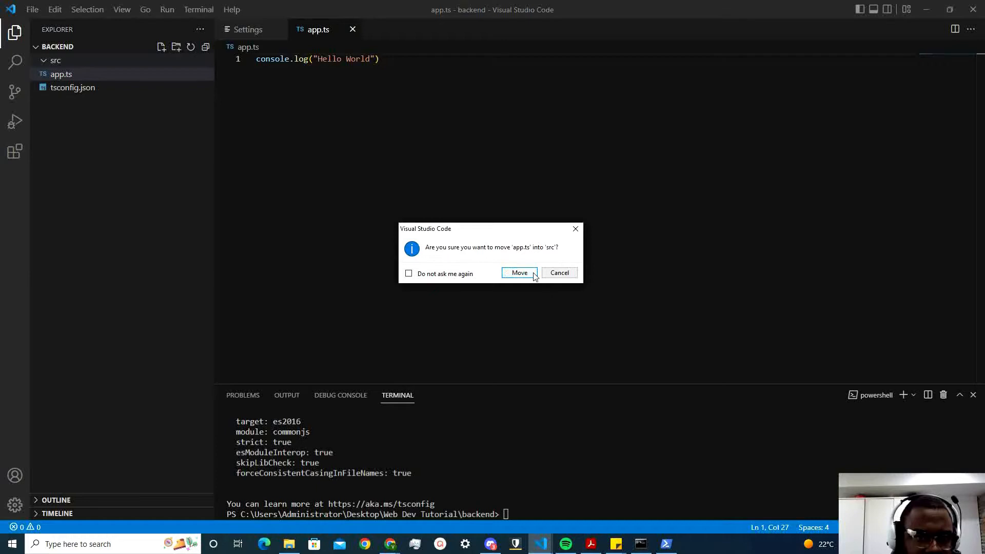
pyautogui.click(518, 272)
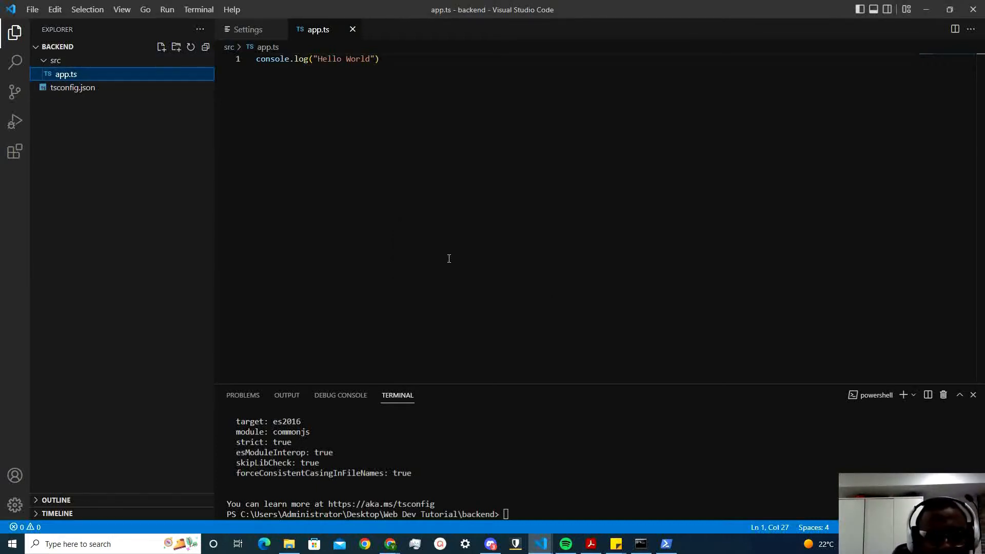
pyautogui.click(152, 105)
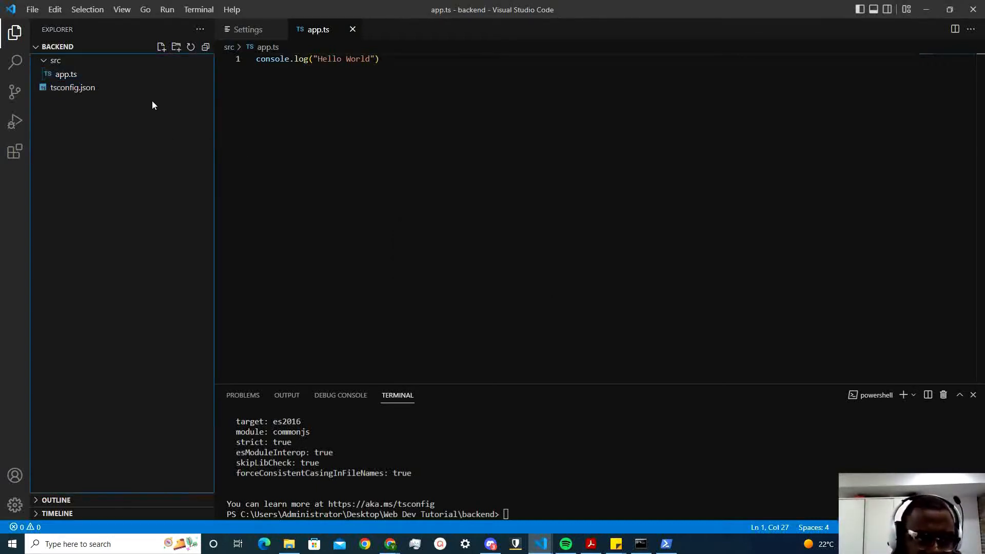
# Enable the moduleResolution node option in tsconfig.json
pyautogui.click(73, 87)
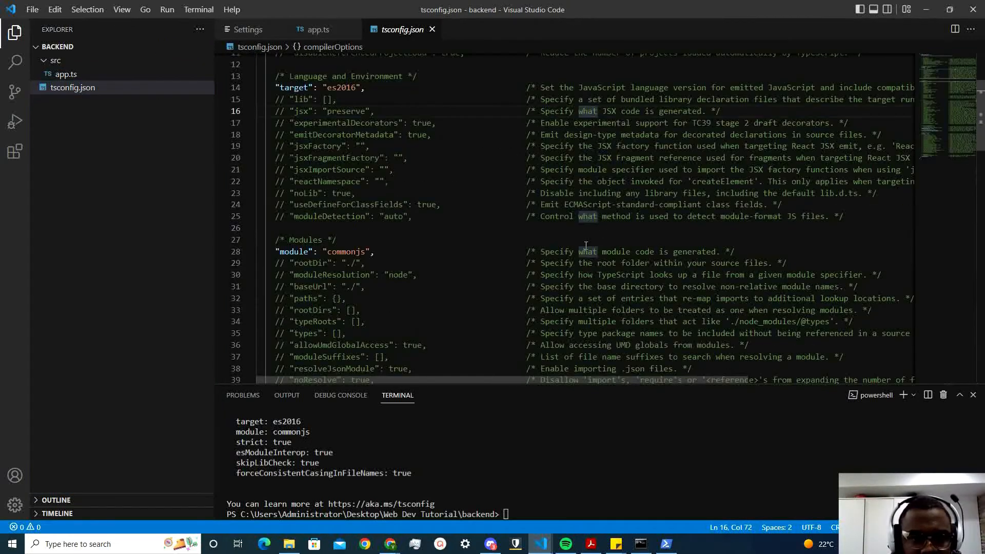
pyautogui.click(456, 281)
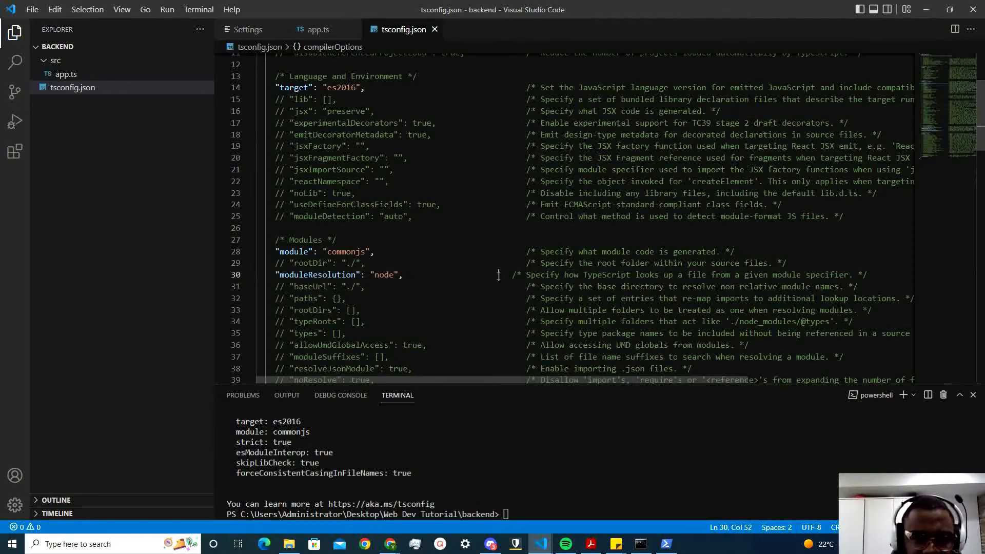
pyautogui.scroll(-3)
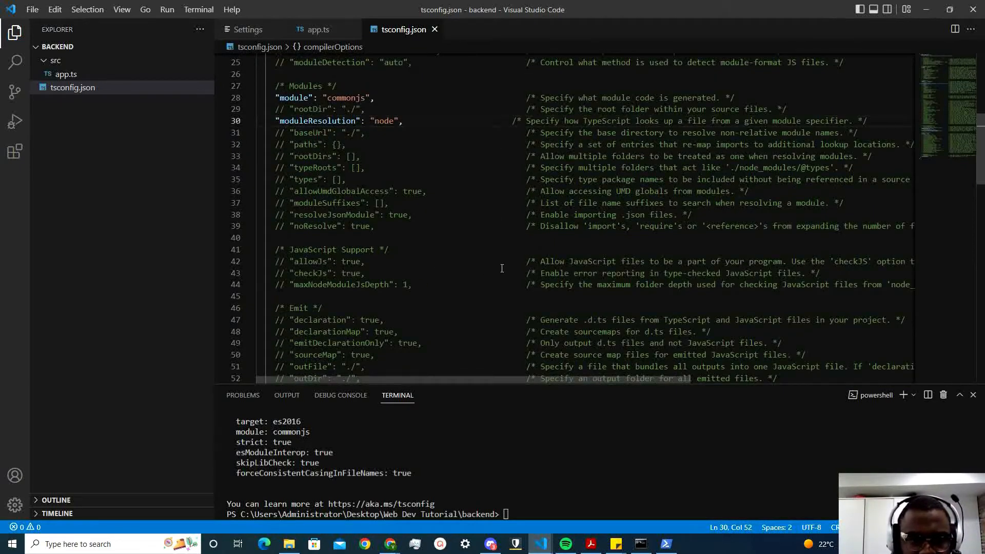
# Enable outDir in tsconfig.json, set it to "./dist", and save the file
pyautogui.press('Ctrl+f')
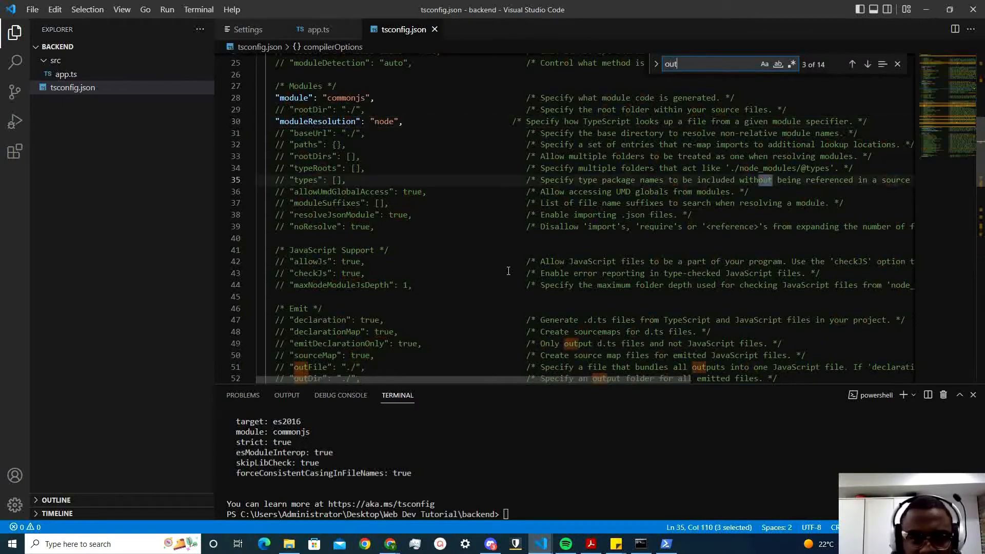
pyautogui.scroll(-3)
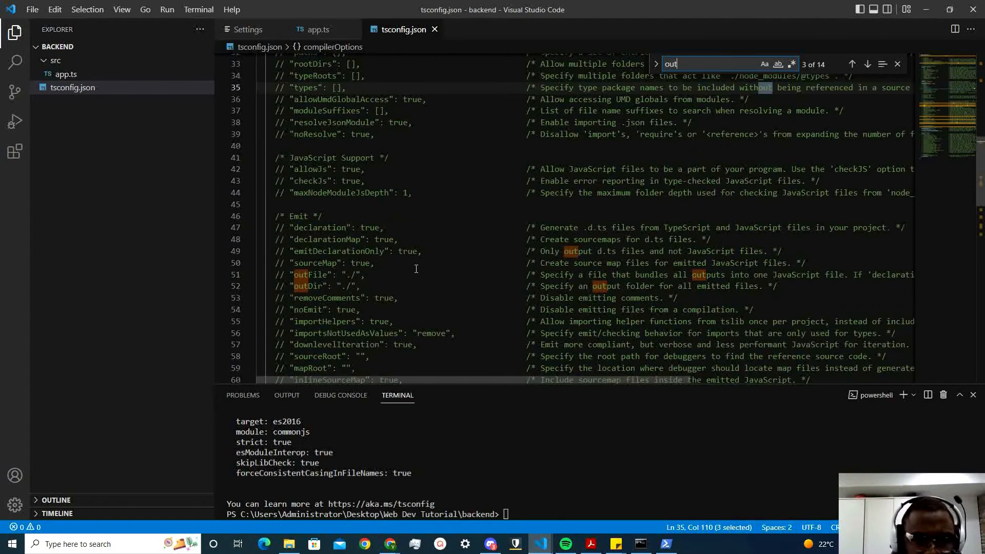
pyautogui.click(434, 286)
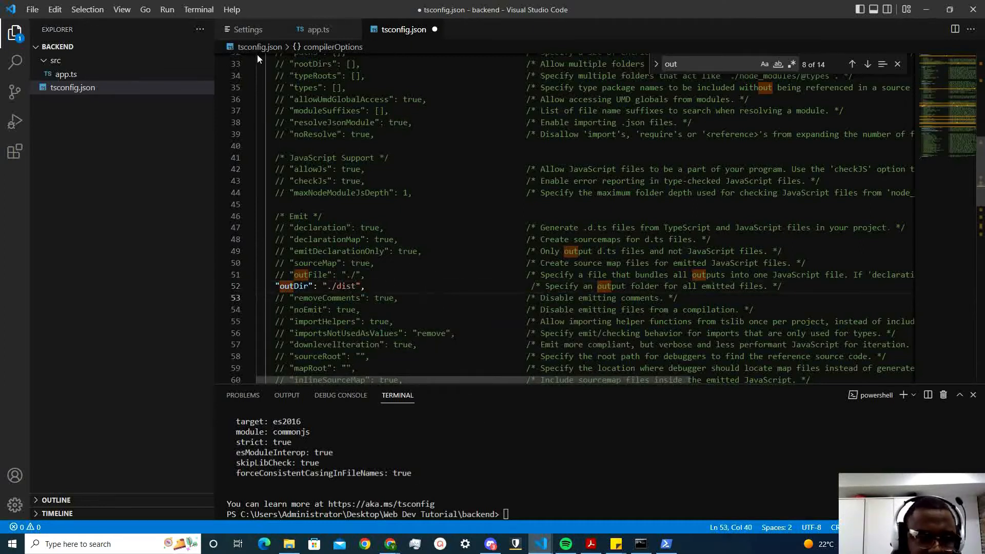
pyautogui.click(449, 251)
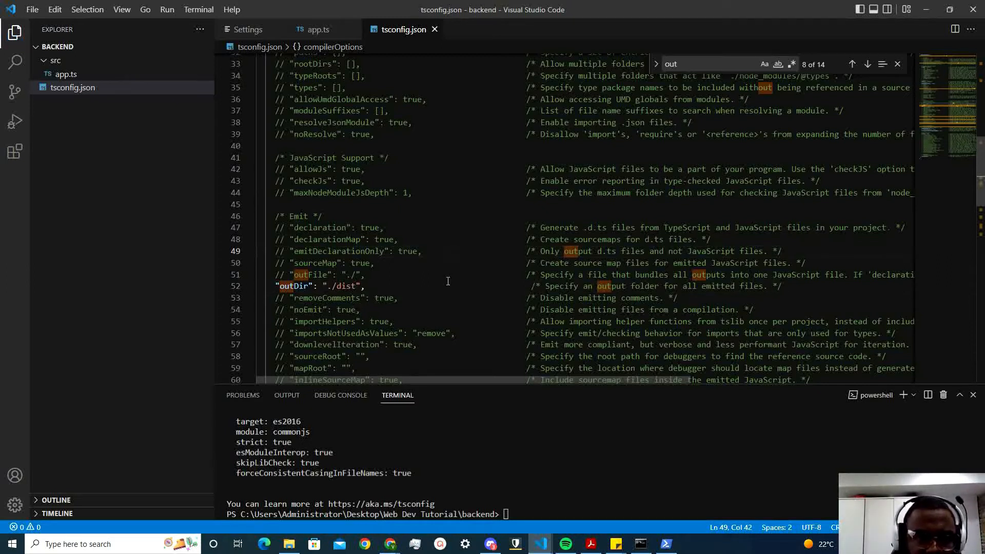
pyautogui.click(445, 275)
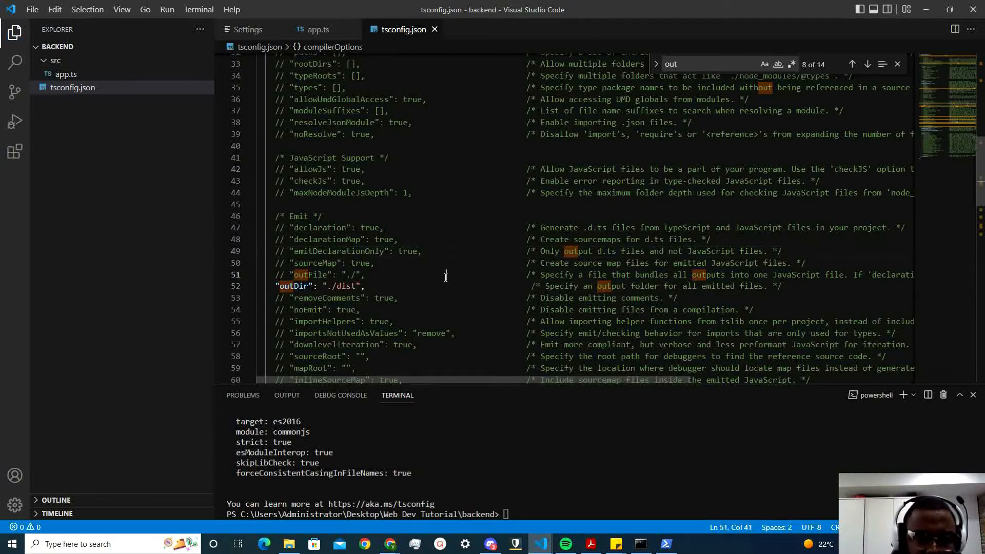
pyautogui.click(853, 65)
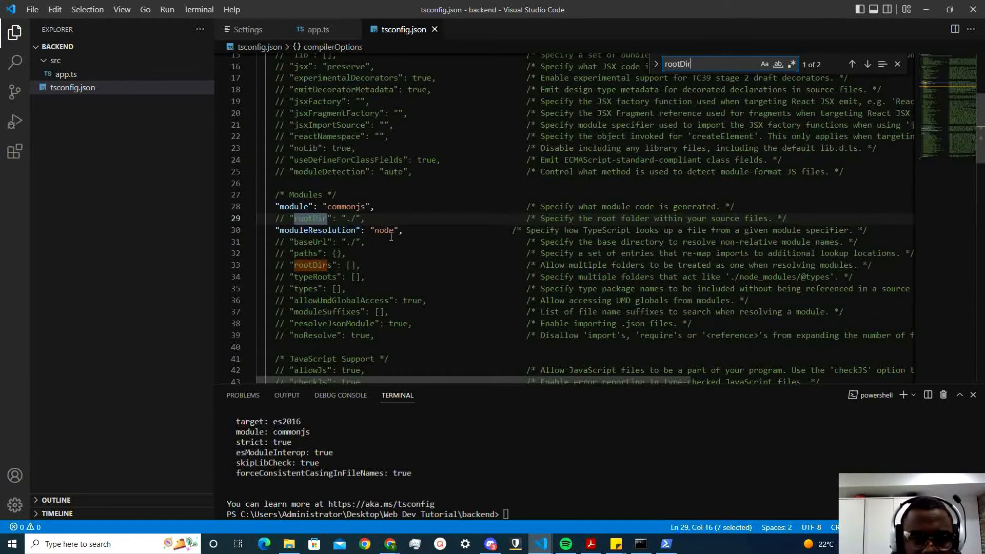
# Uncomment rootDir in tsconfig.json and change its value to "./src"
pyautogui.click(377, 218)
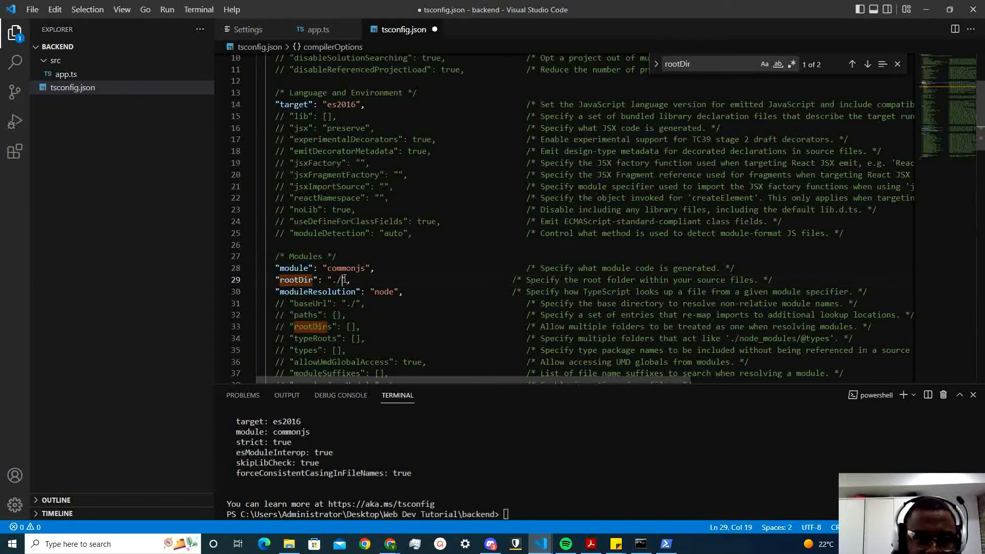
pyautogui.write('src')
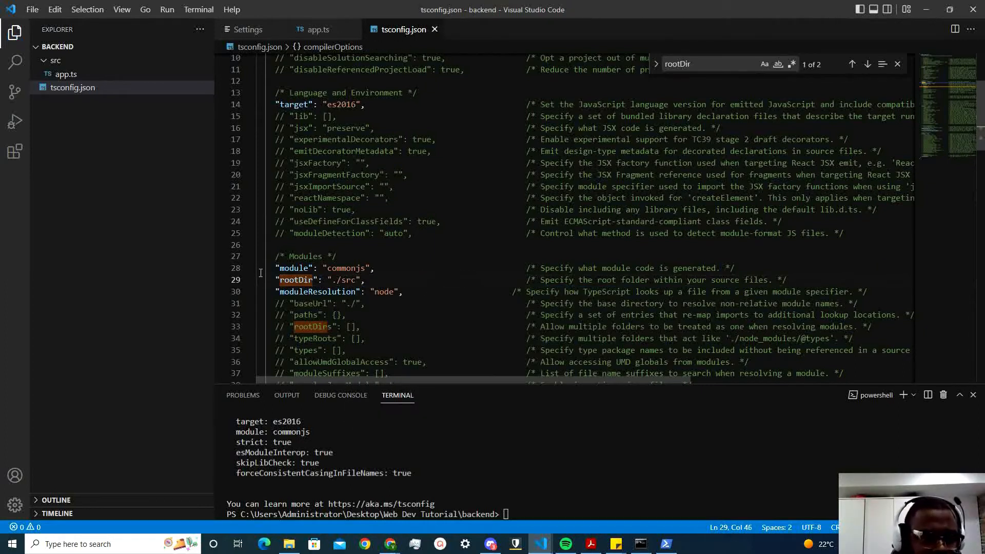
pyautogui.scroll(3)
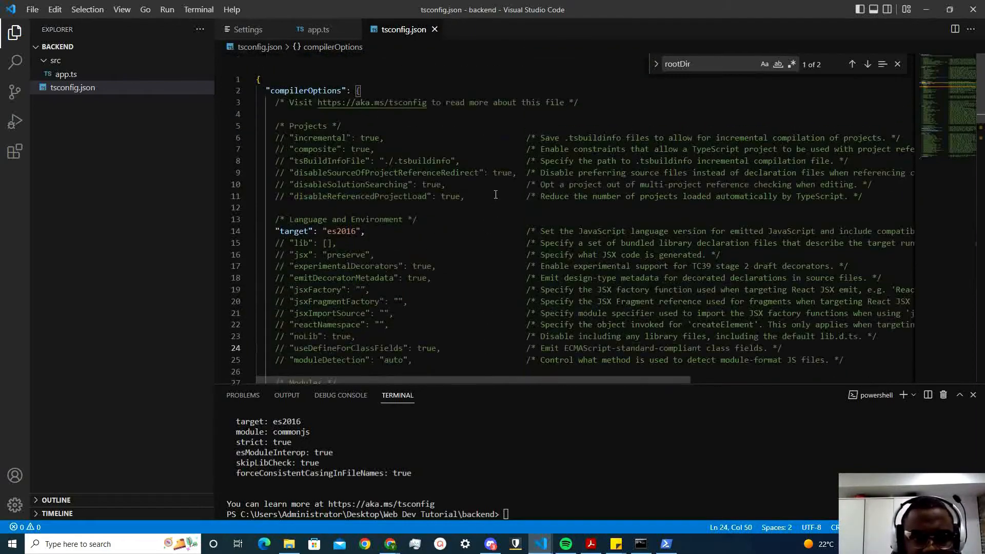
pyautogui.scroll(-3)
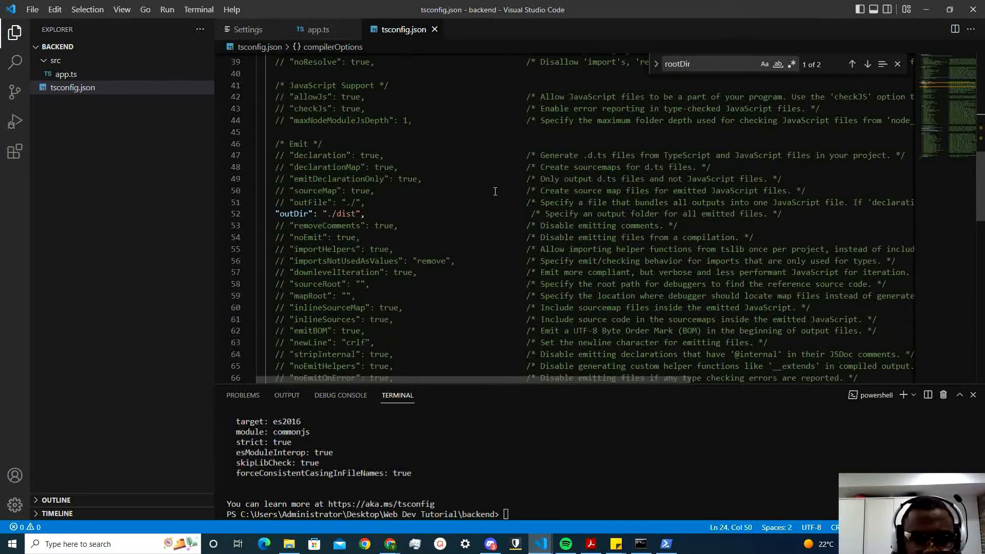
pyautogui.scroll(3)
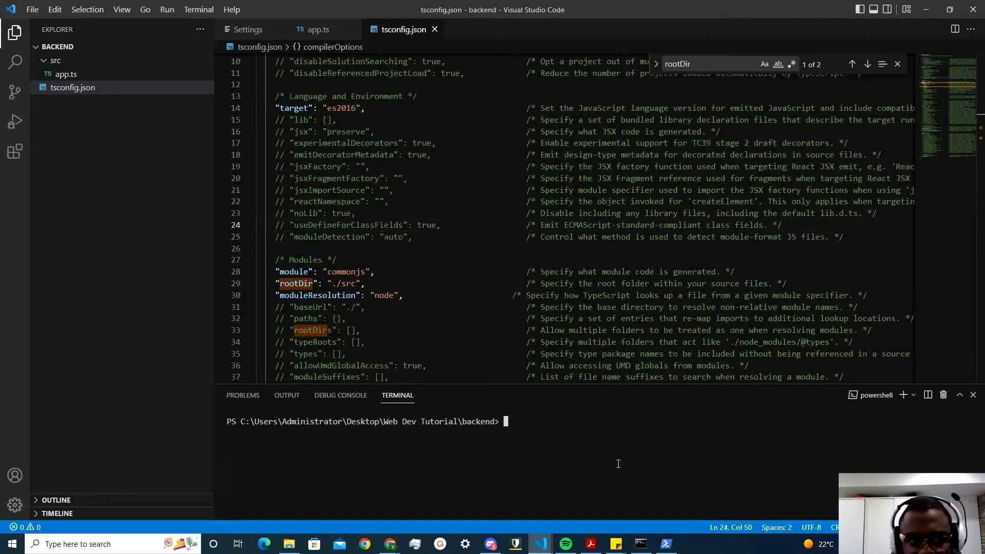
# Compile with tsc and open the generated dist/app.js
pyautogui.write('tsc')
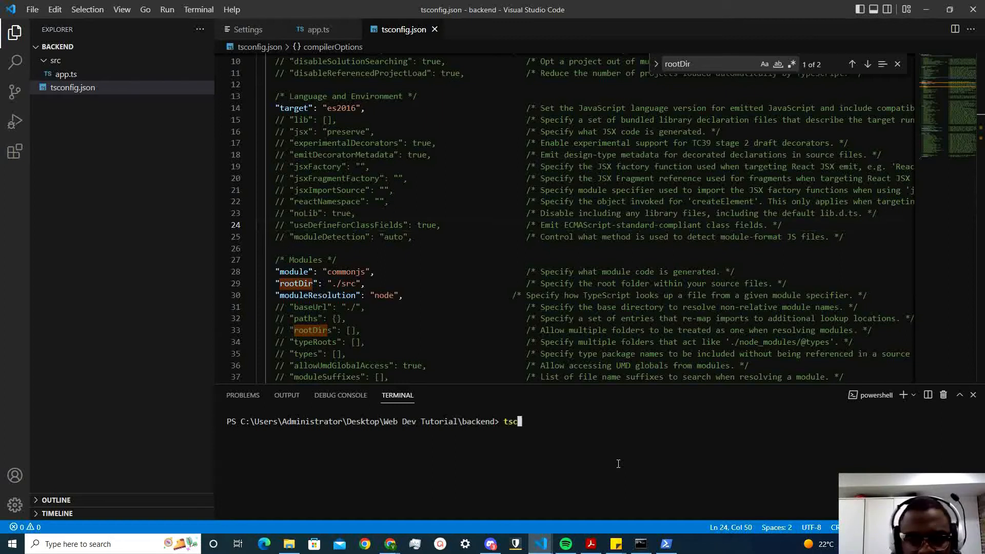
pyautogui.press('Return')
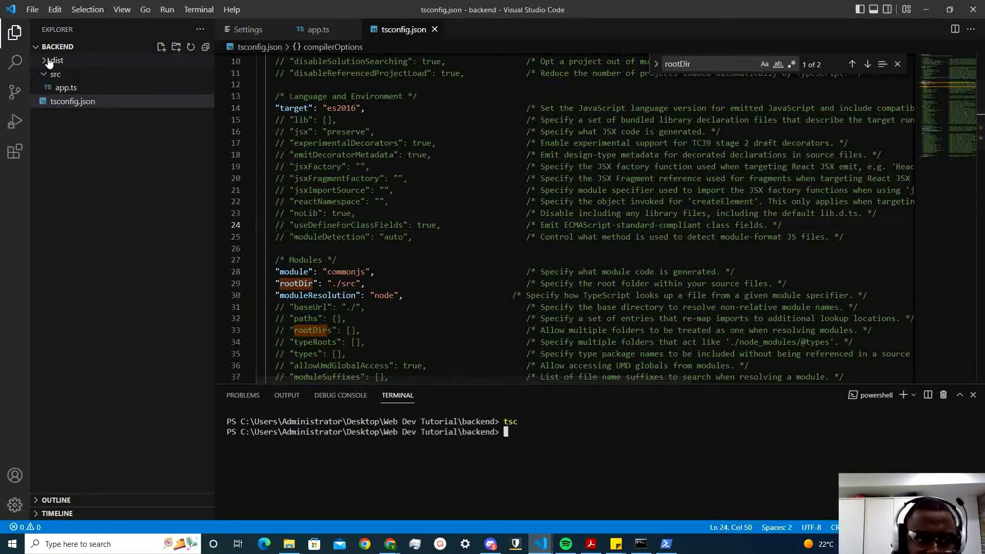
pyautogui.click(56, 60)
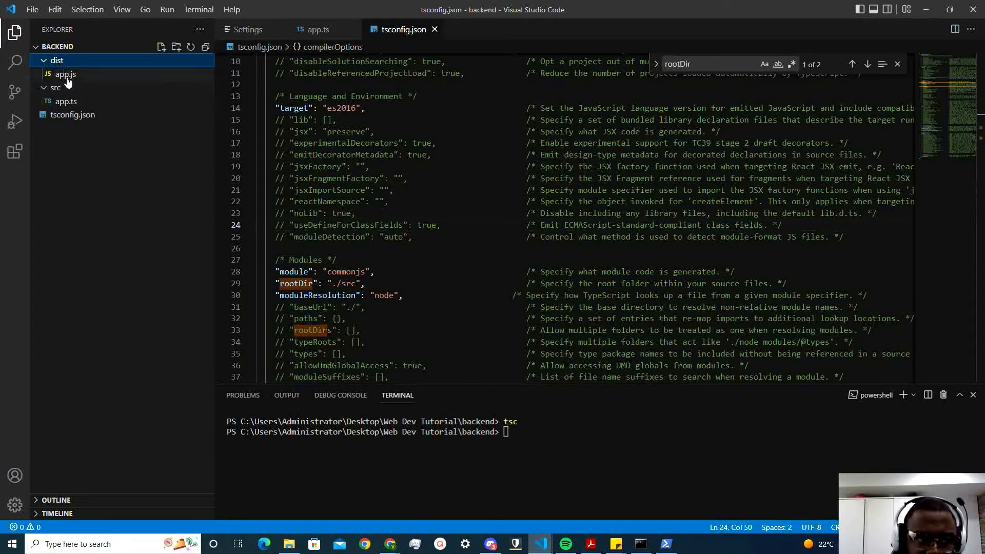
pyautogui.click(64, 74)
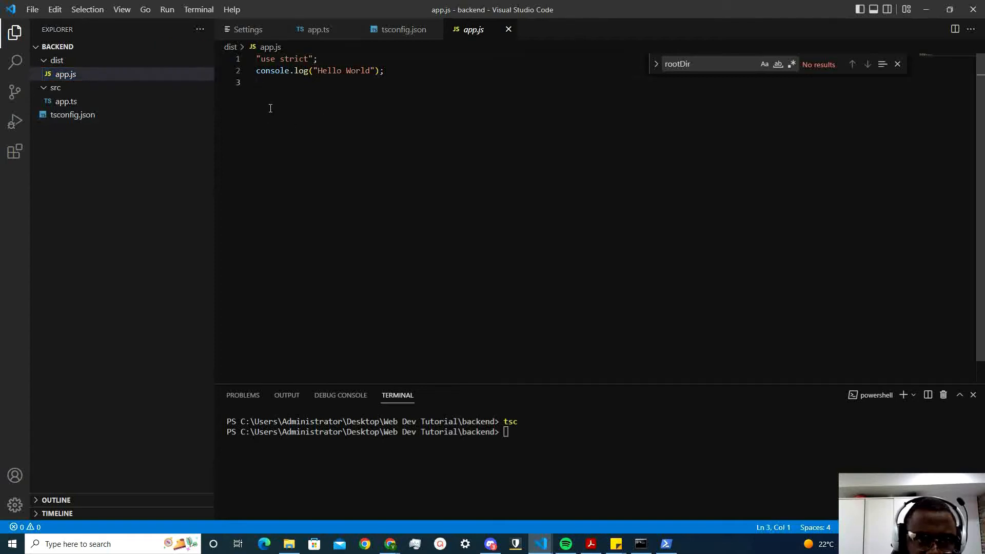
pyautogui.moveTo(109, 93)
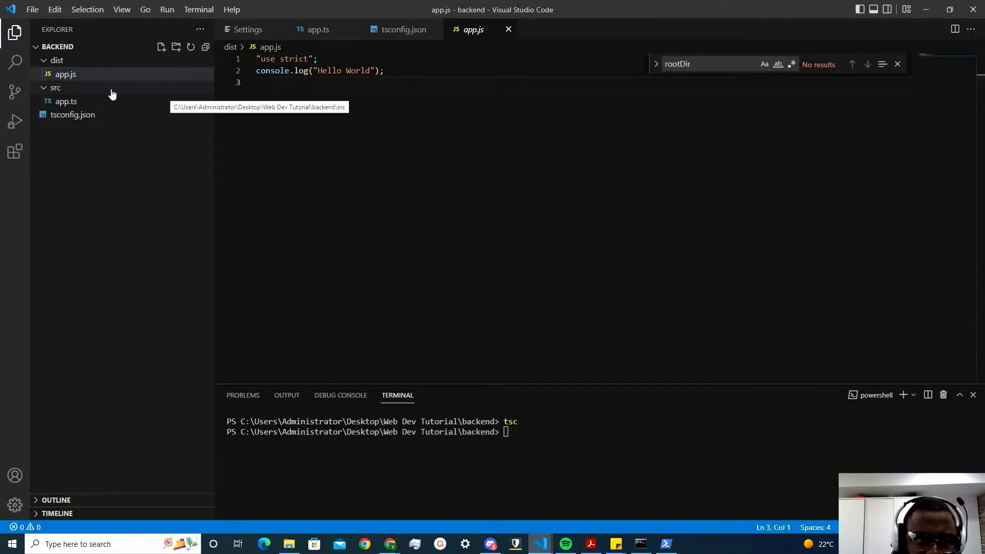
# Collapse and re-expand the src folder, then toggle the dist folder in Explorer
pyautogui.click(65, 74)
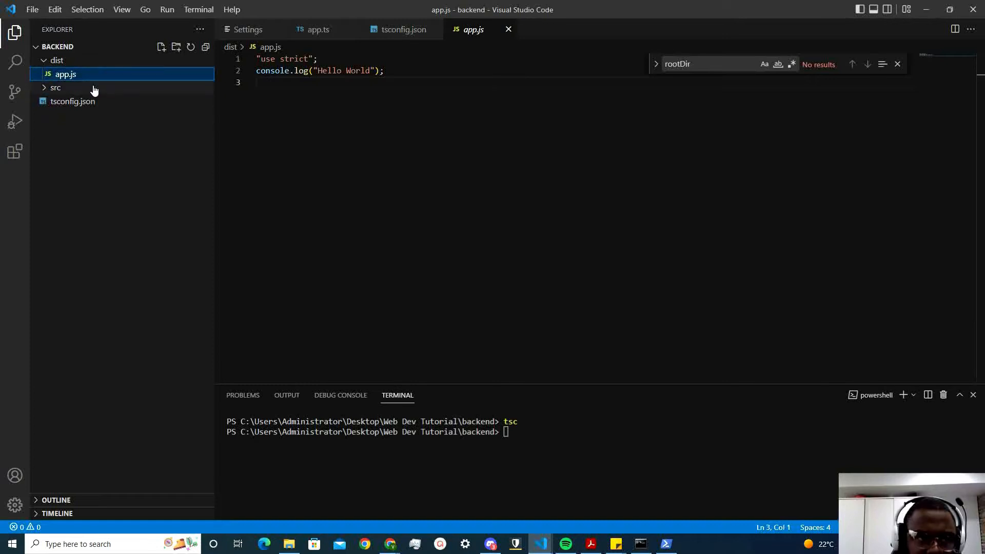
pyautogui.click(55, 87)
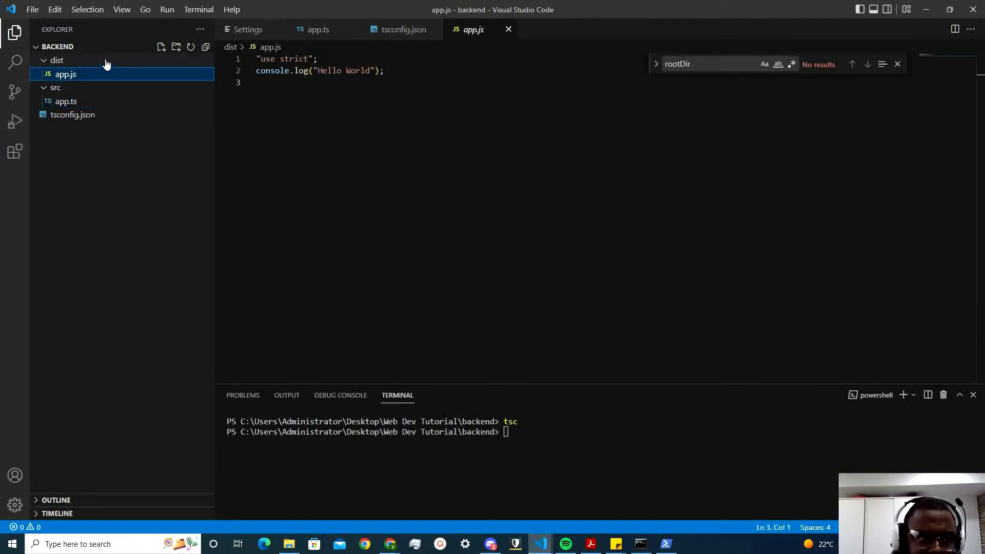
pyautogui.click(57, 59)
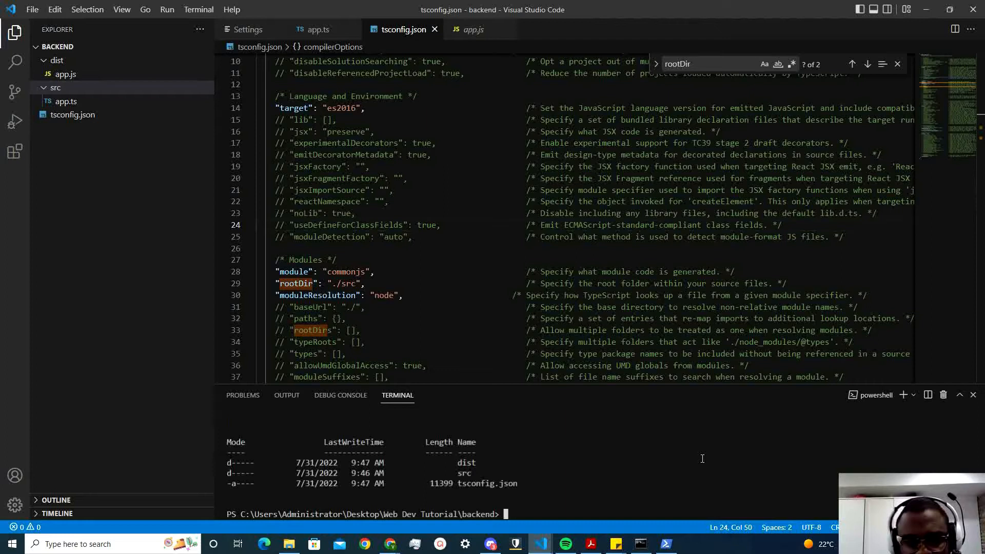
# Run tsc again in the terminal to recompile the project
pyautogui.write('tsc')
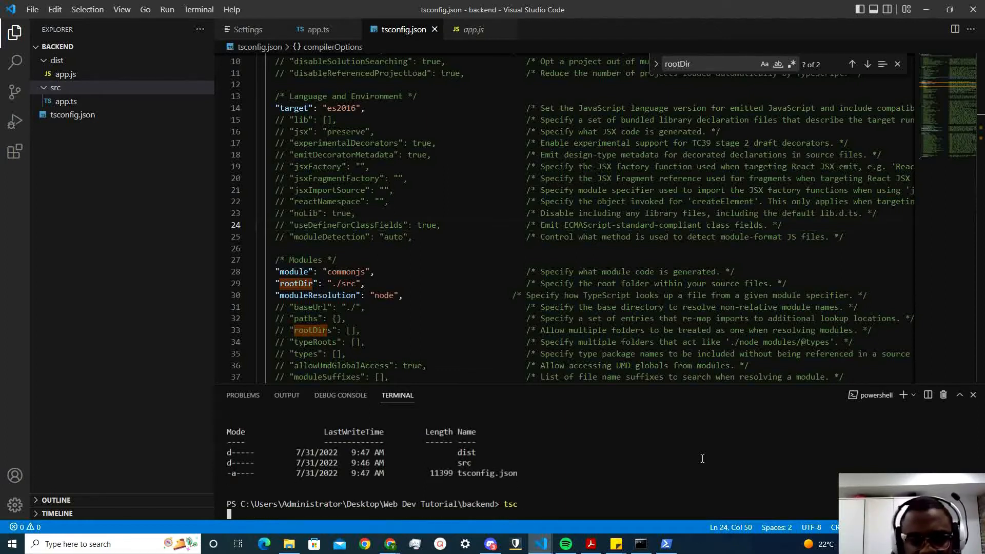
pyautogui.press('Return')
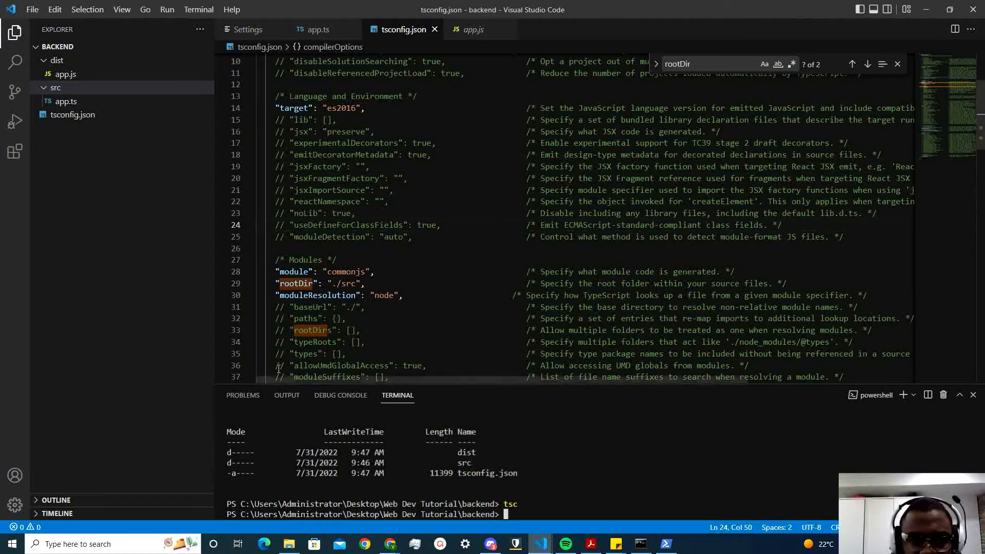
pyautogui.doubleClick(465, 453)
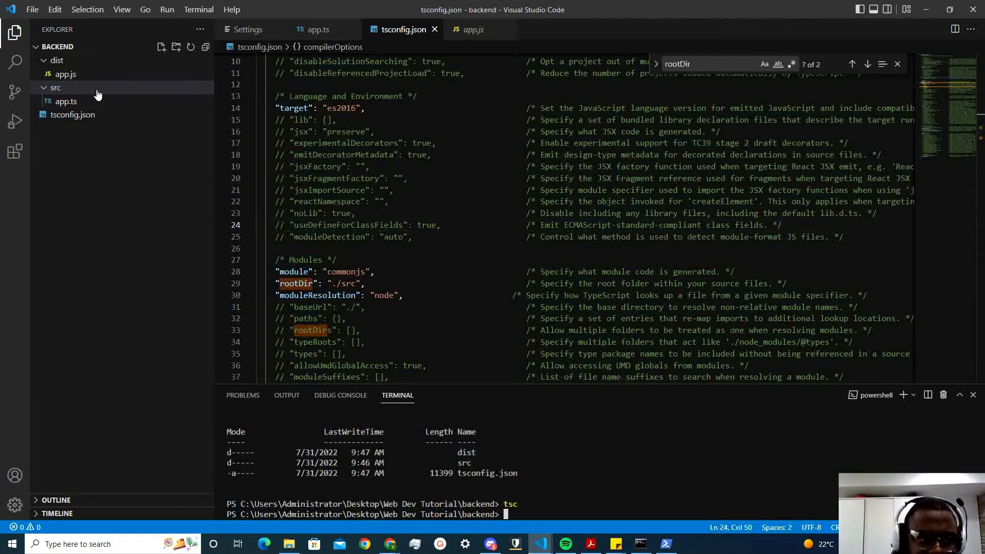
# Create a new file index.ts inside the src folder
pyautogui.click(56, 87)
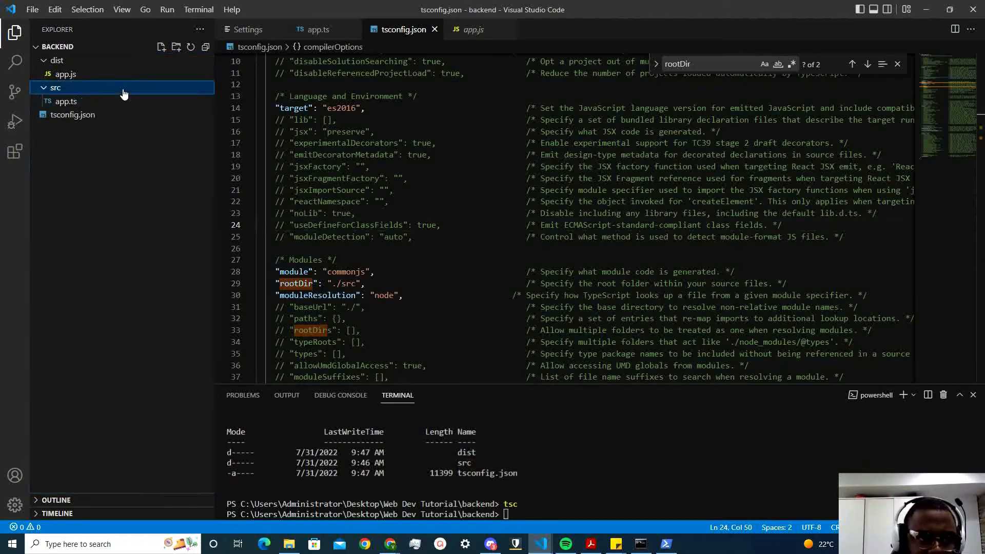
pyautogui.moveTo(128, 92)
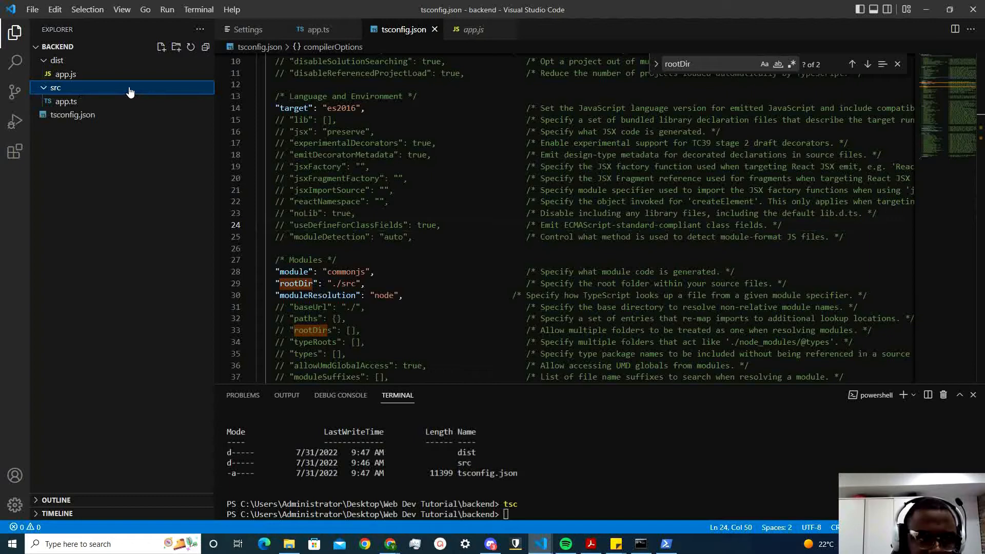
pyautogui.click(160, 47)
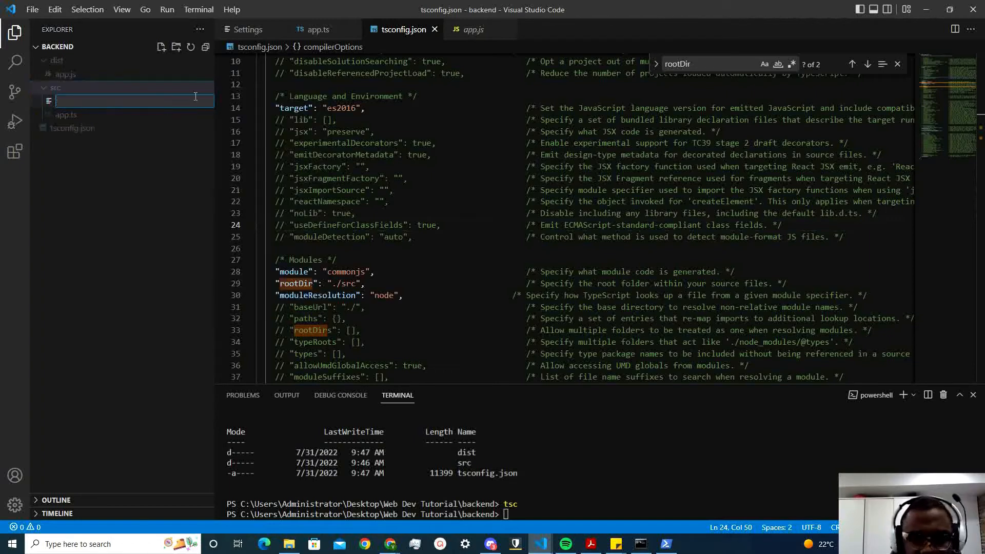
pyautogui.write('index.')
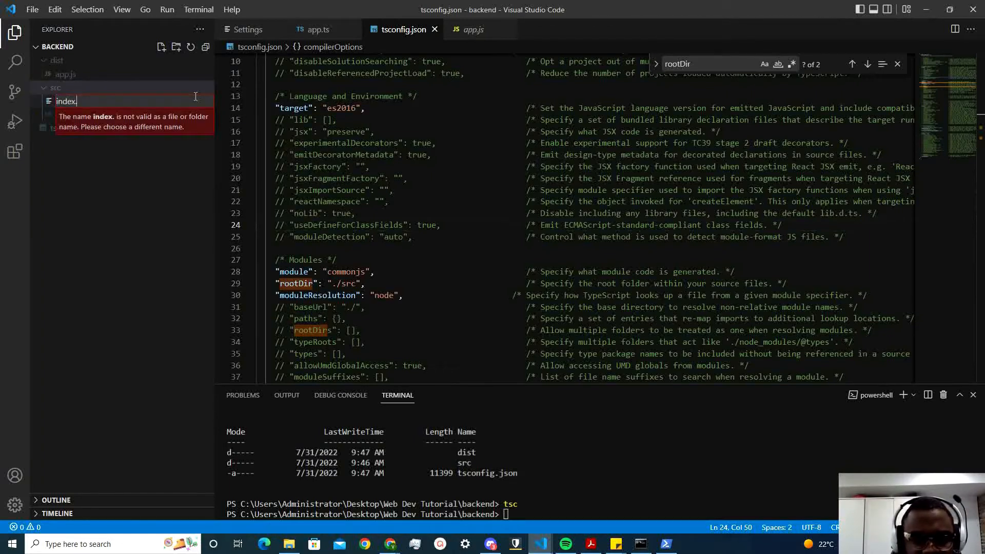
pyautogui.press('Enter')
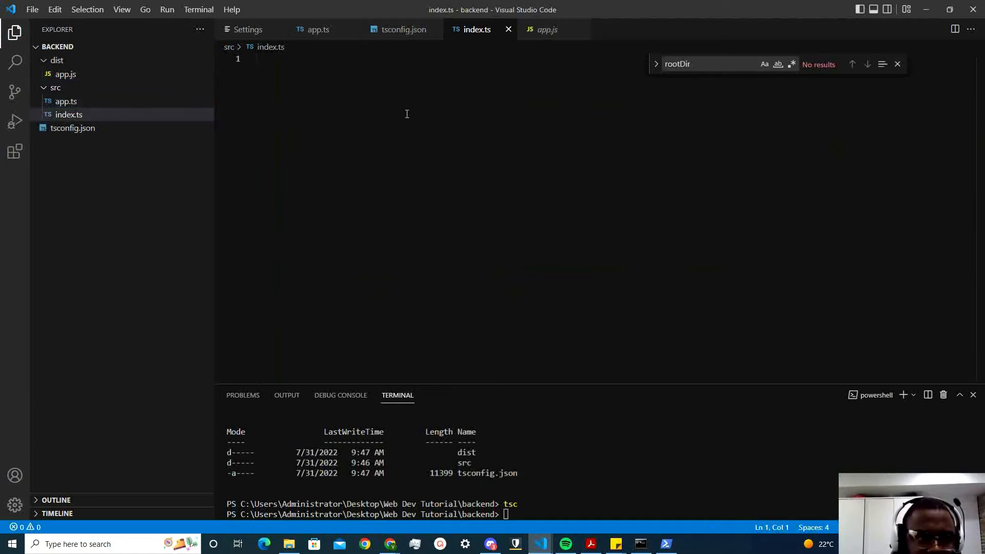
# Write console.log("Hello") in index.ts and run tsc to compile it
pyautogui.write('console')
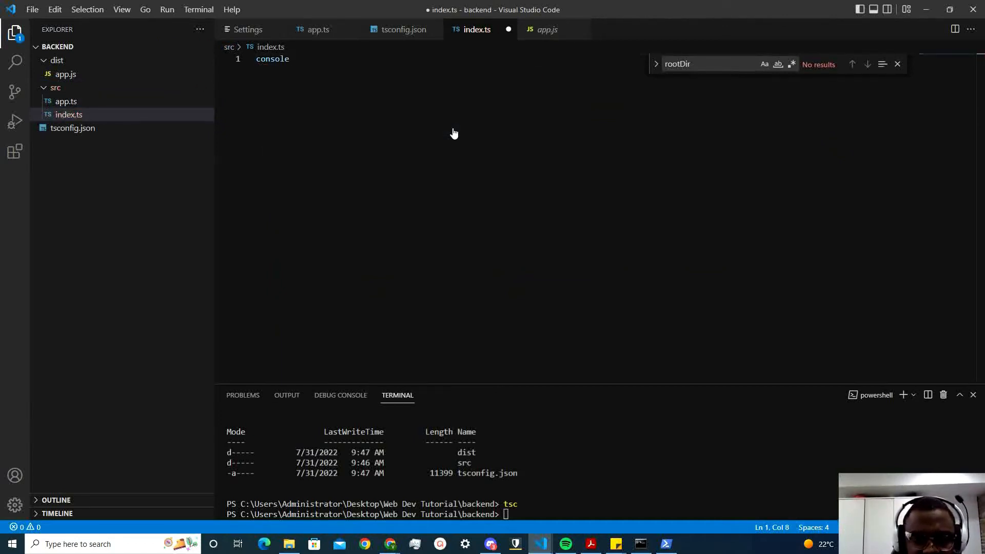
pyautogui.write('.log()')
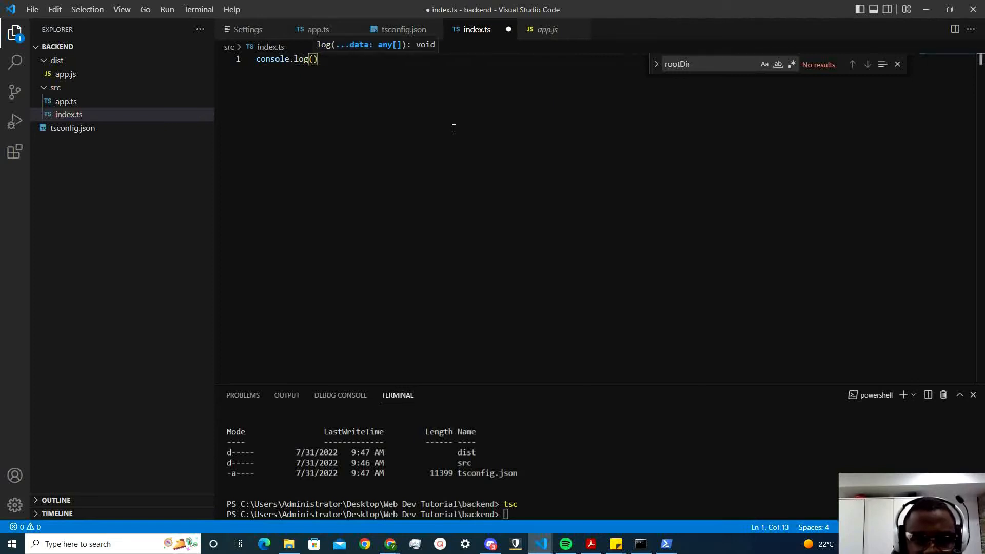
pyautogui.write('"Hel"')
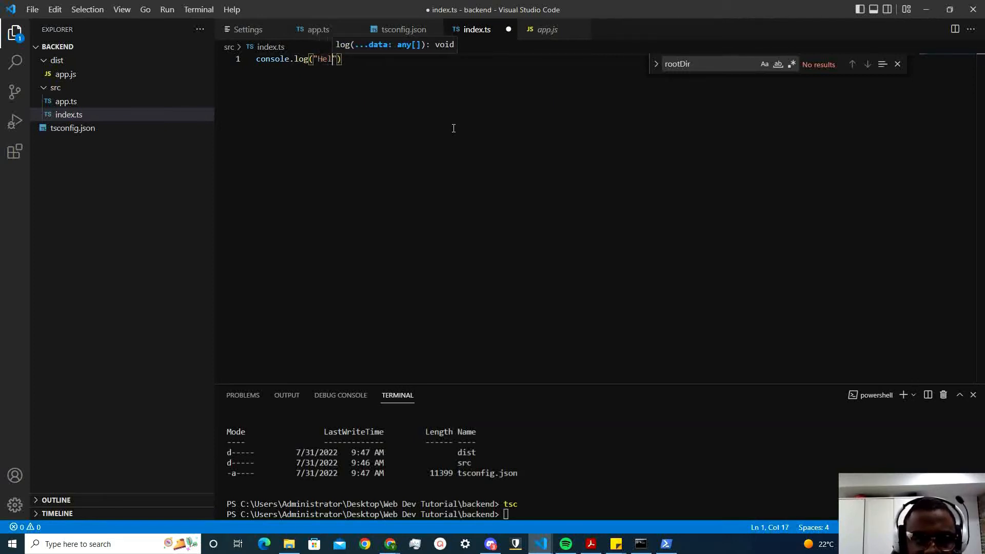
pyautogui.write('lo')
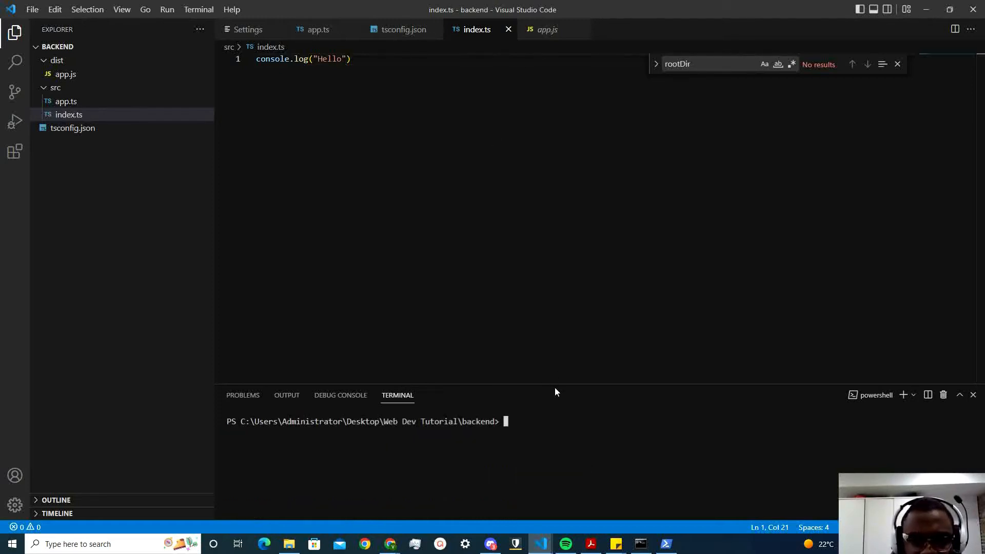
pyautogui.write('t')
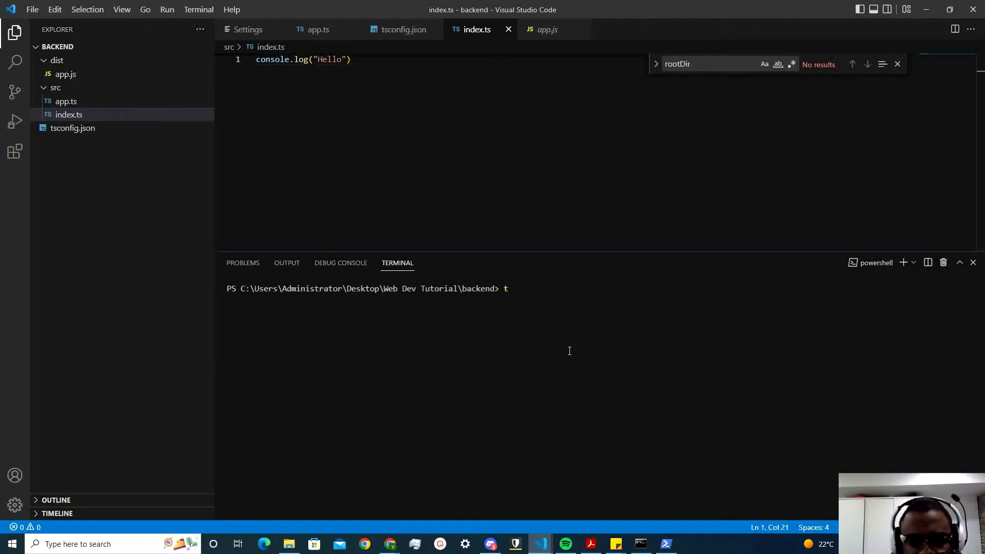
pyautogui.press('Return')
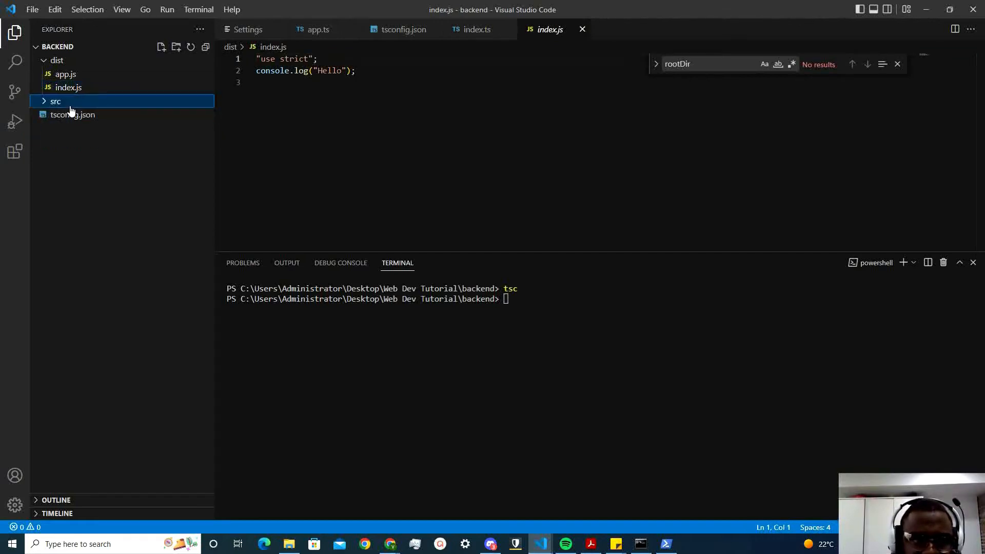
# Collapse the dist folder and select all text in the compiled file
pyautogui.click(56, 60)
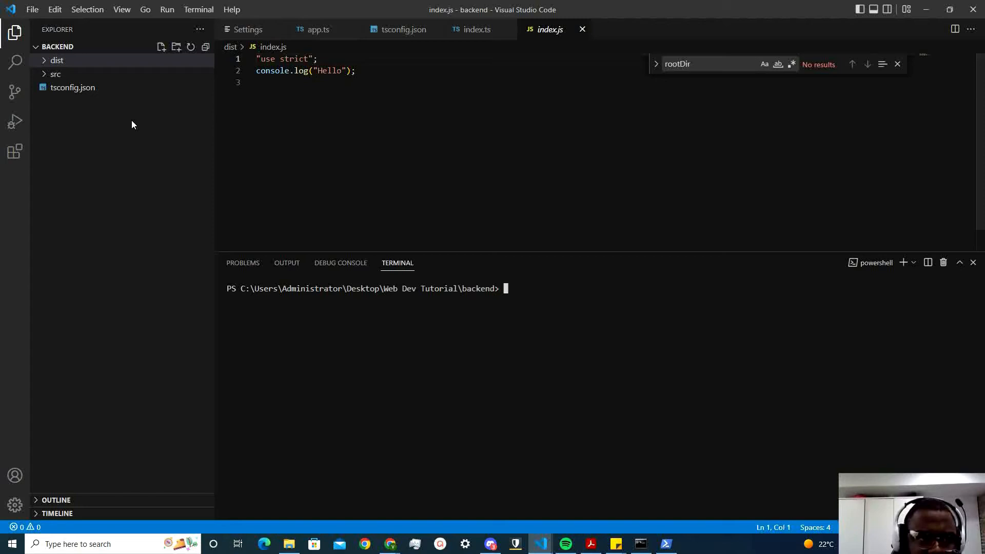
pyautogui.press('ctrl+a')
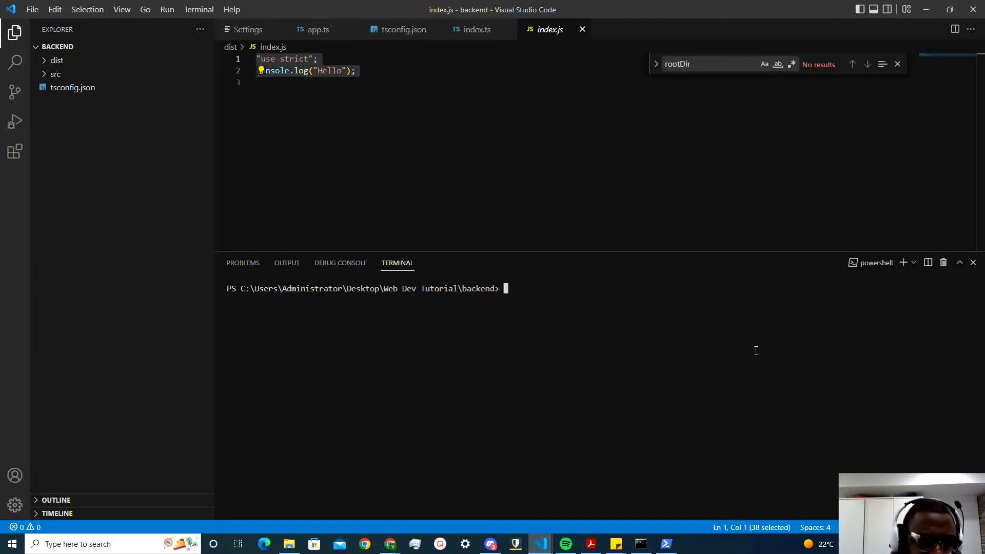
# Start npm init and accept the default package name and details
pyautogui.write('npm')
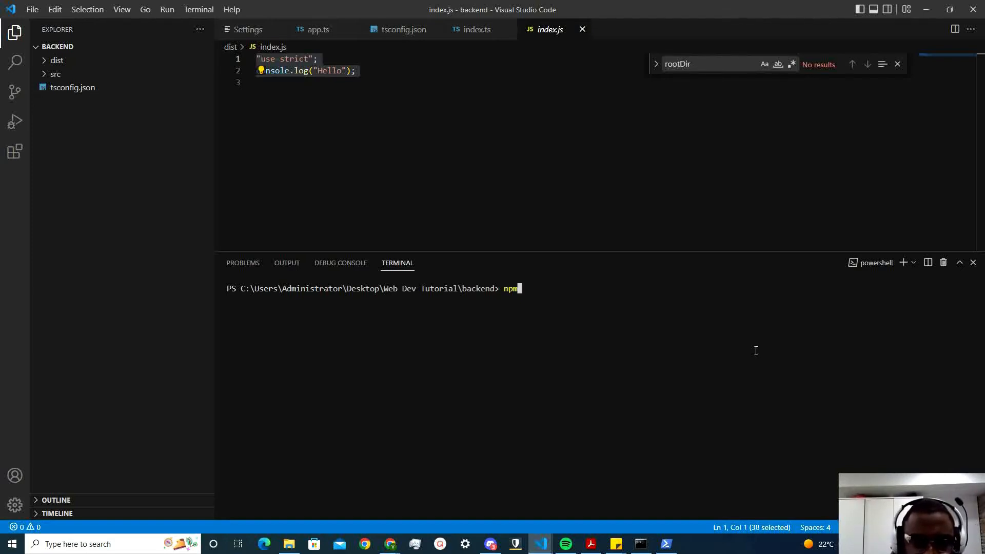
pyautogui.write('init')
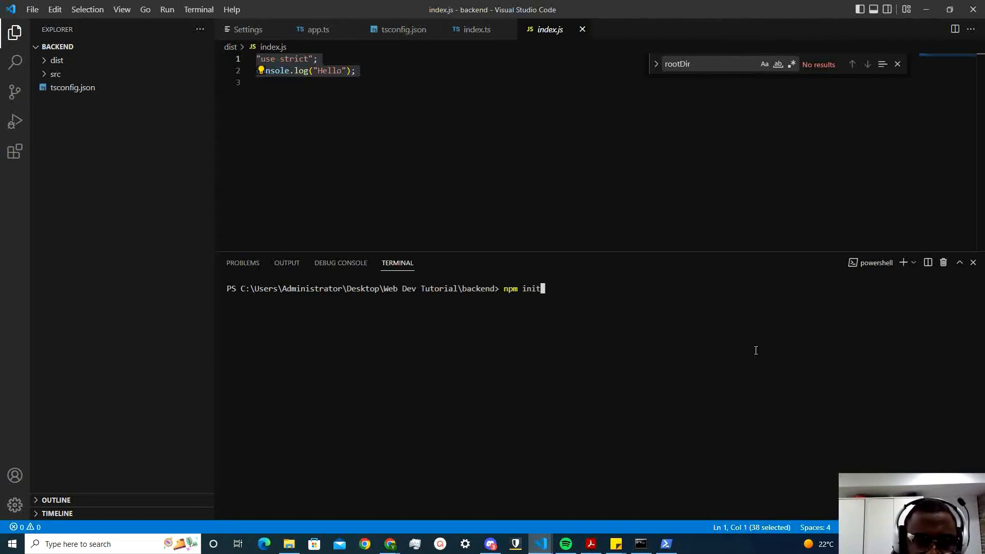
pyautogui.press('Return')
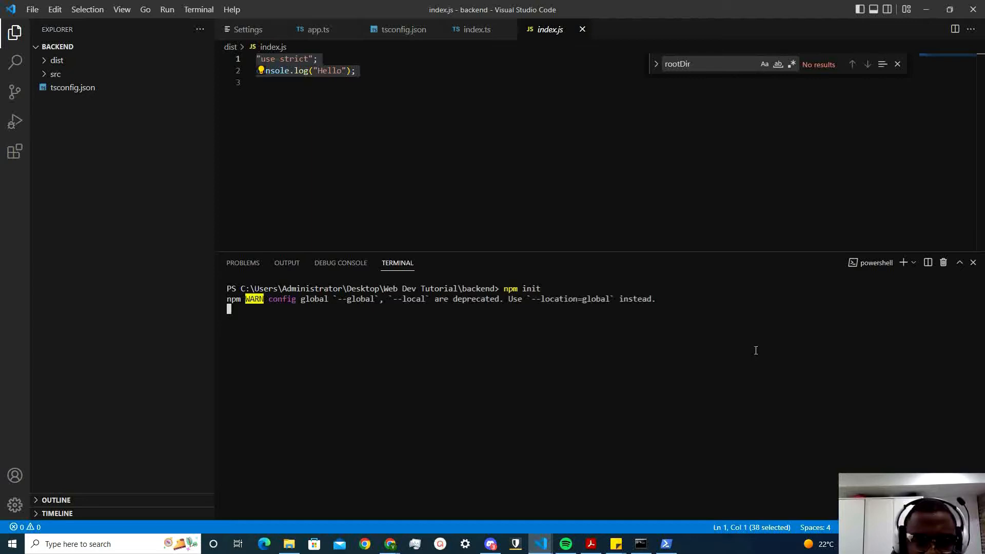
pyautogui.press('Return')
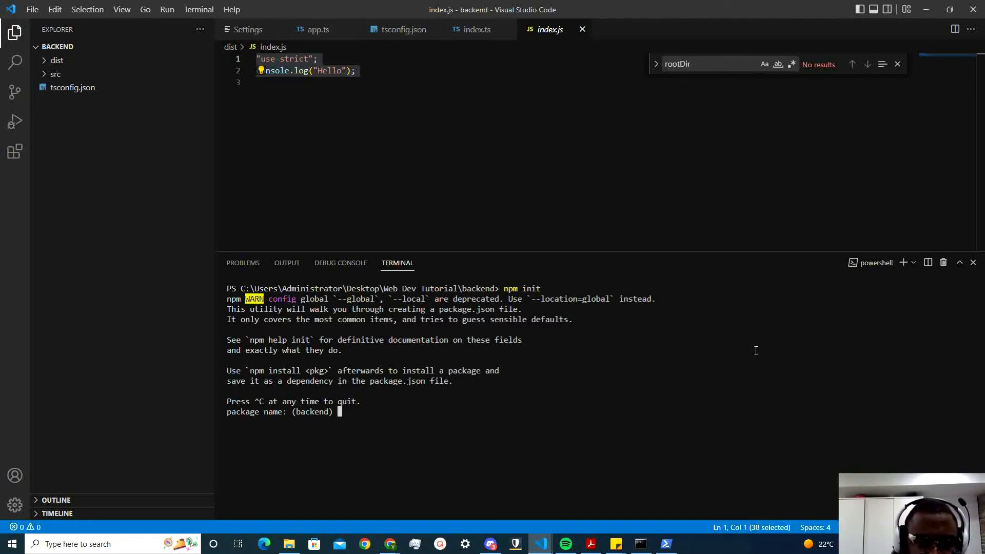
pyautogui.press('Return')
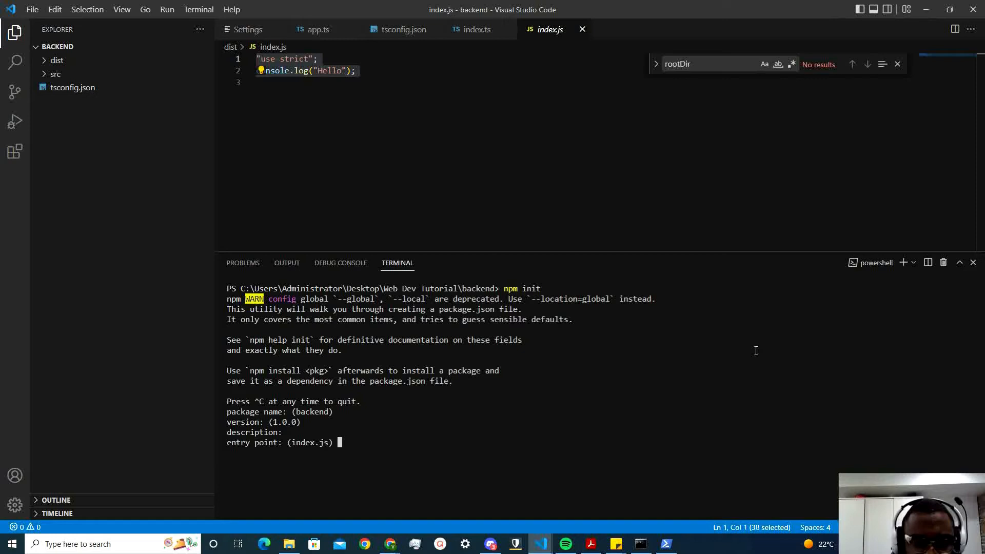
# Set app.ts as the entry point, accept remaining defaults, and open package.json
pyautogui.write('a')
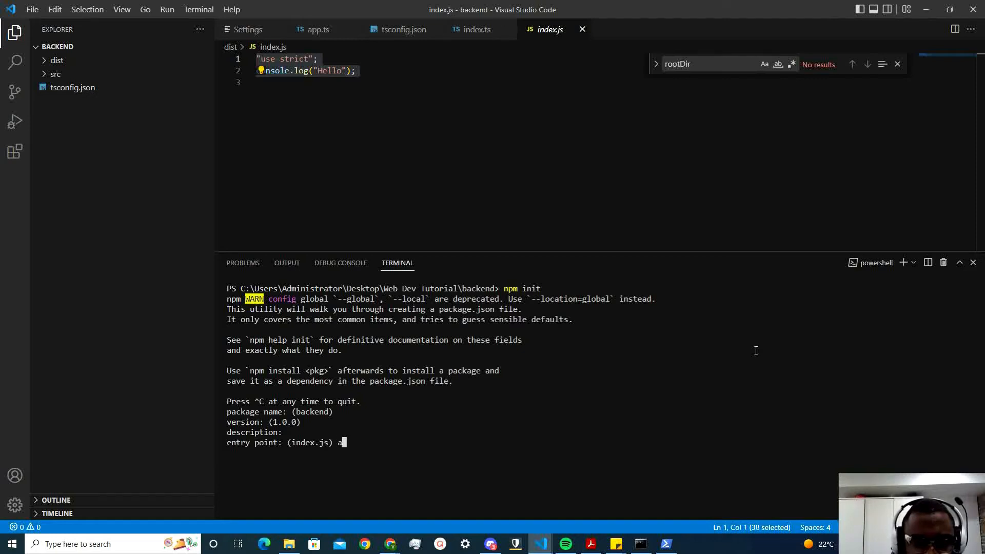
pyautogui.write('pp.t')
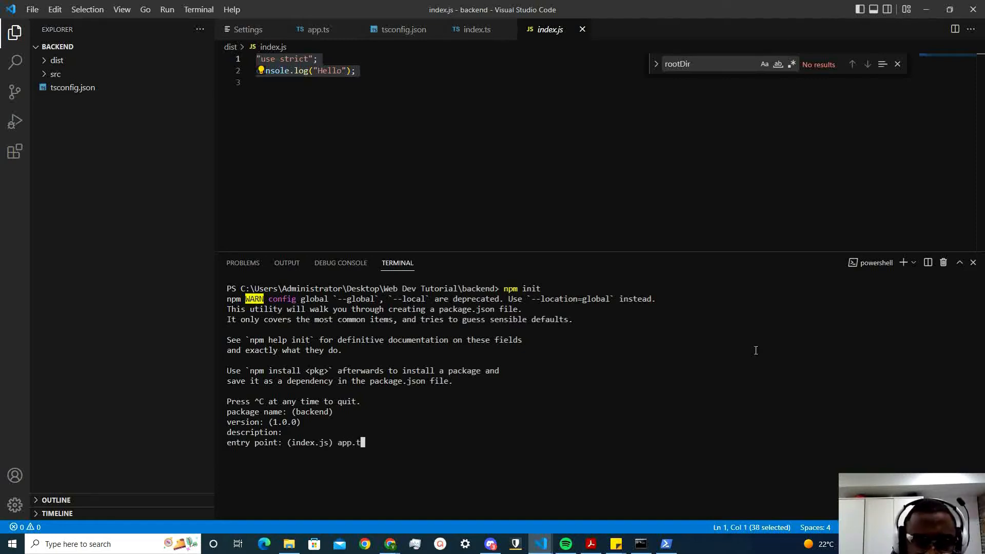
pyautogui.write('s')
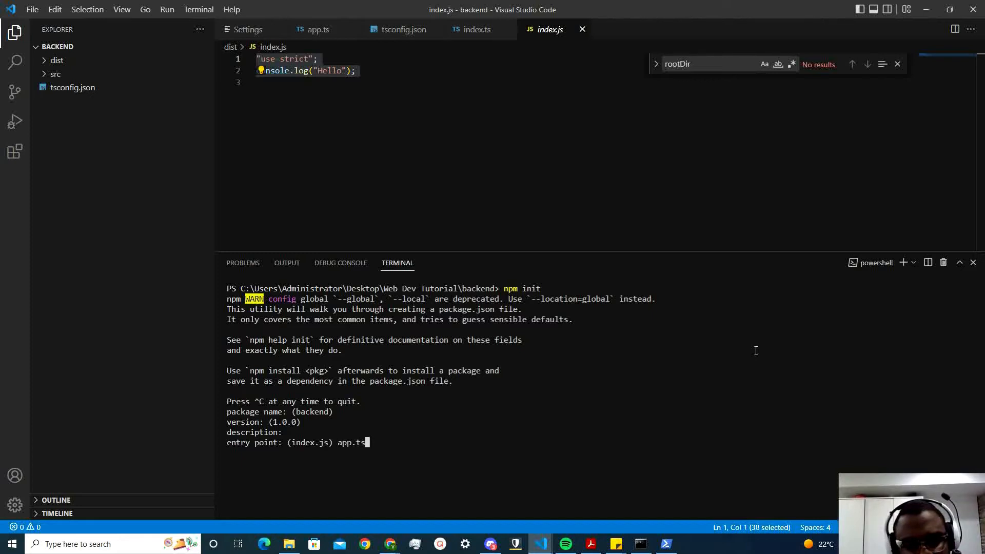
pyautogui.press('Return')
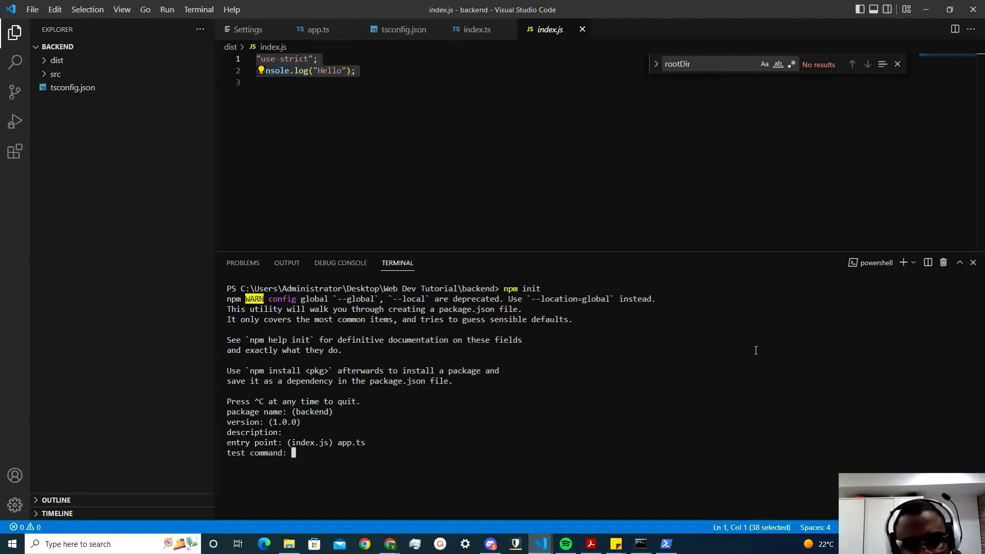
pyautogui.press('Return')
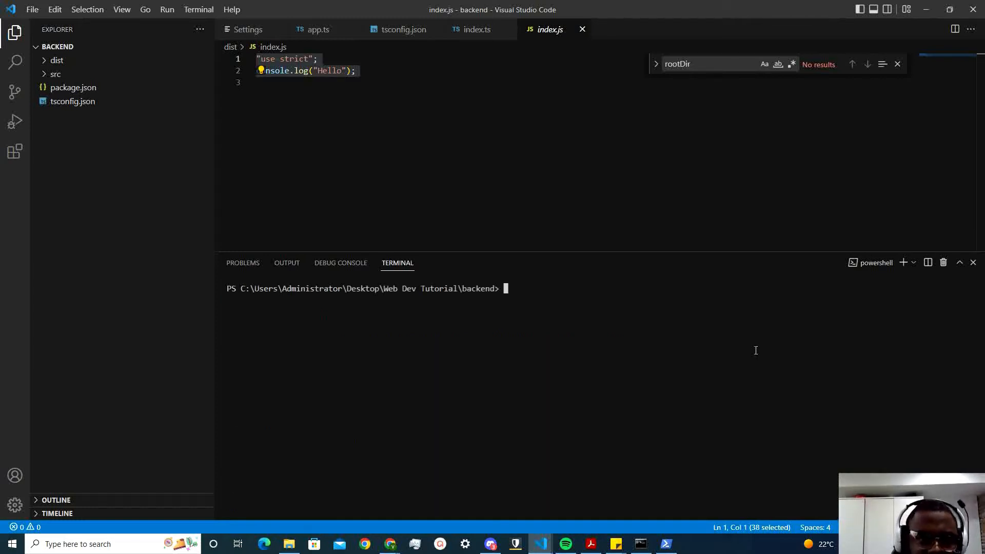
pyautogui.click(72, 87)
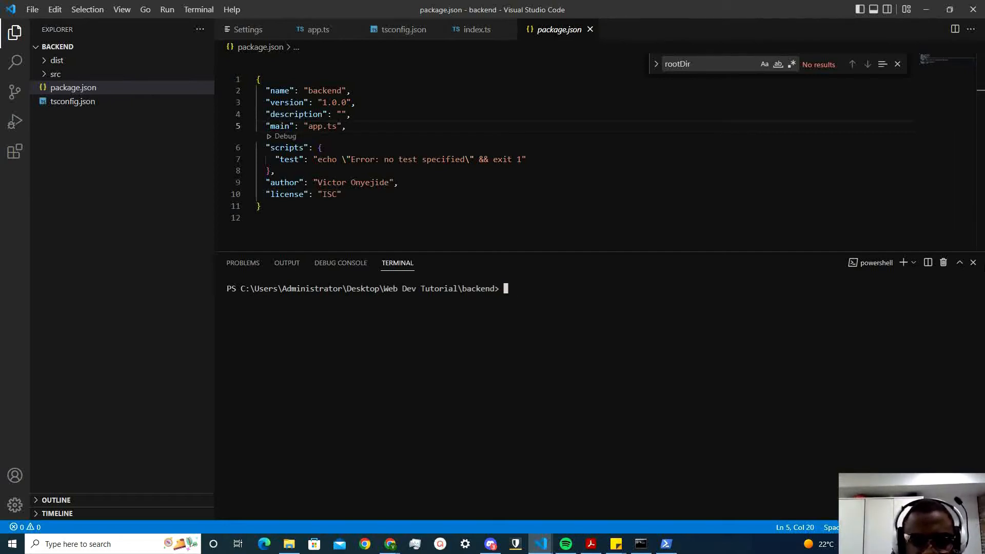
# Run npm i express to install Express 4.18.1
pyautogui.write('npm i express')
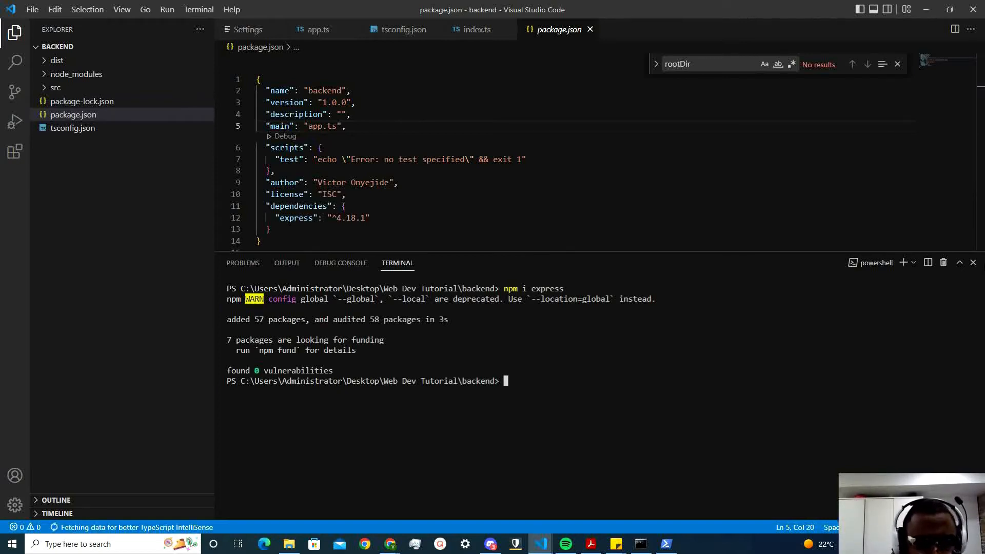
pyautogui.write('npm i')
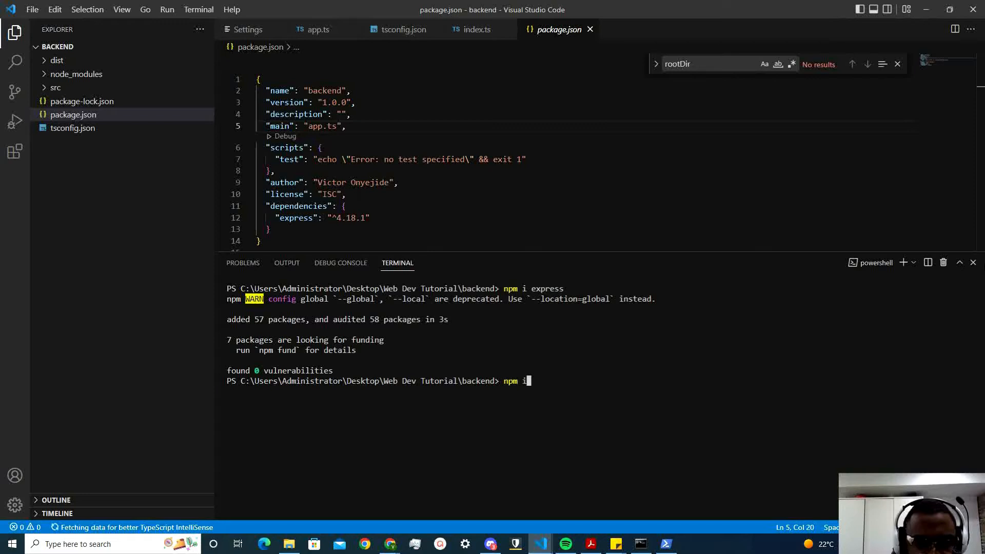
pyautogui.write('_D')
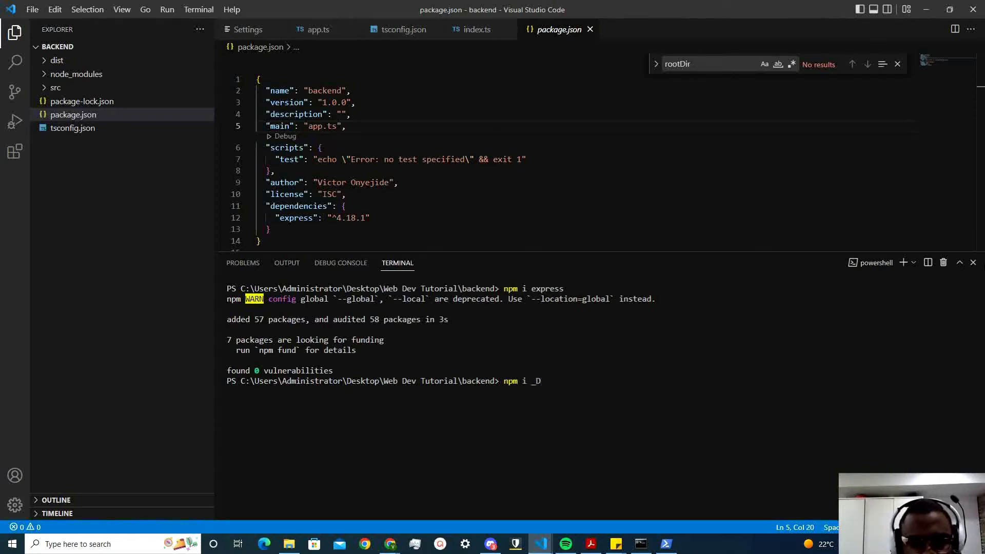
pyautogui.write('typ')
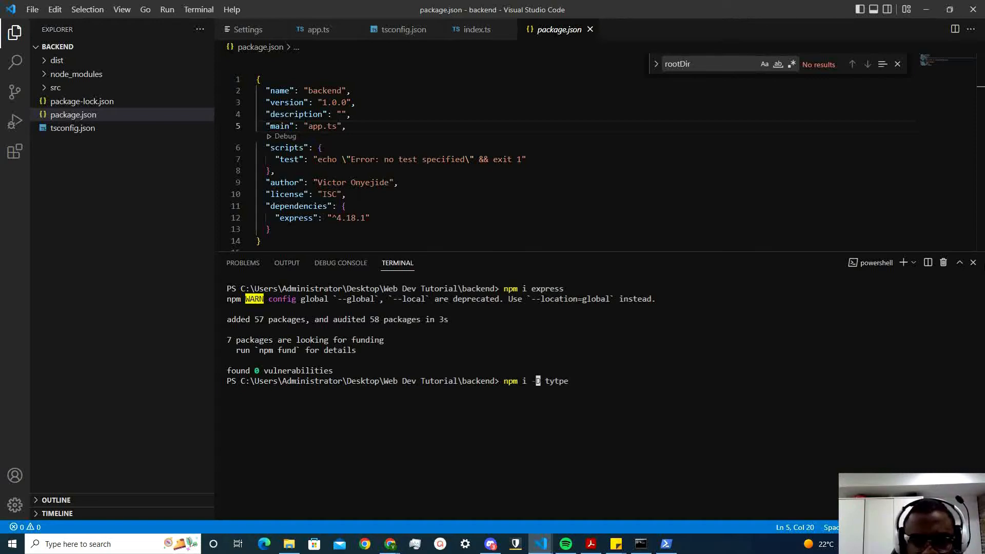
pyautogui.write('D')
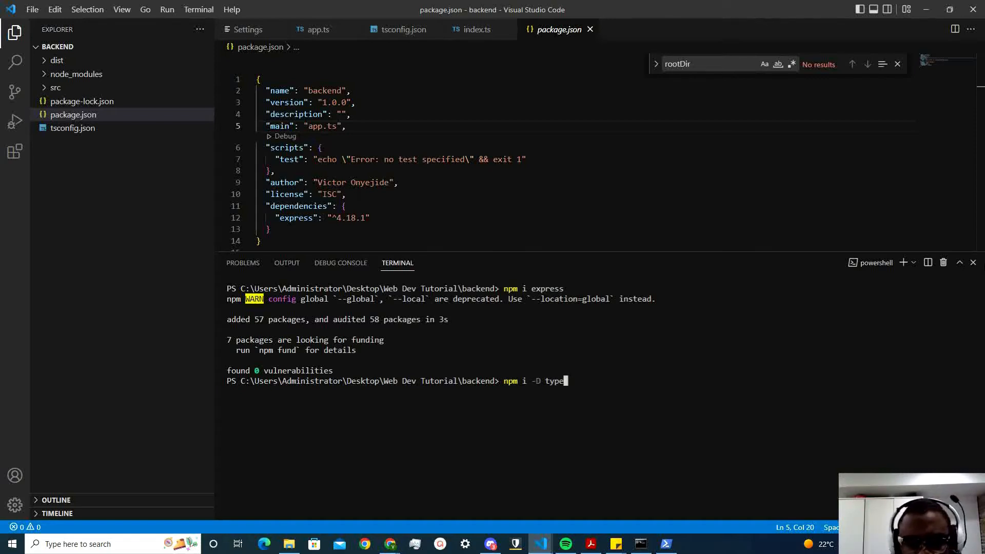
pyautogui.write('sc')
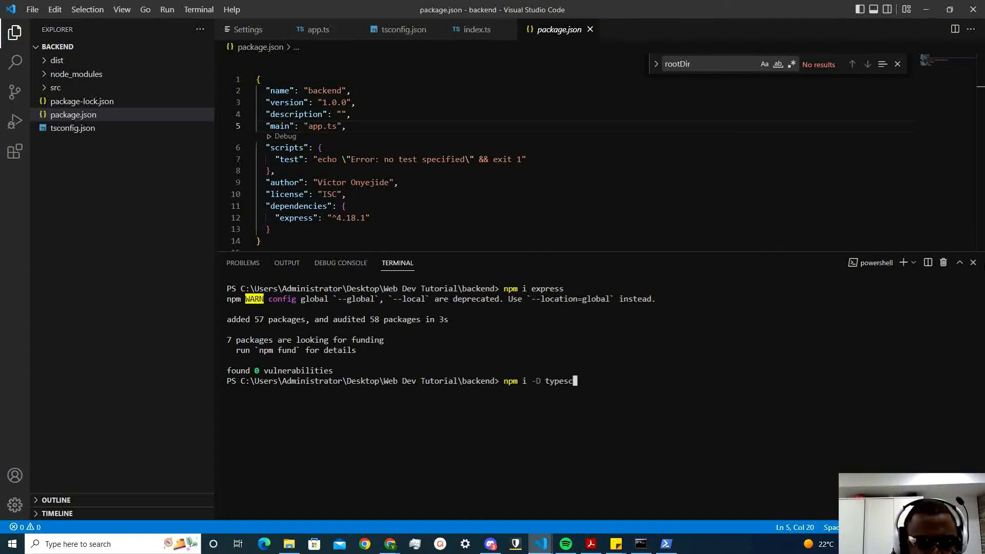
pyautogui.write('ript')
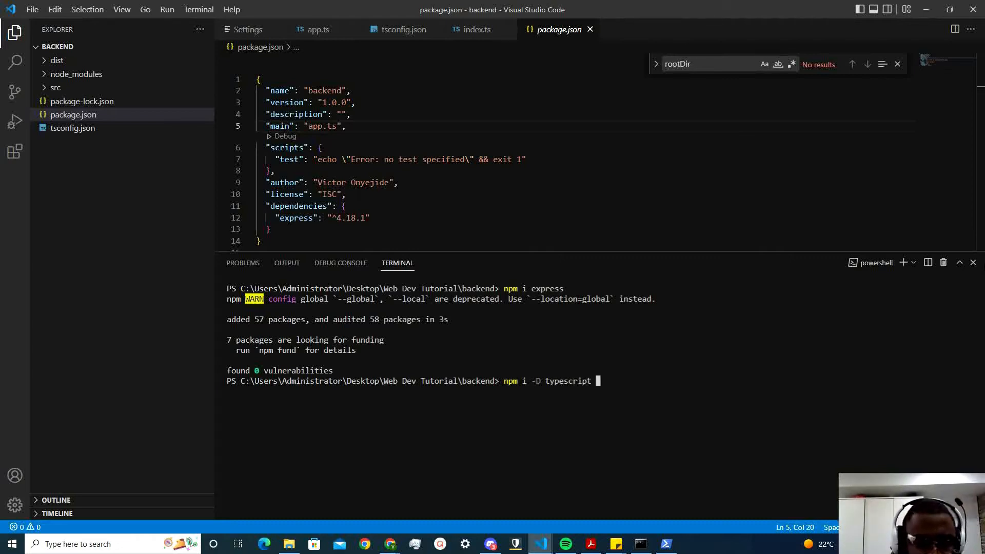
pyautogui.write('ts-no')
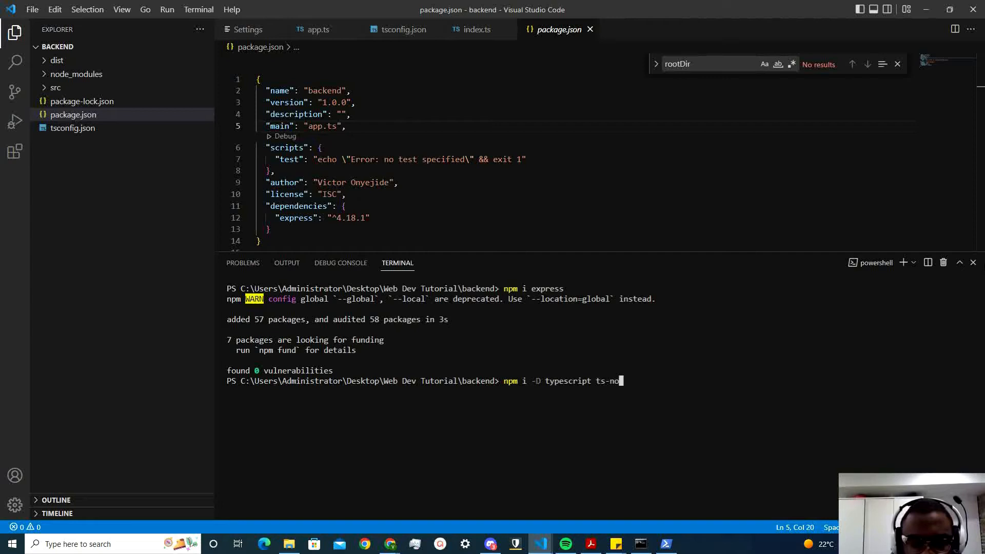
pyautogui.write('de node')
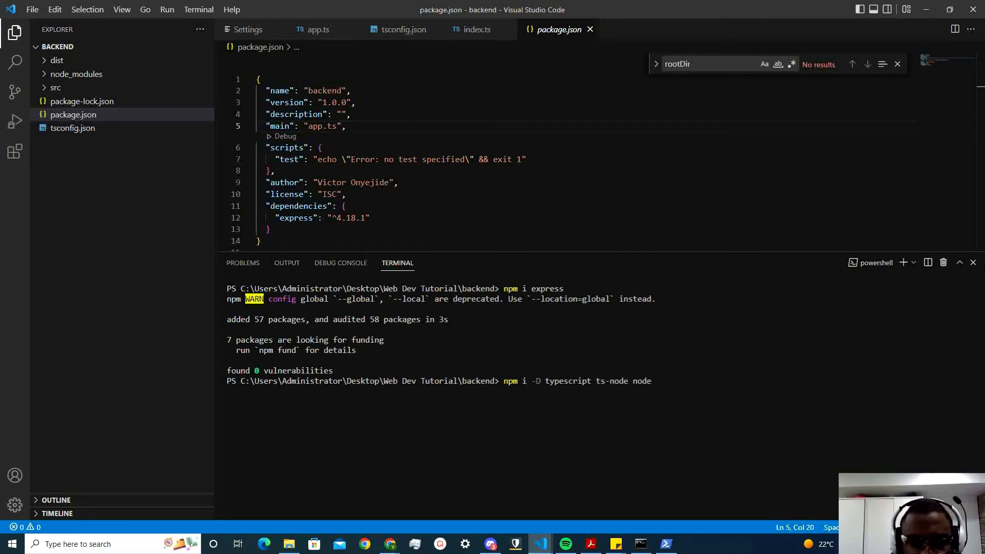
pyautogui.write('mon')
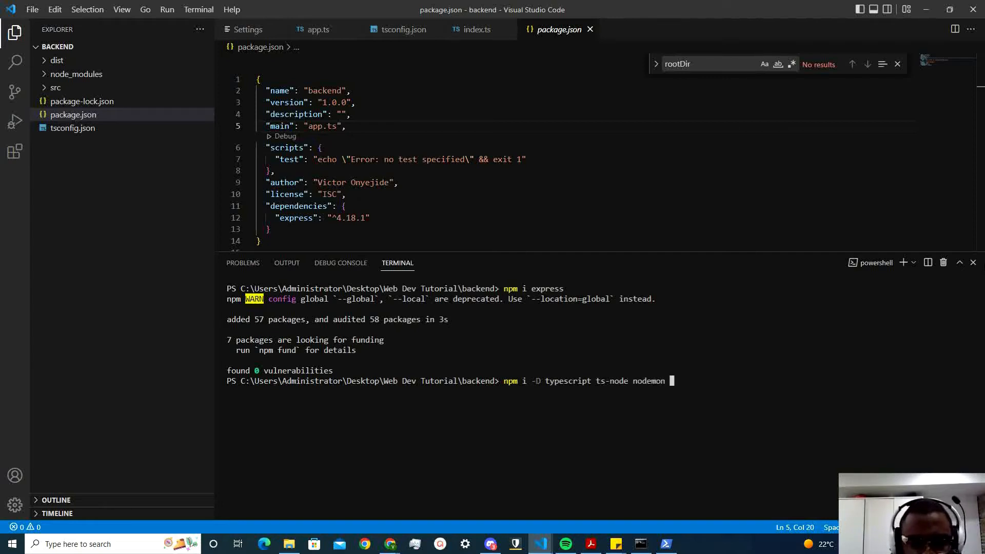
pyautogui.write('@tytp')
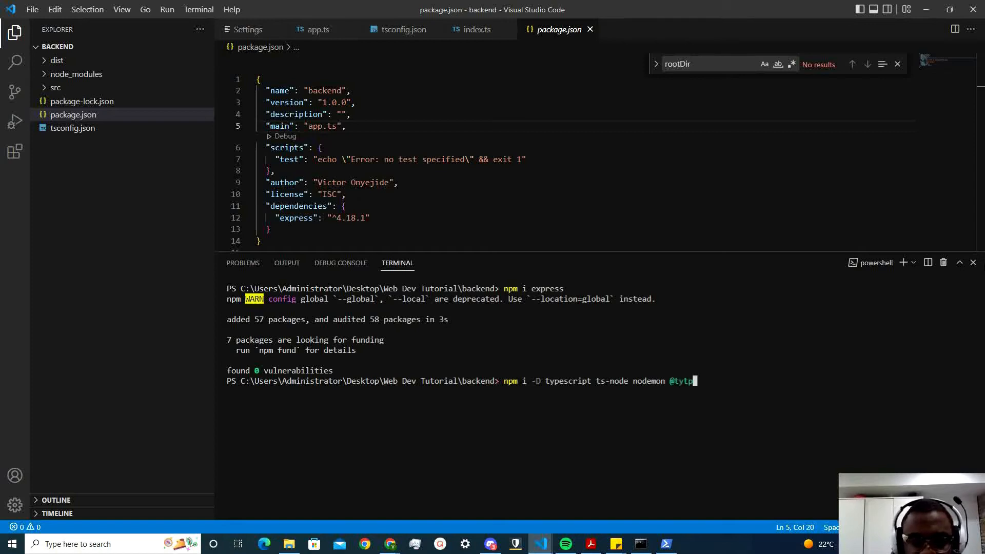
pyautogui.write('es')
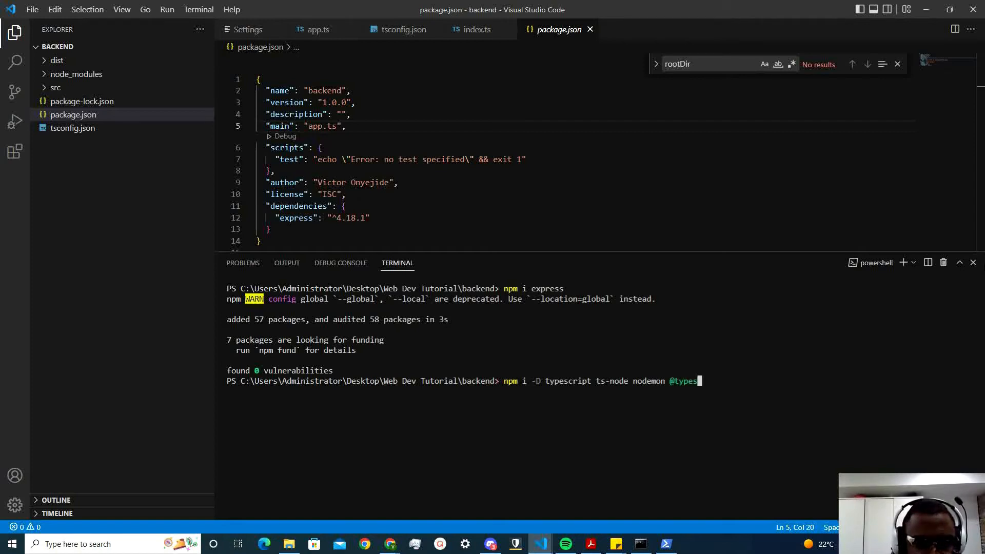
pyautogui.write('/nofe')
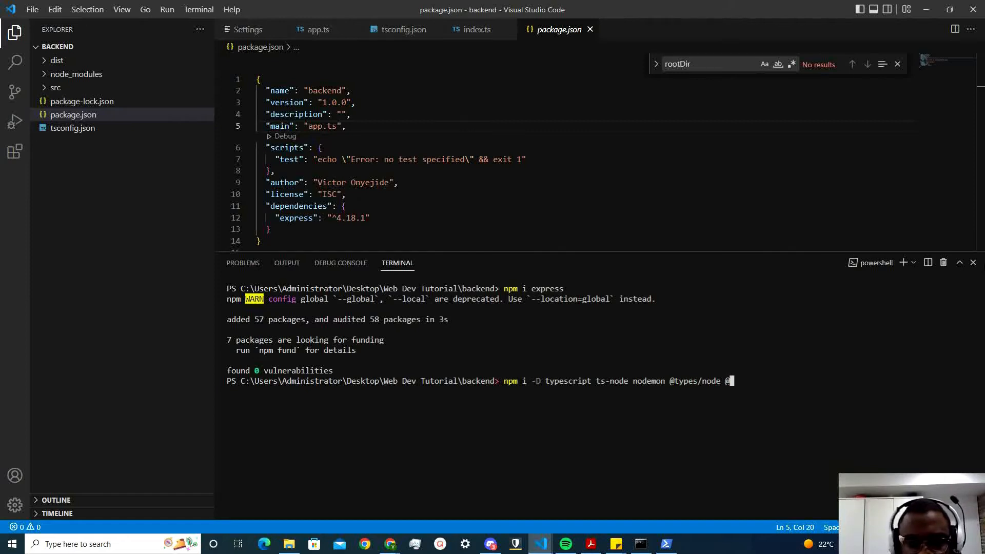
pyautogui.write('@types')
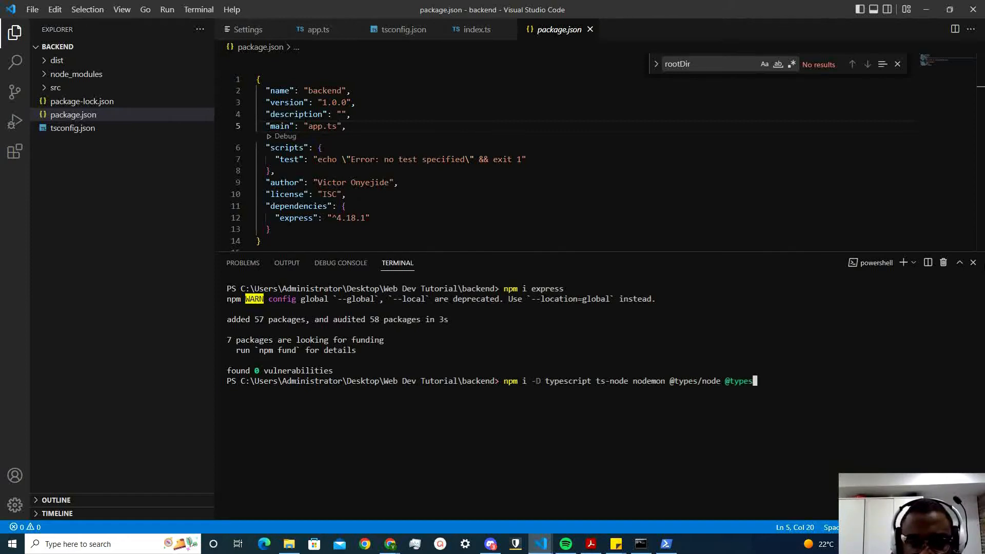
pyautogui.write('/exp')
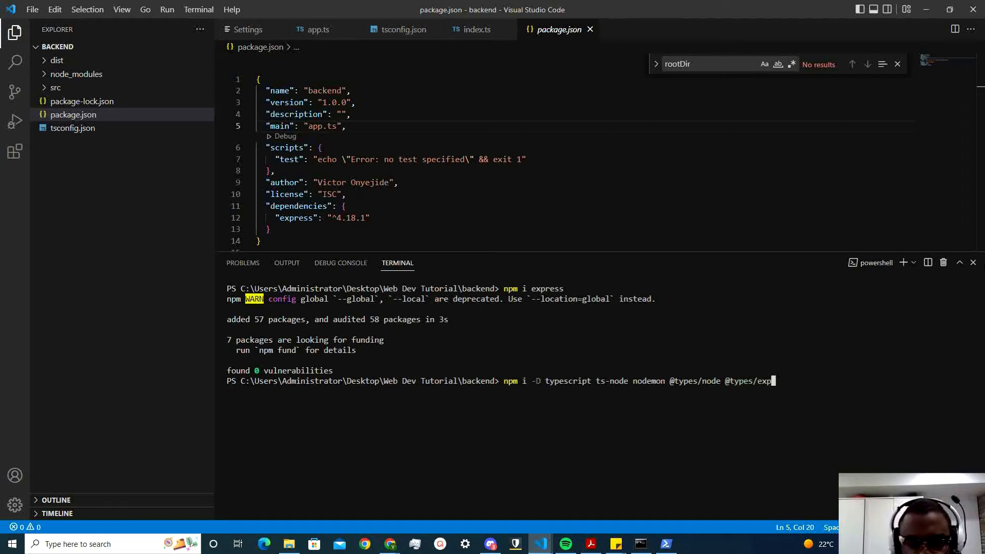
pyautogui.write('ress')
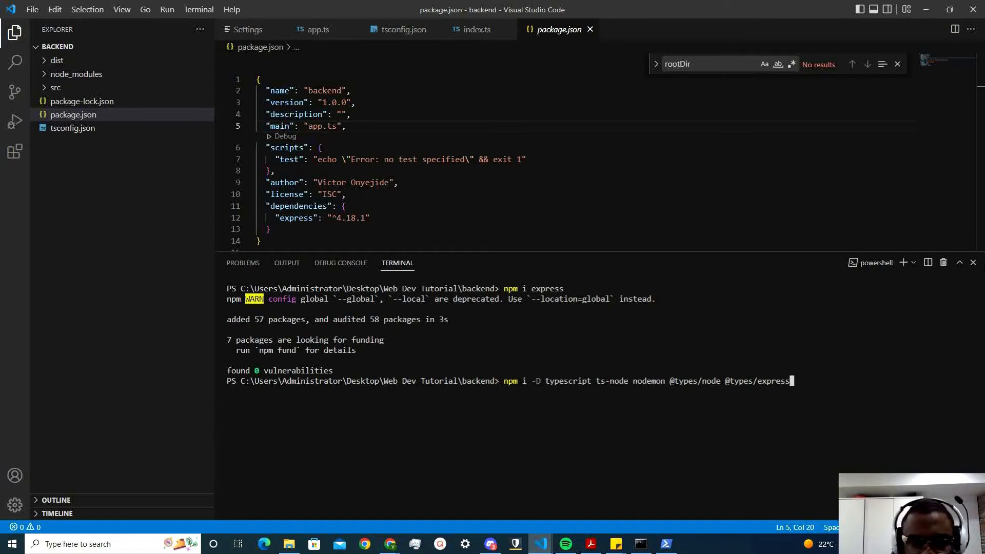
pyautogui.press('Return')
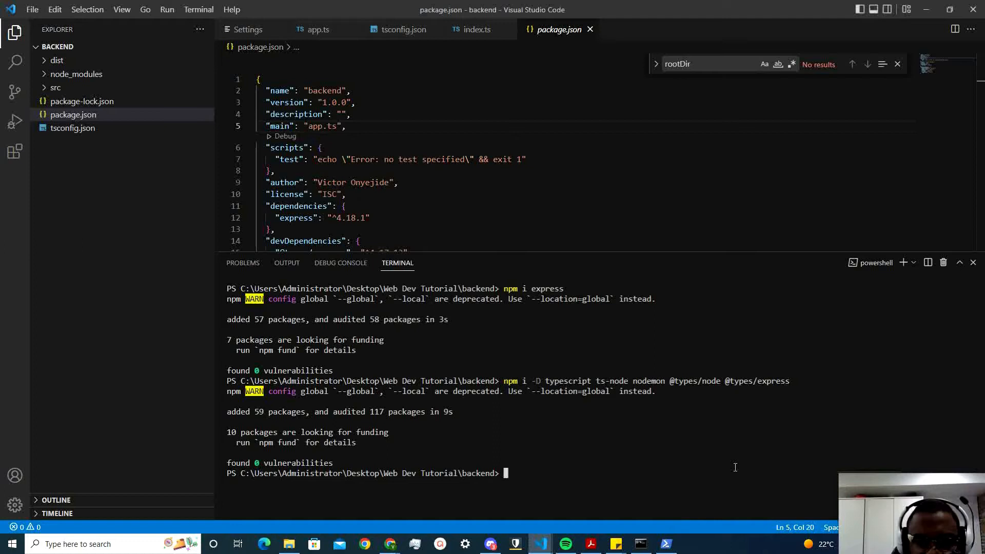
pyautogui.moveTo(617, 438)
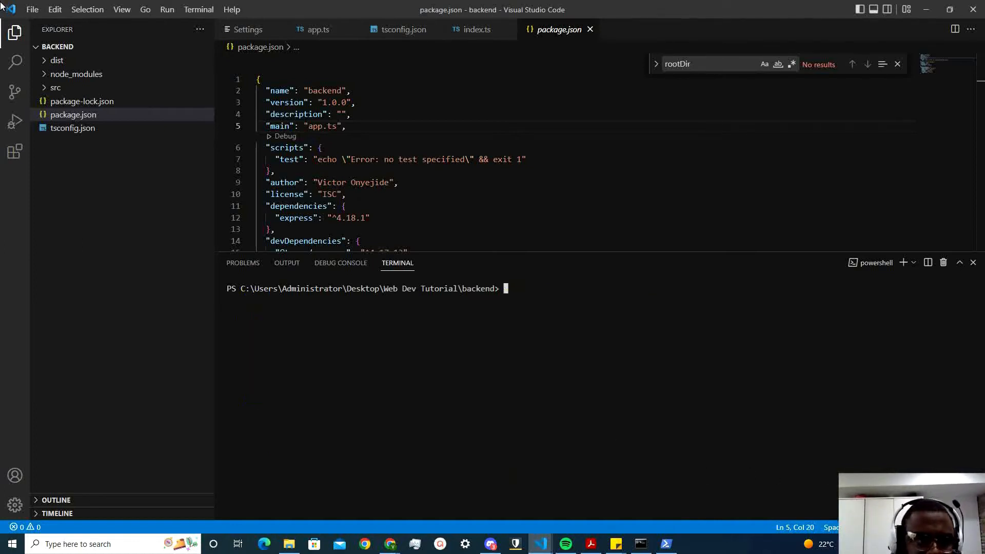
# Scroll package.json to the devDependencies block and expand the src folder
pyautogui.scroll(-3)
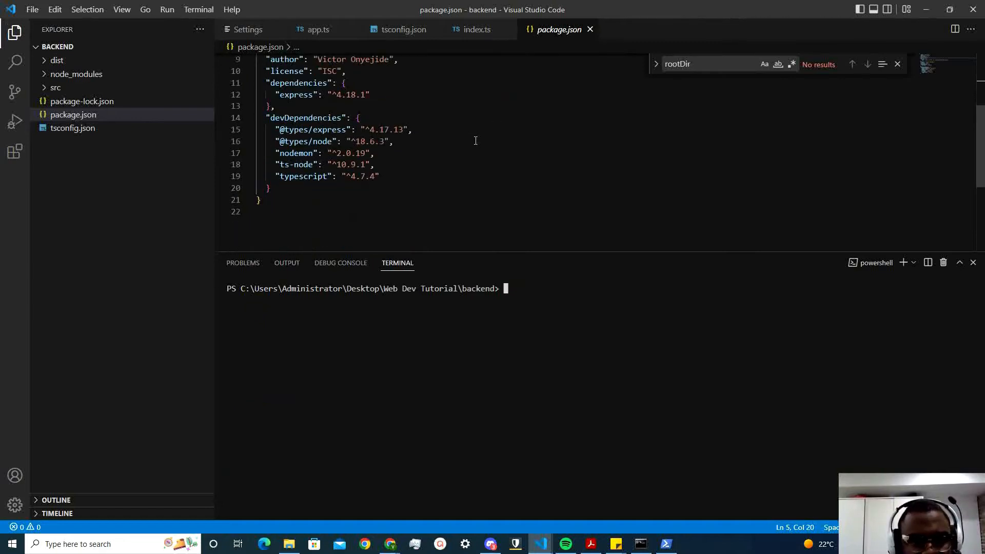
pyautogui.moveTo(658, 302)
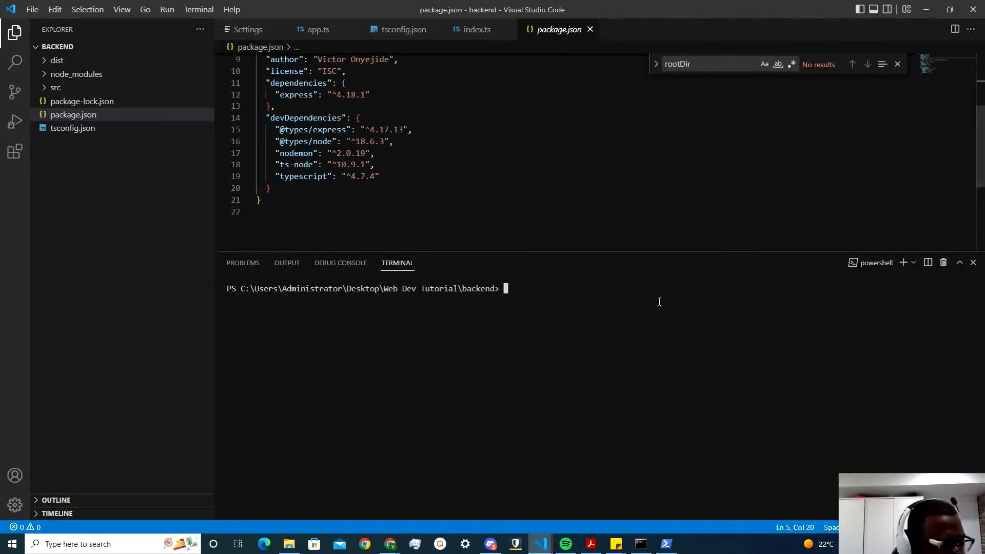
pyautogui.moveTo(493, 222)
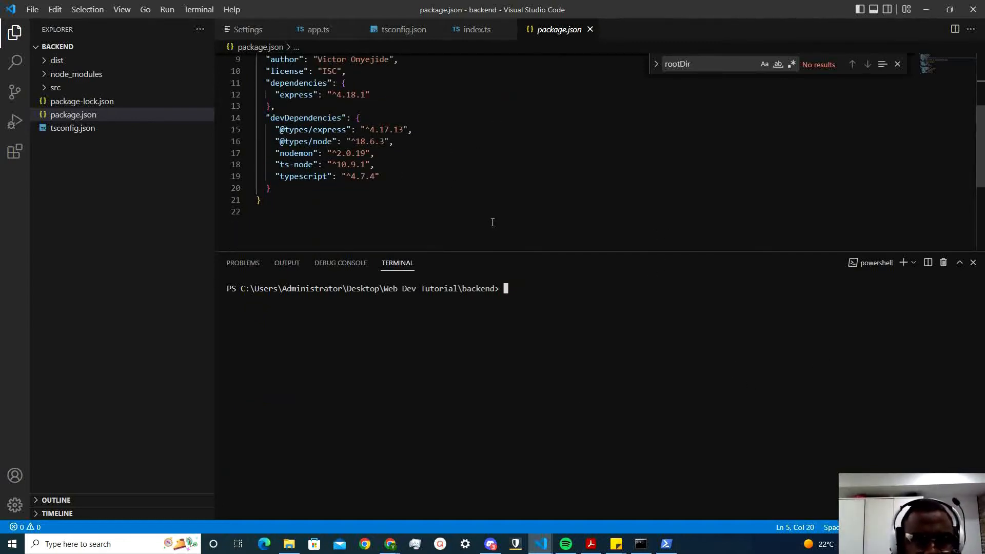
pyautogui.click(55, 87)
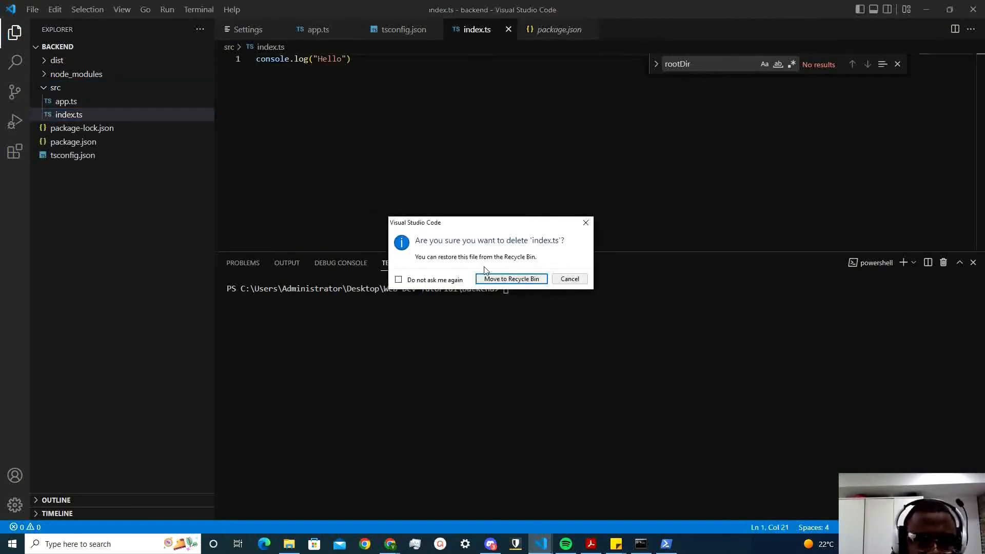
# Delete src/index.ts and its compiled dist/index.js, leaving only app.ts in src
pyautogui.click(511, 279)
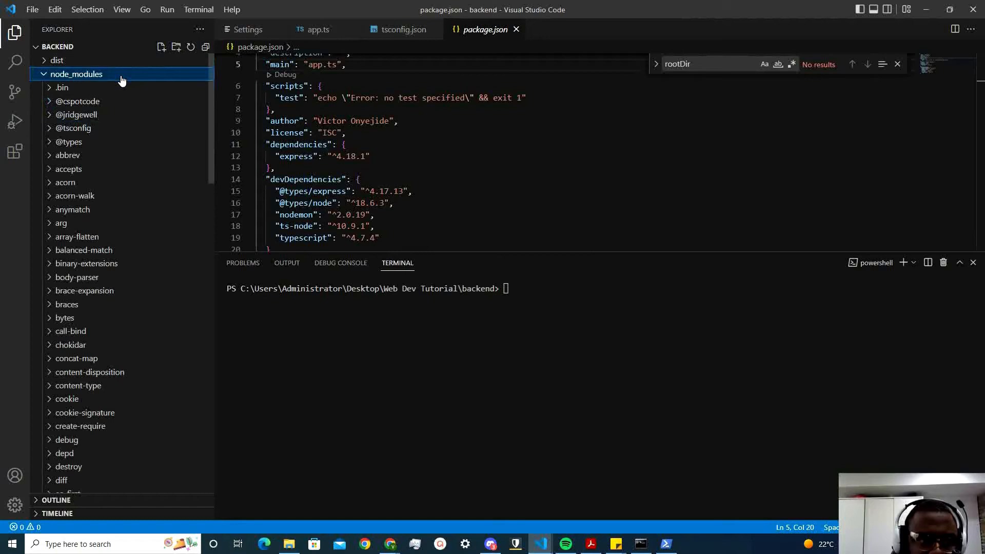
pyautogui.click(77, 73)
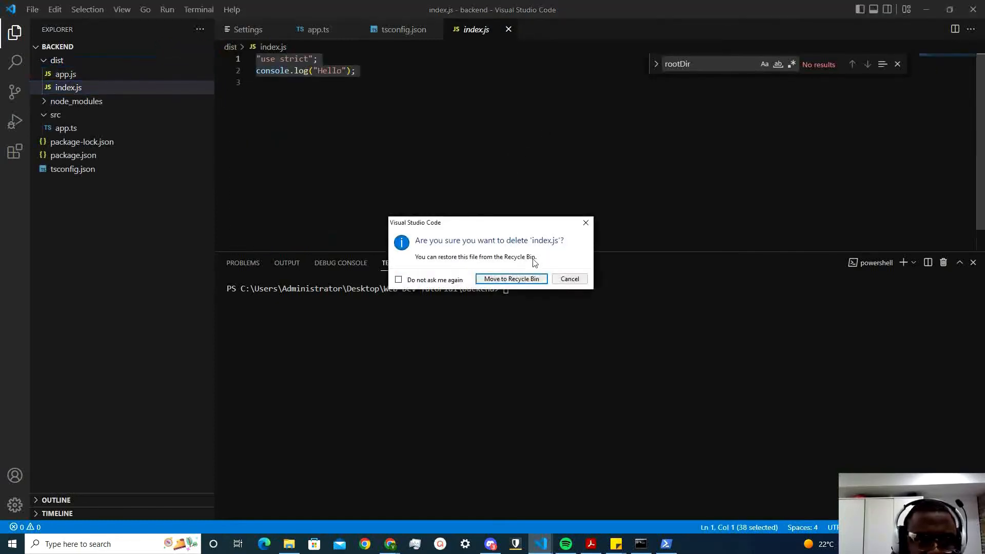
pyautogui.click(510, 280)
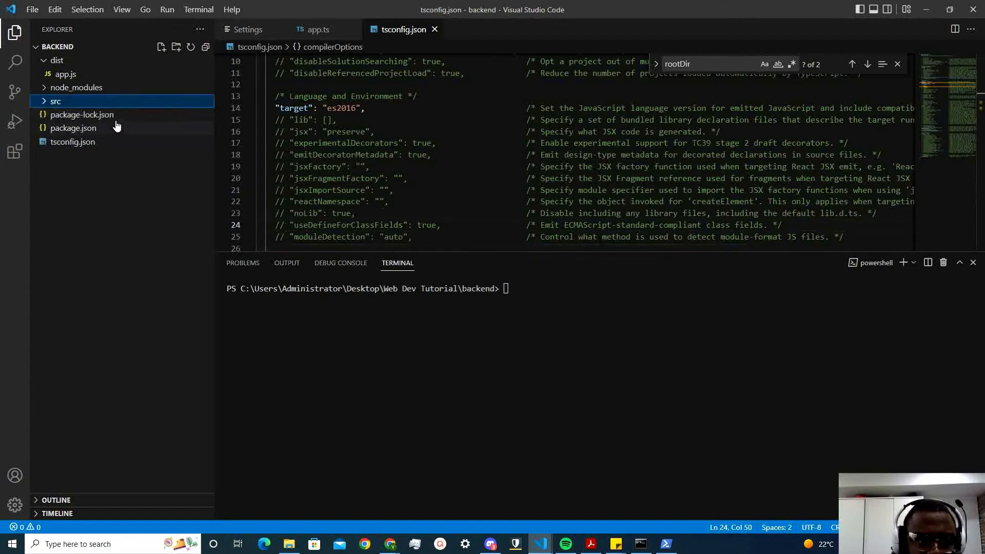
pyautogui.click(55, 101)
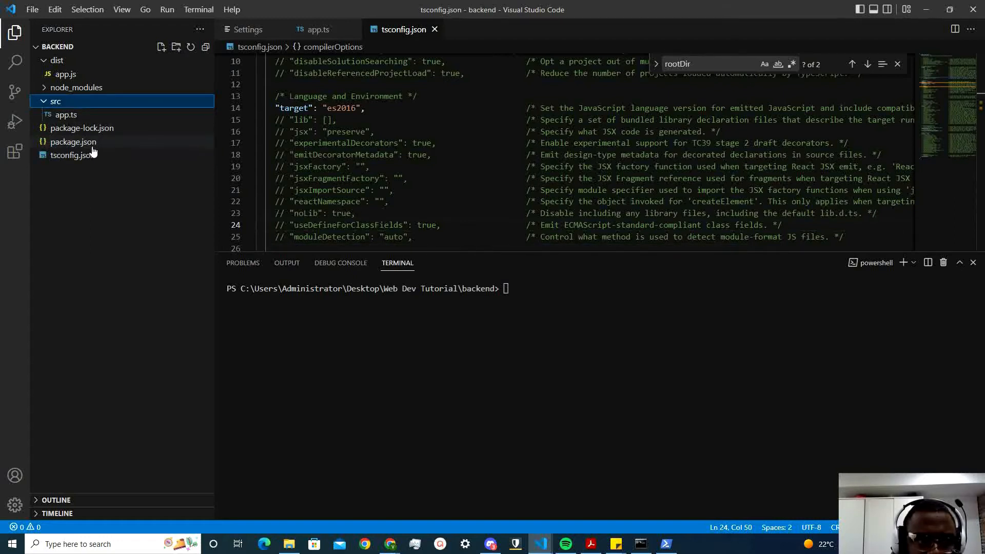
pyautogui.click(73, 142)
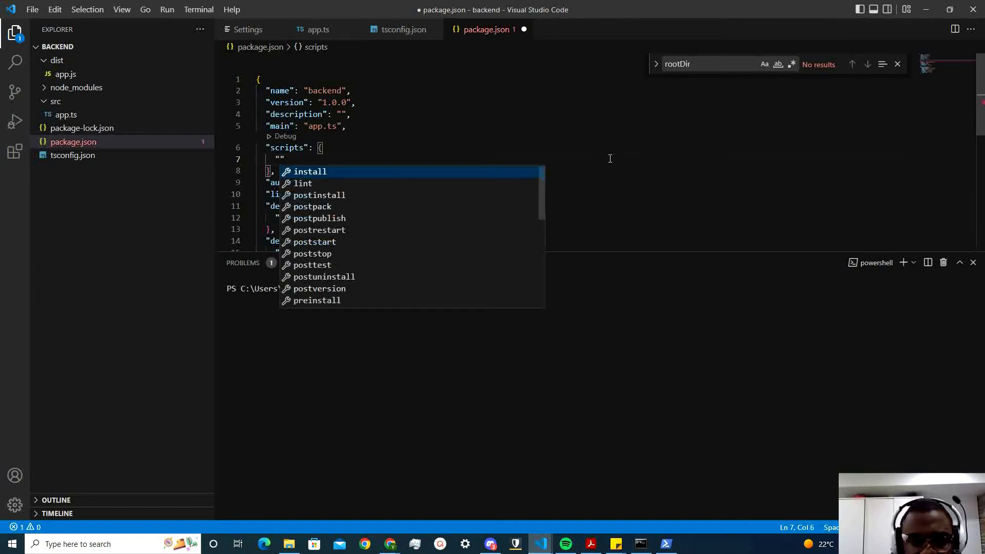
# Set the package.json start script to "nodemon dist/app.js" with a trailing comma
pyautogui.write('start":')
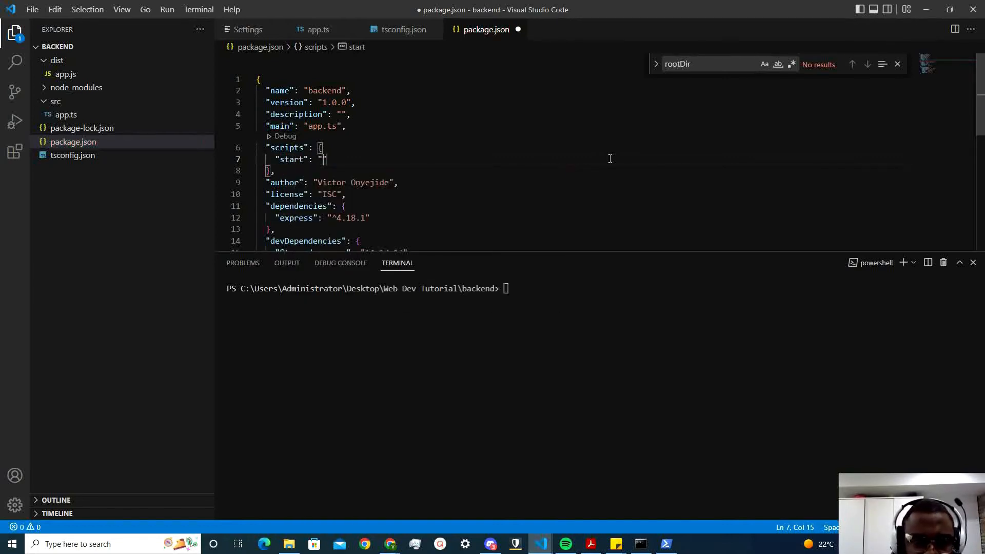
pyautogui.write('nodemone')
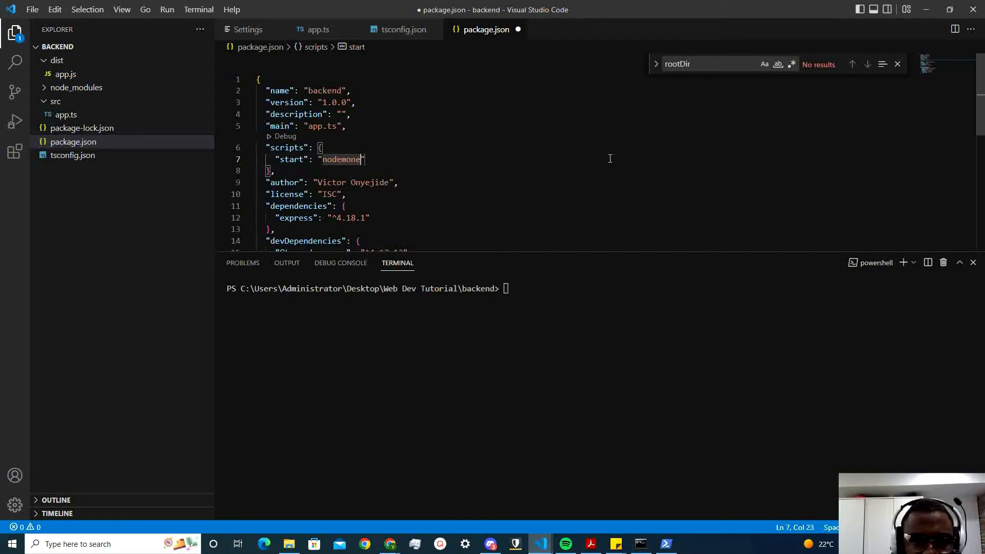
pyautogui.press('Backspace')
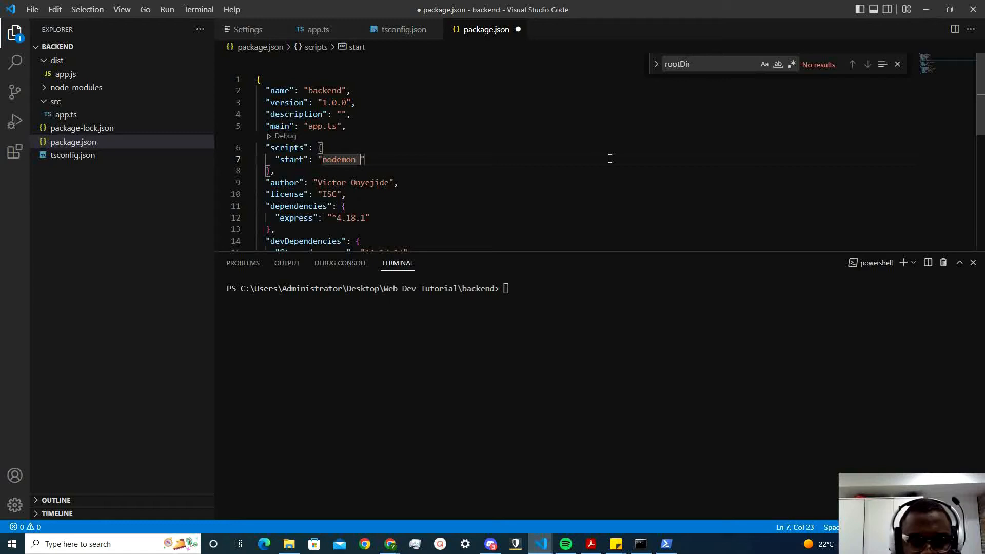
pyautogui.write('src')
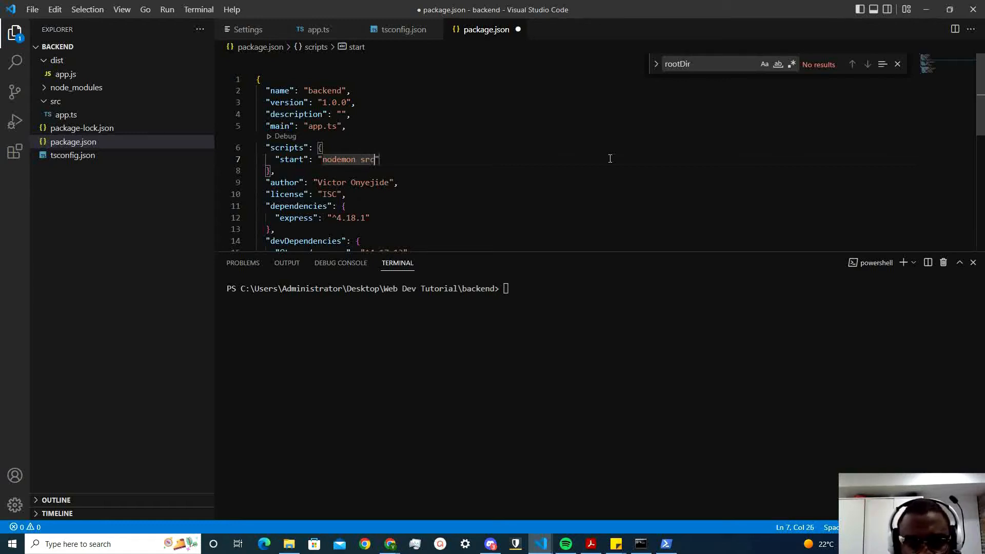
pyautogui.write('/app.')
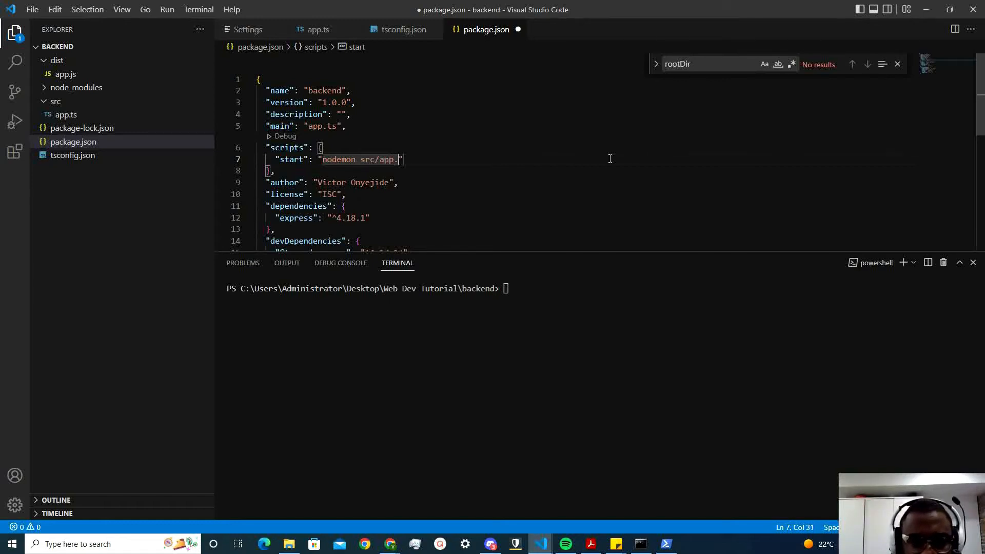
pyautogui.write('ts')
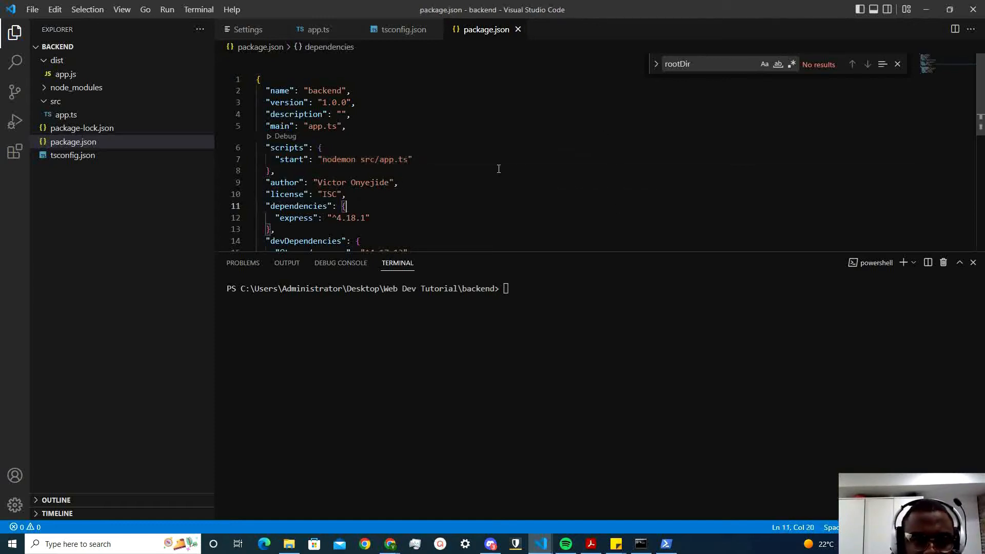
pyautogui.doubleClick(367, 159)
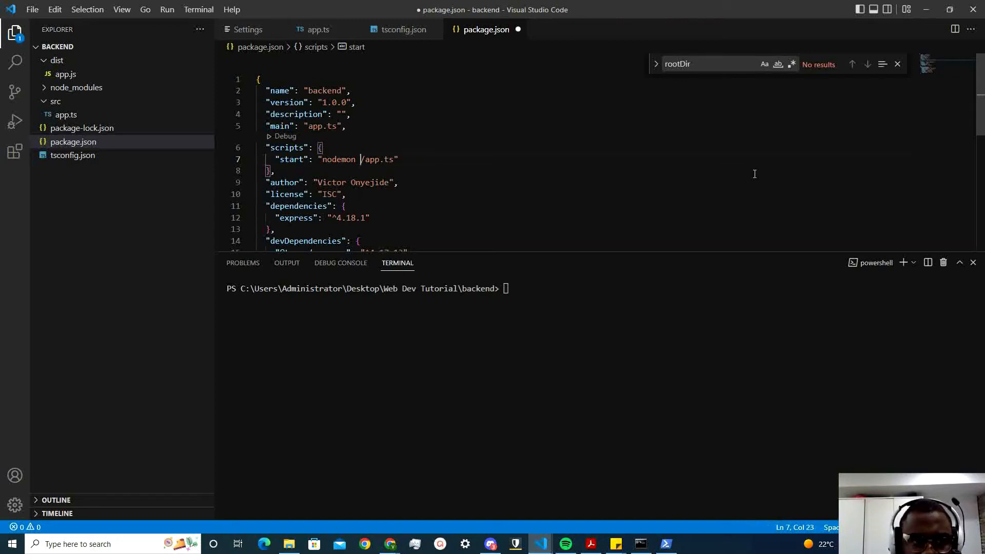
pyautogui.write('dist')
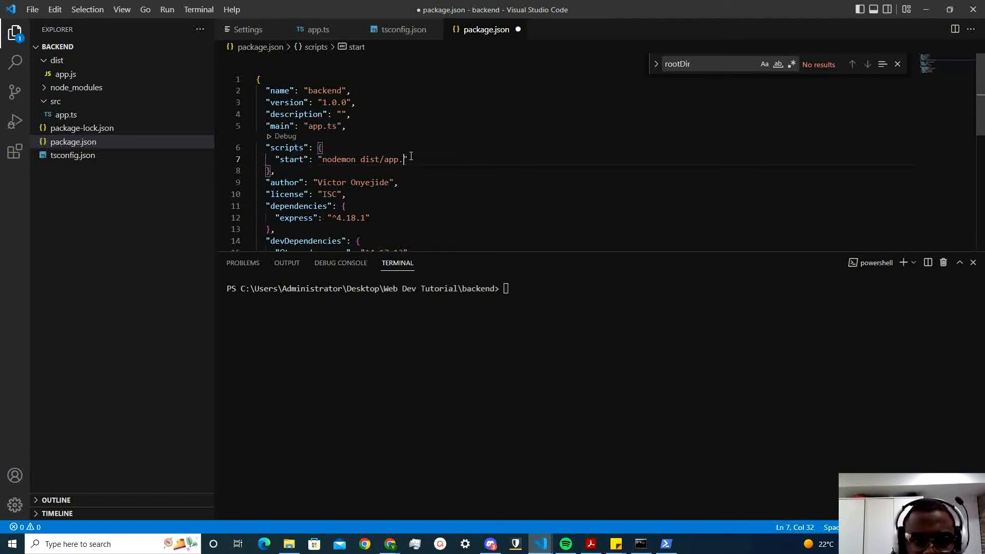
pyautogui.write('js')
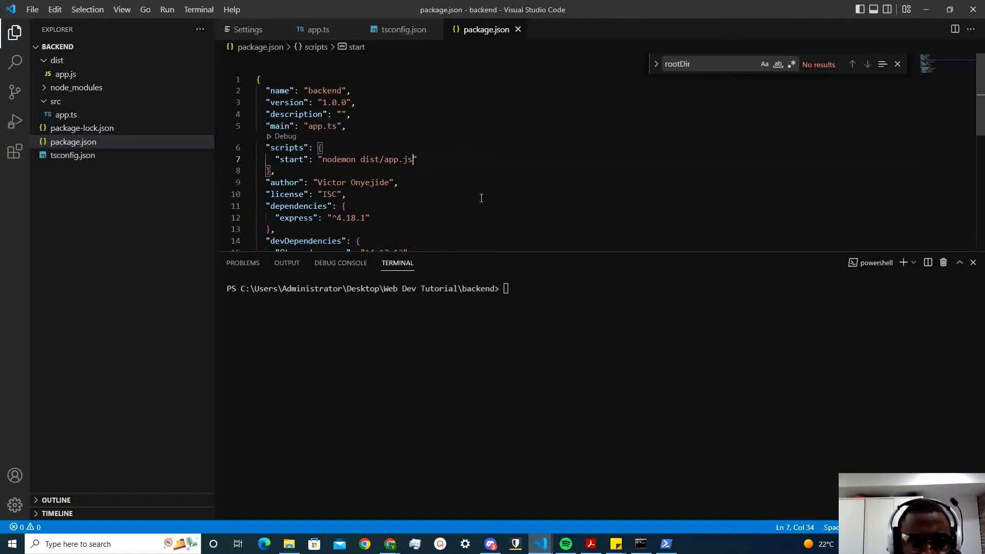
pyautogui.write(',')
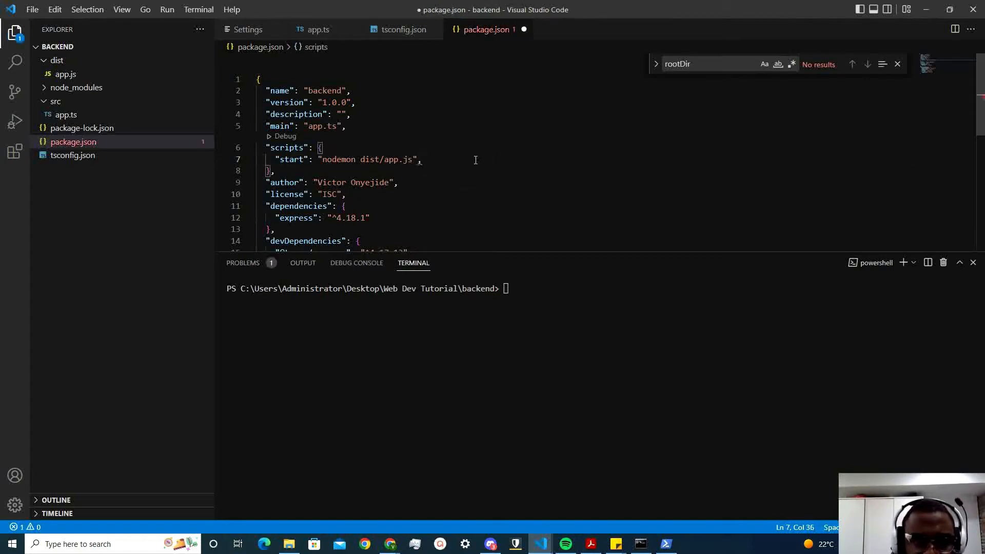
pyautogui.write('""')
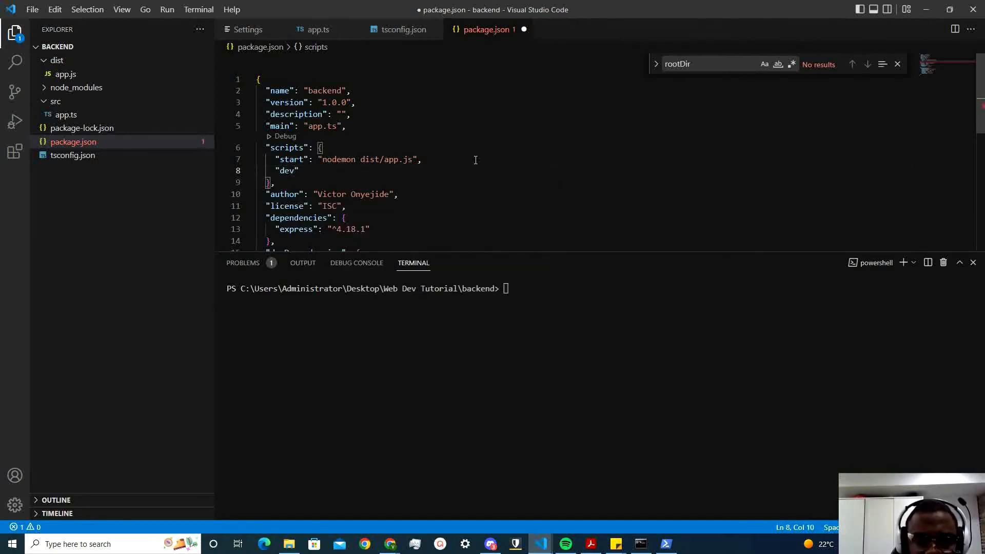
# Change the start script to run node and save package.json
pyautogui.write(': ""')
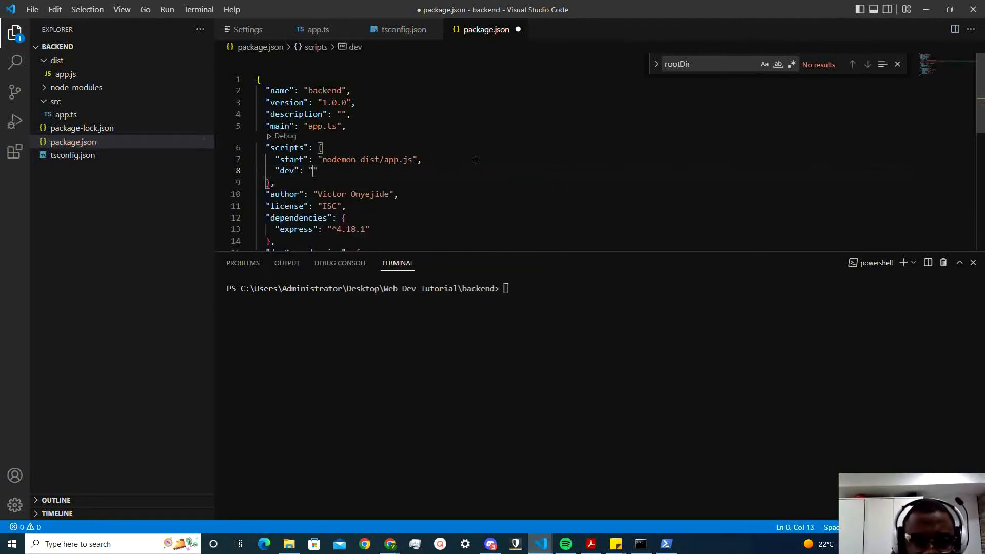
pyautogui.write('nodemon')
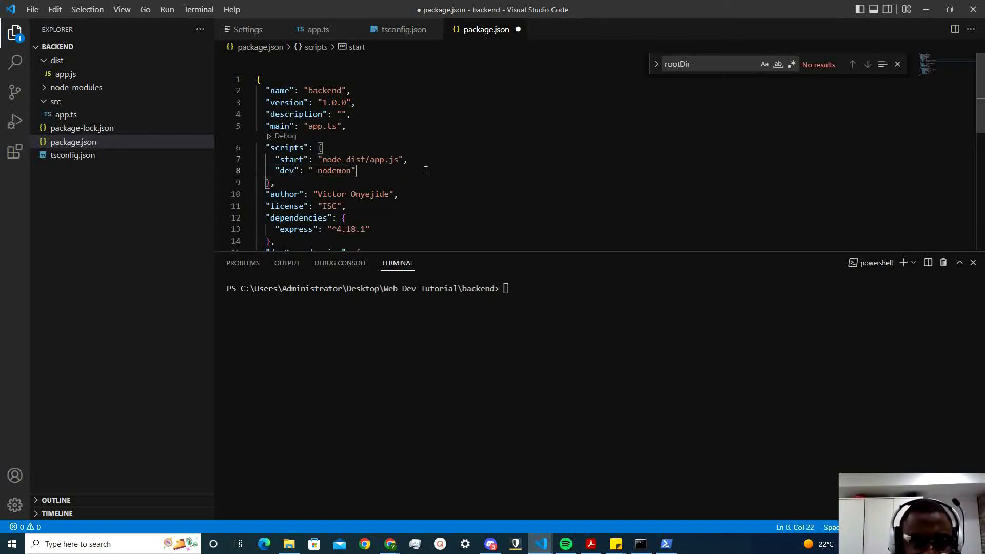
pyautogui.press('ctrl+s')
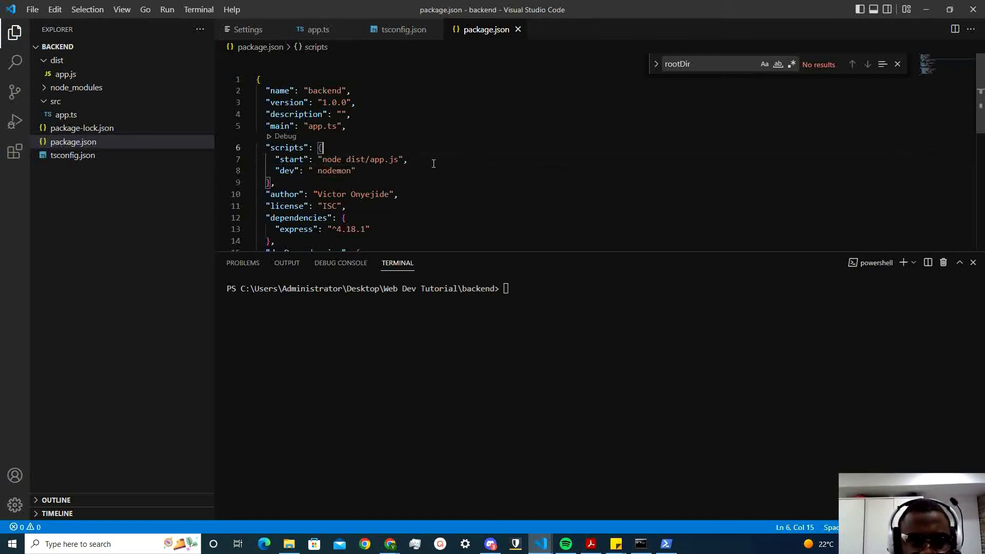
# Add a dev script running nodemon src/app.ts alongside start's dist/app.js
pyautogui.moveTo(322, 159); pyautogui.dragTo(274, 183)
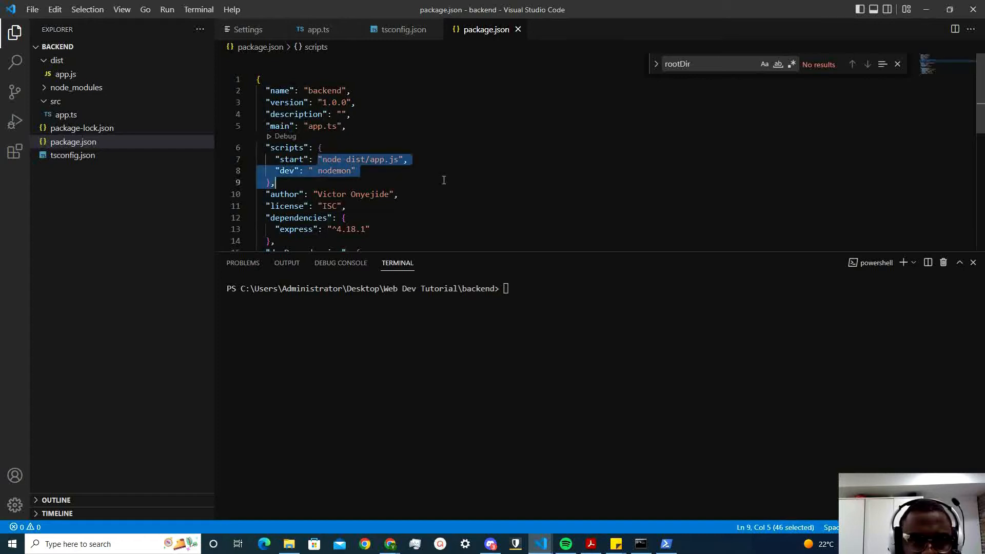
pyautogui.click(355, 171)
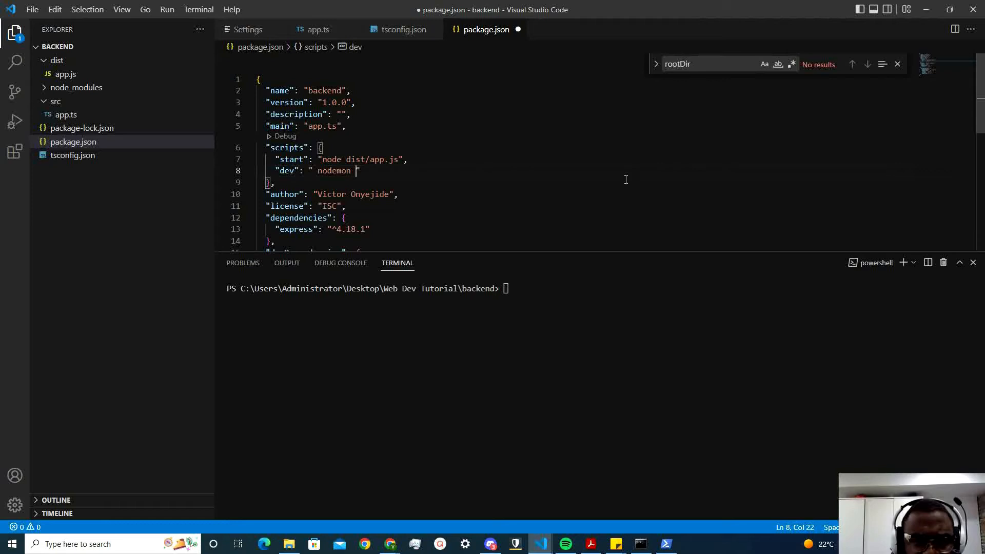
pyautogui.moveTo(415, 150)
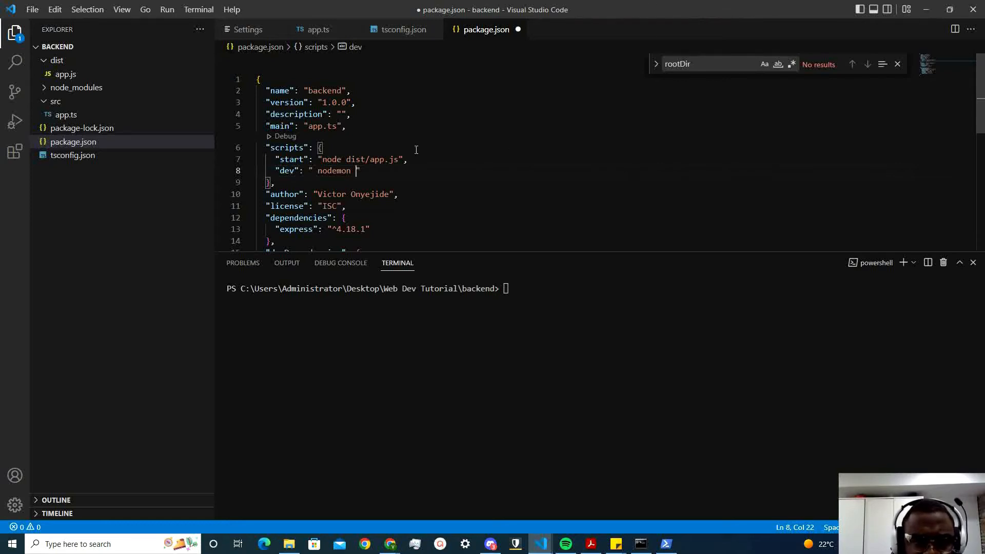
pyautogui.doubleClick(384, 159)
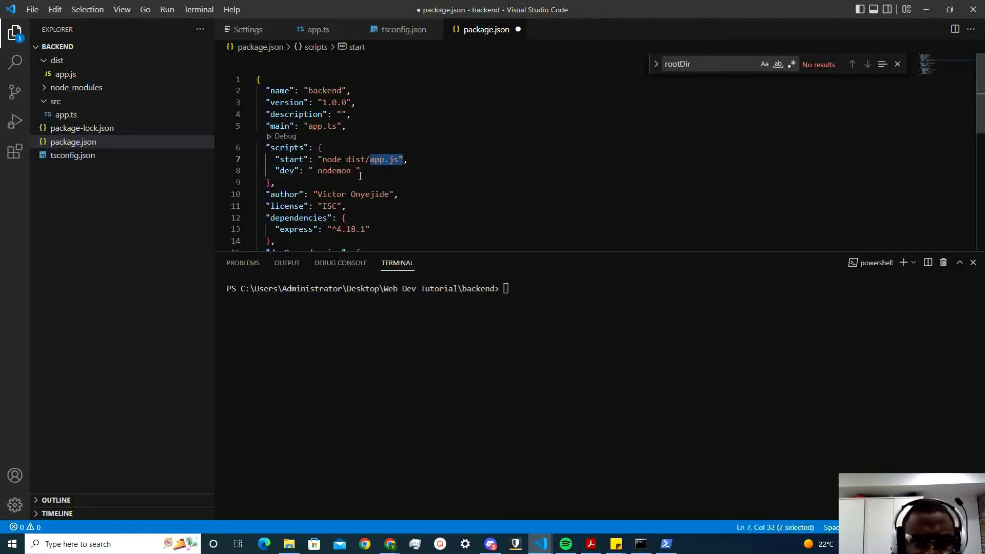
pyautogui.click(360, 170)
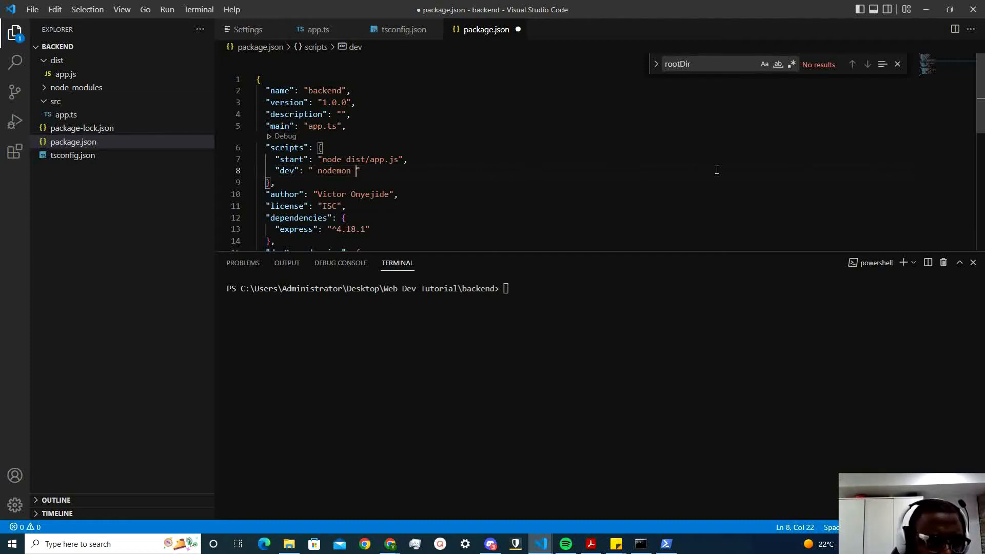
pyautogui.write('src/')
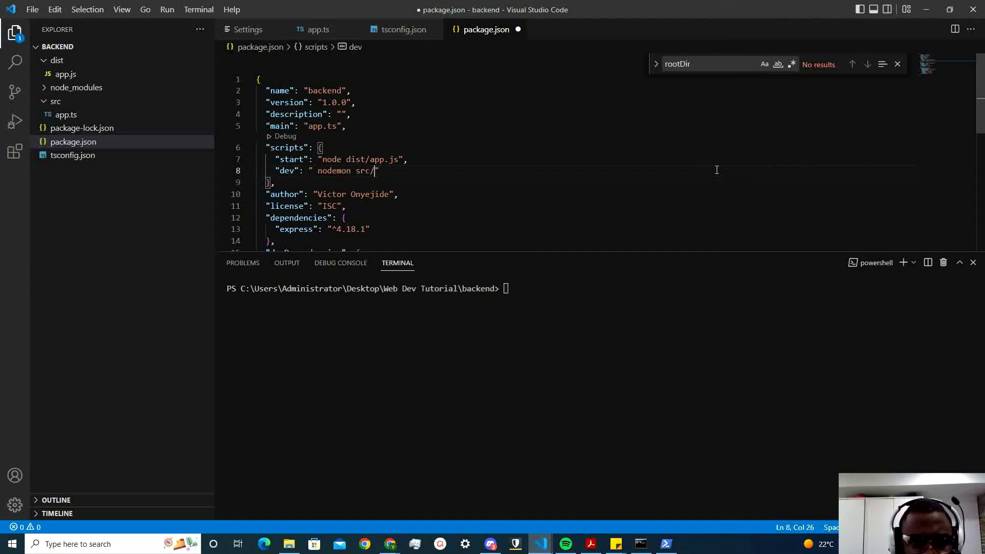
pyautogui.write('app')
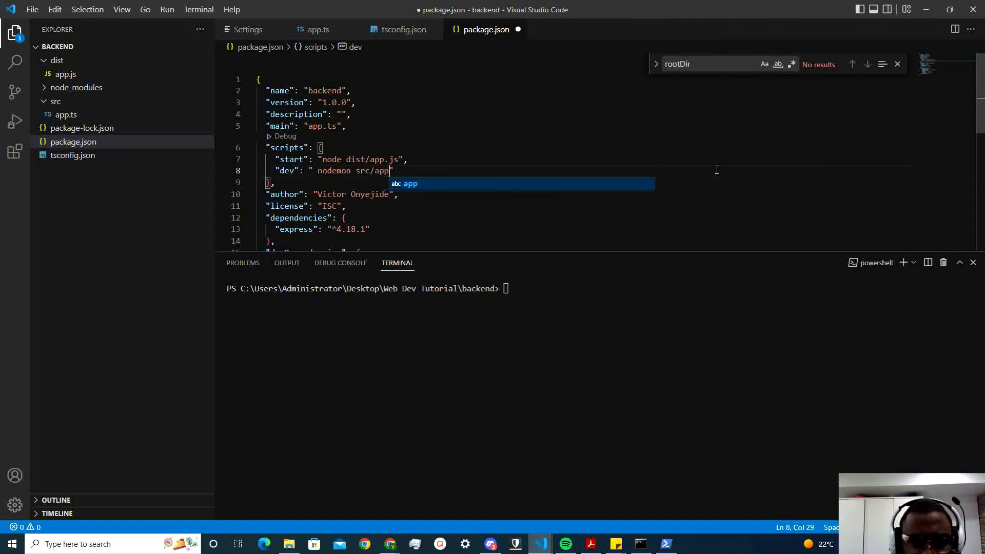
pyautogui.write('.ts')
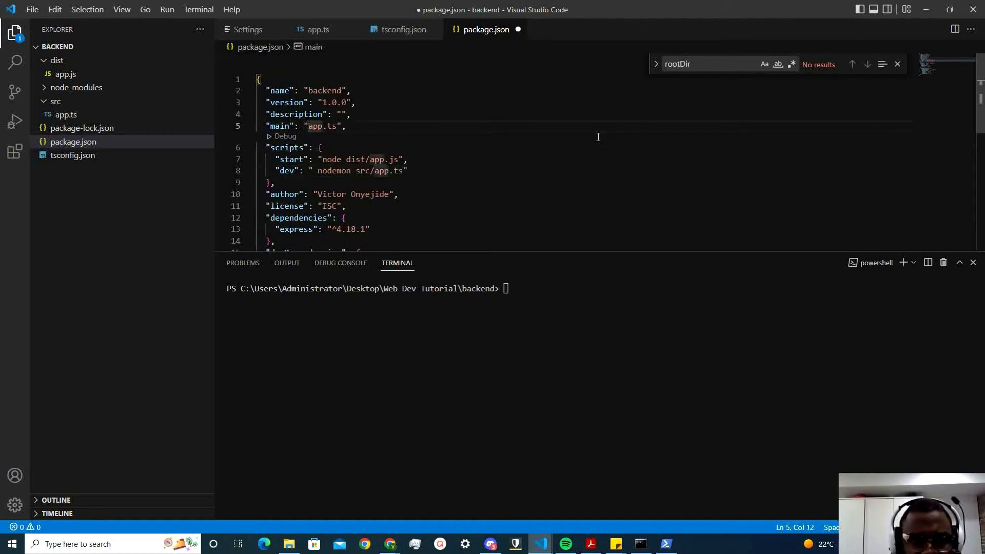
pyautogui.write('src/')
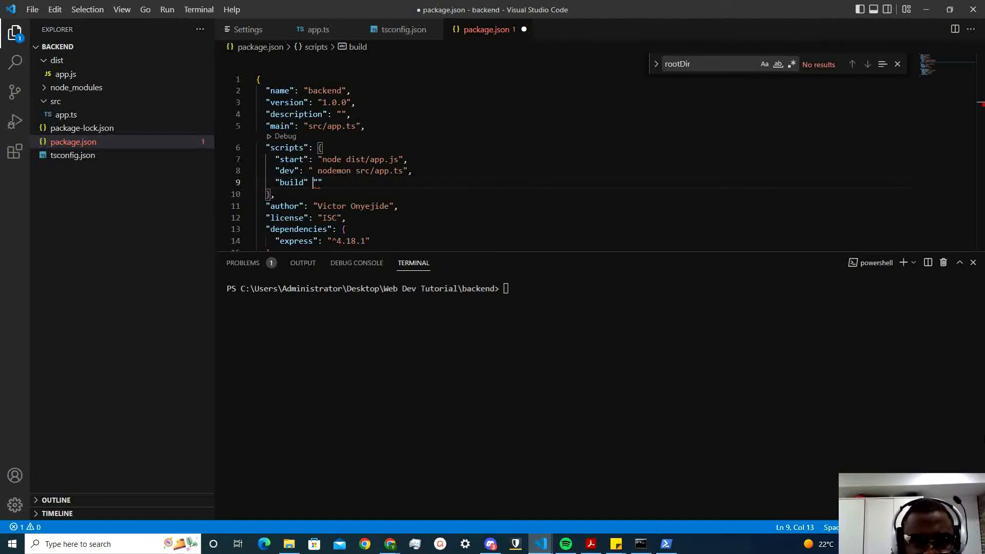
# Add a build script running "tsc -p ." to package.json
pyautogui.write(':')
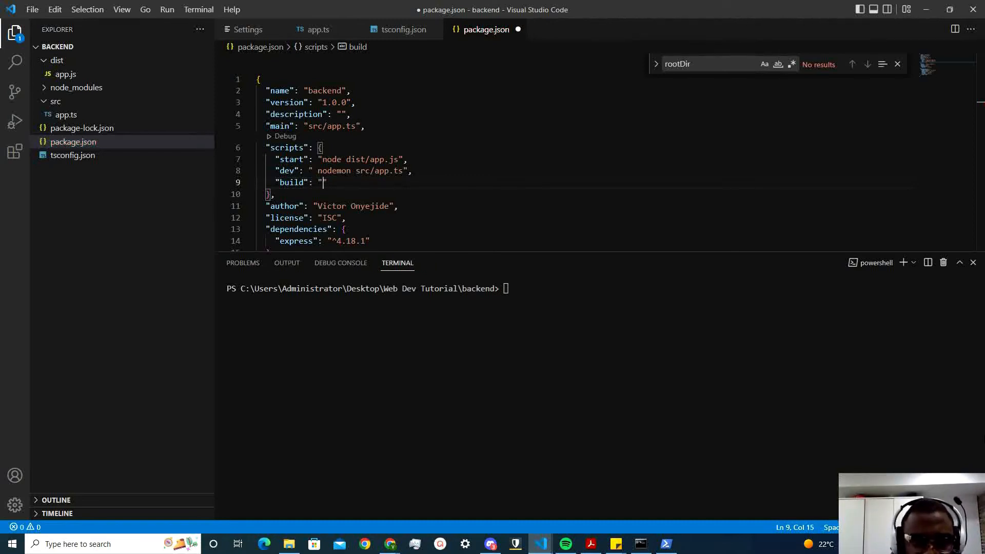
pyautogui.write('tsc')
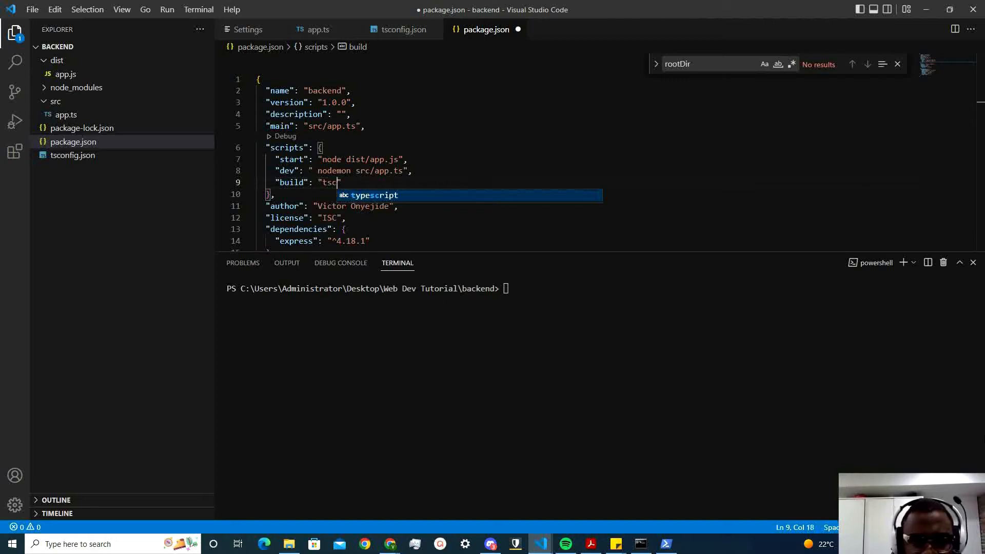
pyautogui.write('-p .')
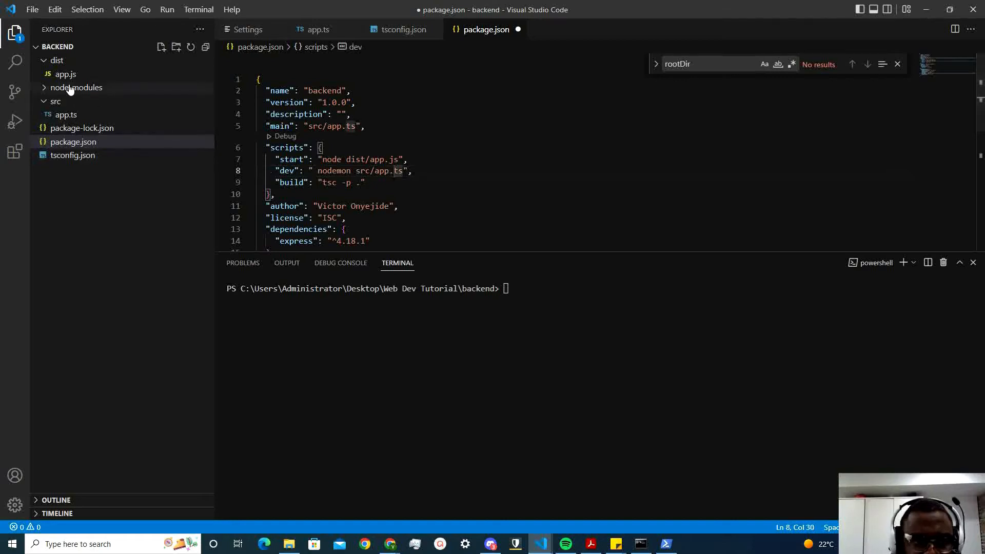
# Collapse and re-expand the dist folder, then reopen src/app.ts
pyautogui.click(57, 60)
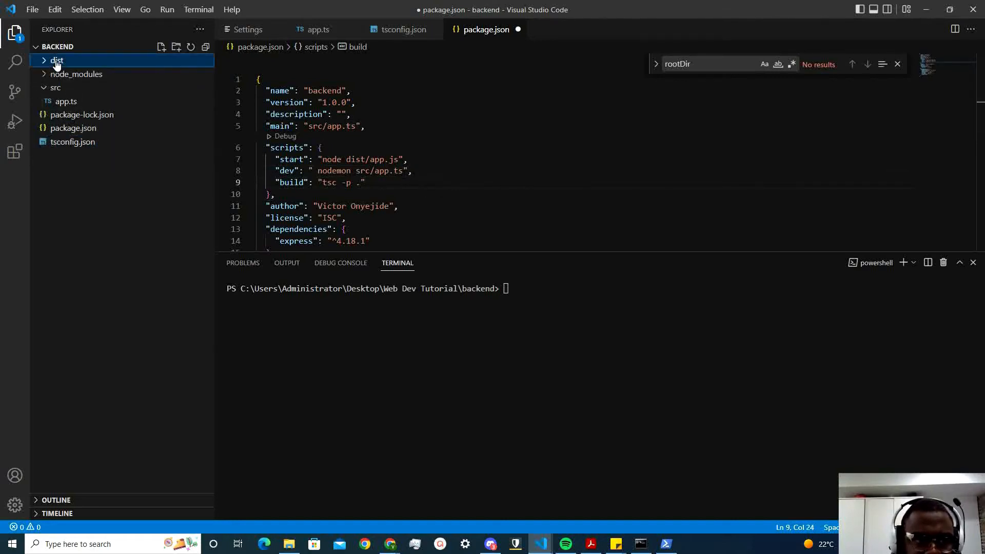
pyautogui.click(57, 59)
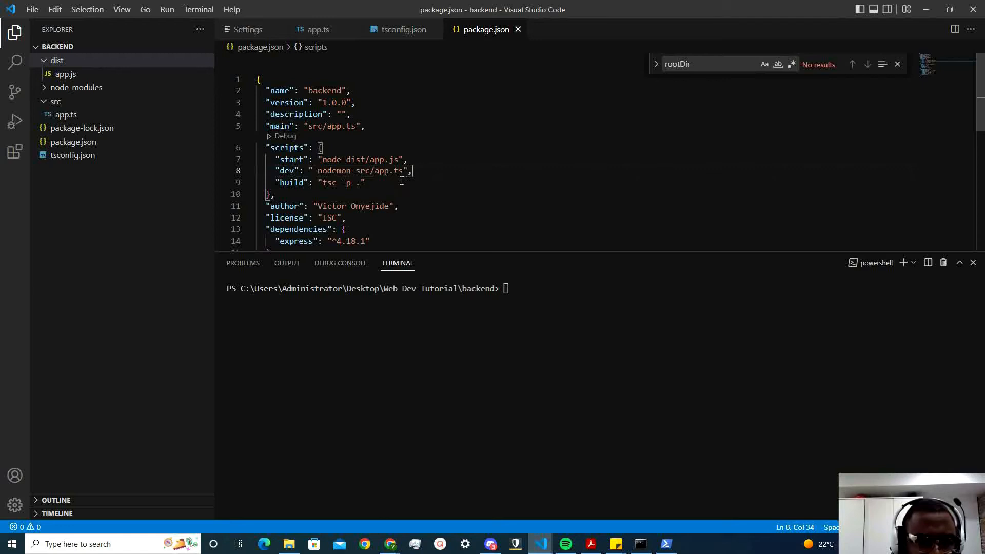
pyautogui.click(367, 182)
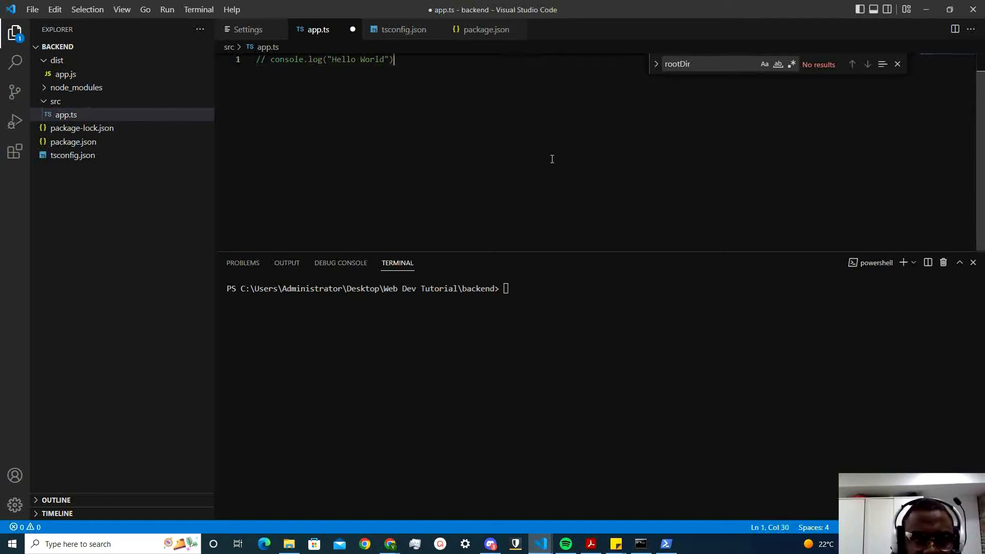
# Import express in app.ts and create app with express()
pyautogui.write('import expre')
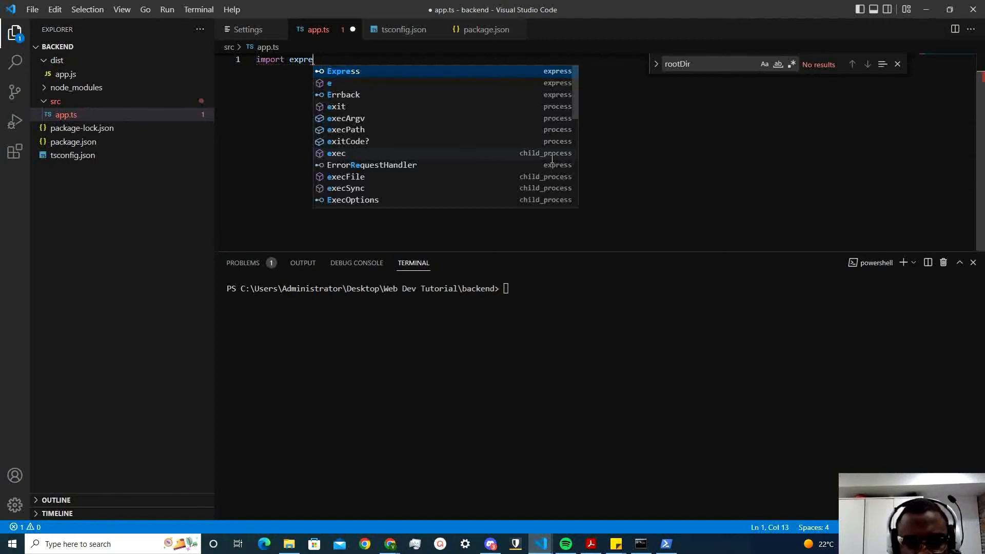
pyautogui.write('ss')
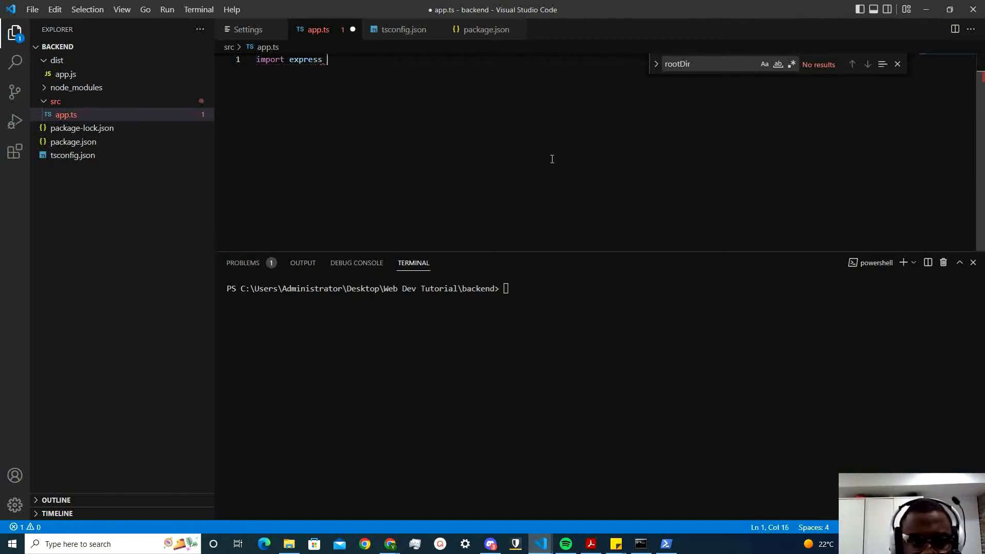
pyautogui.write("from 'express")
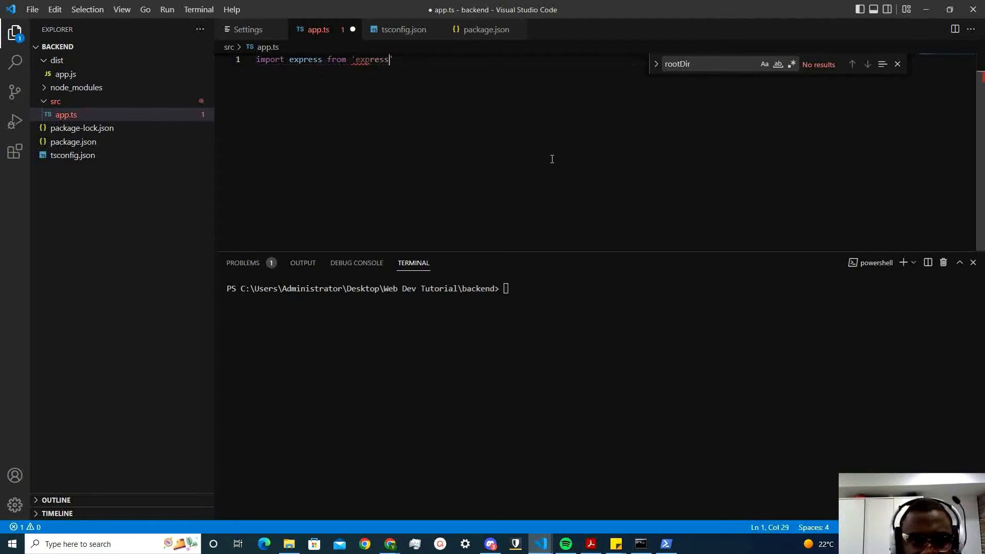
pyautogui.write('length')
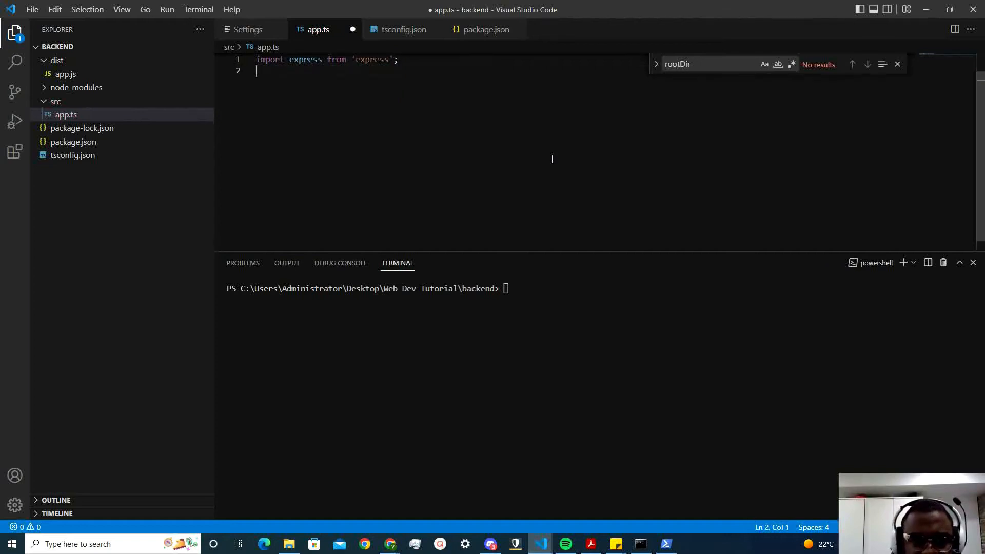
pyautogui.write('a')
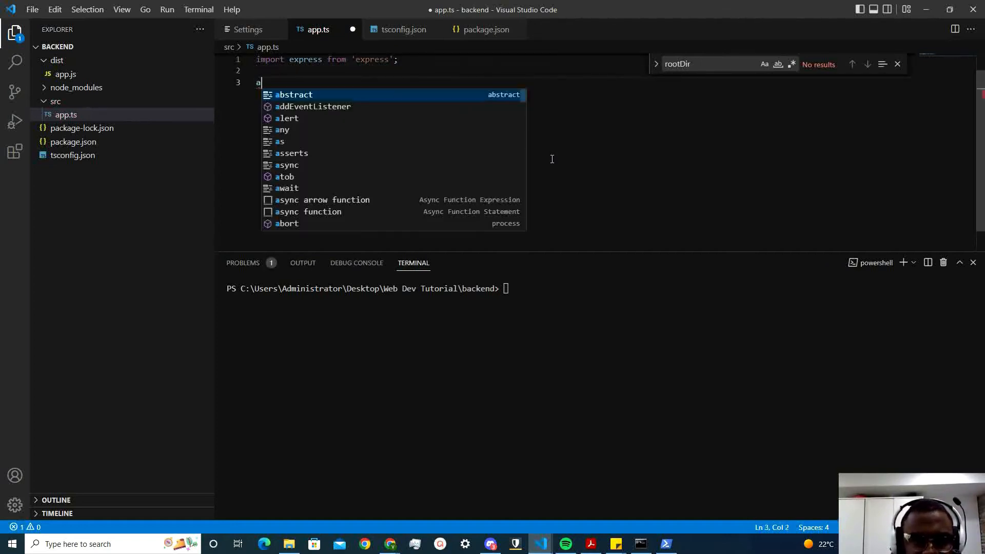
pyautogui.write('pp =')
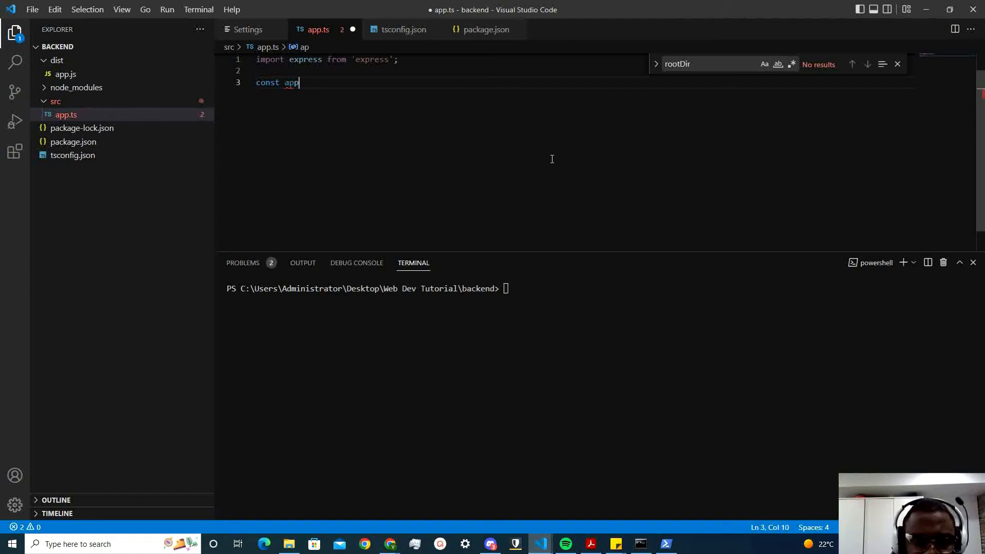
pyautogui.write('= express(')
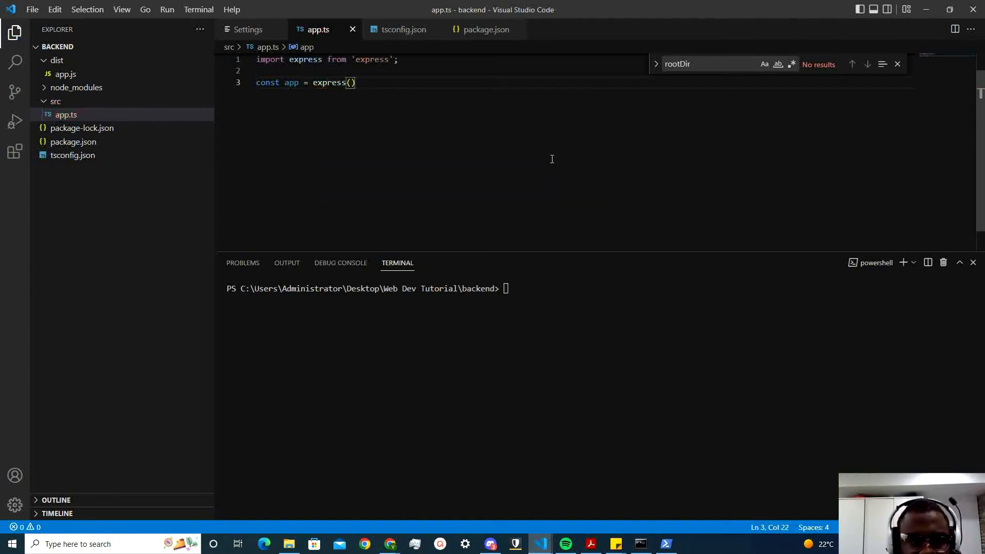
pyautogui.press('enter')
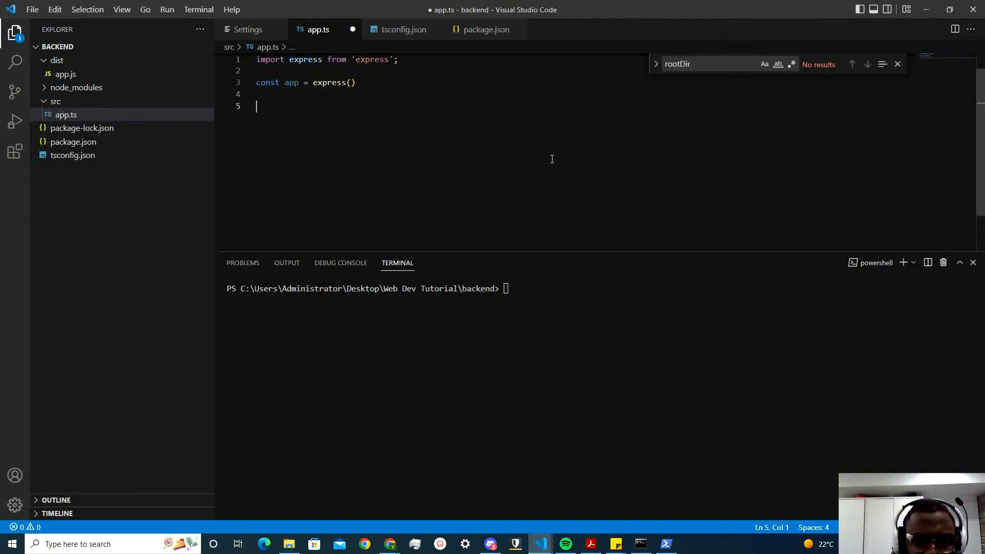
# Declare const PORT = 5000, end express() with a semicolon, and save
pyautogui.write('c')
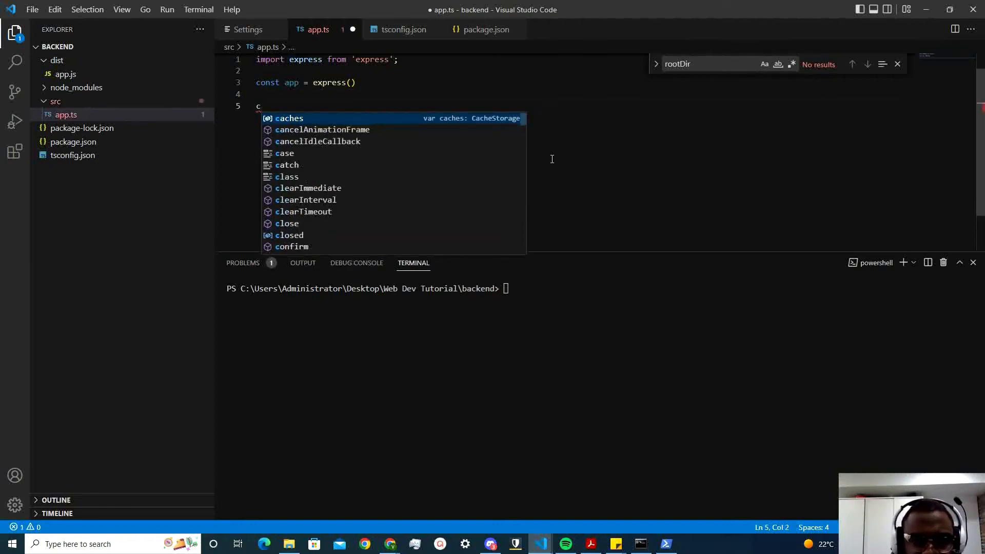
pyautogui.write('onst PORT')
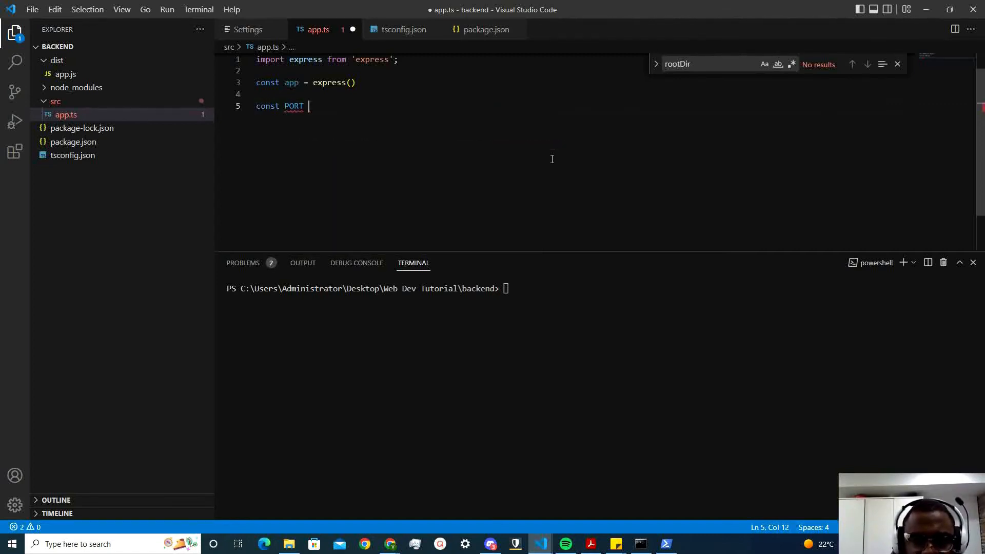
pyautogui.write('= "')
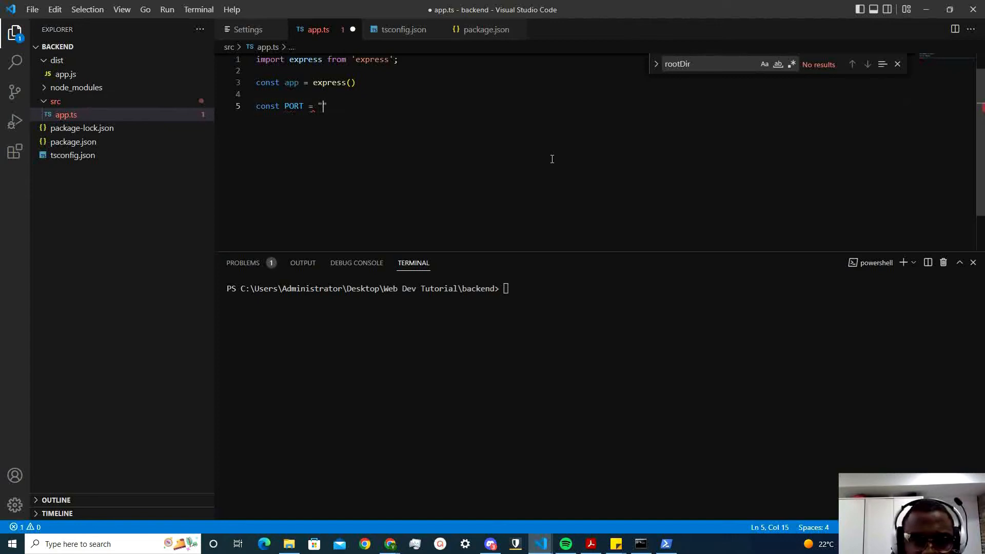
pyautogui.press('Backspace')
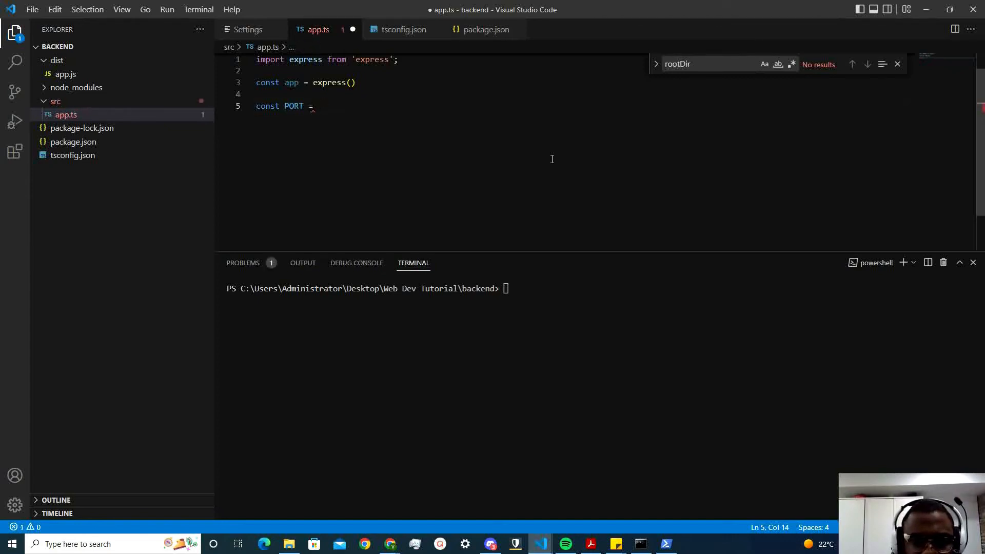
pyautogui.write('5000;')
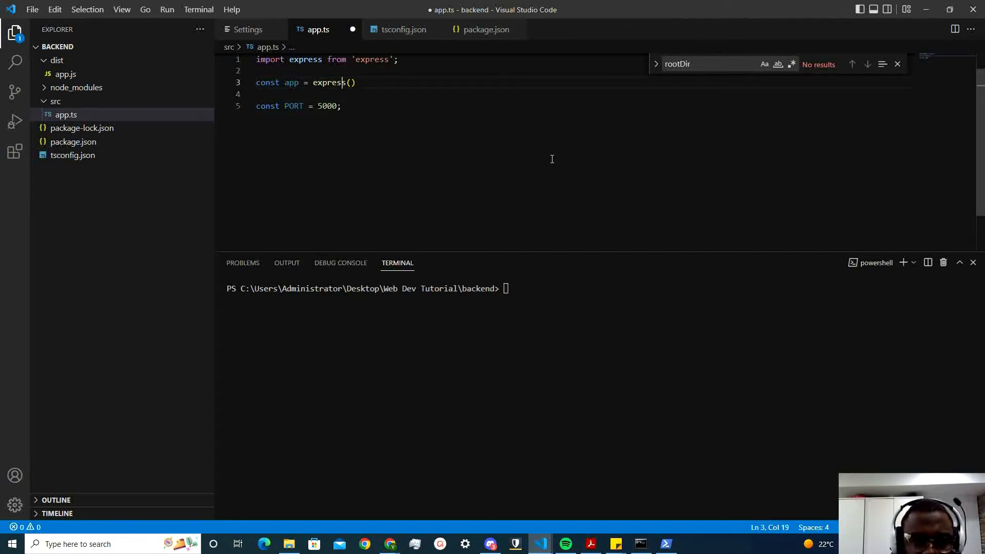
pyautogui.write(';')
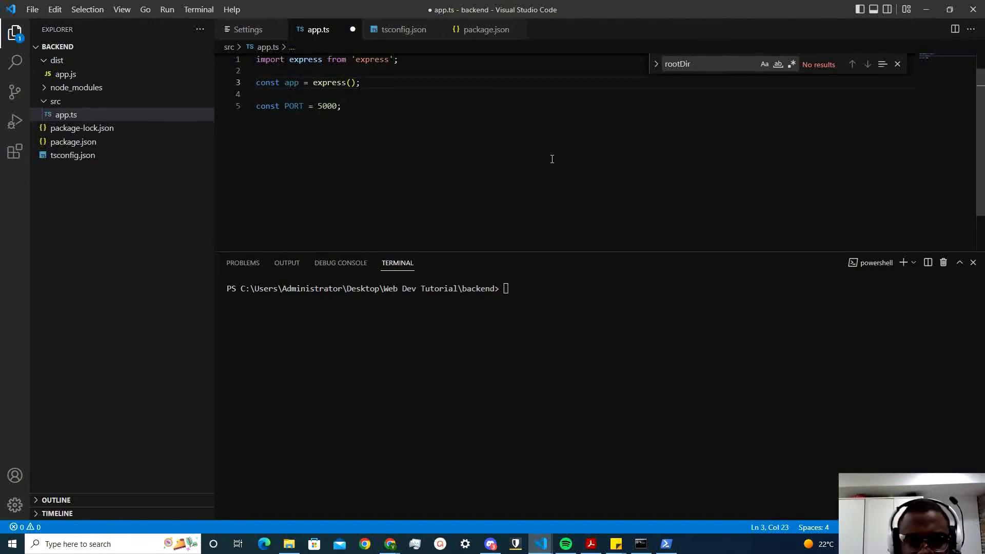
pyautogui.press('ctrl+s')
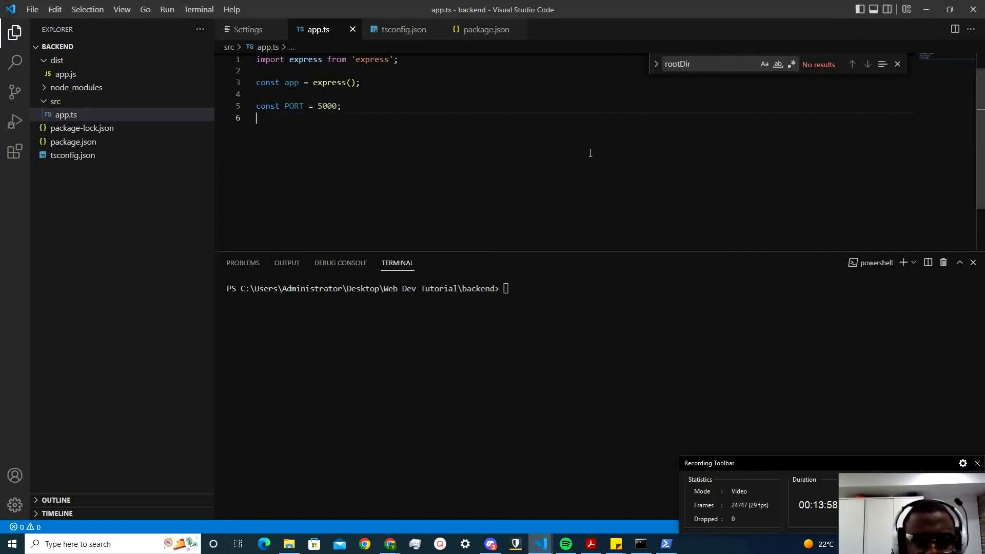
# Write const start = () => with a try calling app.listen(PORT) logging 'Running on ${PORT}'
pyautogui.write('const')
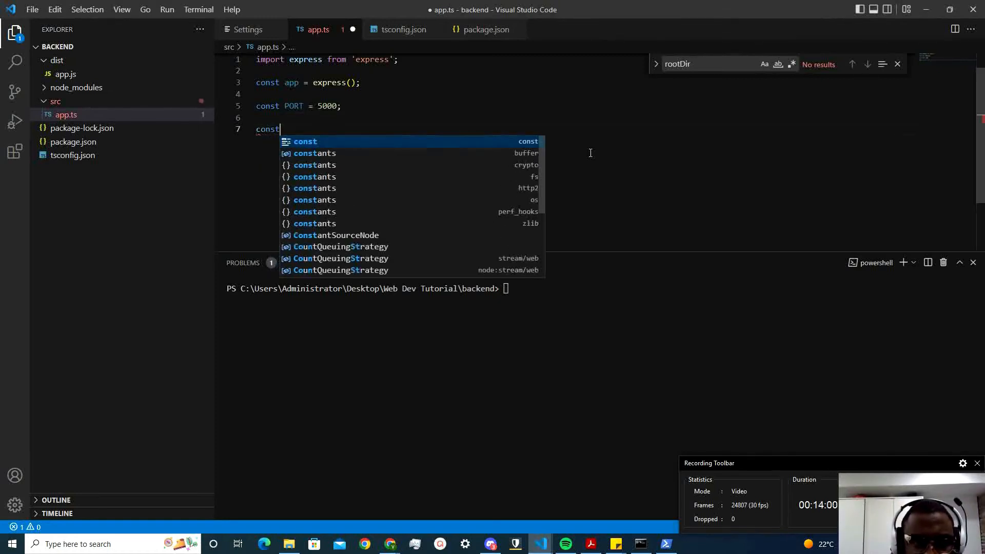
pyautogui.press('Escape')
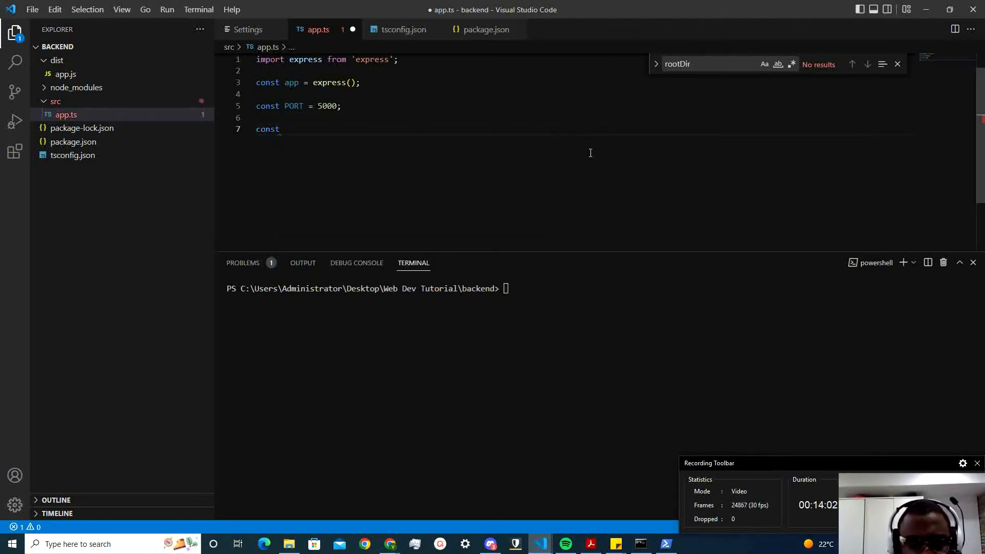
pyautogui.write('start')
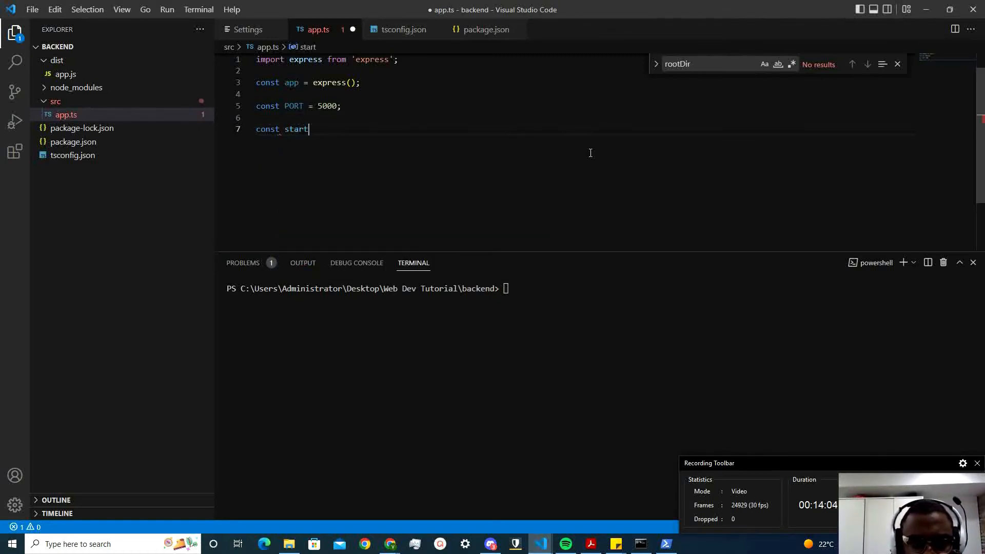
pyautogui.write('= 9')
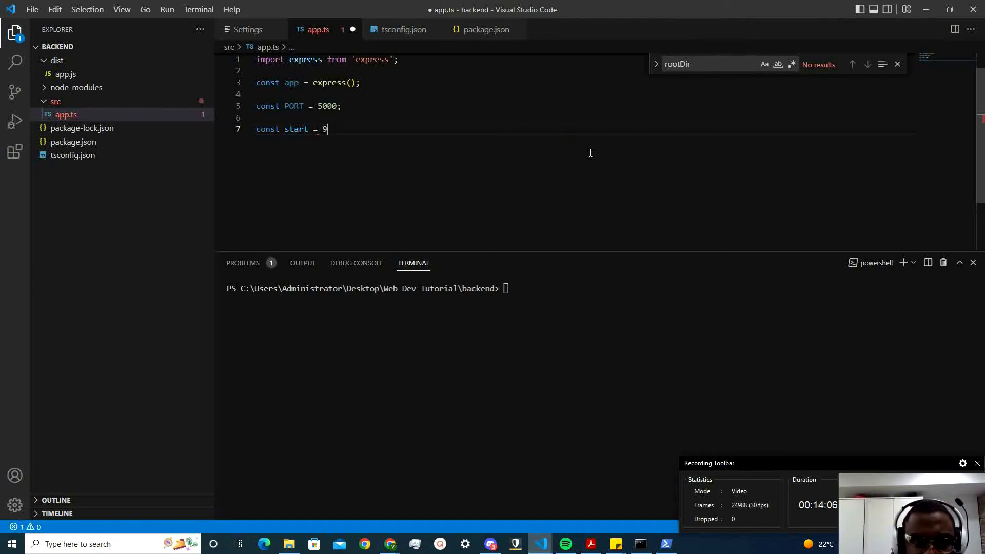
pyautogui.write('() =>')
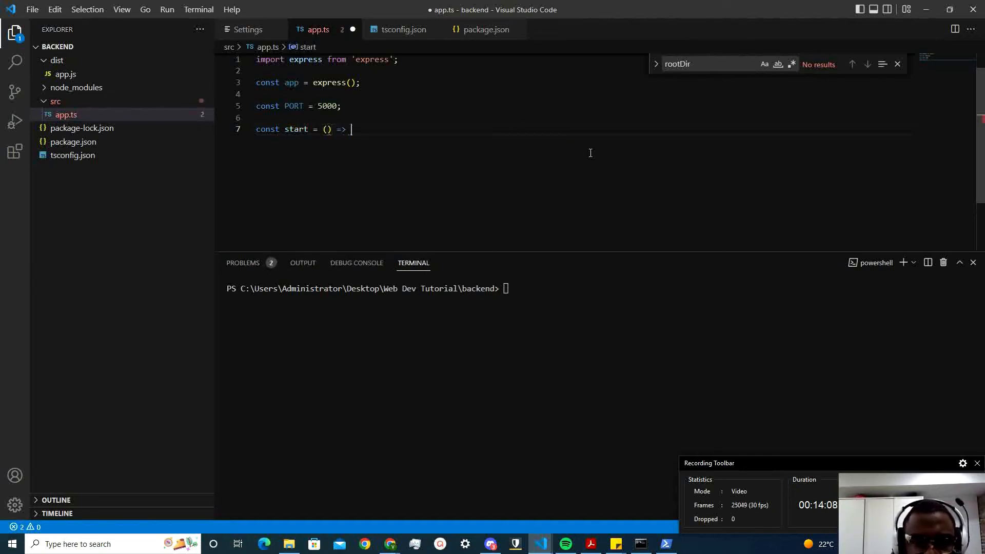
pyautogui.write('{')
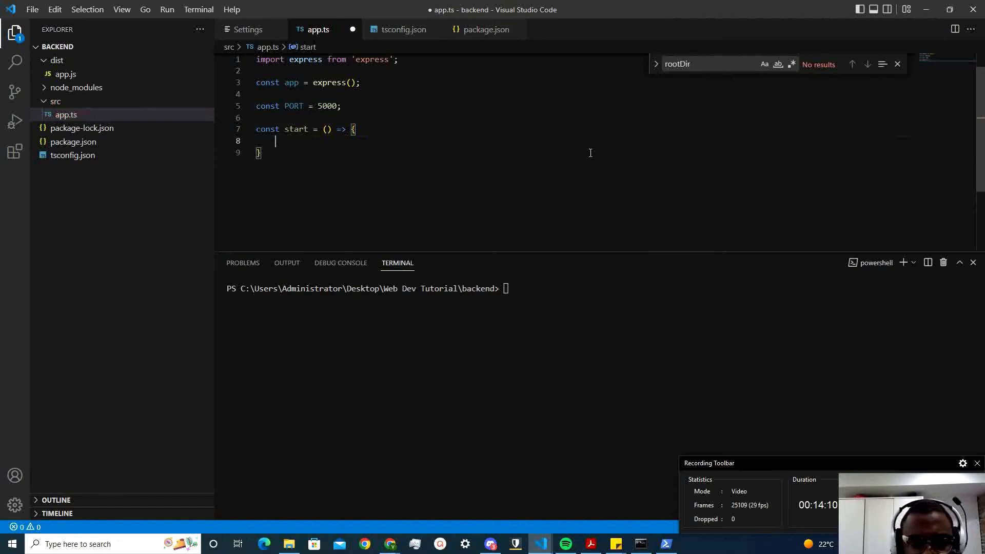
pyautogui.write('try')
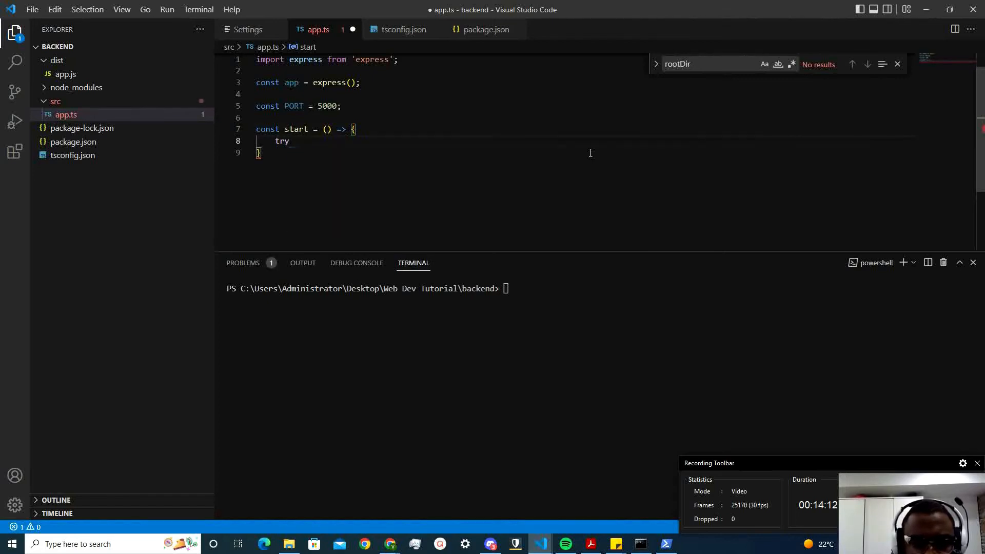
pyautogui.write('P')
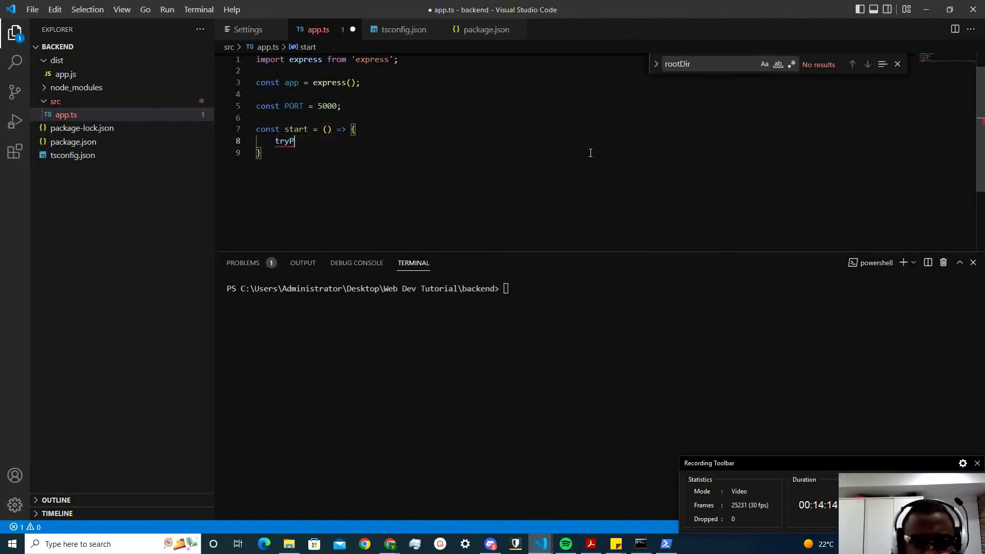
pyautogui.write('{')
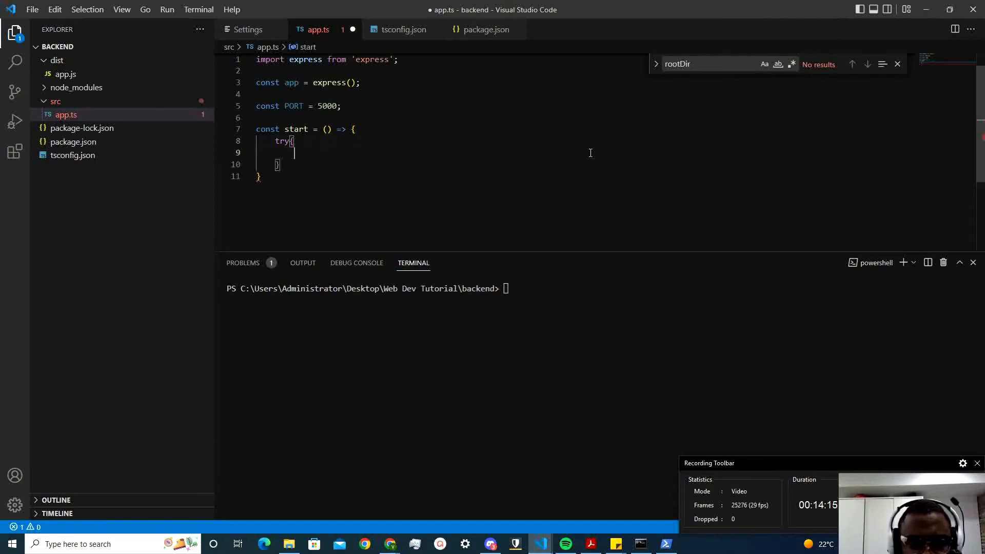
pyautogui.write('app.listen(')
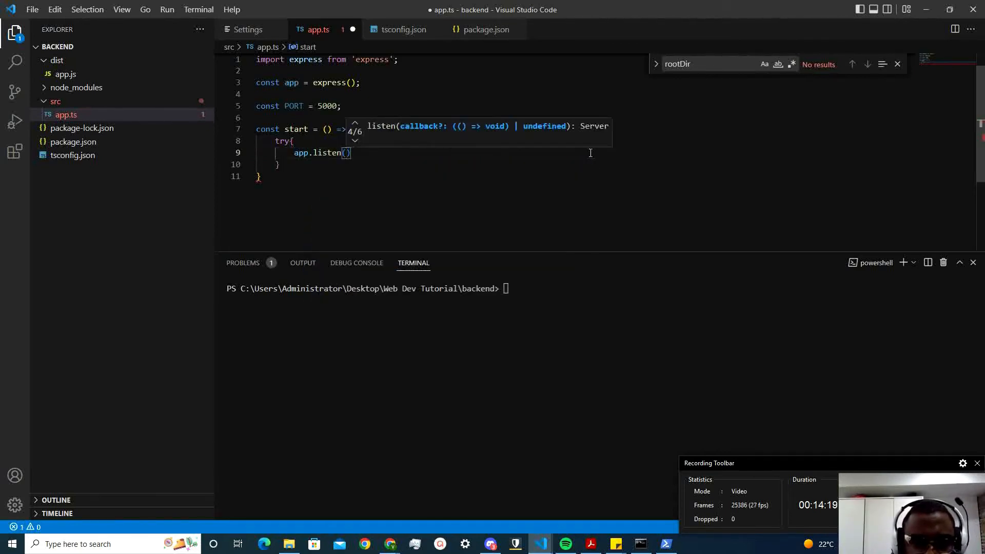
pyautogui.write('PORT,')
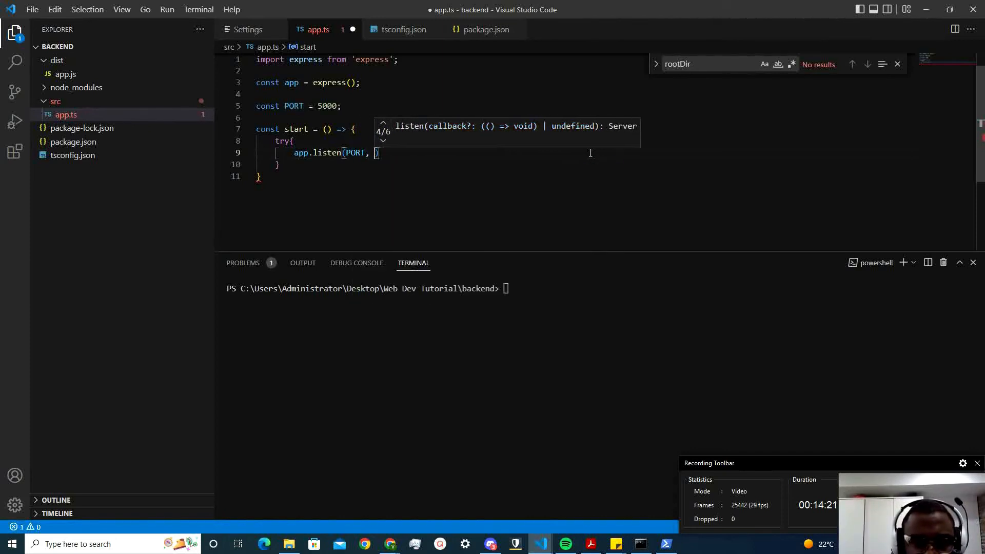
pyautogui.write('()=> )')
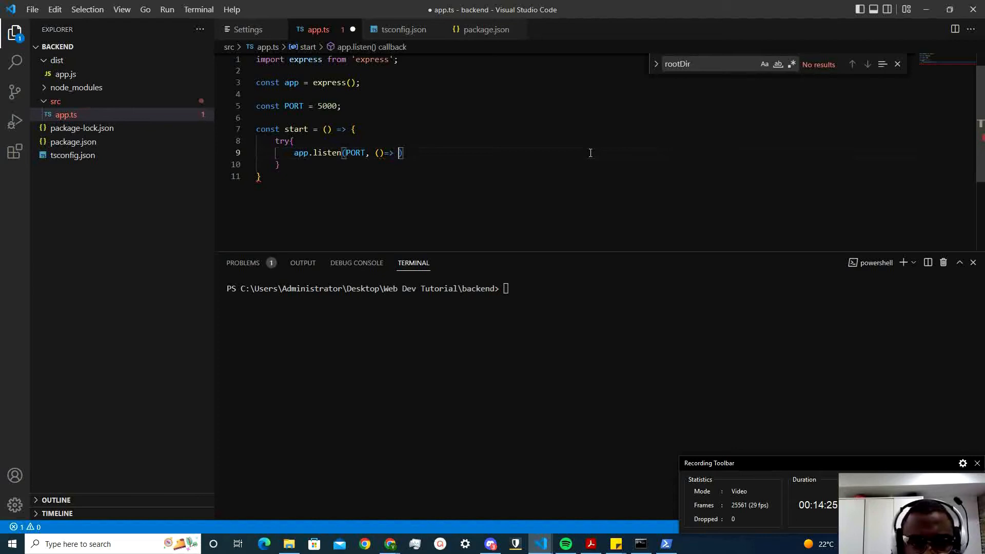
pyautogui.write('console.')
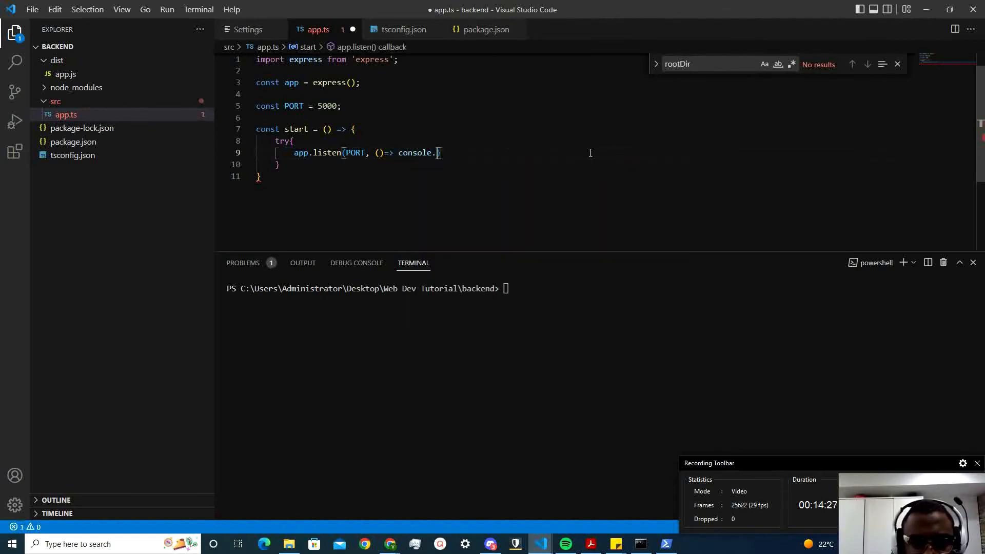
pyautogui.write('log()')
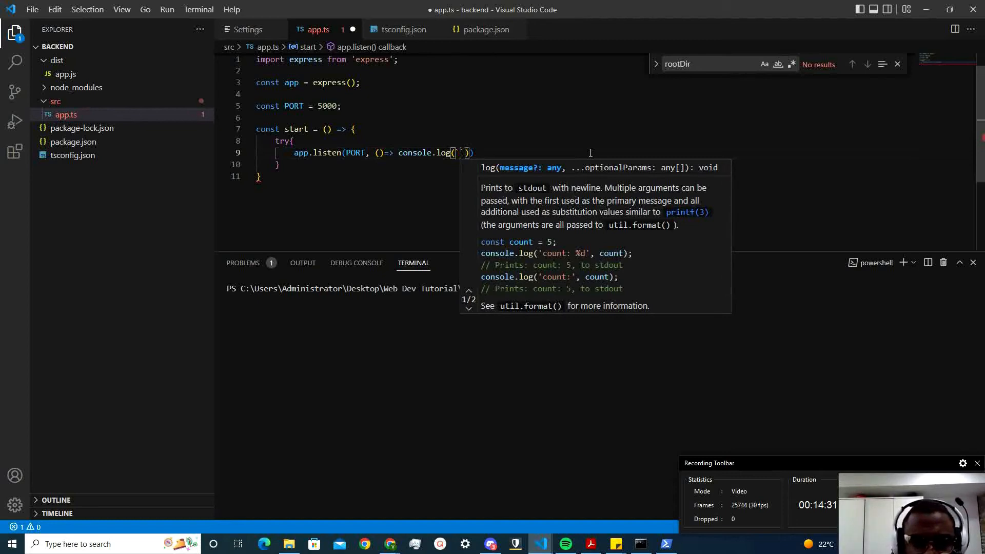
pyautogui.write('Running on')
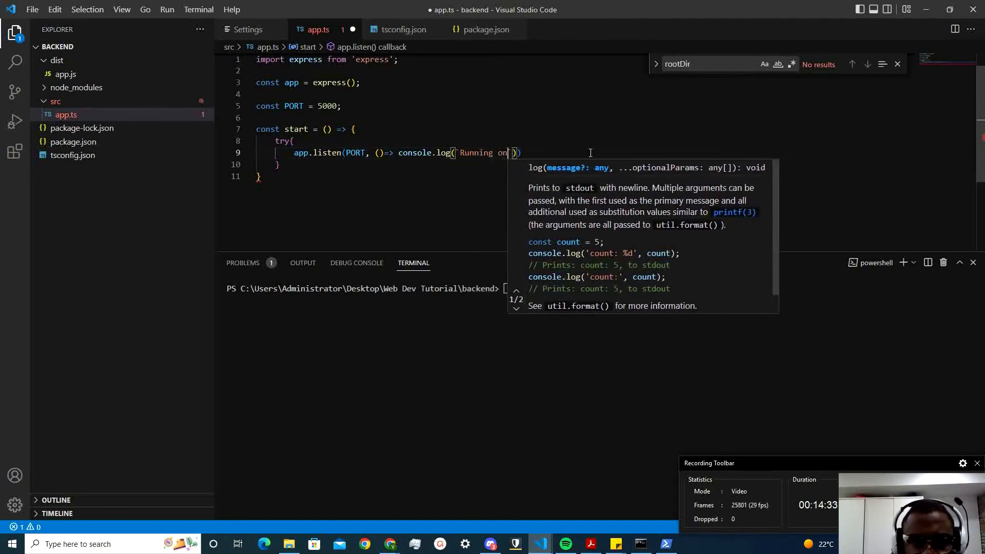
pyautogui.write('${p')
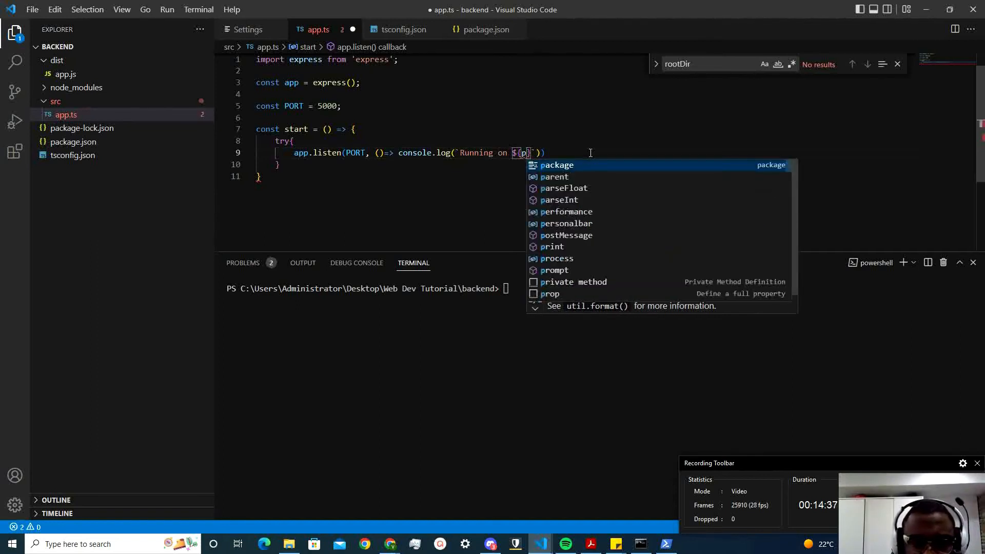
pyautogui.write('PORT')
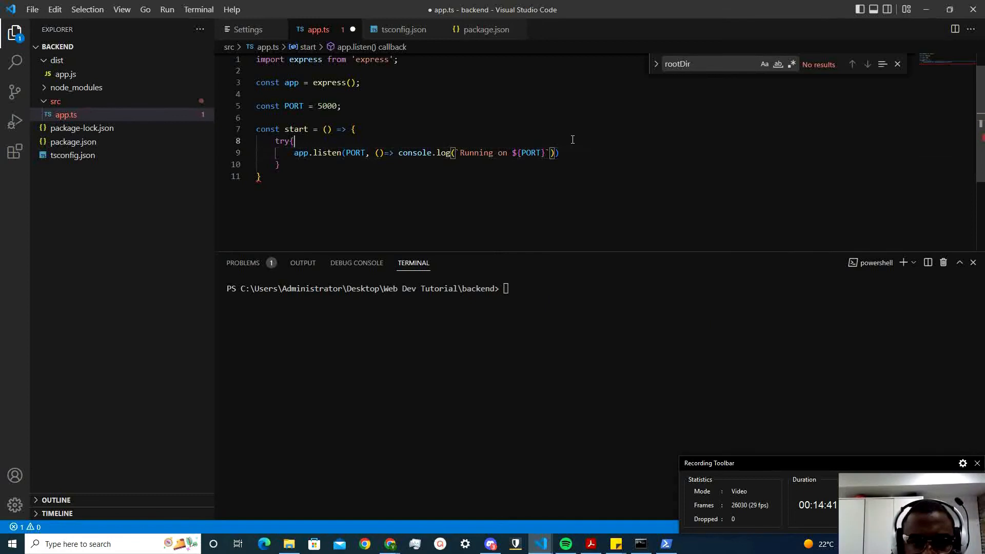
# Add a catch (err) block that logs err to the console
pyautogui.press('Enter')
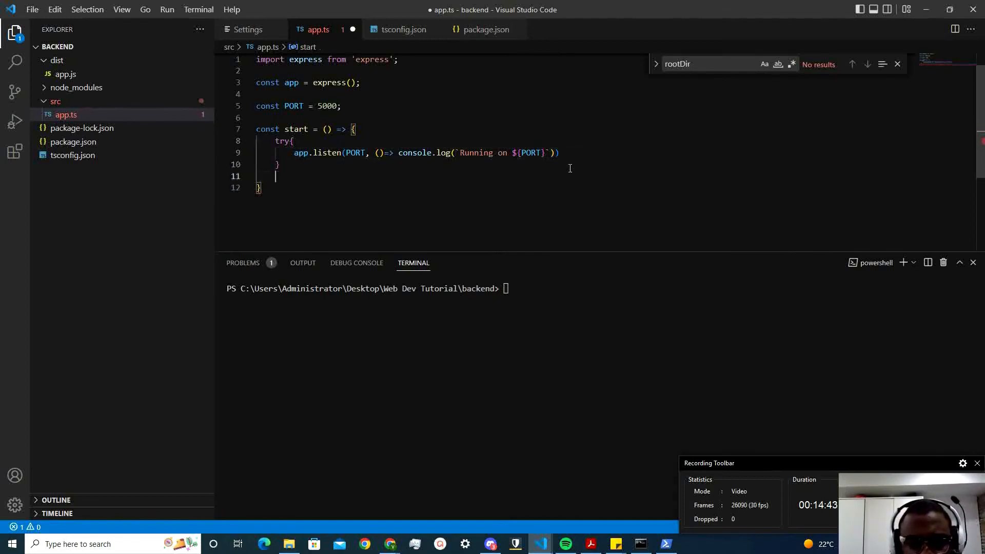
pyautogui.write('catch')
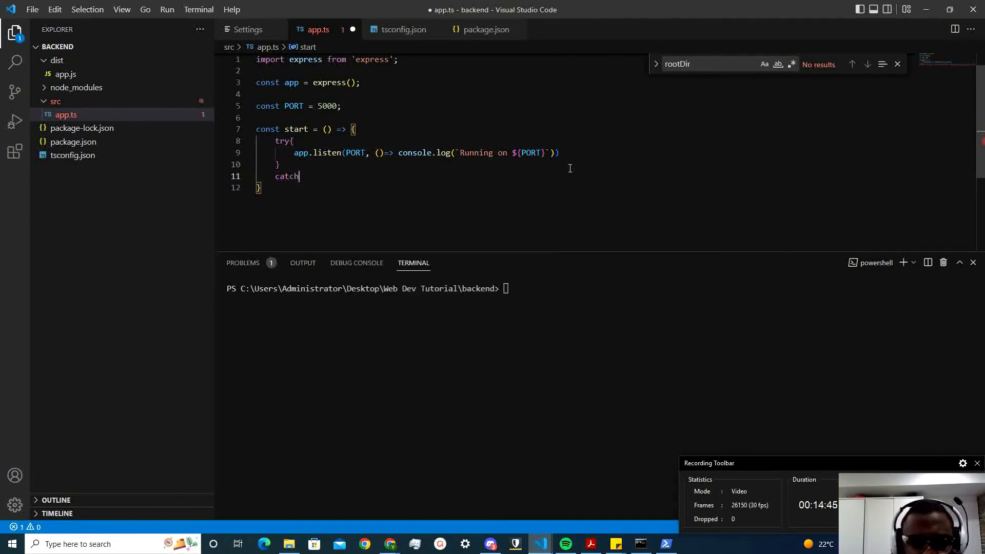
pyautogui.write('()')
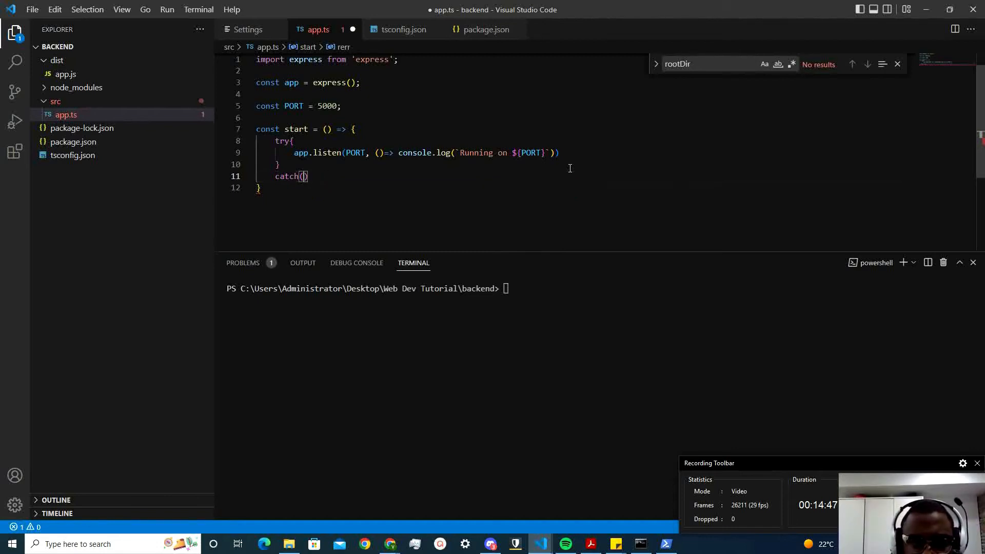
pyautogui.write('err) {')
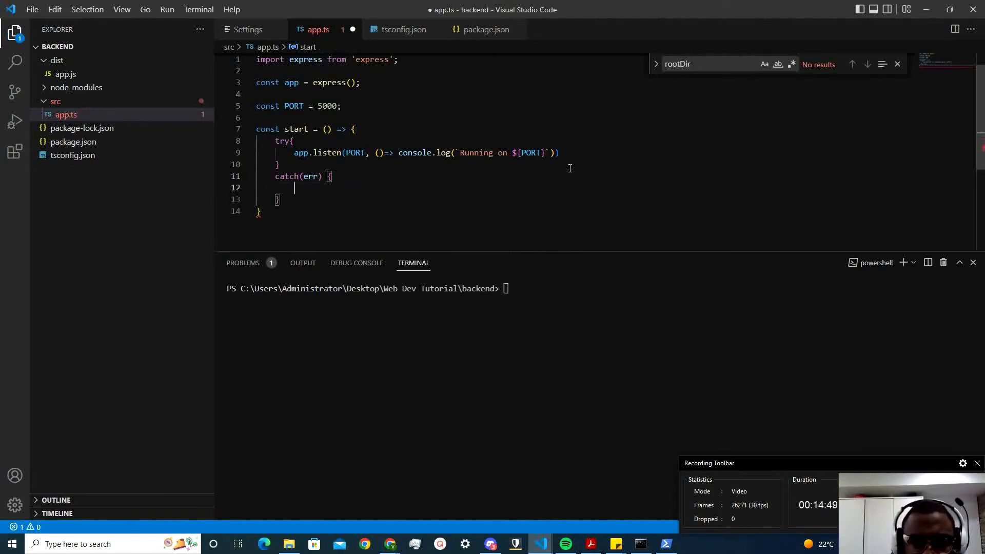
pyautogui.write('console.l')
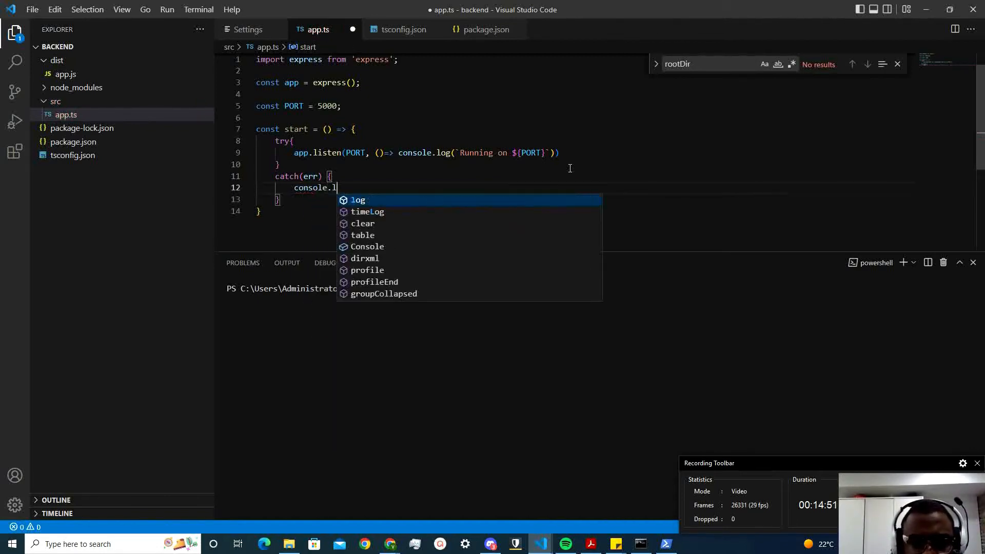
pyautogui.write('og(err)')
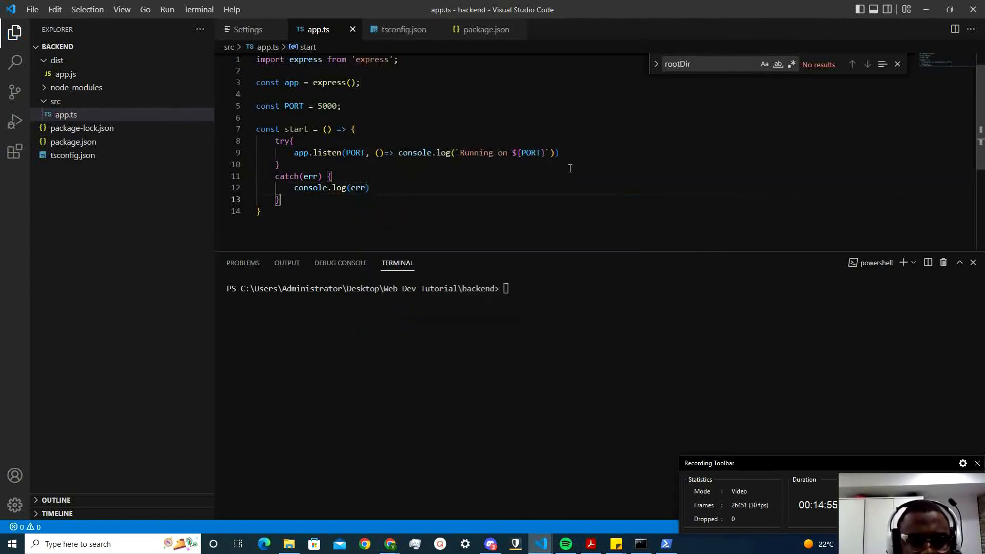
pyautogui.press('enter')
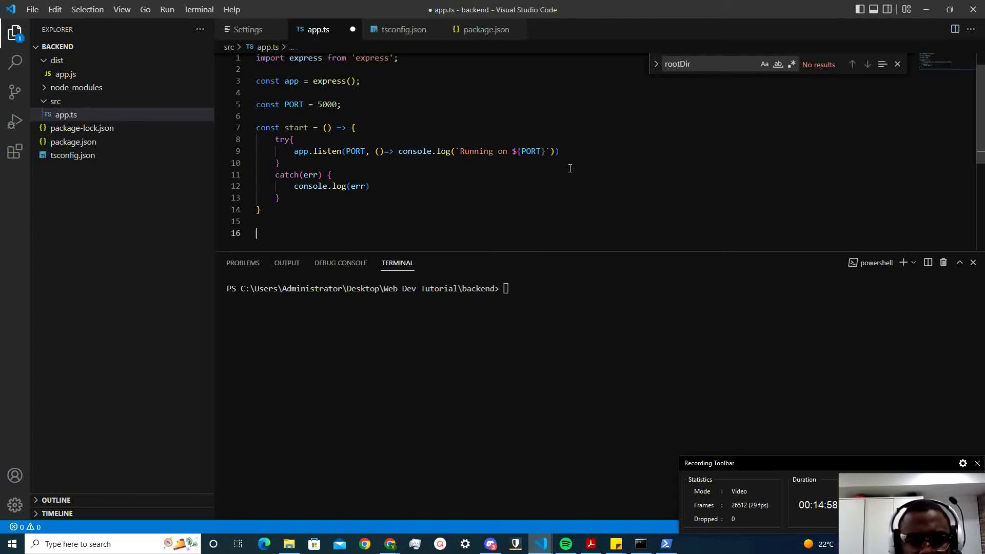
# Add a start() call below the function and save app.ts
pyautogui.write('start(')
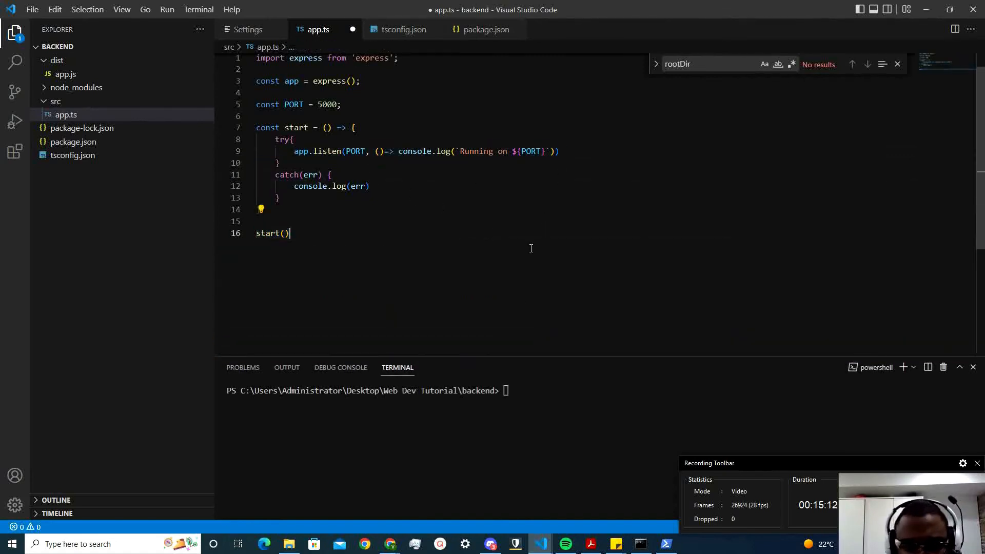
pyautogui.press('ctrl+s')
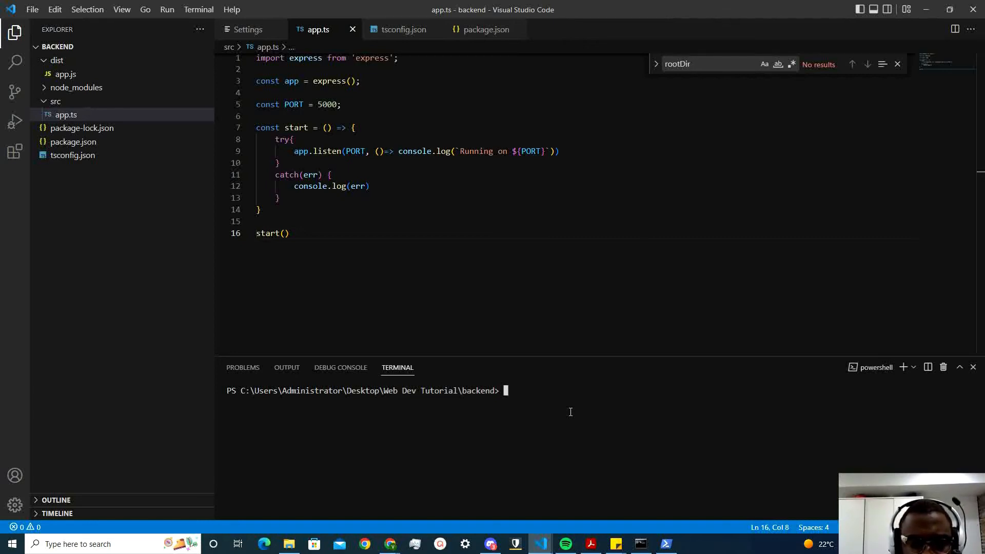
# Run npm run build in the terminal to compile with tsc -p
pyautogui.write('npm')
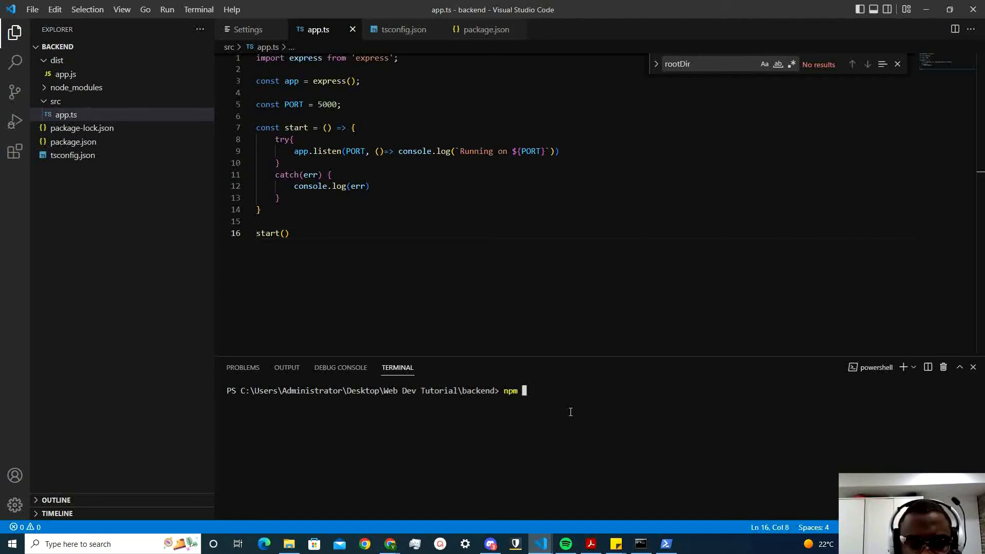
pyautogui.write('run build')
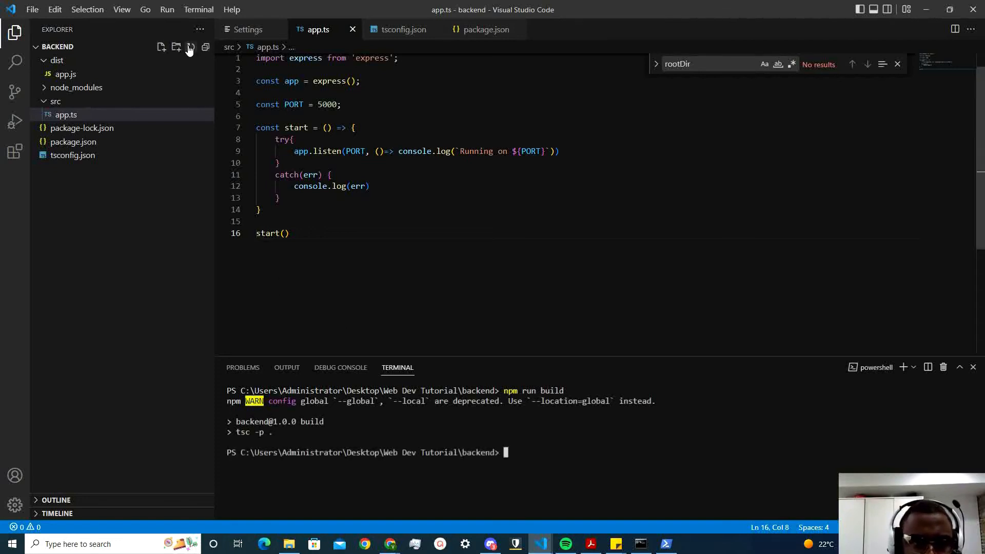
# Inspect the compiled dist/app.js, then return to app.ts after the PORT line
pyautogui.click(65, 74)
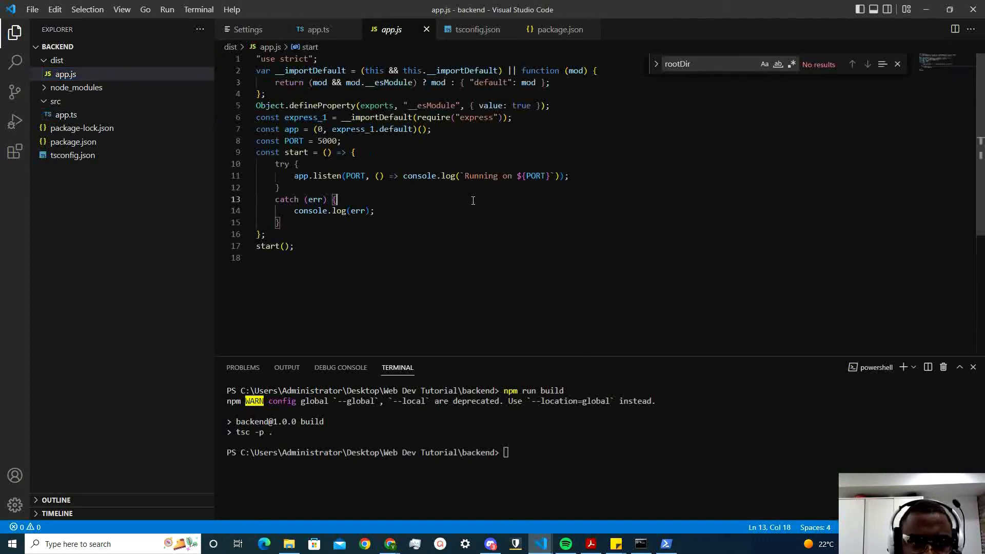
pyautogui.moveTo(325, 243)
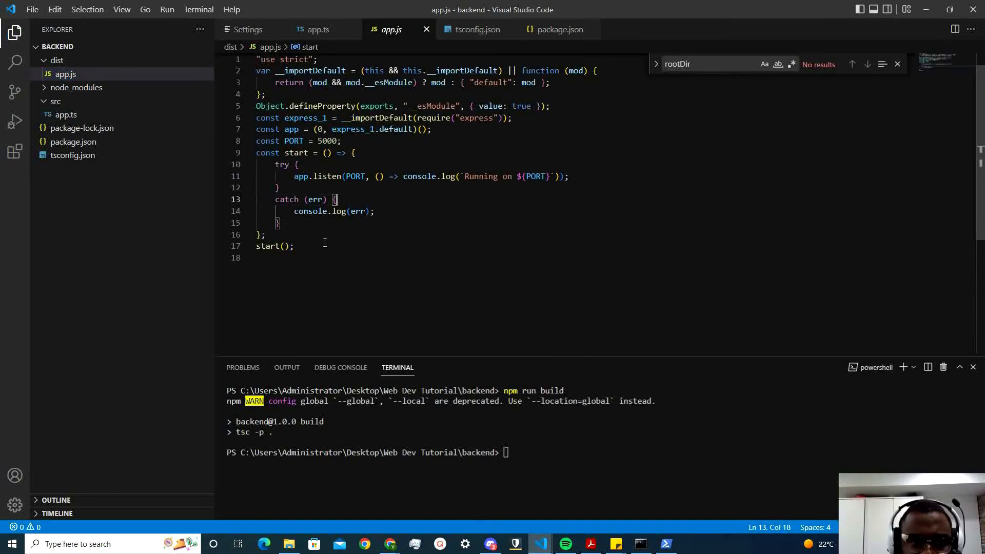
pyautogui.press('ctrl+a')
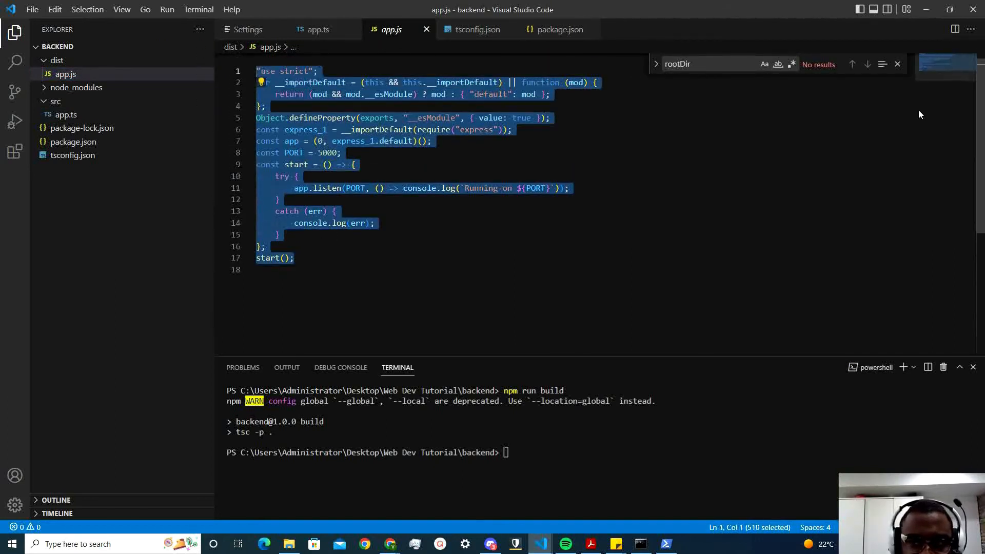
pyautogui.click(318, 30)
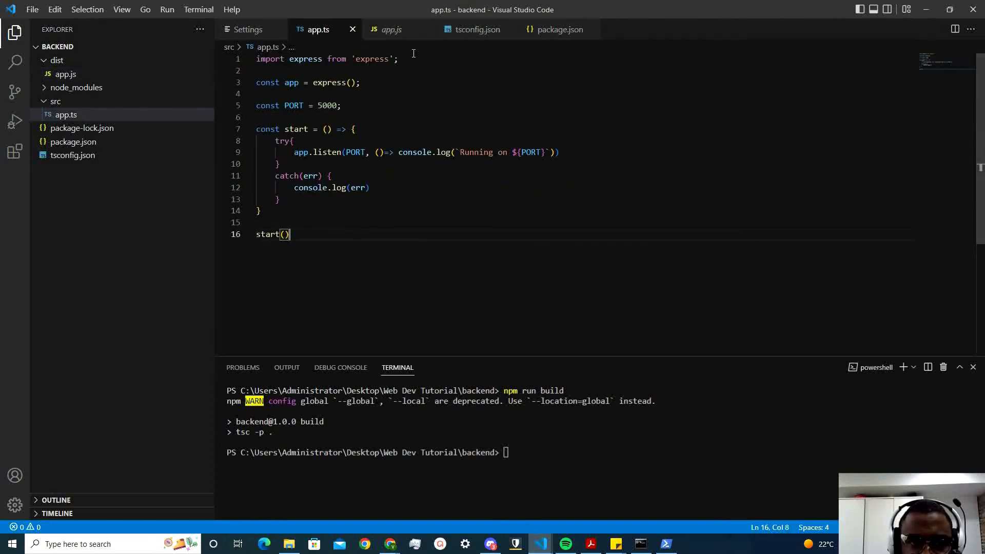
pyautogui.click(392, 29)
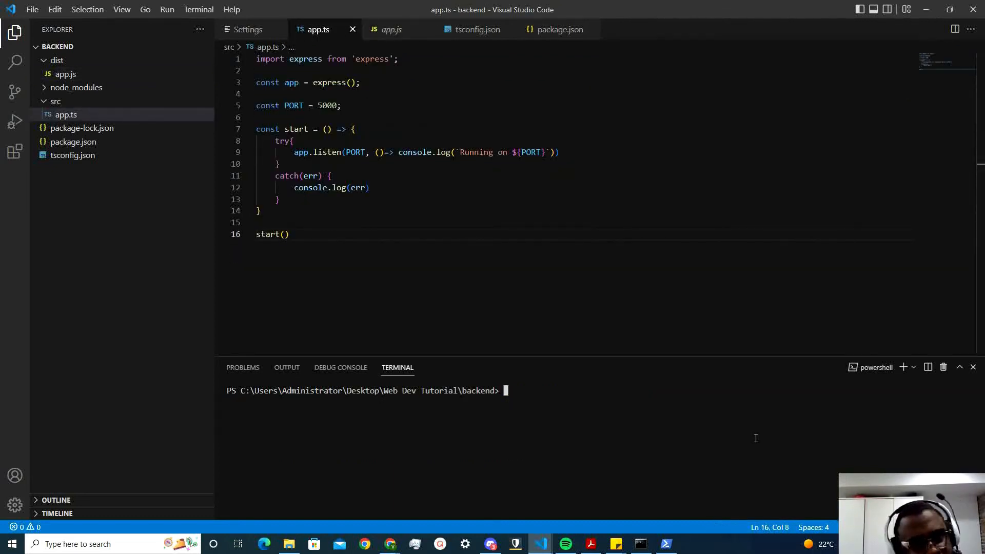
pyautogui.click(342, 105)
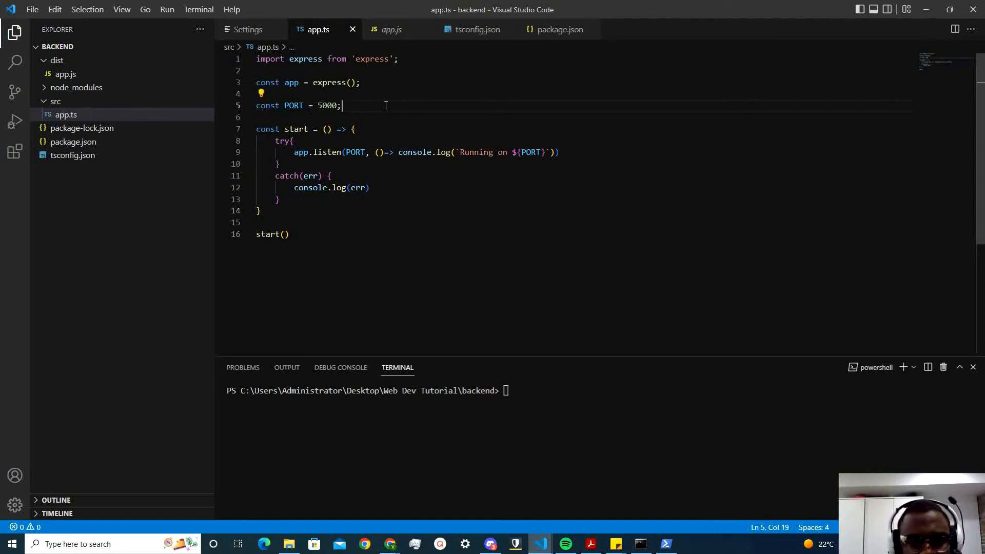
# Write app.get('/', ...) with a handler calling res.send('Hello')
pyautogui.write('app')
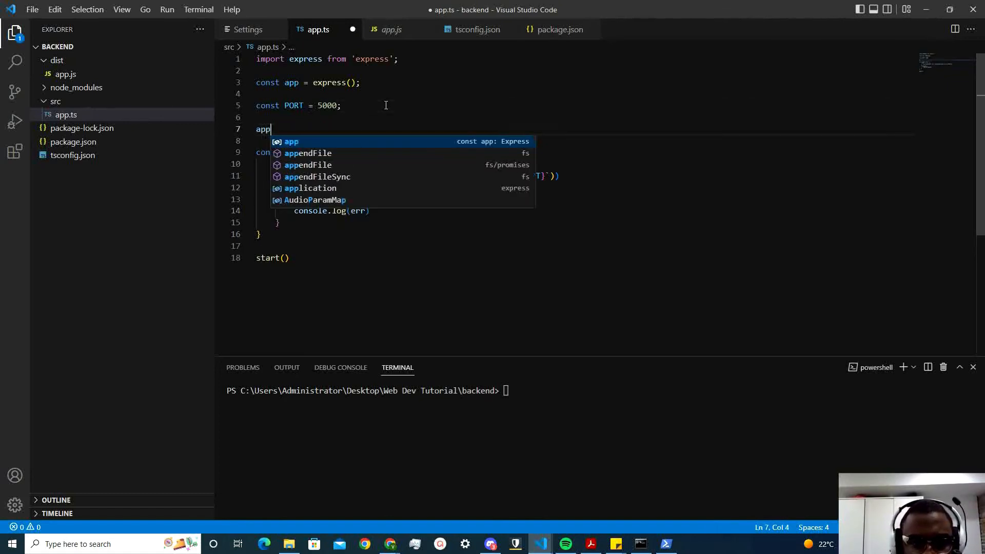
pyautogui.write('.get (')
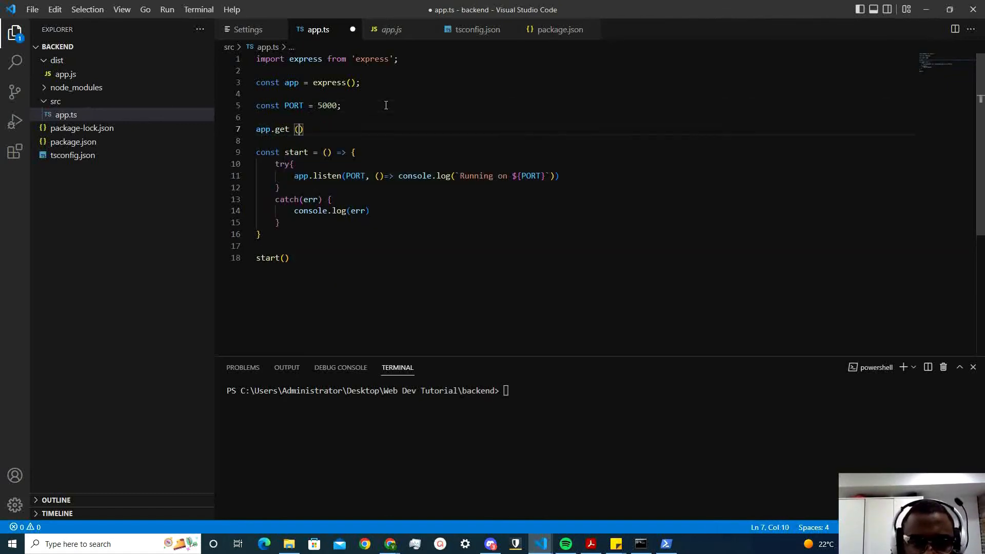
pyautogui.write("'")
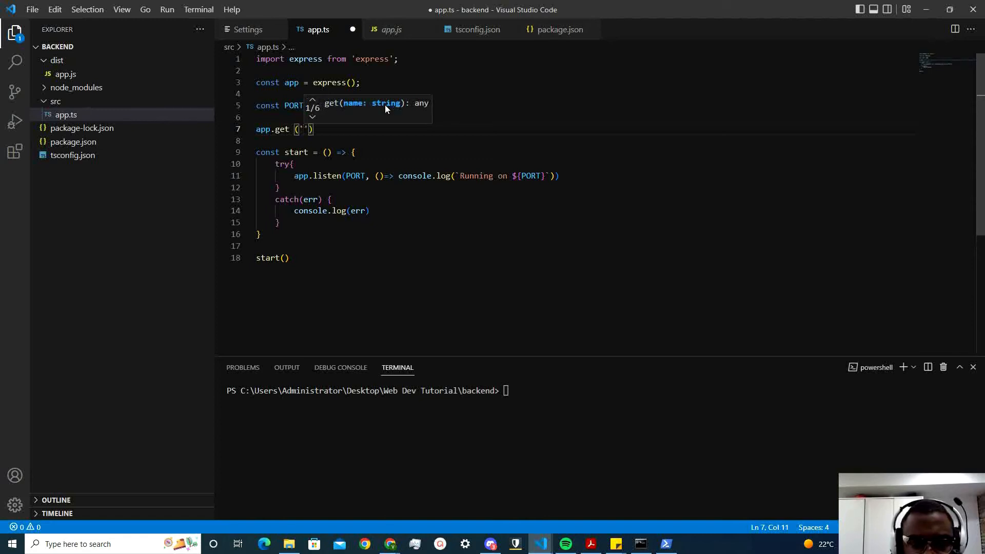
pyautogui.write('/')
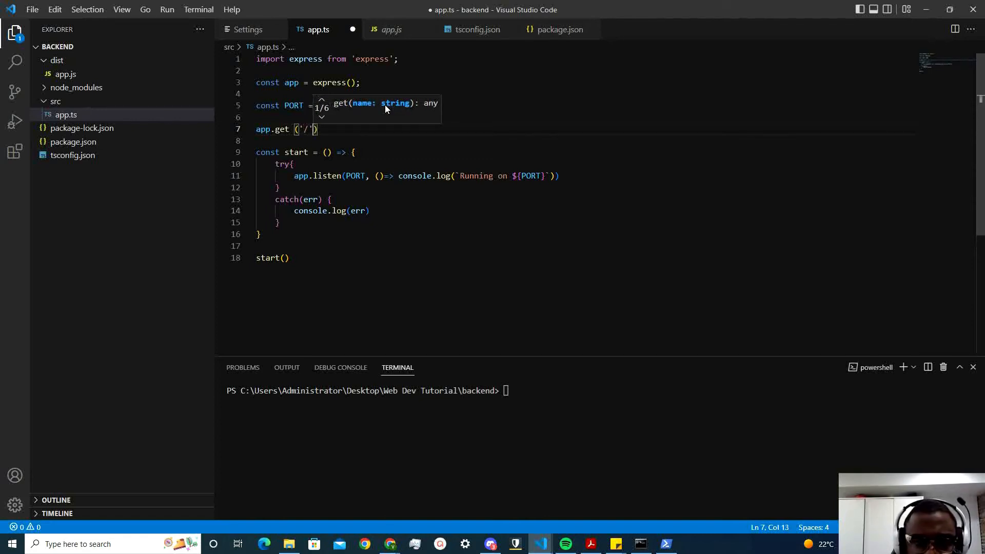
pyautogui.write(', (res,')
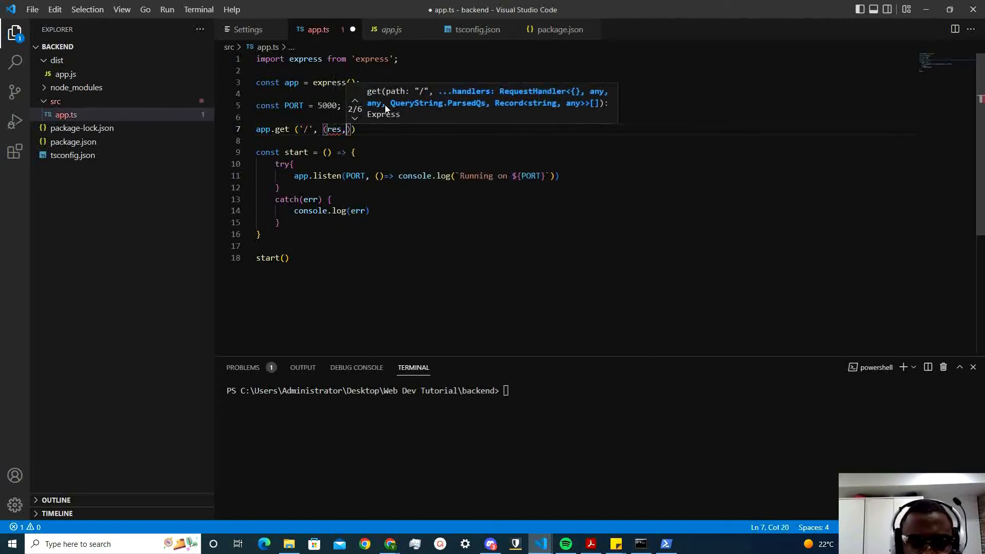
pyautogui.write('req')
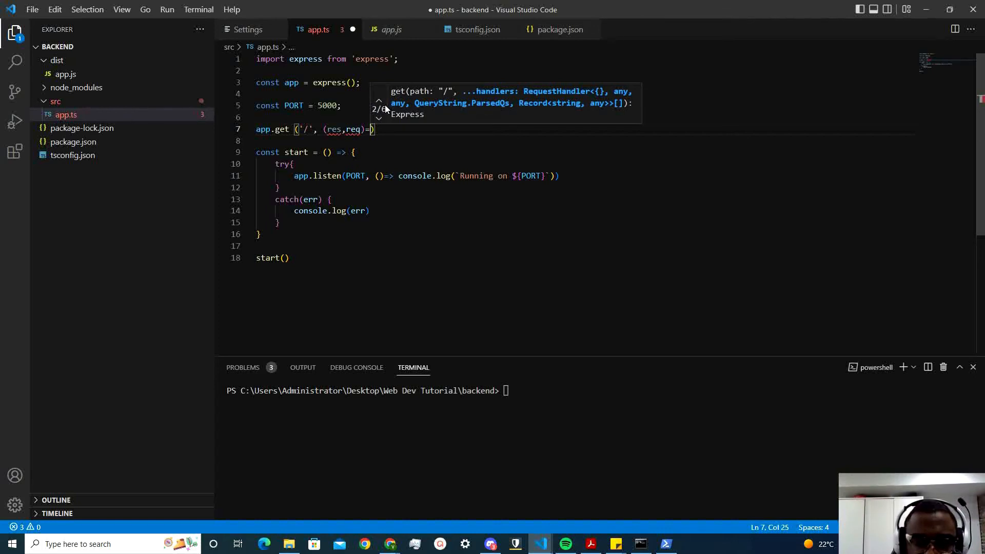
pyautogui.press('Enter')
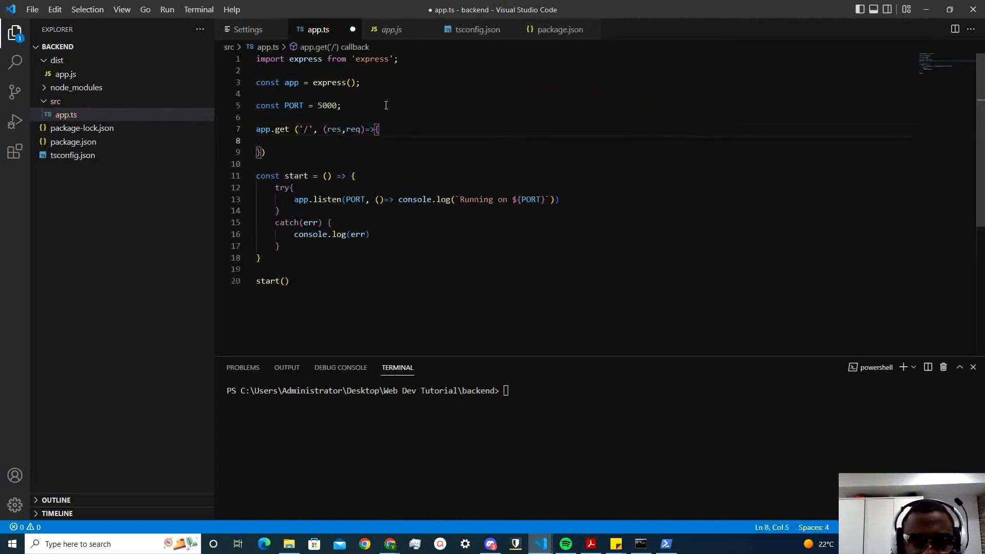
pyautogui.write('res.')
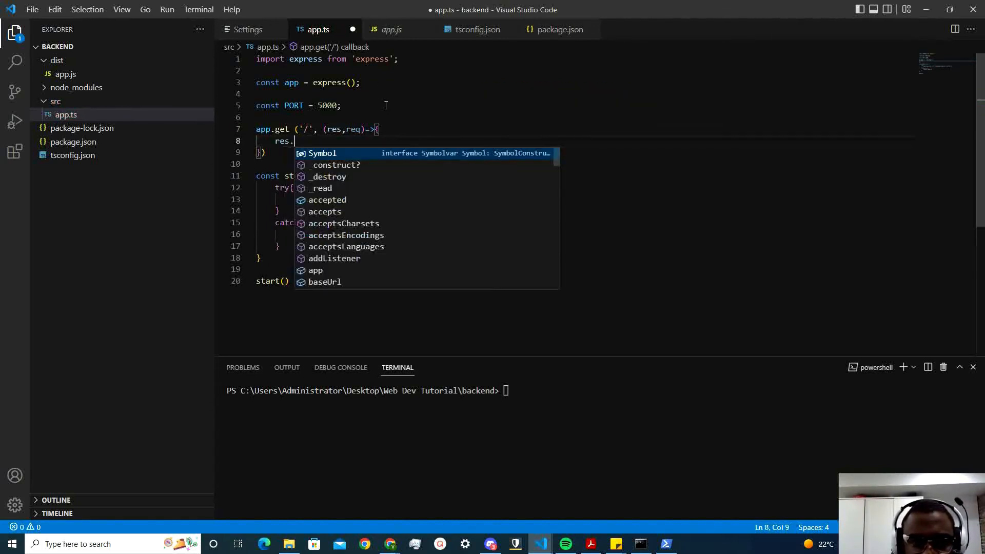
pyautogui.write('senf')
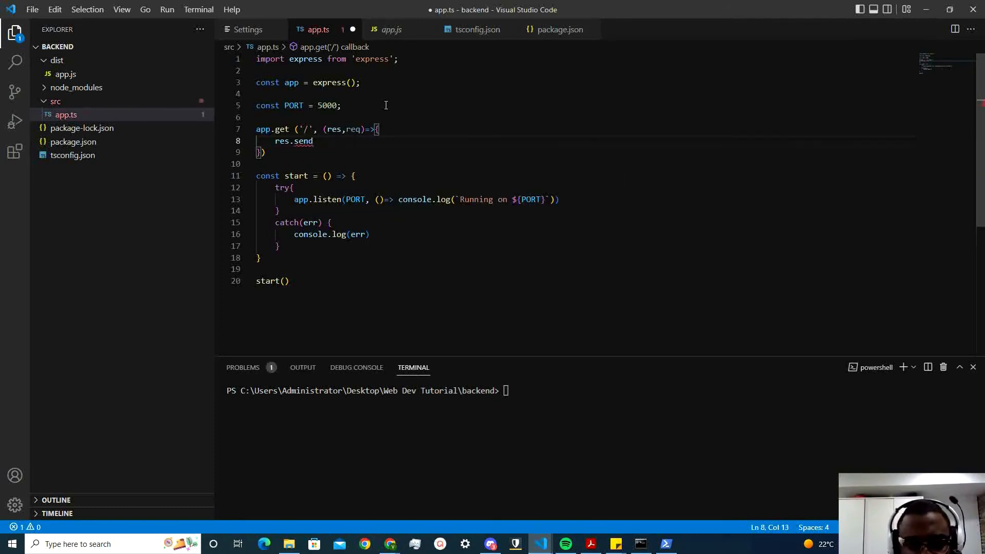
pyautogui.write('()')
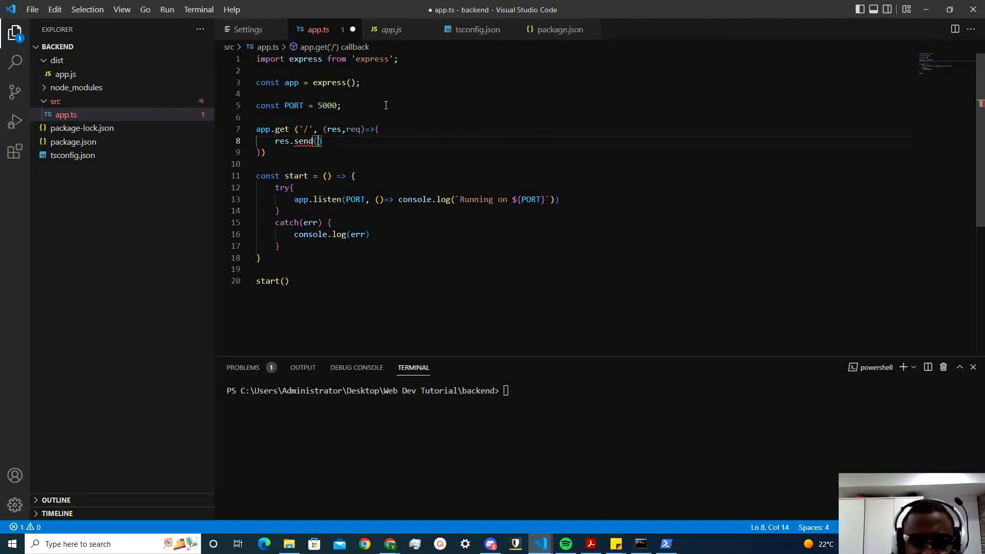
pyautogui.write("'He")
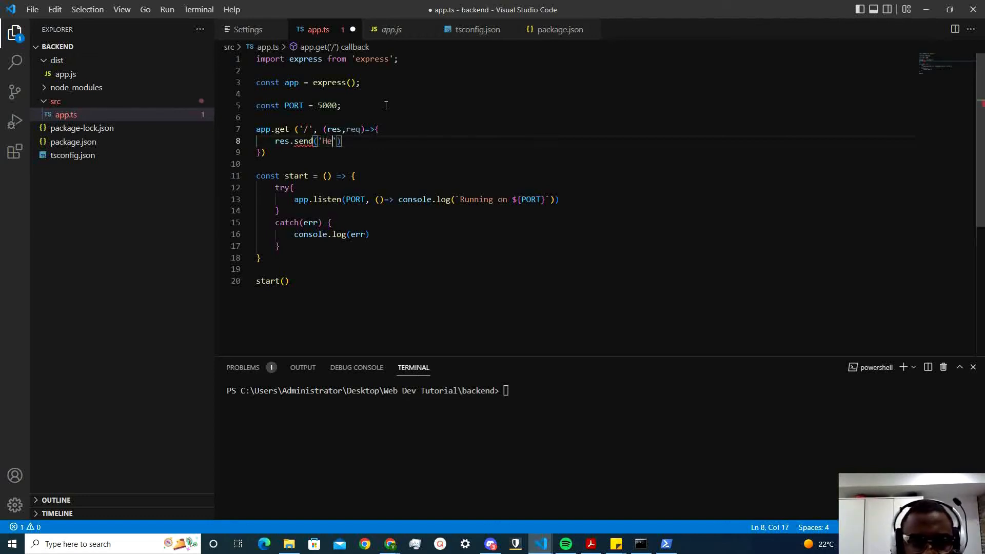
pyautogui.write('llo')
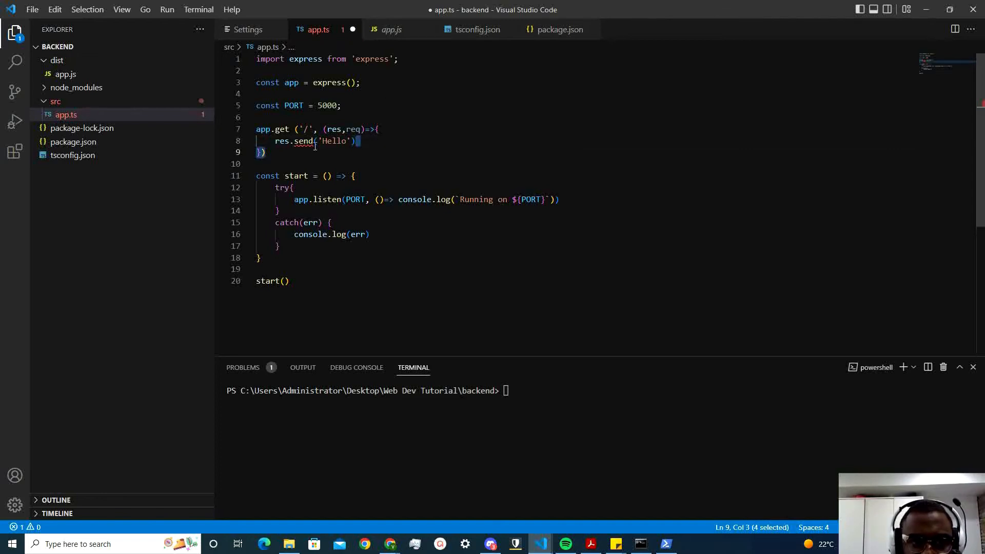
pyautogui.click(356, 141)
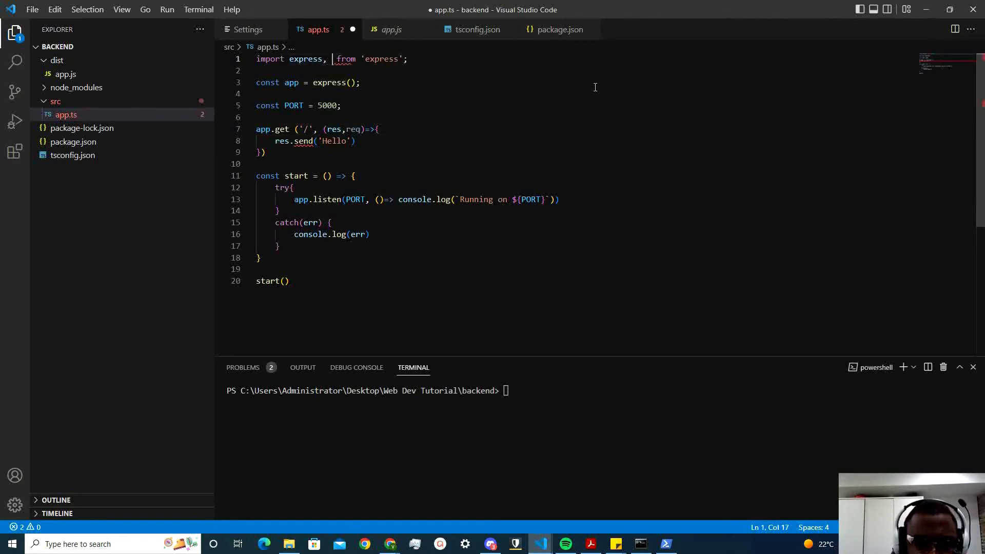
# Import Express's Request and Response types and annotate the route handler's req and res
pyautogui.write('{Re')
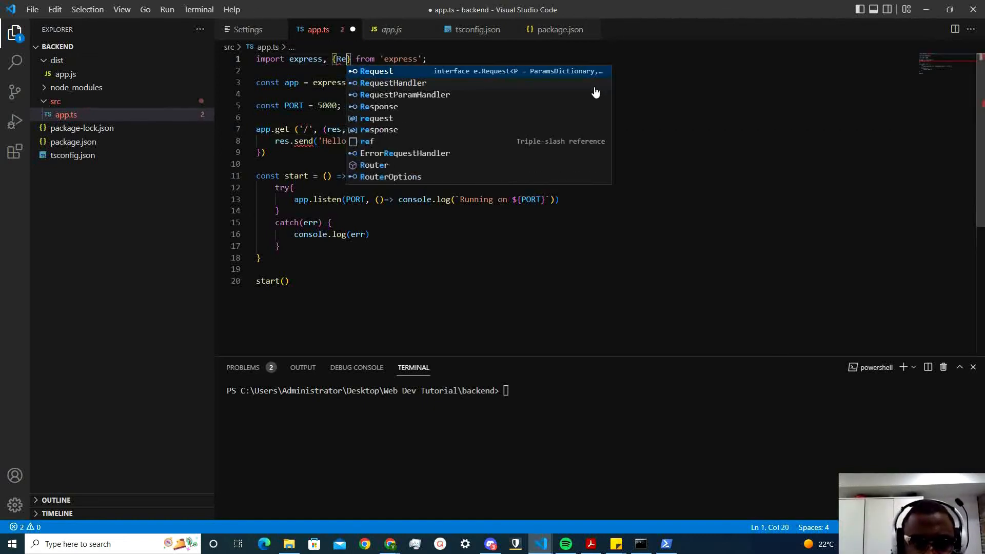
pyautogui.click(376, 70)
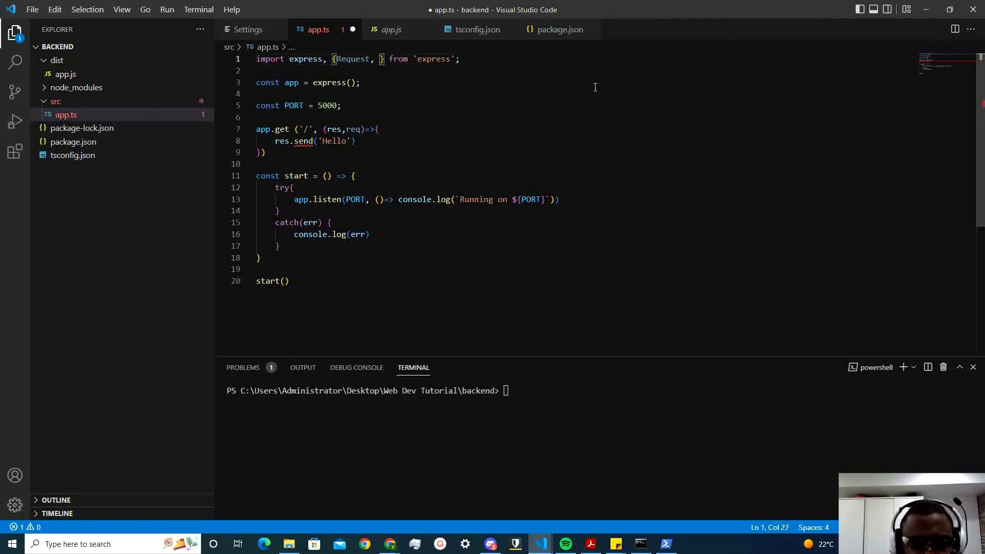
pyautogui.write('Response')
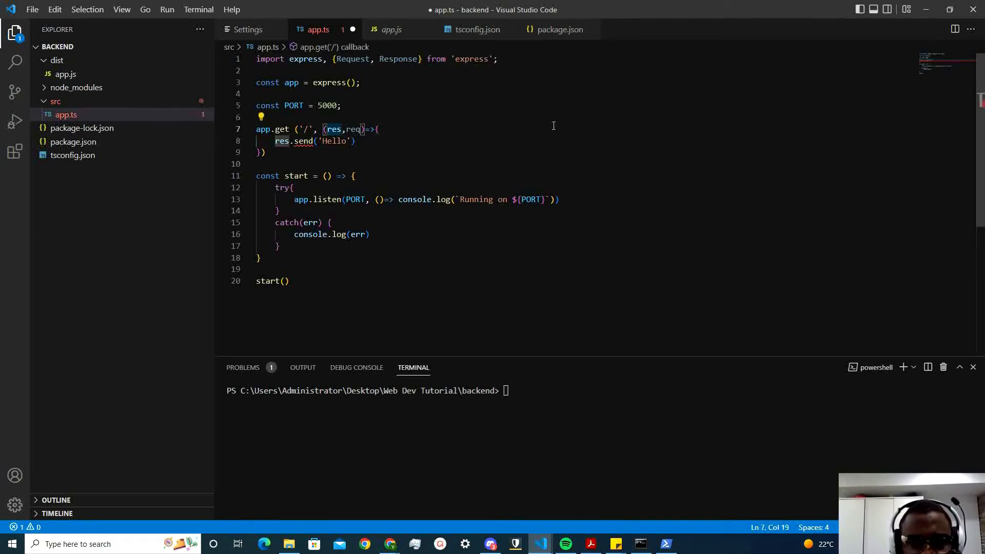
pyautogui.write('Response')
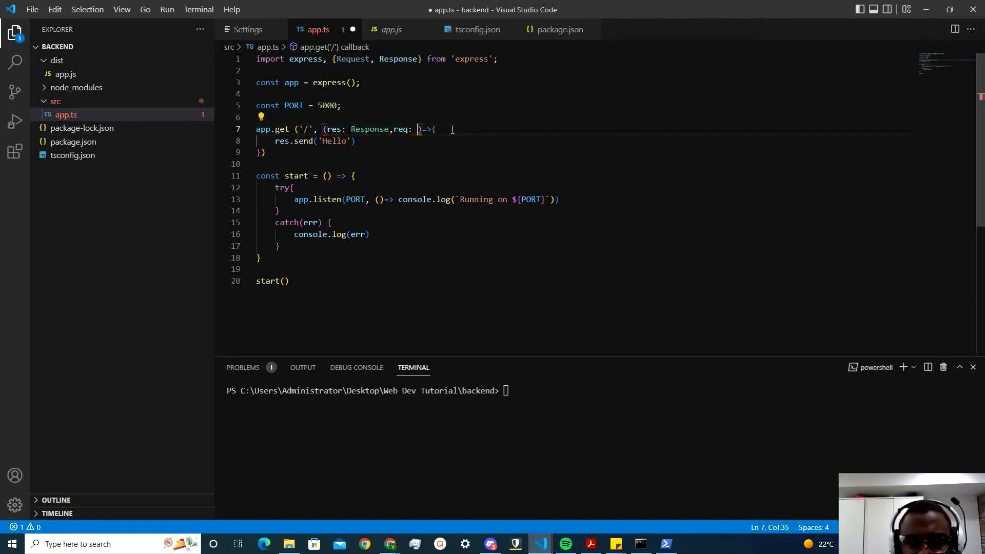
pyautogui.write('r')
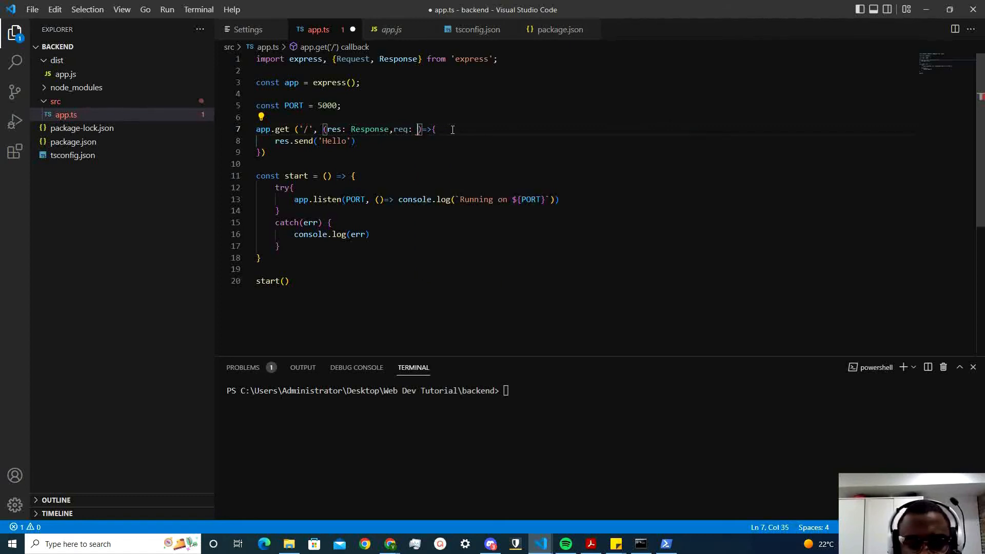
pyautogui.write('Request')
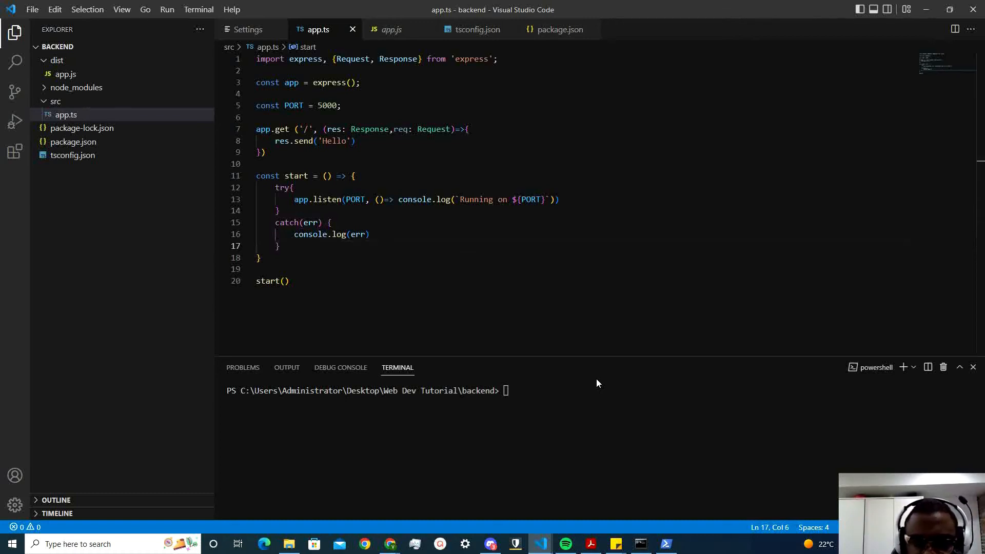
# Run npm run build and npm run dev, then edit the log to 'Running on port ${PORT}'
pyautogui.write('npm run build')
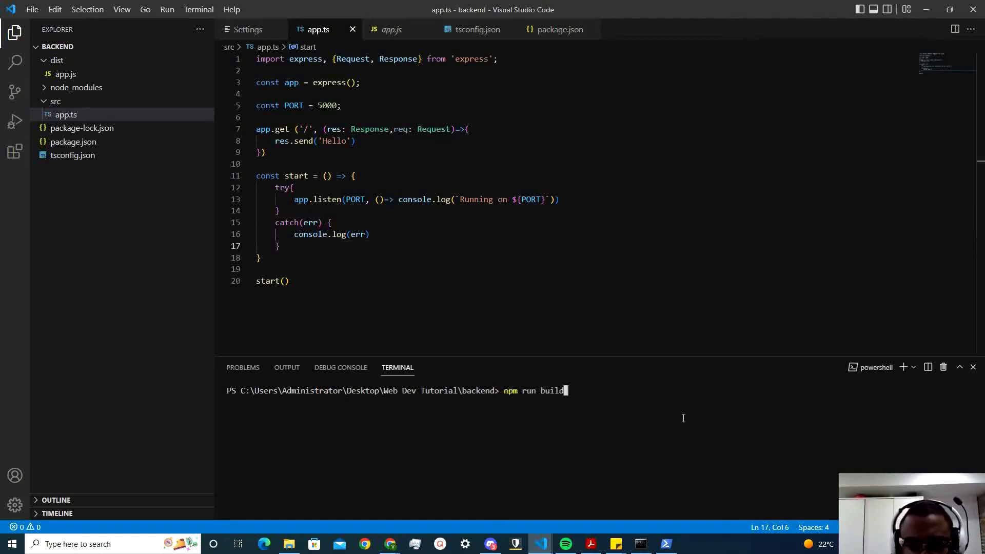
pyautogui.press('Return')
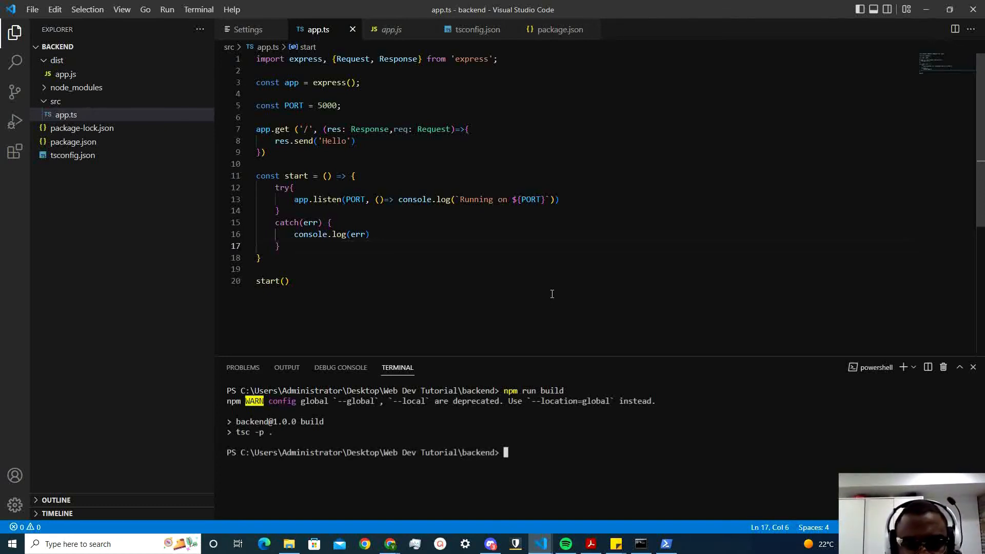
pyautogui.write('np')
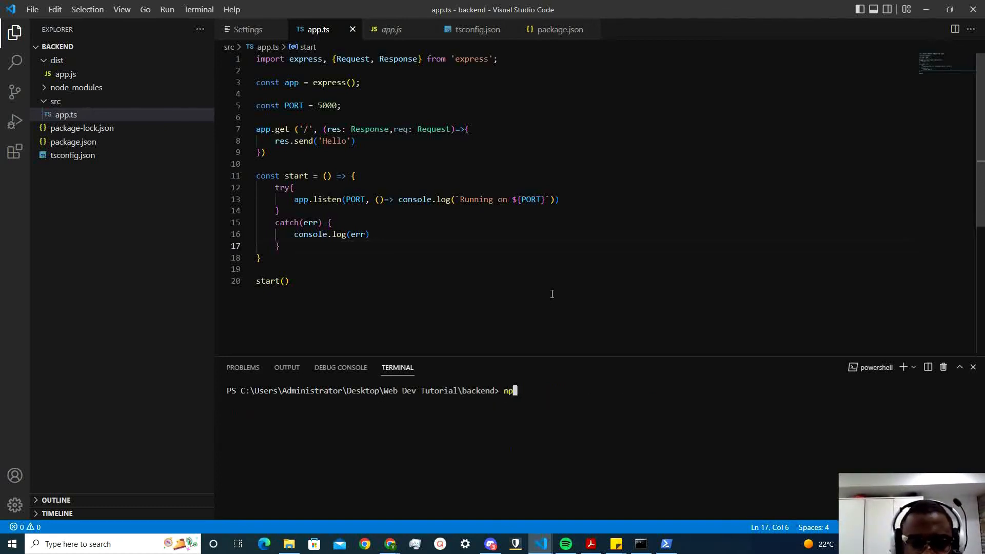
pyautogui.write('m run dev')
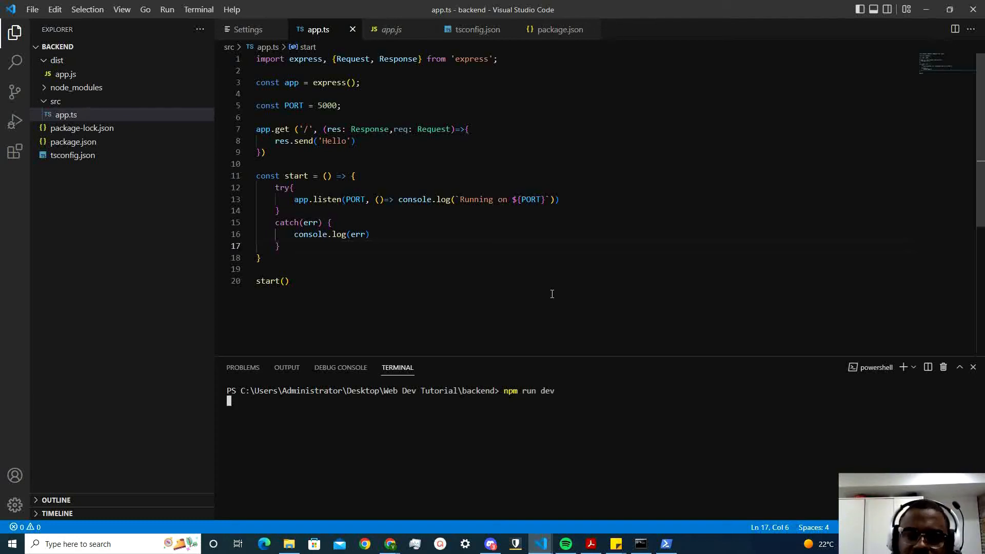
pyautogui.press('Return')
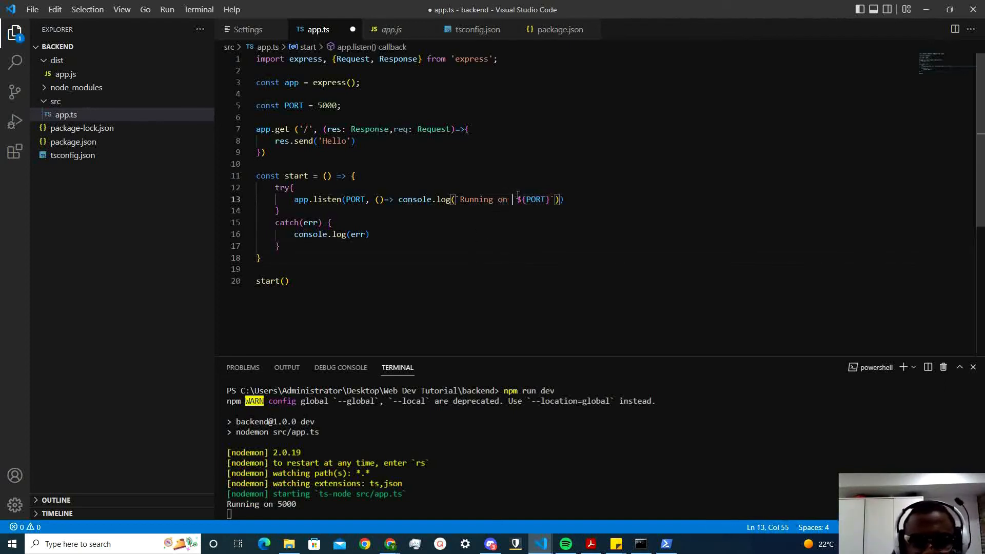
pyautogui.write('port')
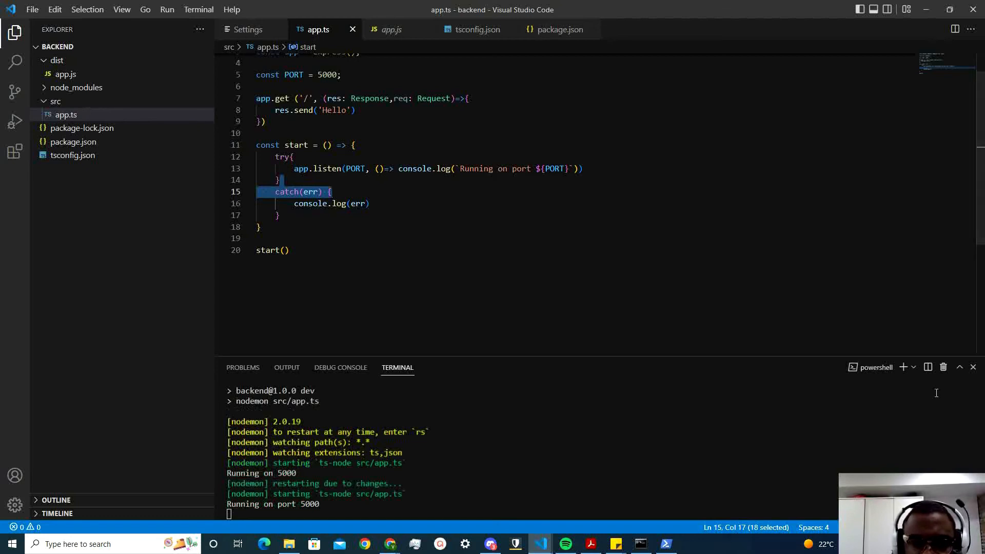
# Add a second PowerShell terminal, clear it with cls, and run npm run build
pyautogui.click(903, 367)
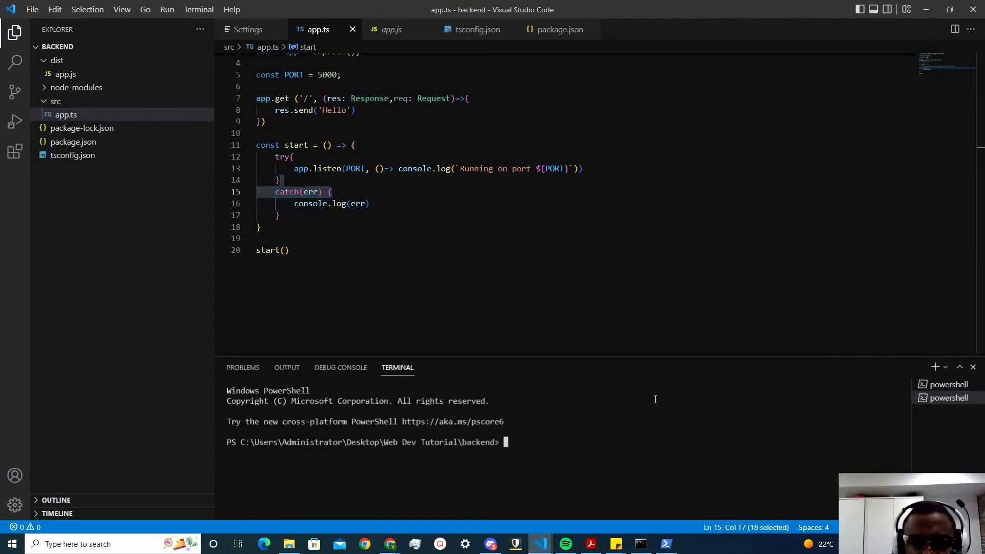
pyautogui.write('cls')
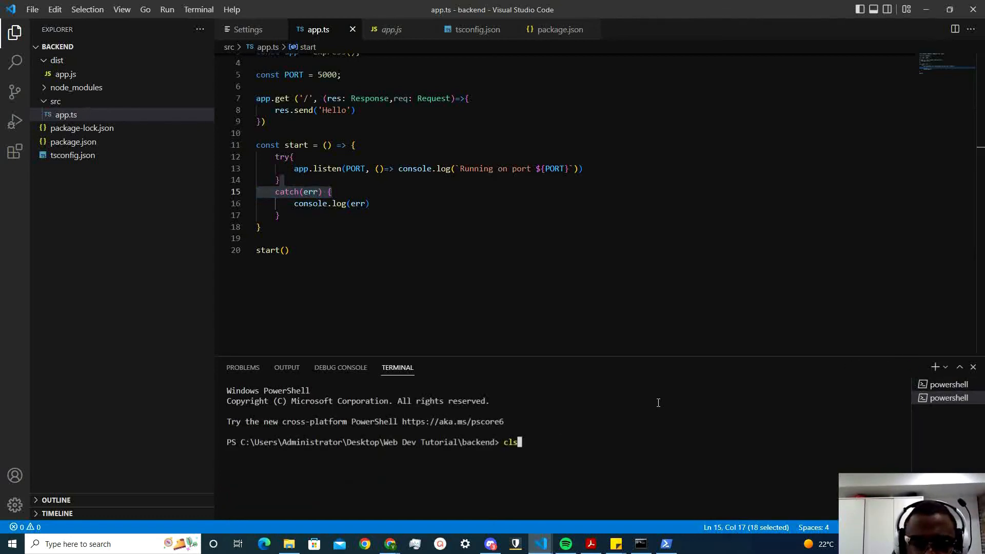
pyautogui.write('npm run build')
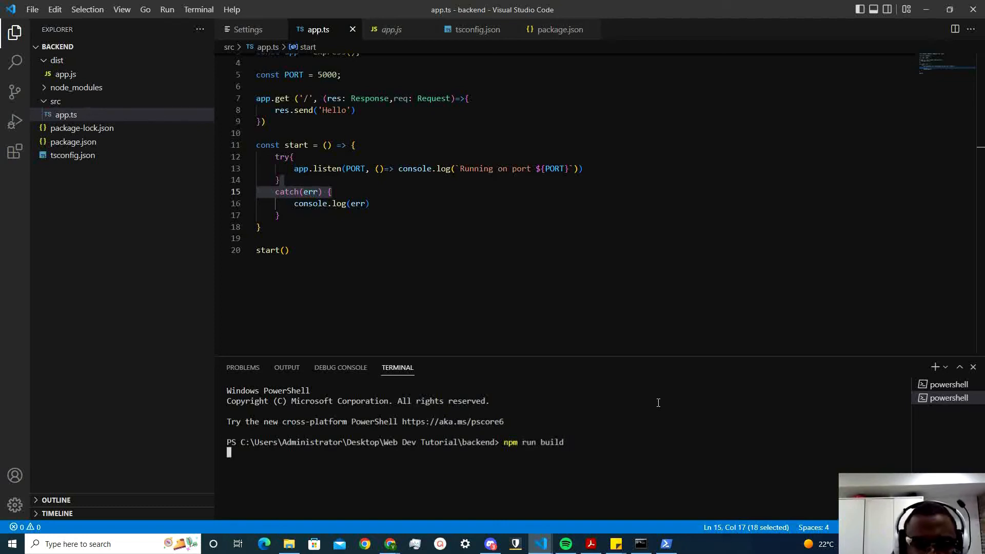
pyautogui.press('Return')
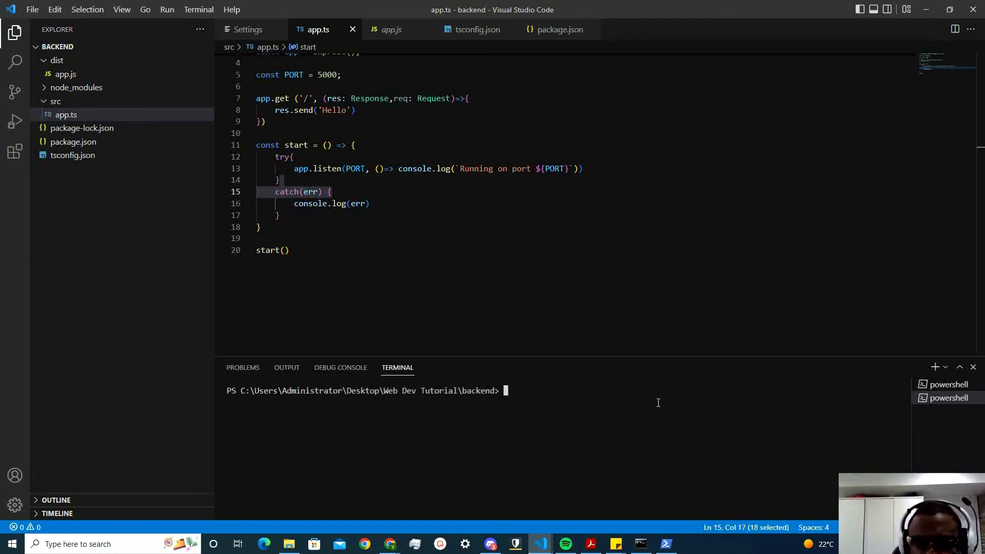
pyautogui.moveTo(908, 361)
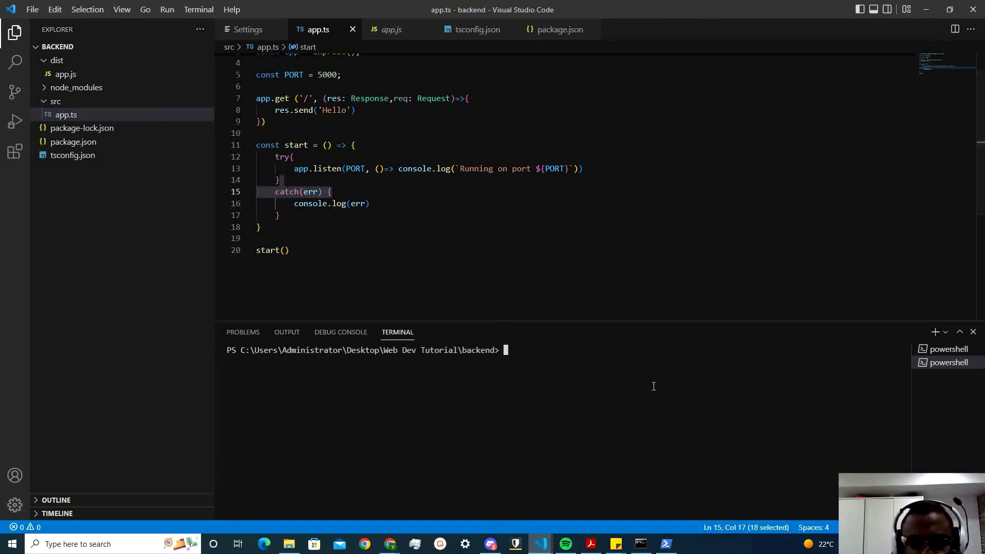
pyautogui.write('npm s')
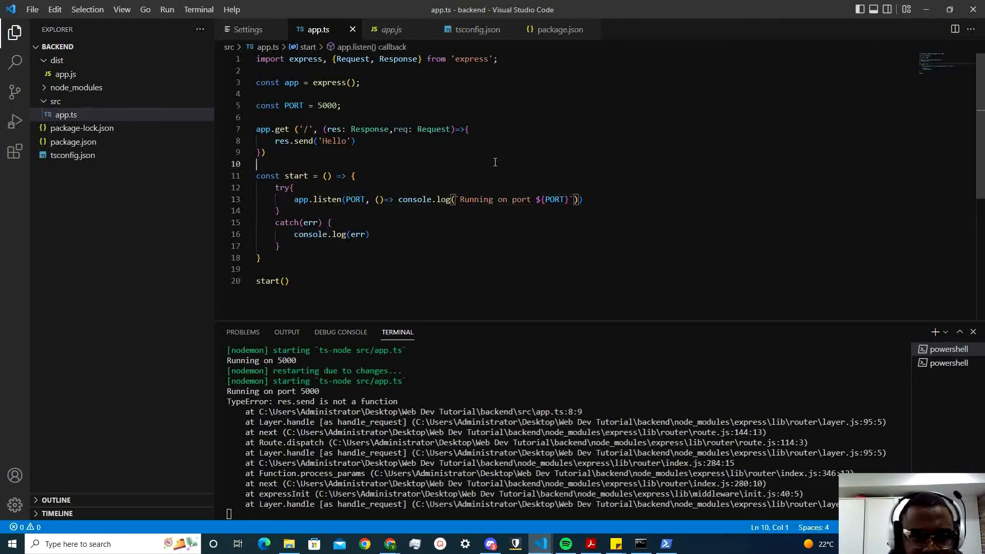
# Add app.use(express.json) middleware and change res.send('Hello') to res.json('Hello')
pyautogui.write('ao')
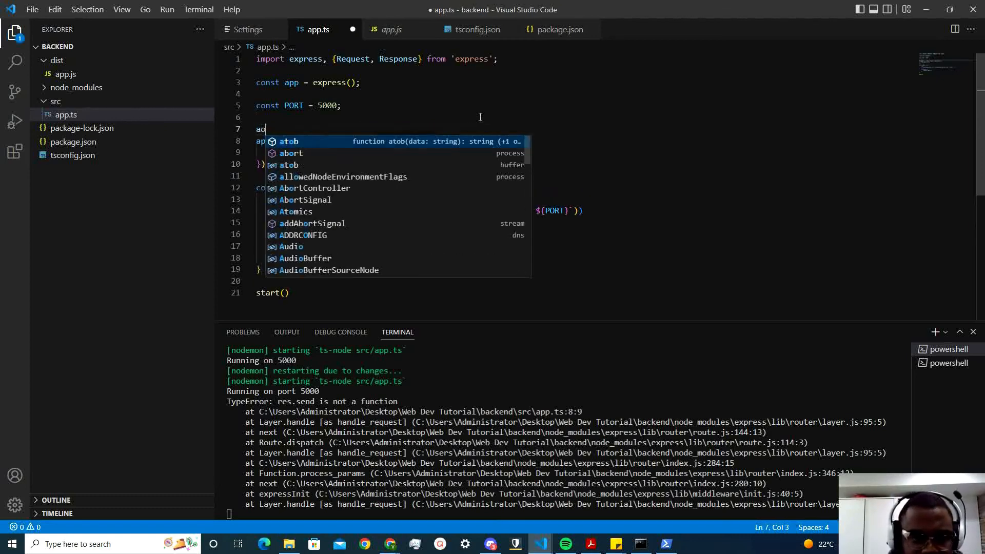
pyautogui.write('pp')
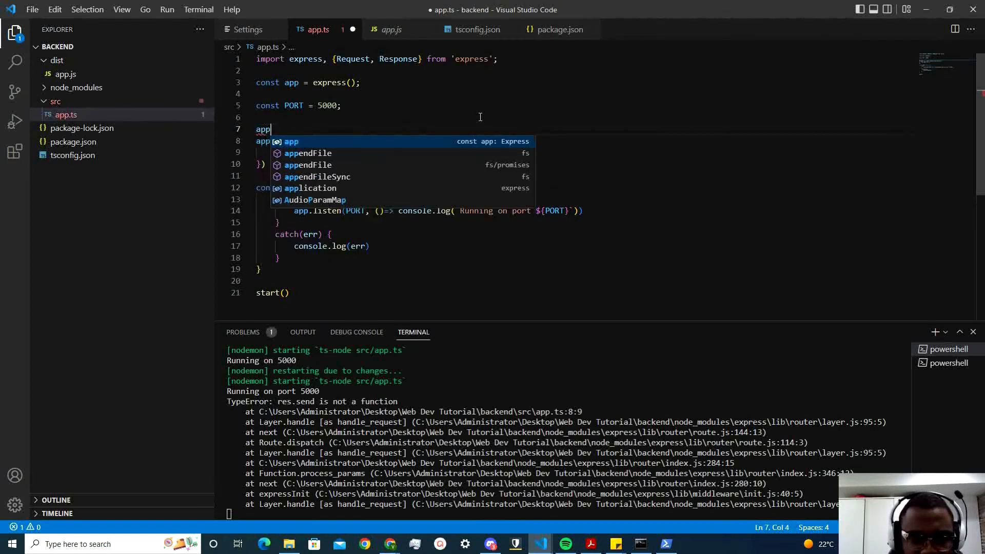
pyautogui.write('.use(express.json')
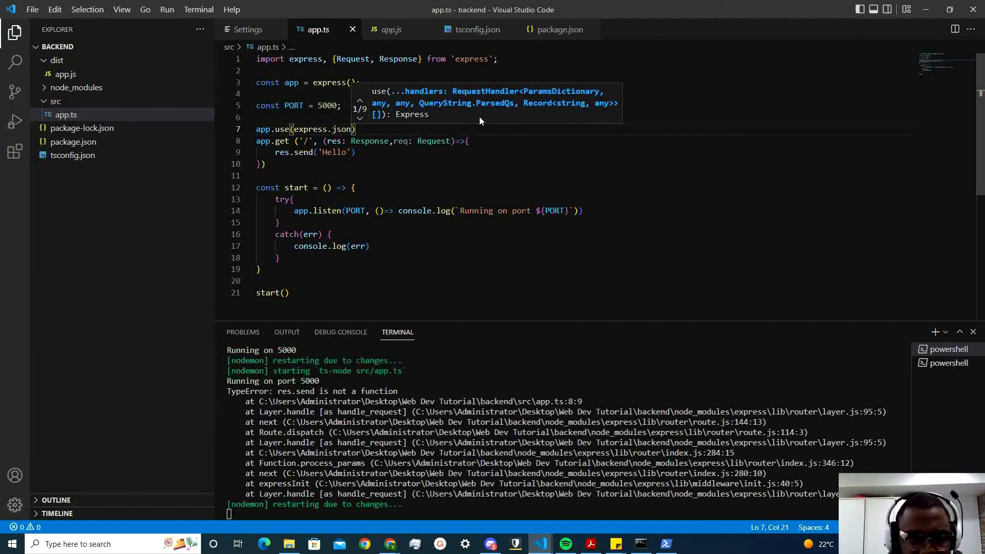
pyautogui.click(308, 152)
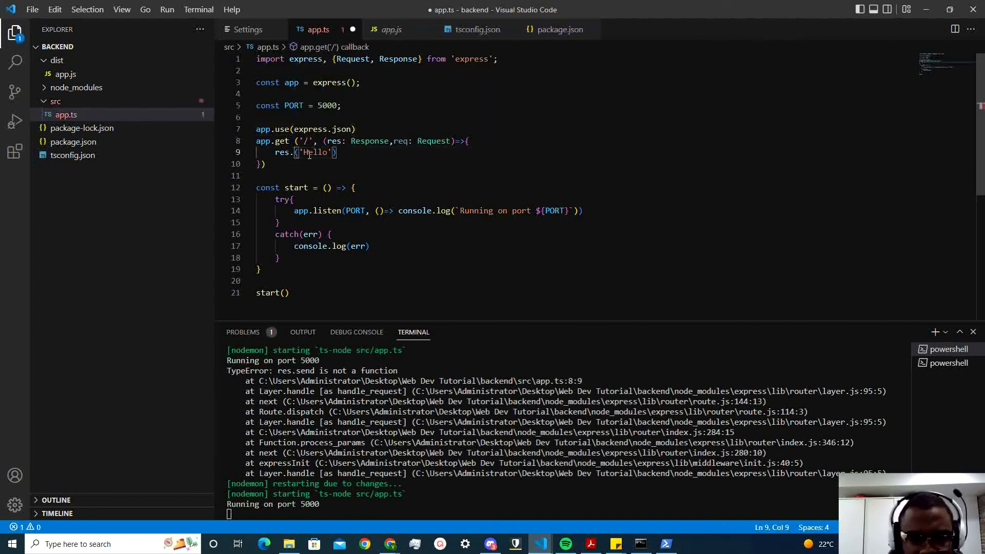
pyautogui.write('json')
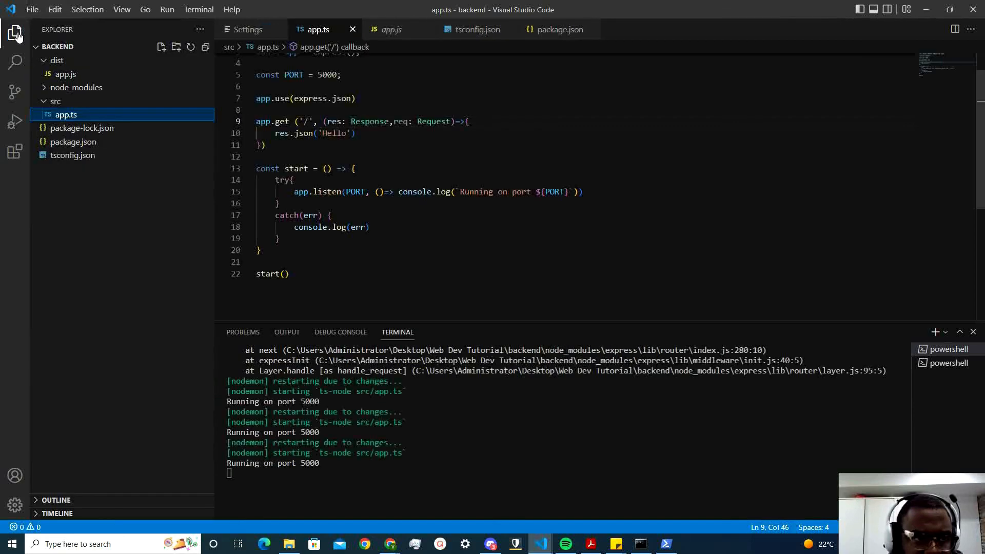
pyautogui.moveTo(15, 92)
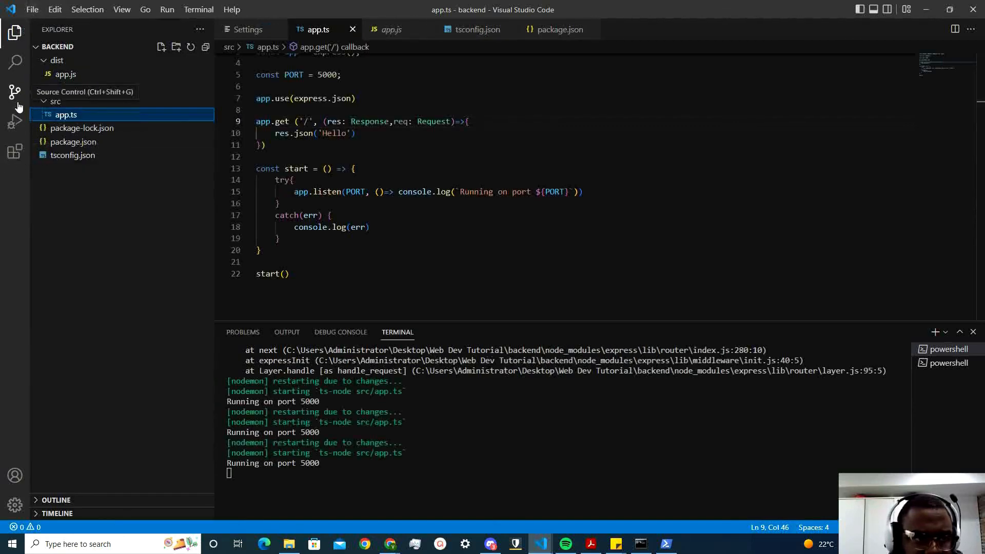
# Search the Extensions marketplace for 'Thunder', install Thunder Client, and show its activity-bar panel
pyautogui.click(14, 151)
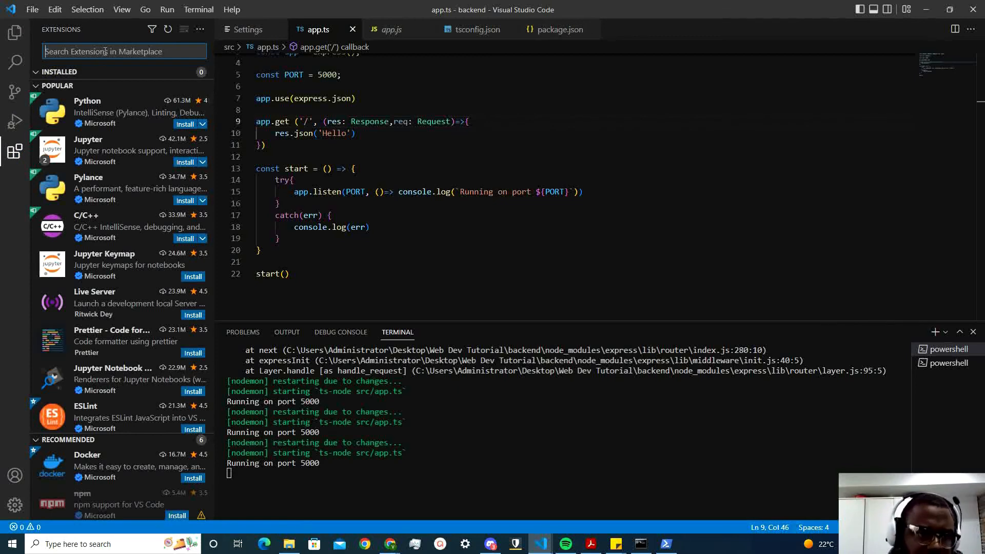
pyautogui.write('T')
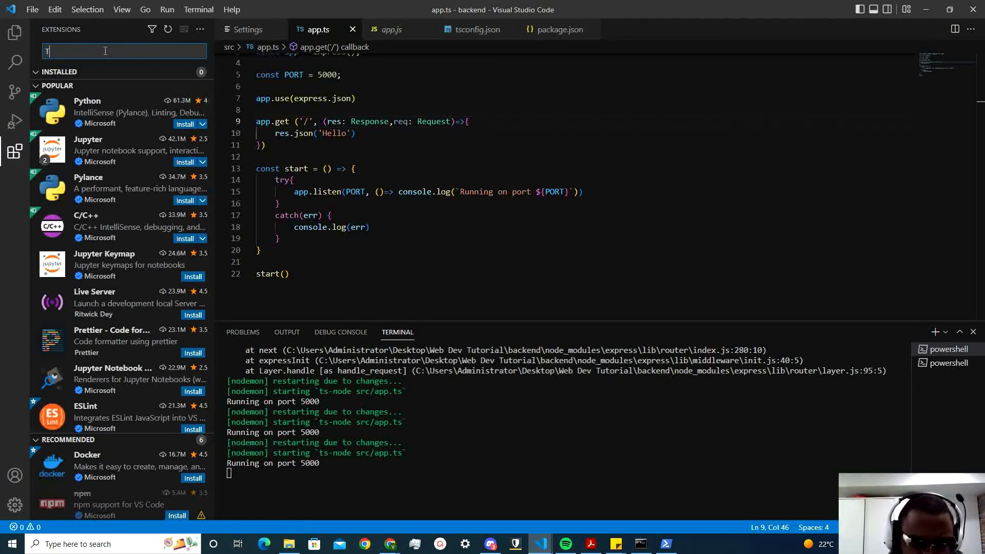
pyautogui.write('Thunder')
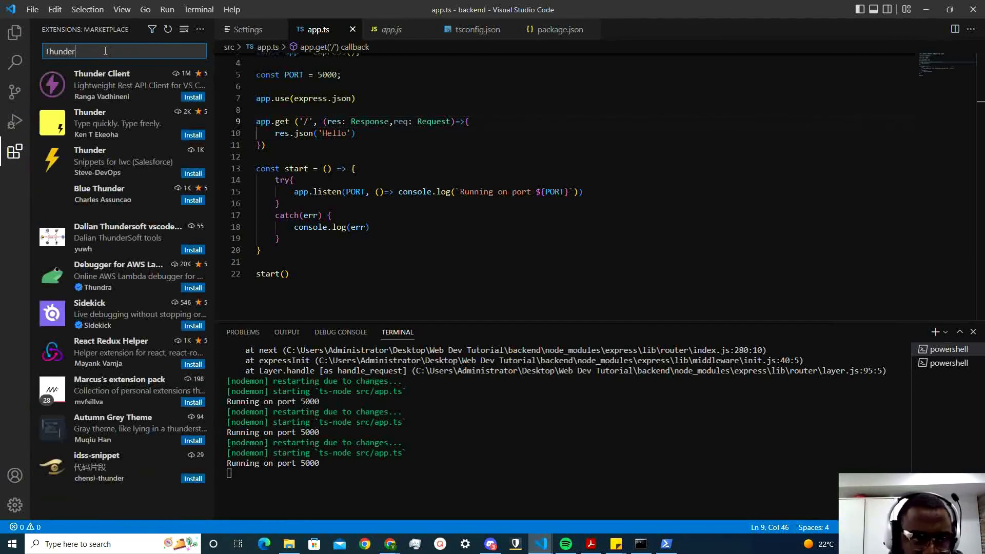
pyautogui.click(102, 84)
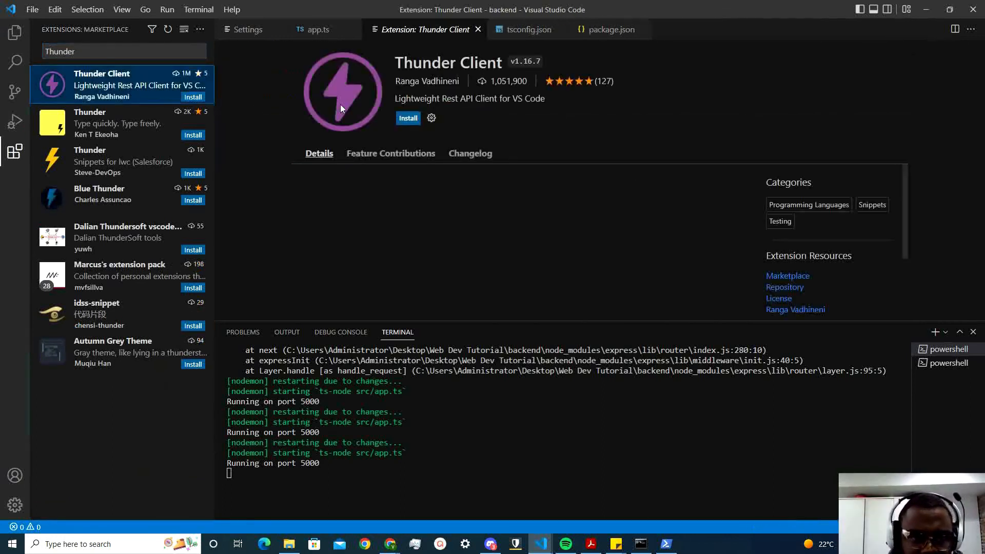
pyautogui.click(407, 118)
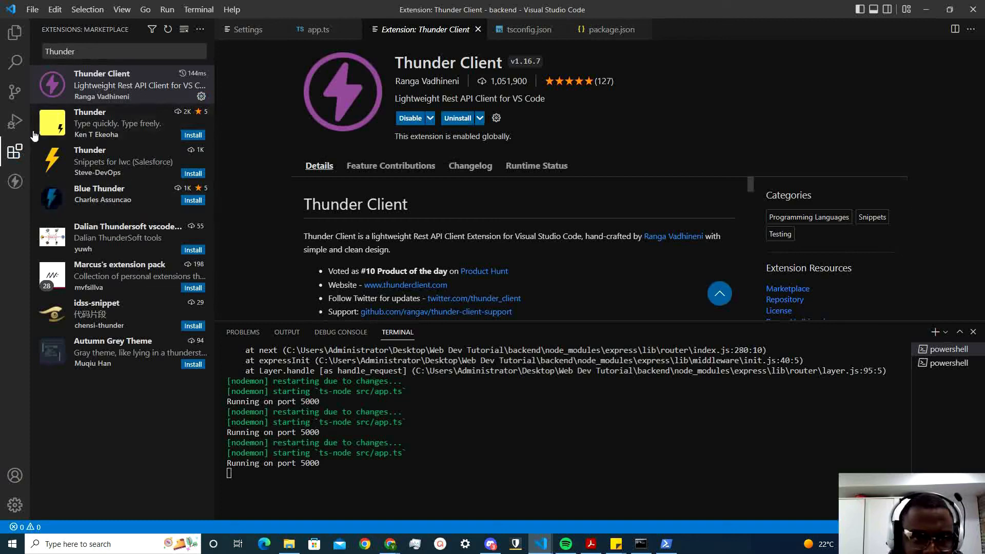
pyautogui.click(15, 182)
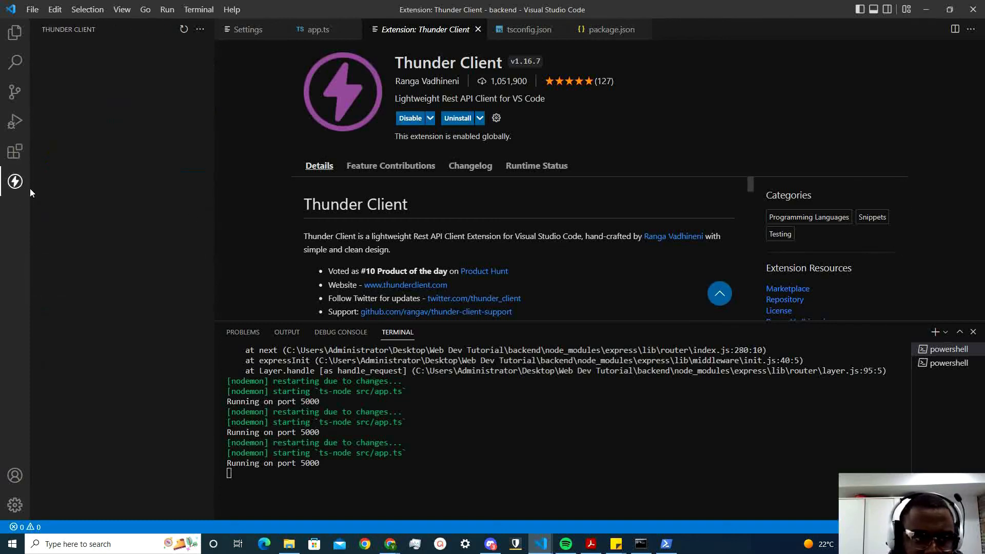
# Widen the Thunder Client panel, start a new request, and list New/Global/Local Environment options
pyautogui.click(15, 181)
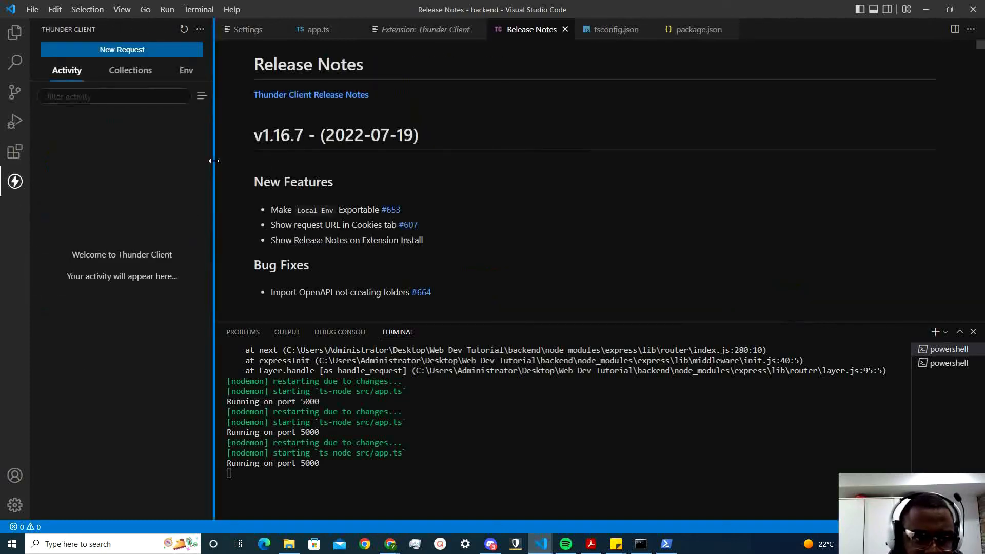
pyautogui.moveTo(214, 160); pyautogui.dragTo(294, 160)
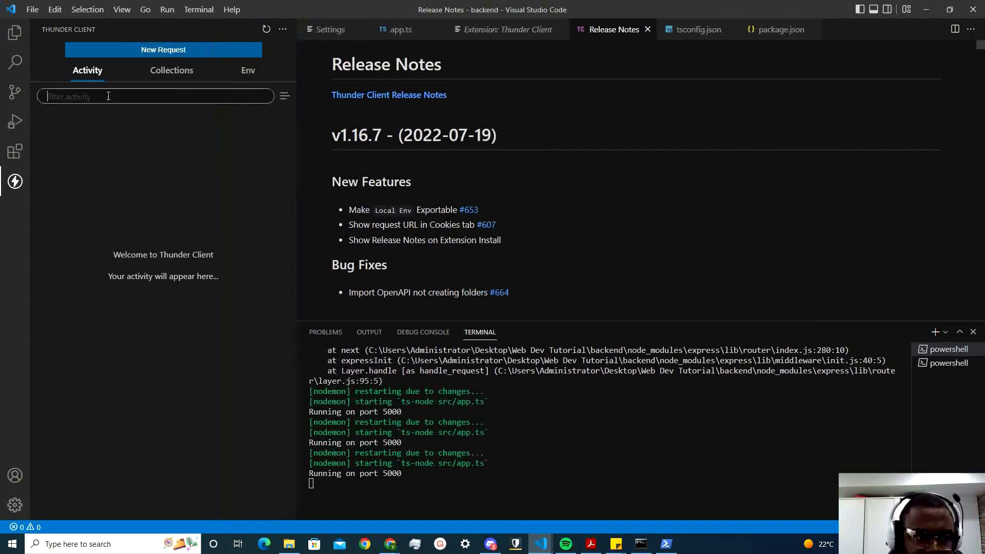
pyautogui.click(163, 50)
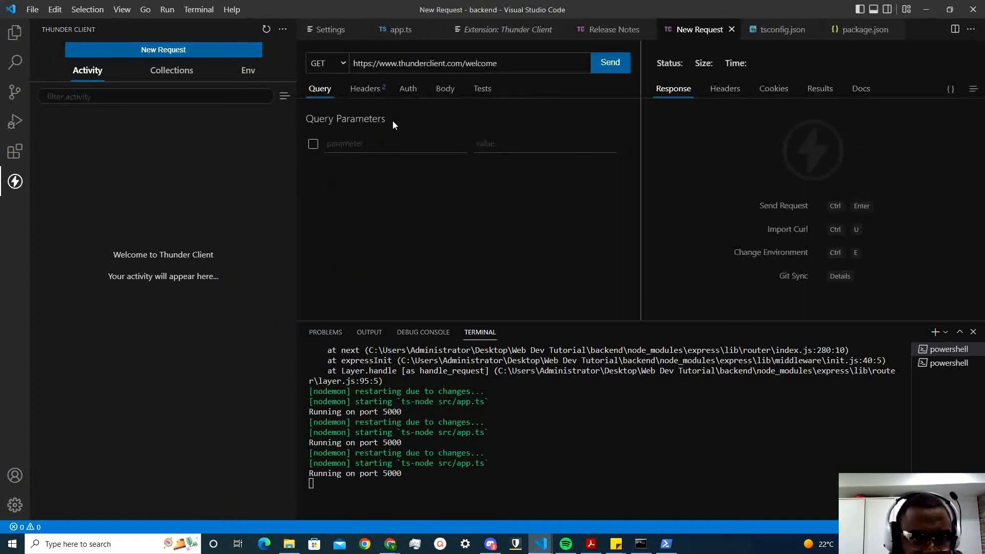
pyautogui.click(248, 70)
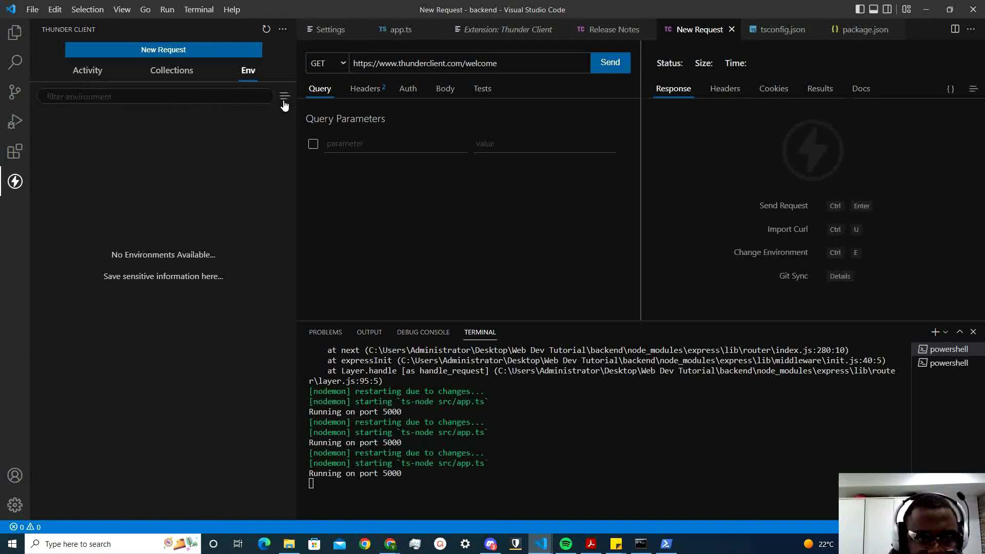
pyautogui.click(284, 96)
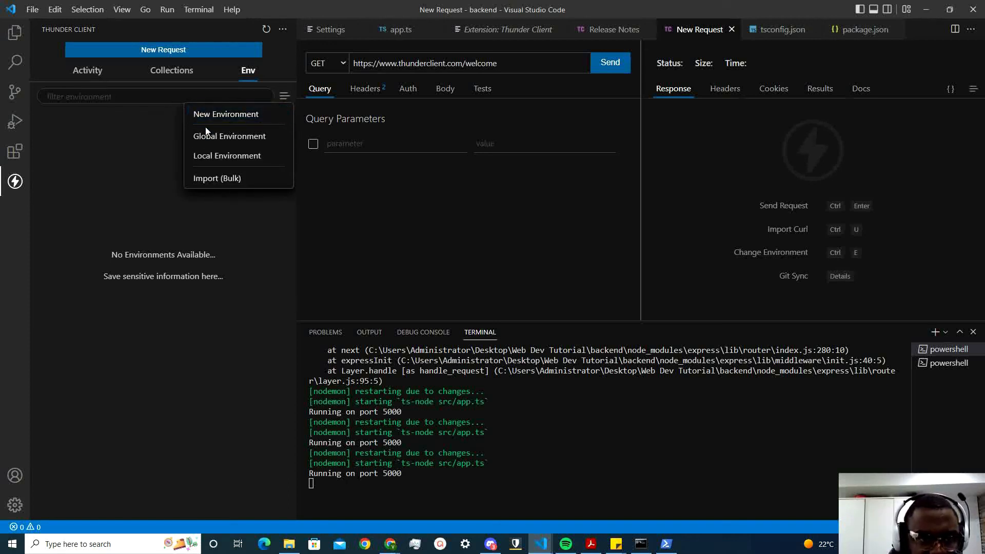
# Save a Global Environment variable URL = localhost:5000, then start a new request
pyautogui.click(229, 136)
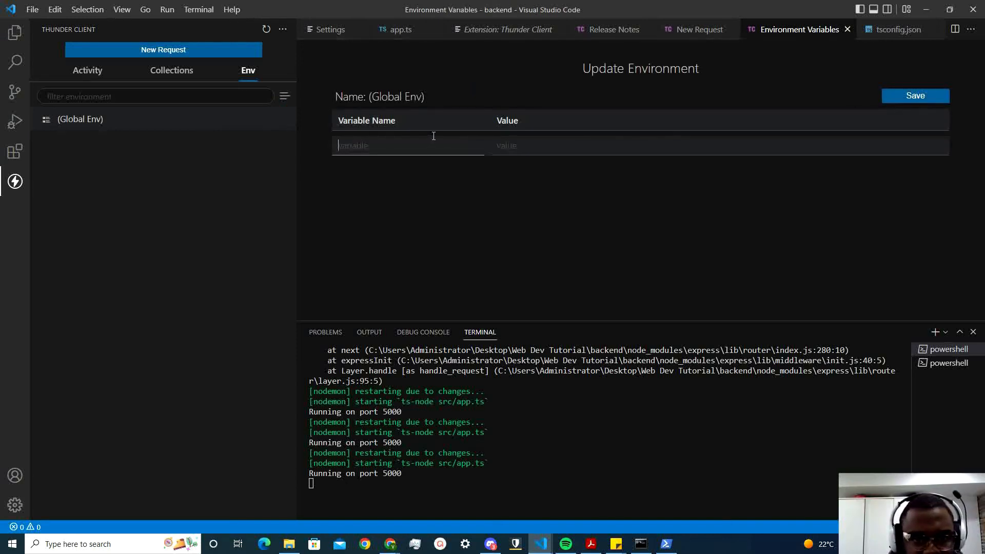
pyautogui.write('URL')
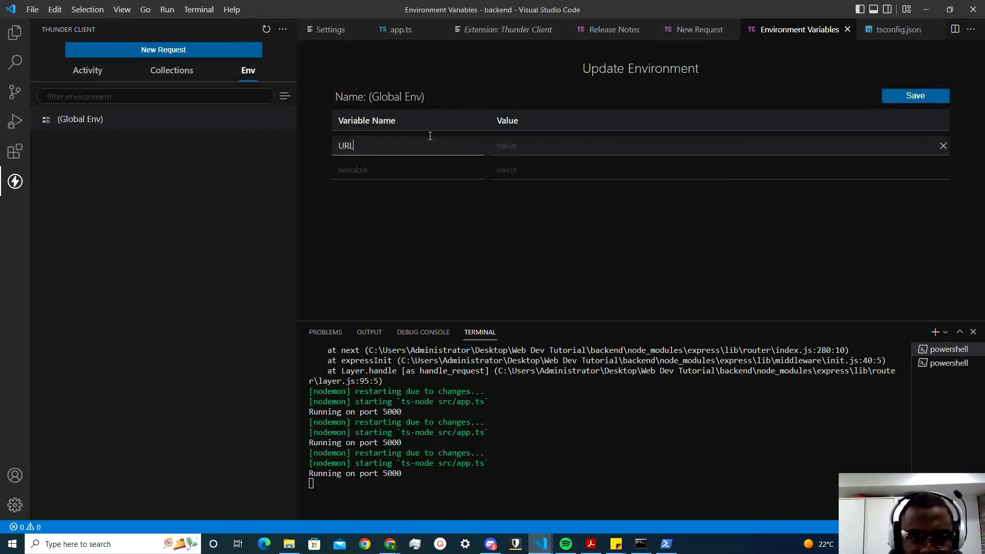
pyautogui.click(640, 145)
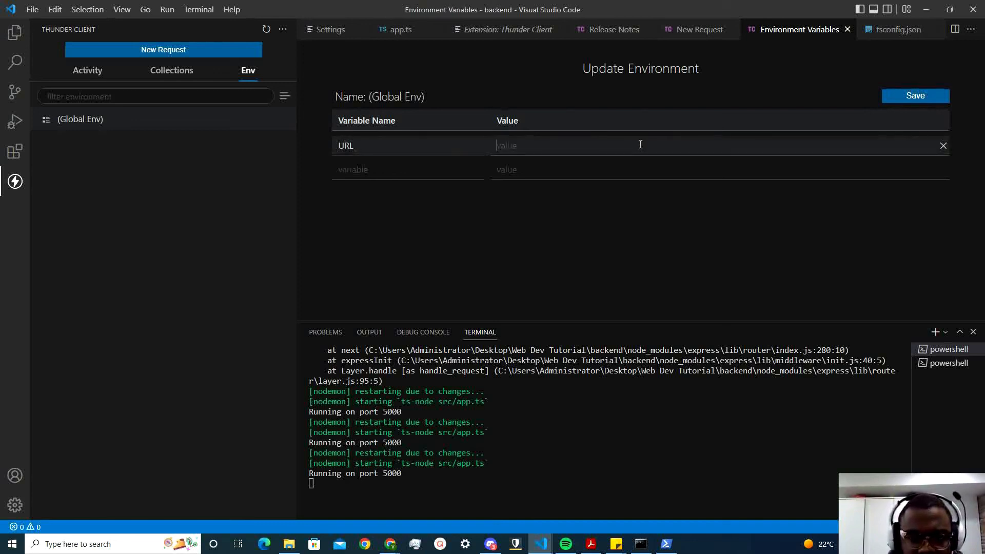
pyautogui.write('L')
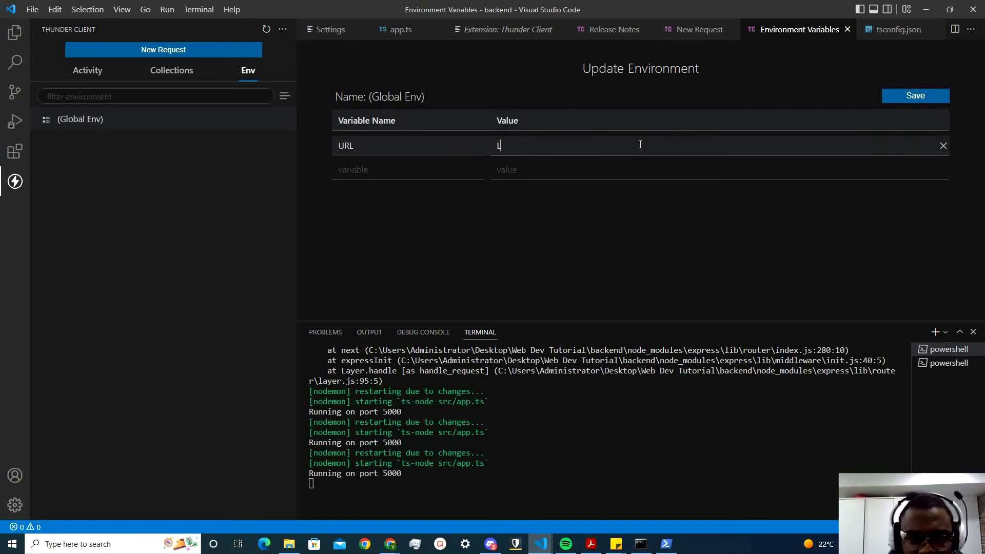
pyautogui.write('ocalhost:5')
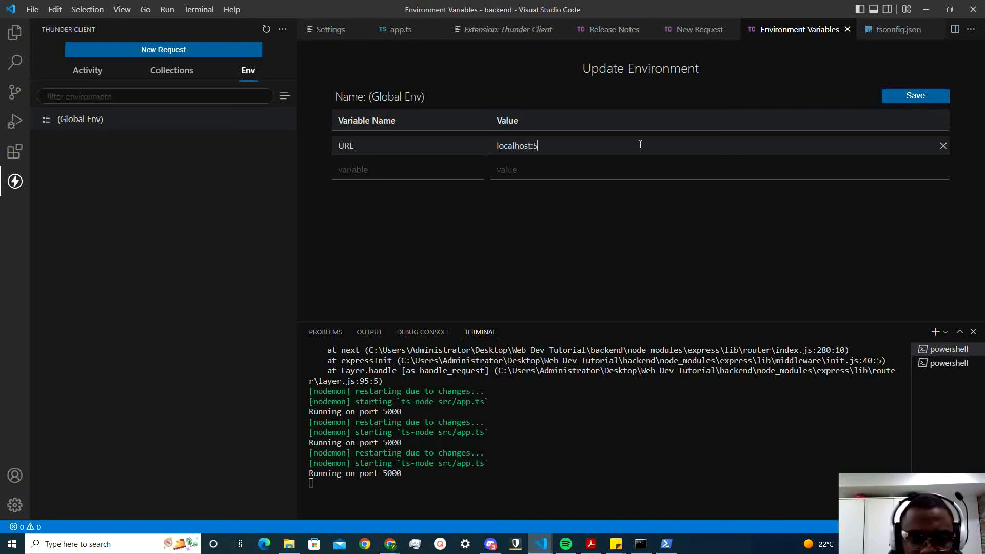
pyautogui.write('000')
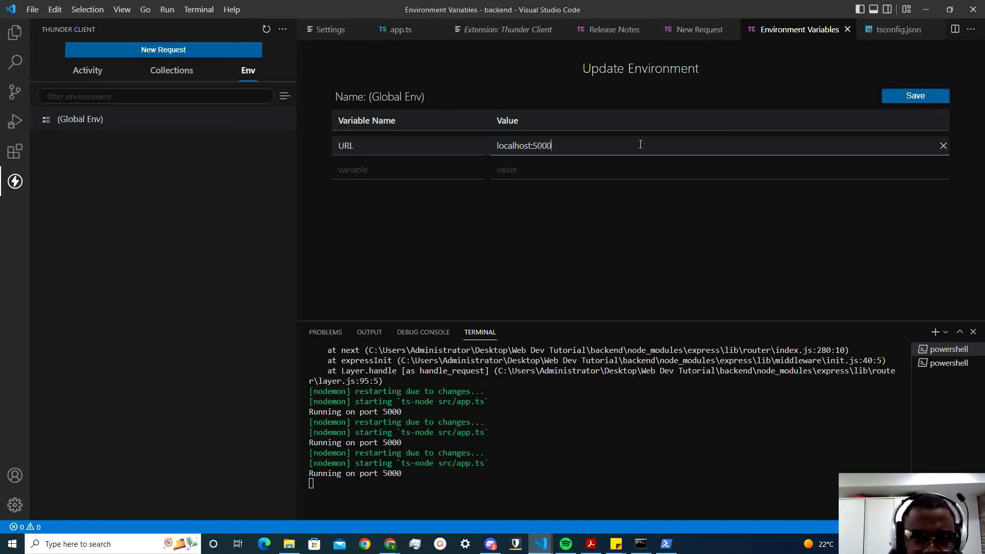
pyautogui.click(915, 95)
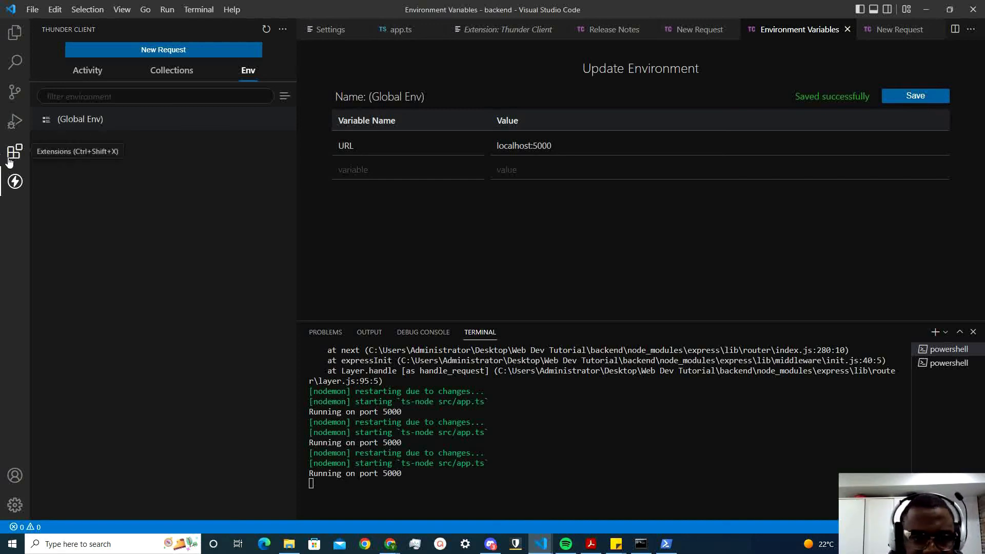
pyautogui.click(900, 29)
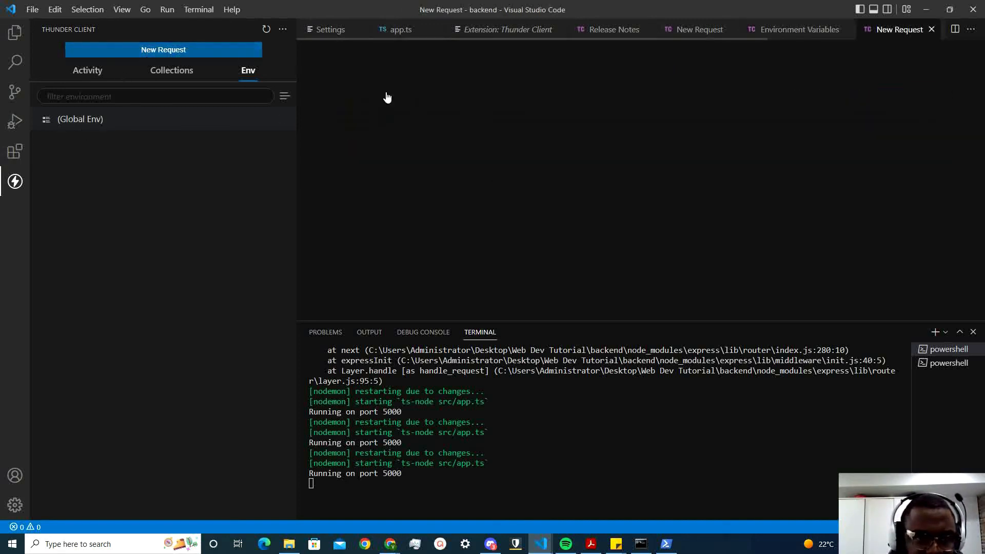
# Enter {{URL}}/ as the new request's address and switch back to app.ts
pyautogui.click(163, 50)
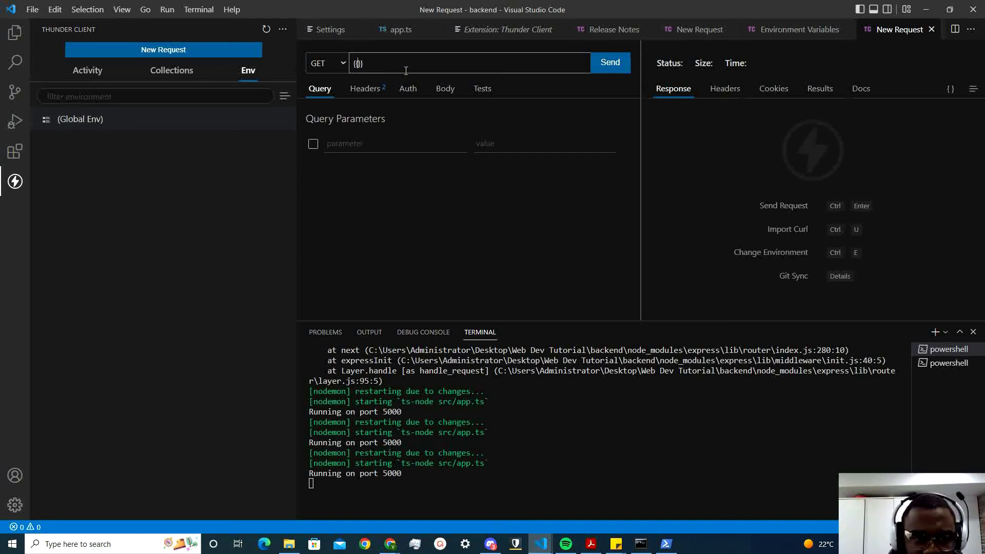
pyautogui.write('URL')
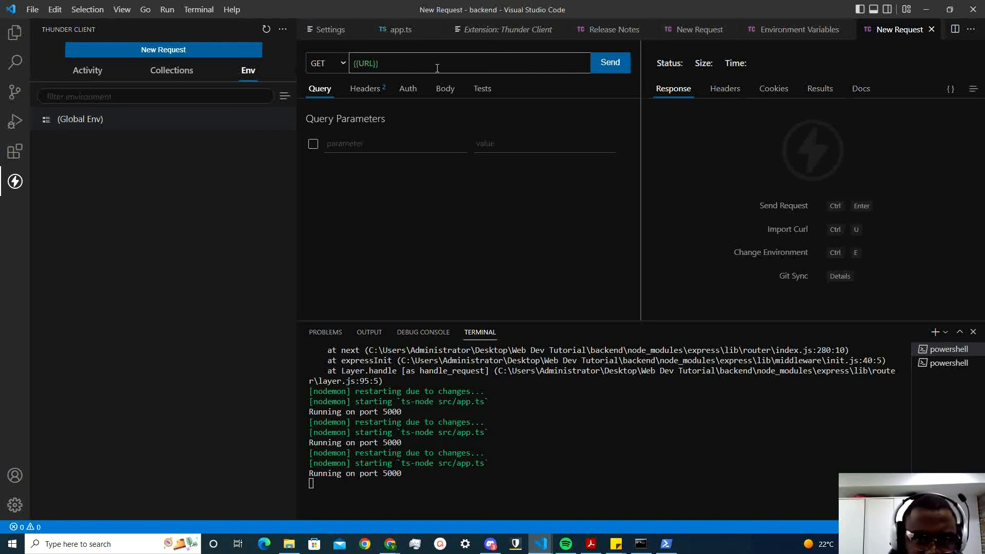
pyautogui.write('/')
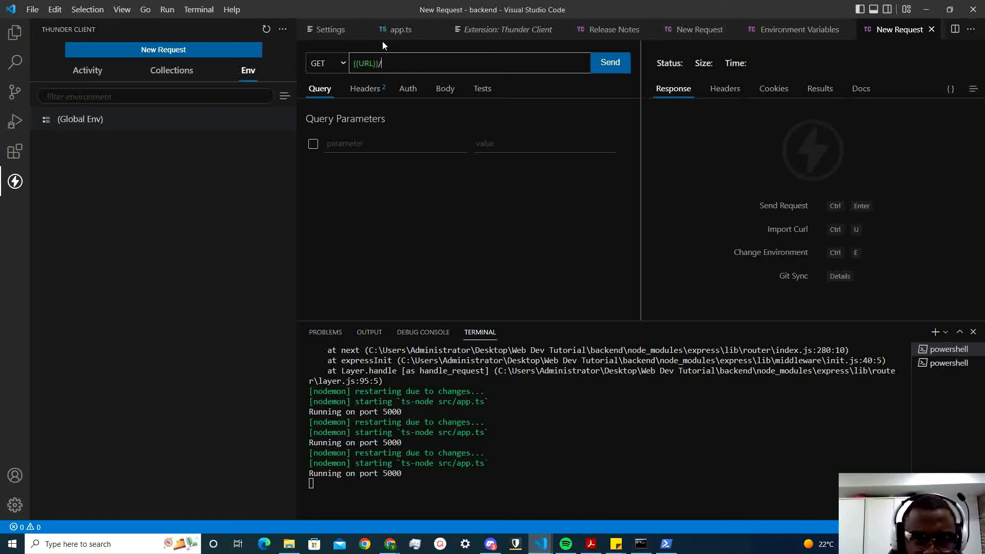
pyautogui.click(609, 62)
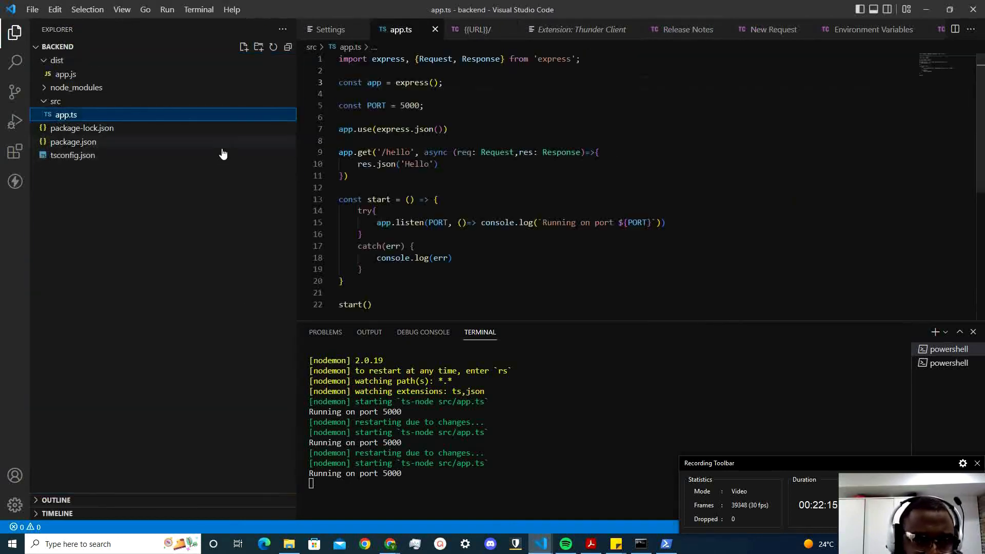
# Inspect app.ts's express.json middleware line and Hello handler, selecting the word json
pyautogui.click(449, 129)
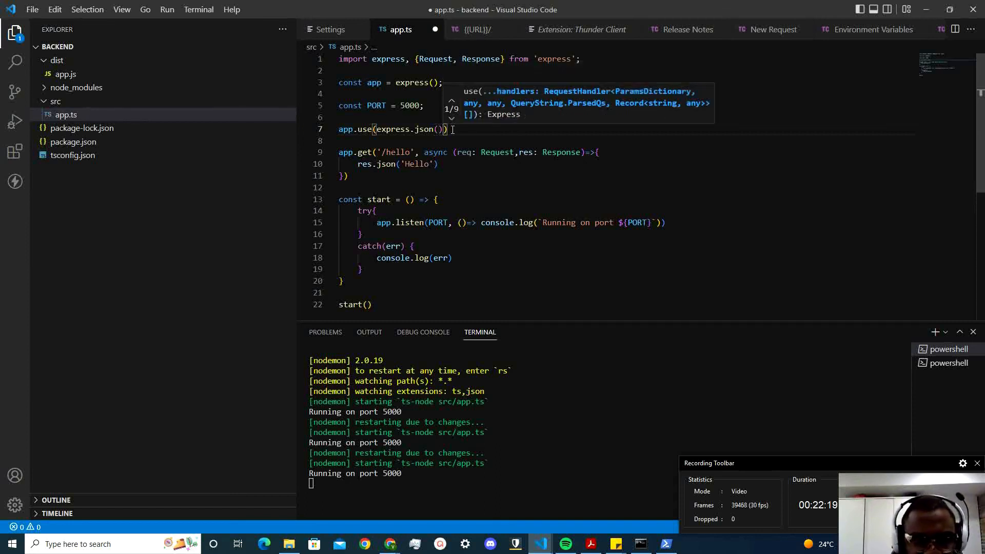
pyautogui.click(733, 263)
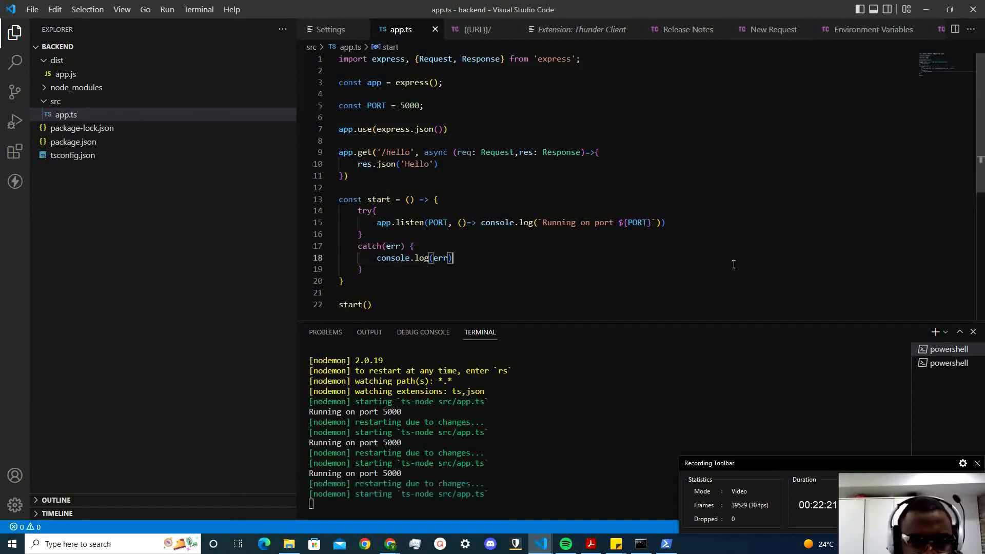
pyautogui.click(440, 164)
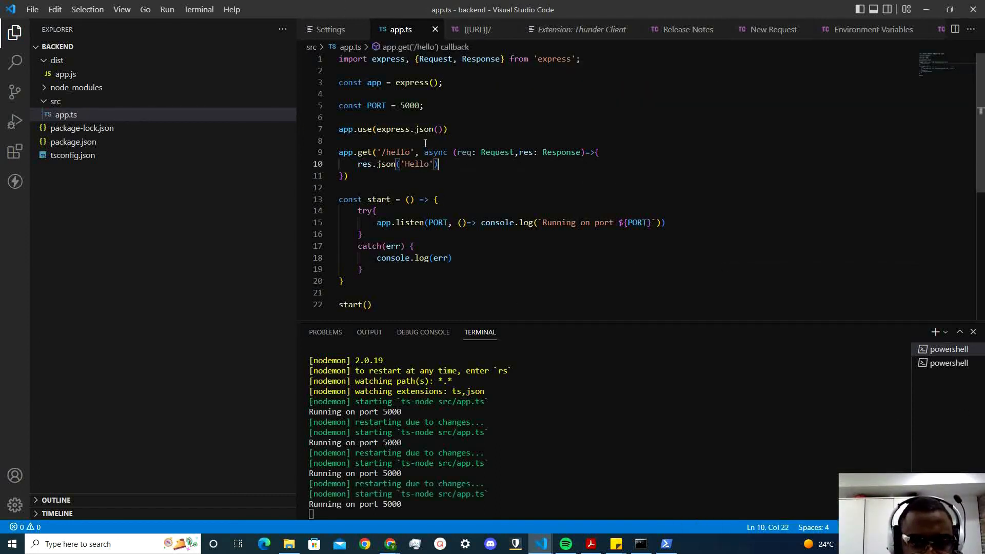
pyautogui.doubleClick(424, 129)
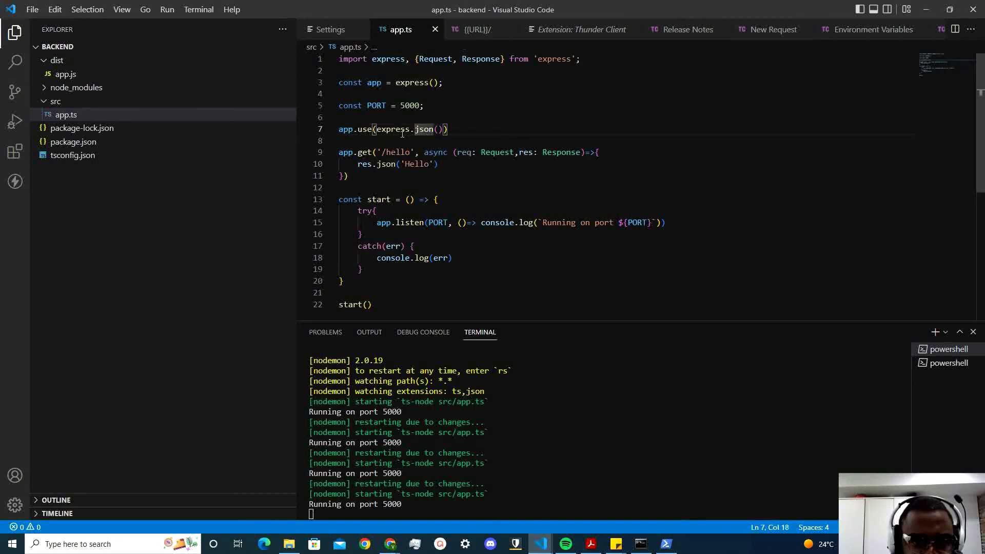
pyautogui.doubleClick(439, 128)
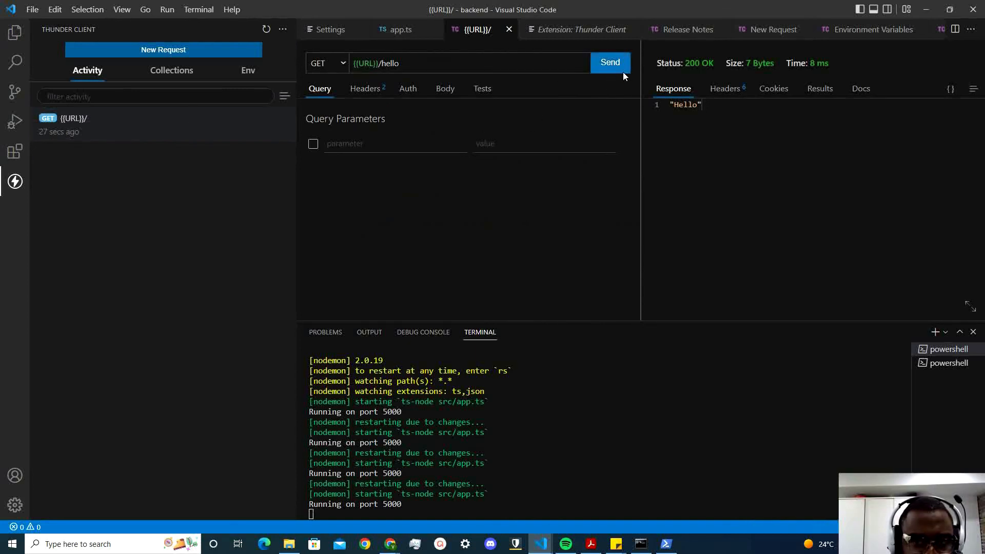
# Trim the request address from {{URL}}/hello to {{URL}}/ and show the project file tree
pyautogui.click(609, 62)
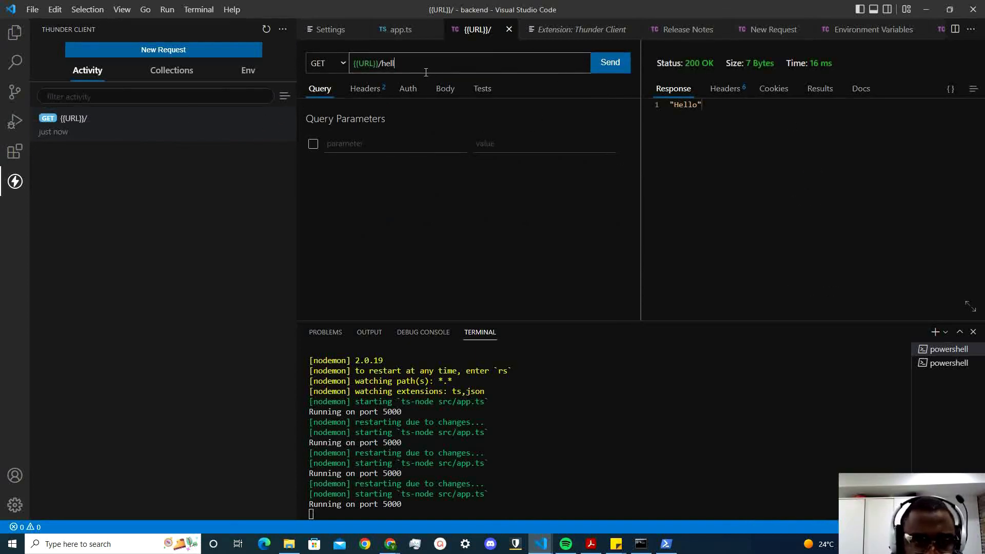
pyautogui.press('Backspace')
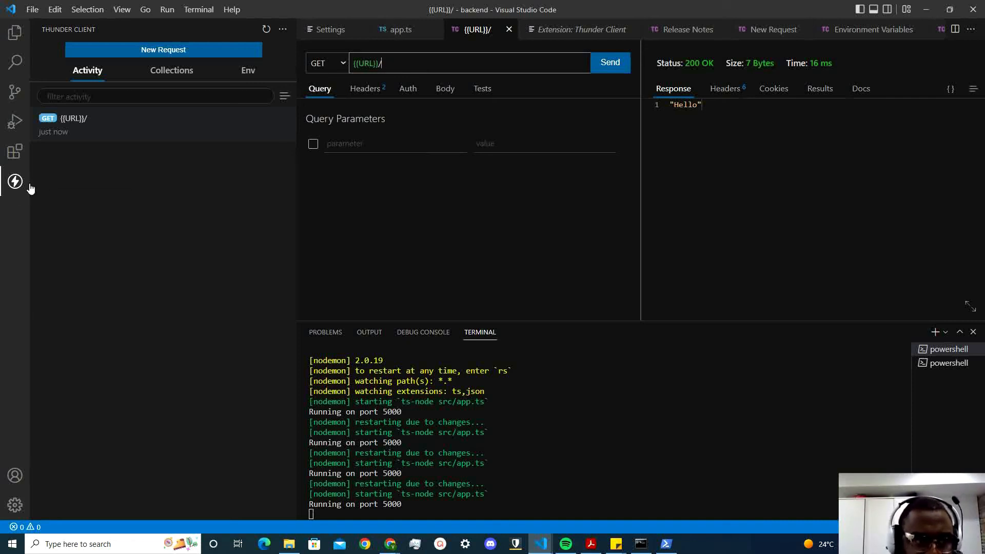
pyautogui.click(15, 32)
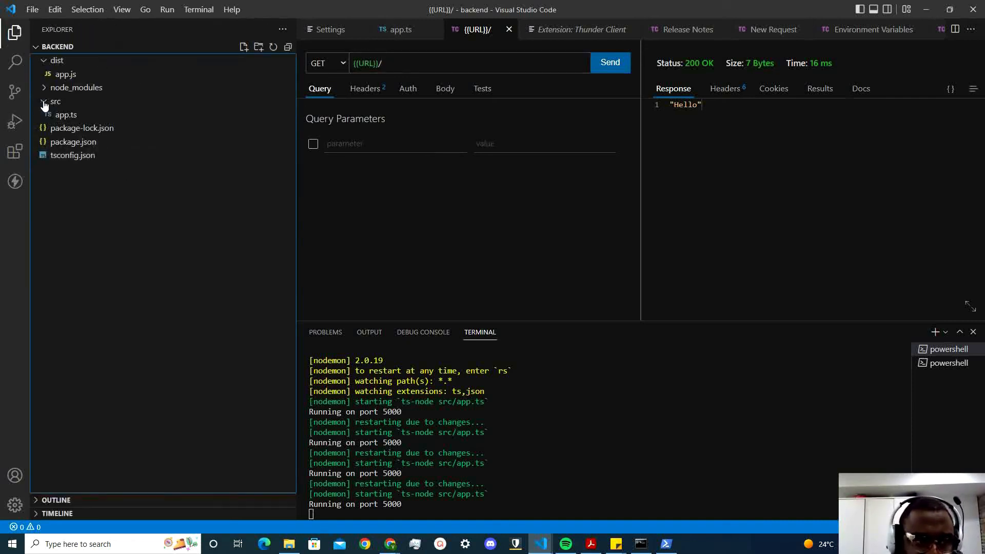
# Serve the Hello handler at '/' in app.ts, then resend {{URL}}/ for 200 OK 'Hello'
pyautogui.click(66, 114)
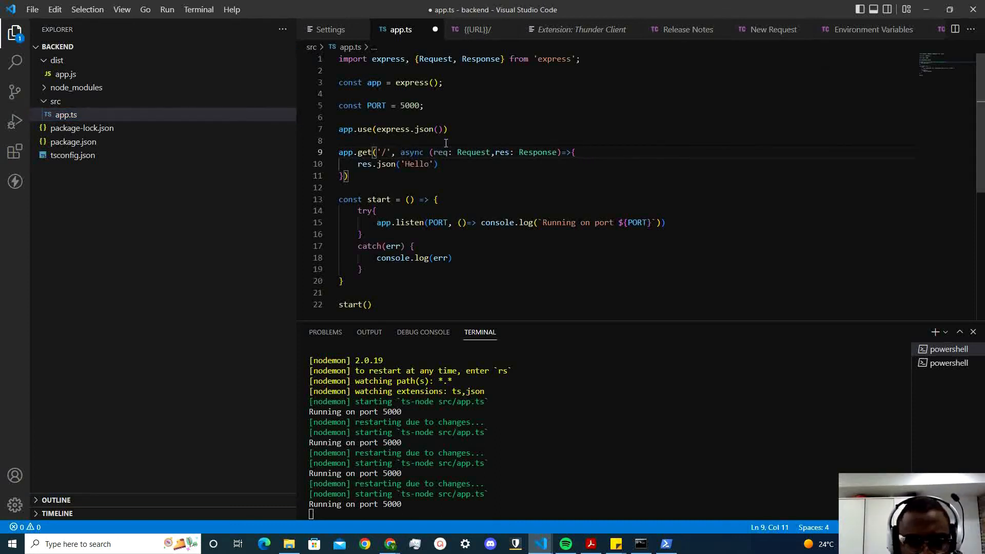
pyautogui.click(14, 181)
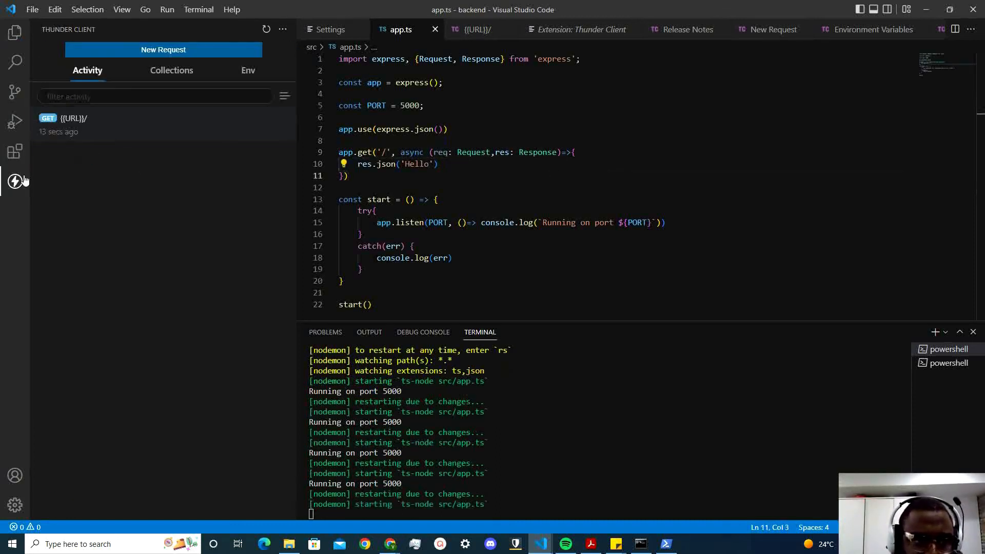
pyautogui.click(476, 28)
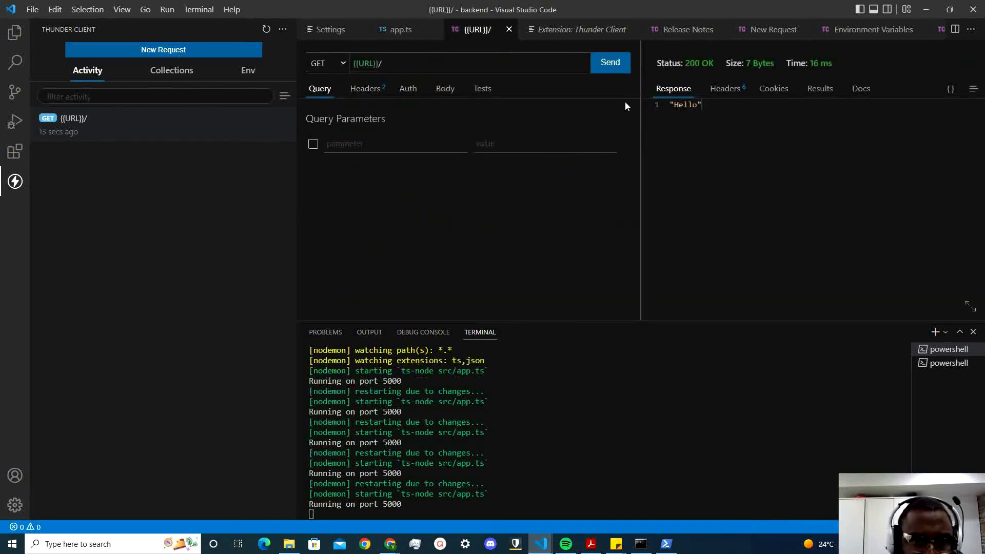
pyautogui.click(609, 62)
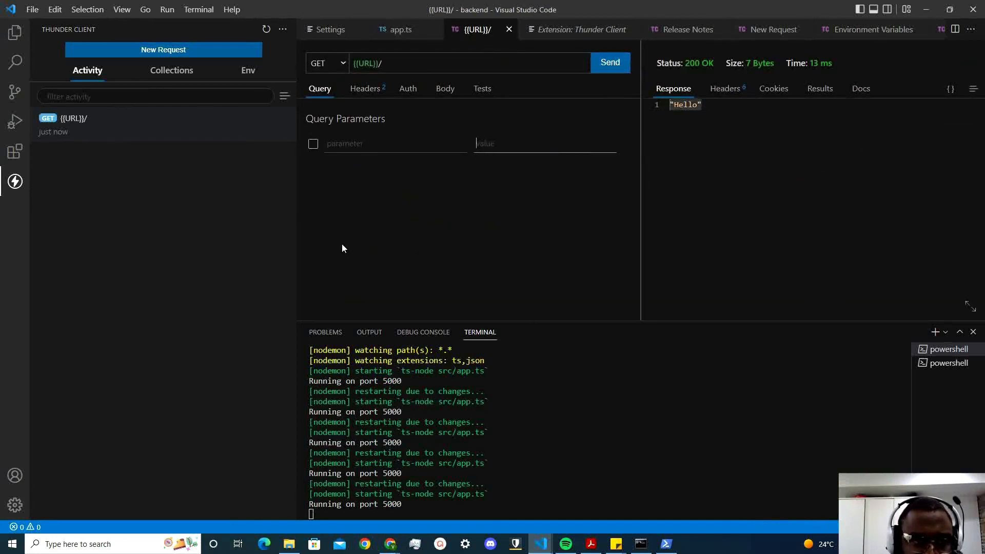
# Review app.ts: root GET route, JSON middleware and start() on port 5000
pyautogui.click(400, 29)
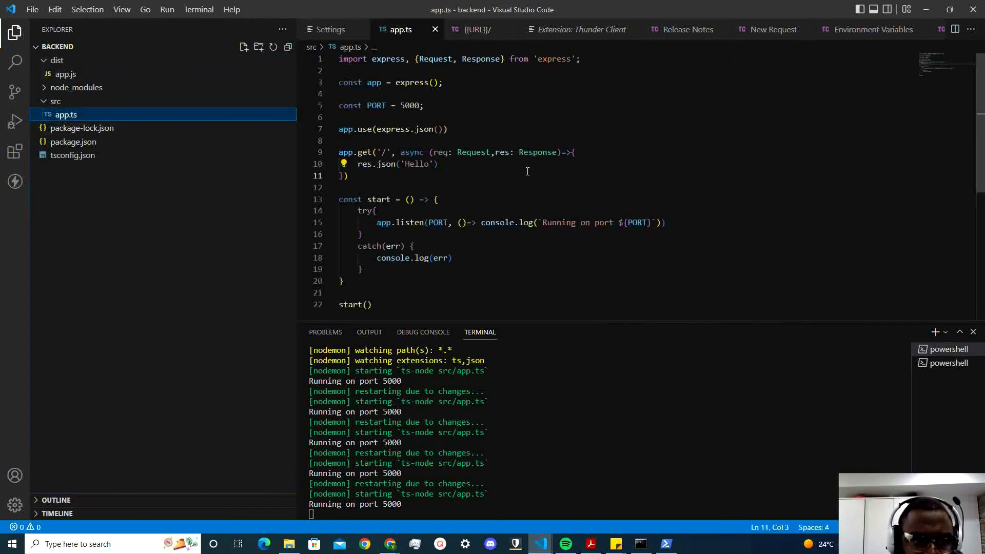
pyautogui.click(372, 305)
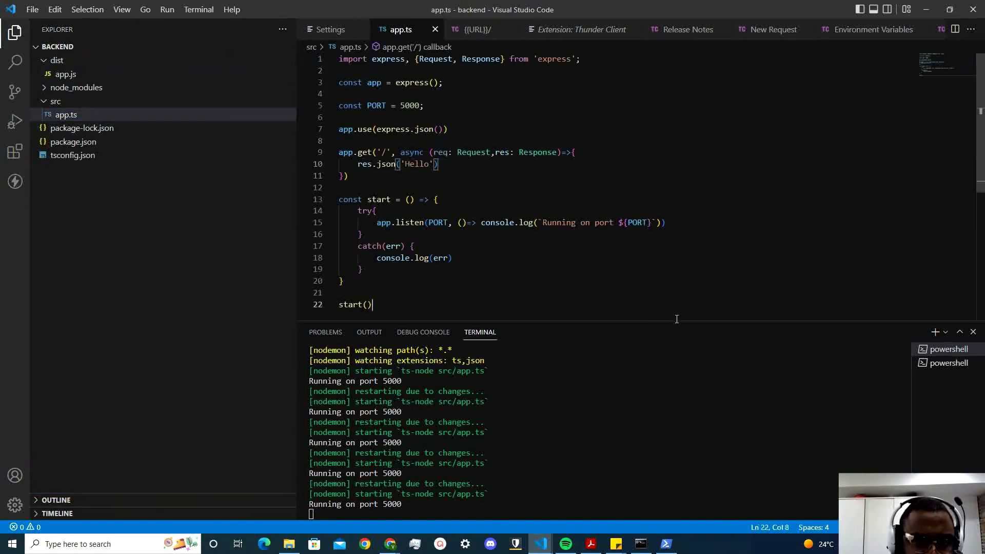
pyautogui.click(363, 269)
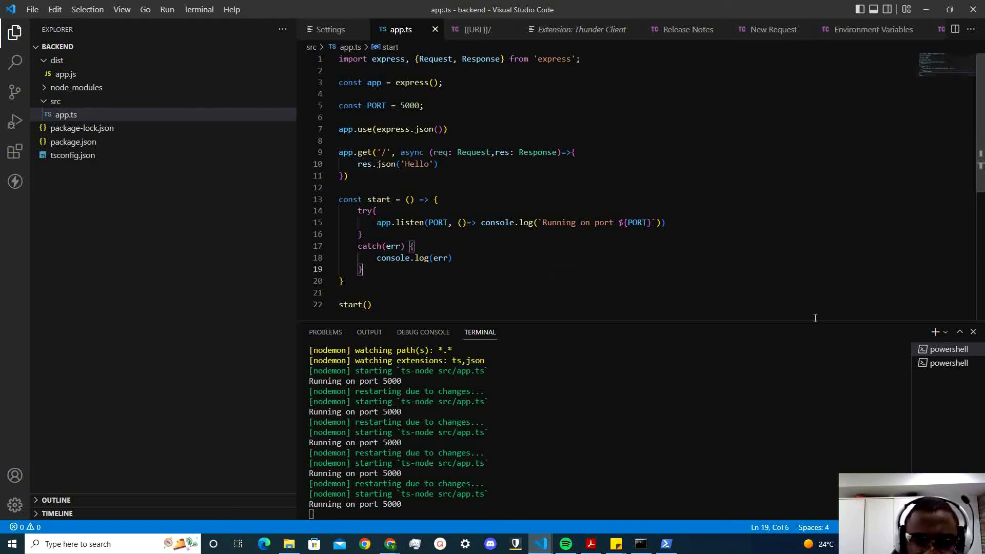